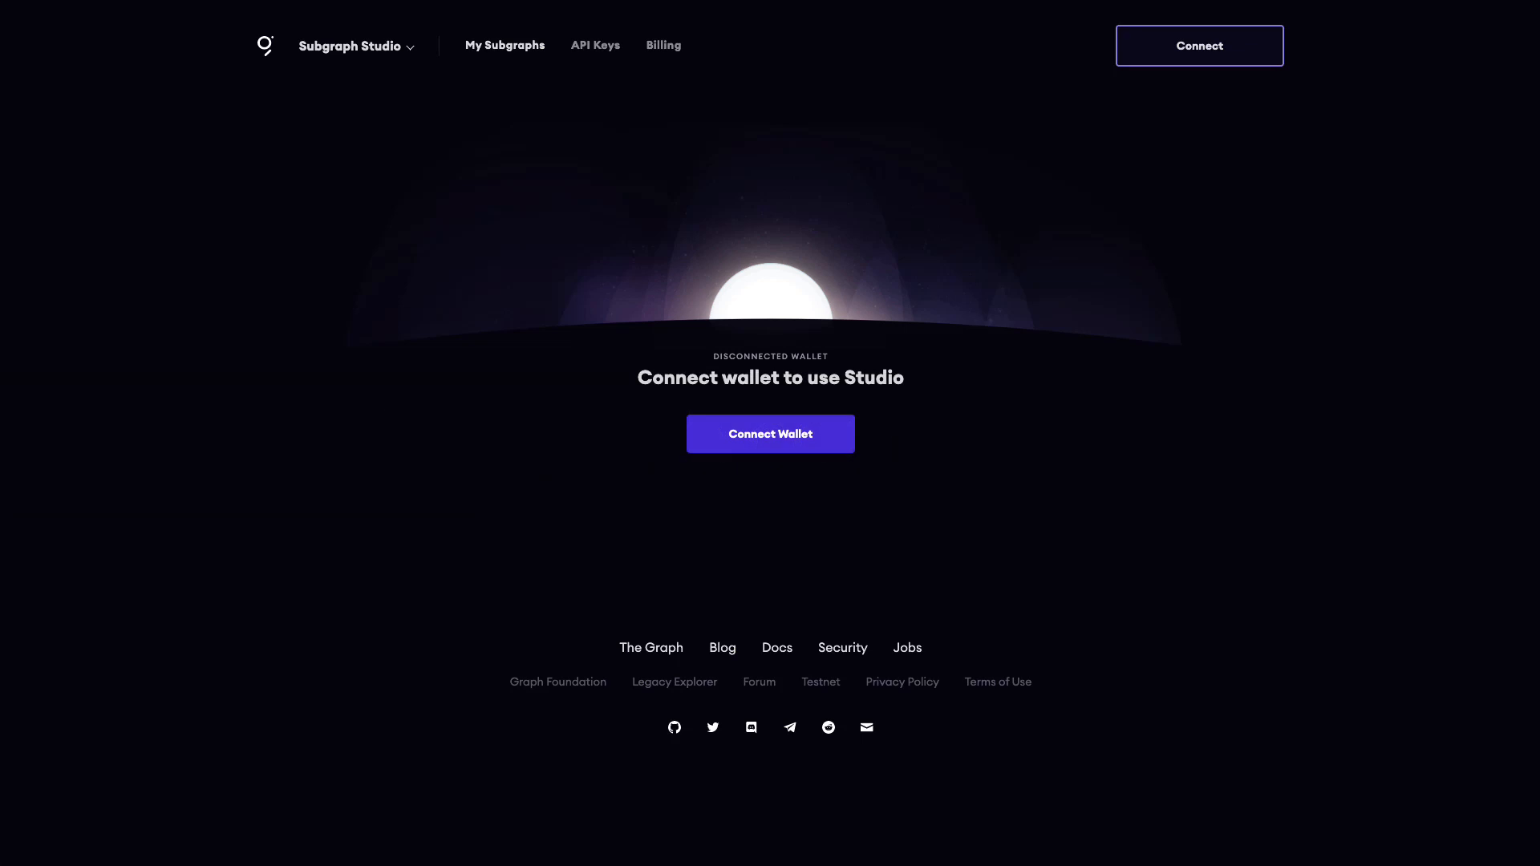
mouse_move(833, 436)
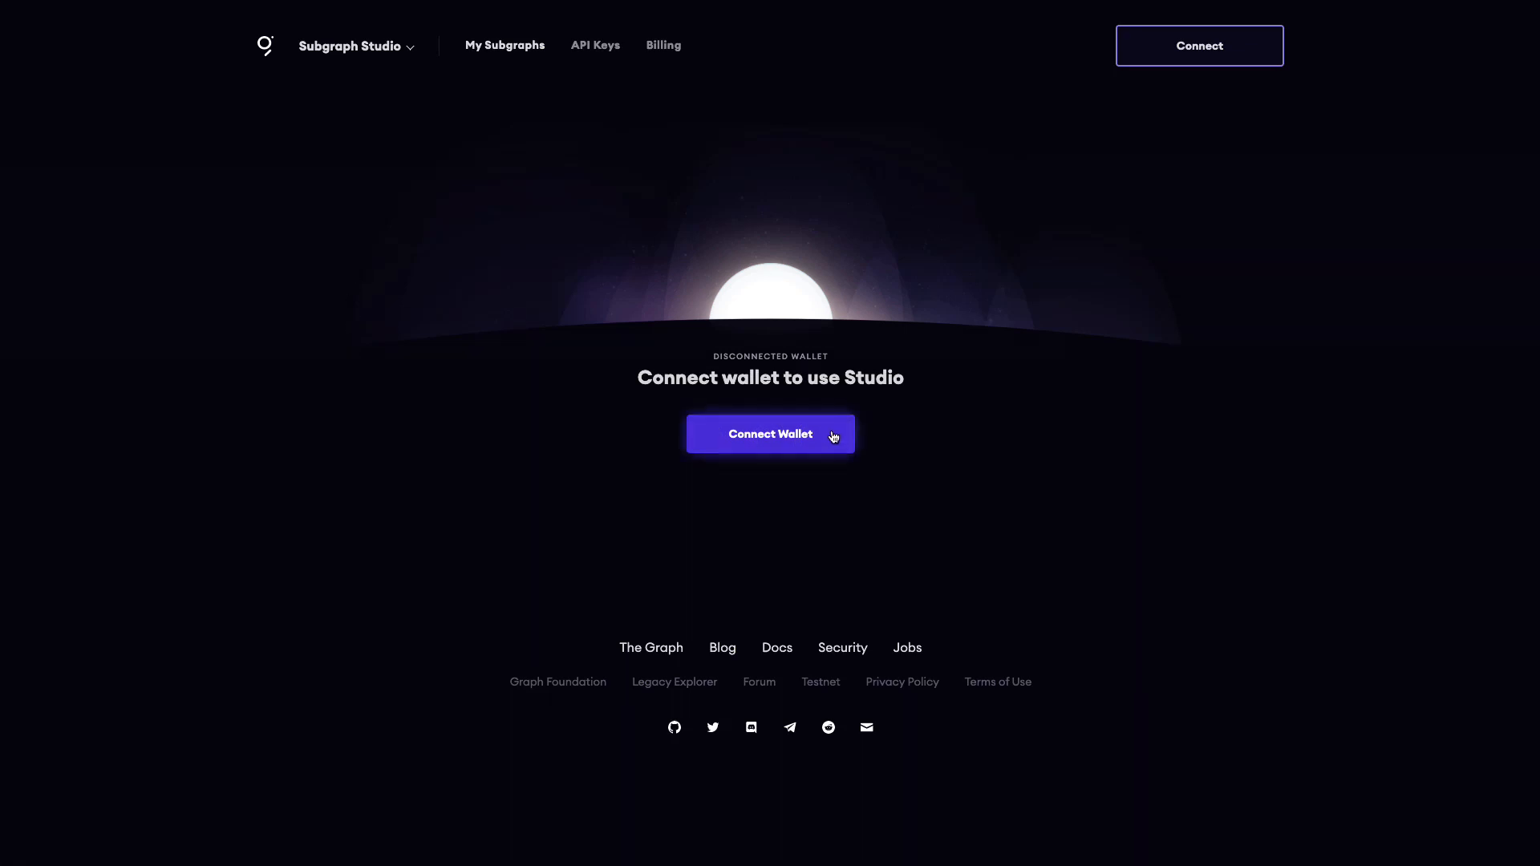
- Connect the MetaMask wallet to Subgraph Studio and sign the login message
click(771, 433)
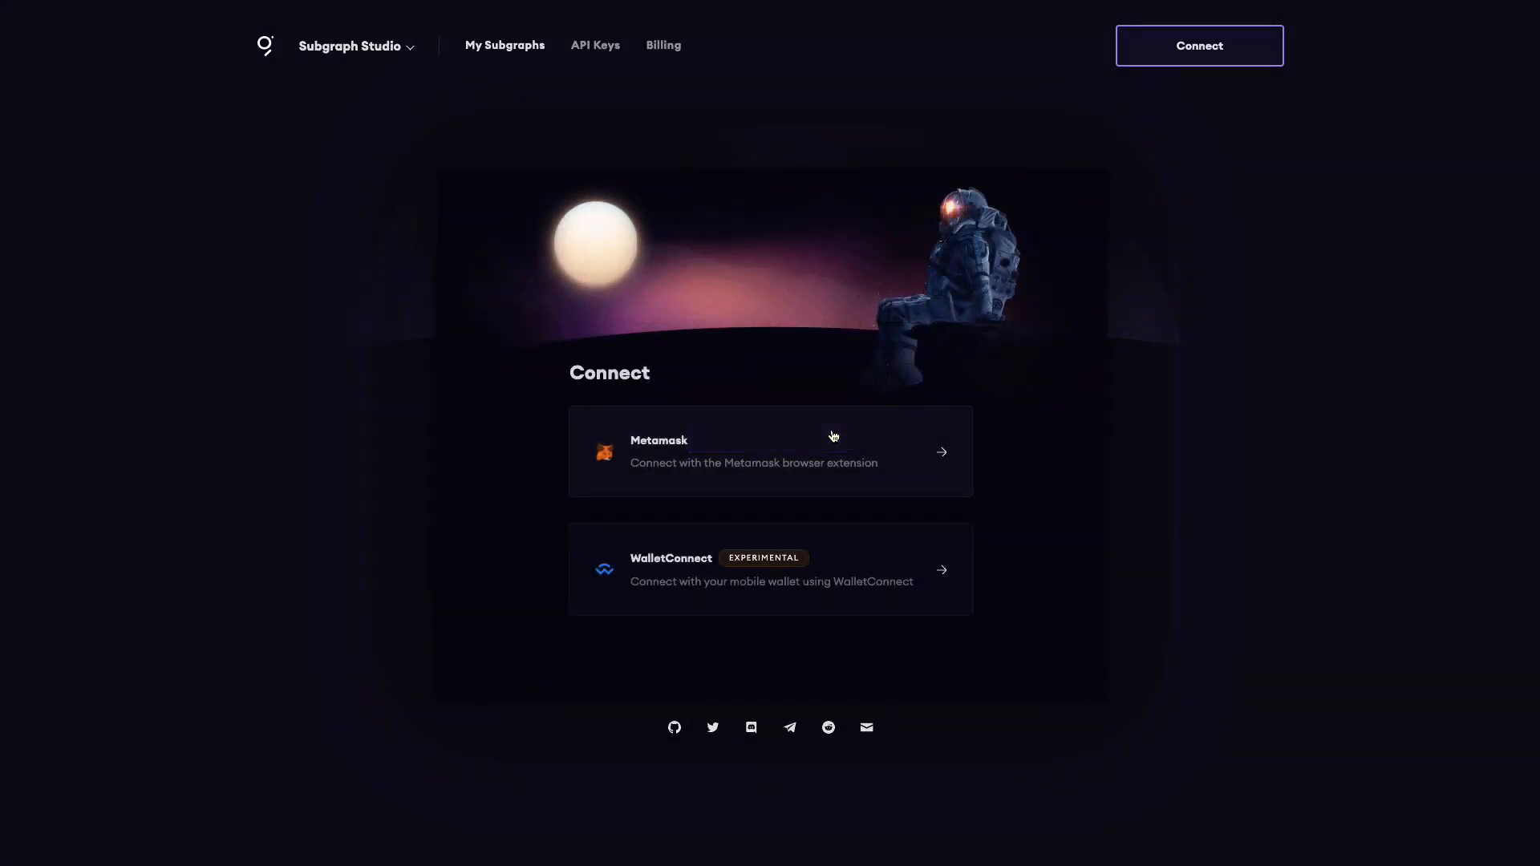
mouse_move(760, 443)
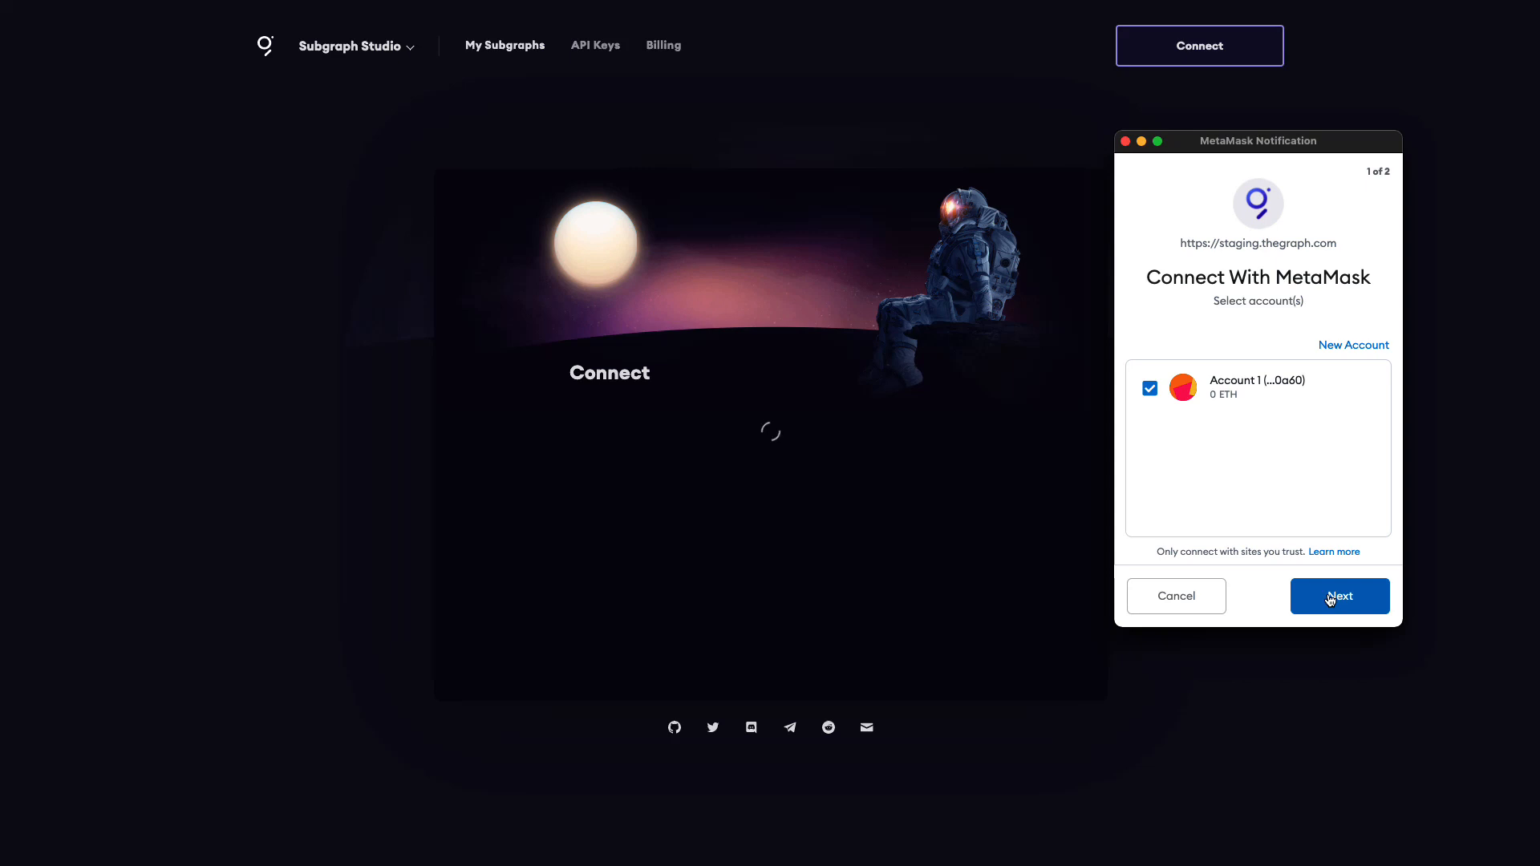
click(1339, 596)
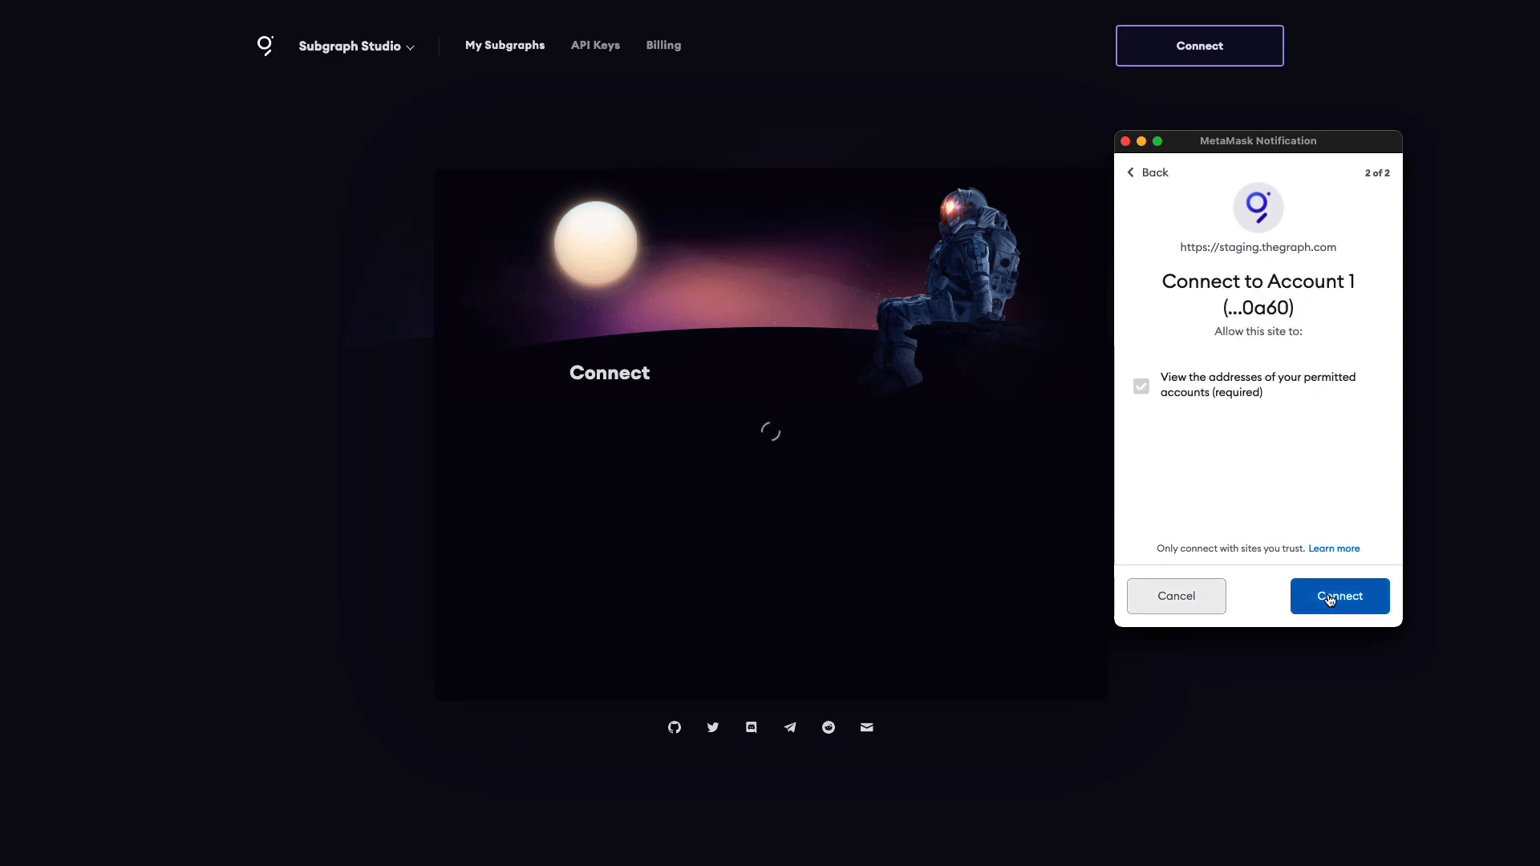
click(1340, 596)
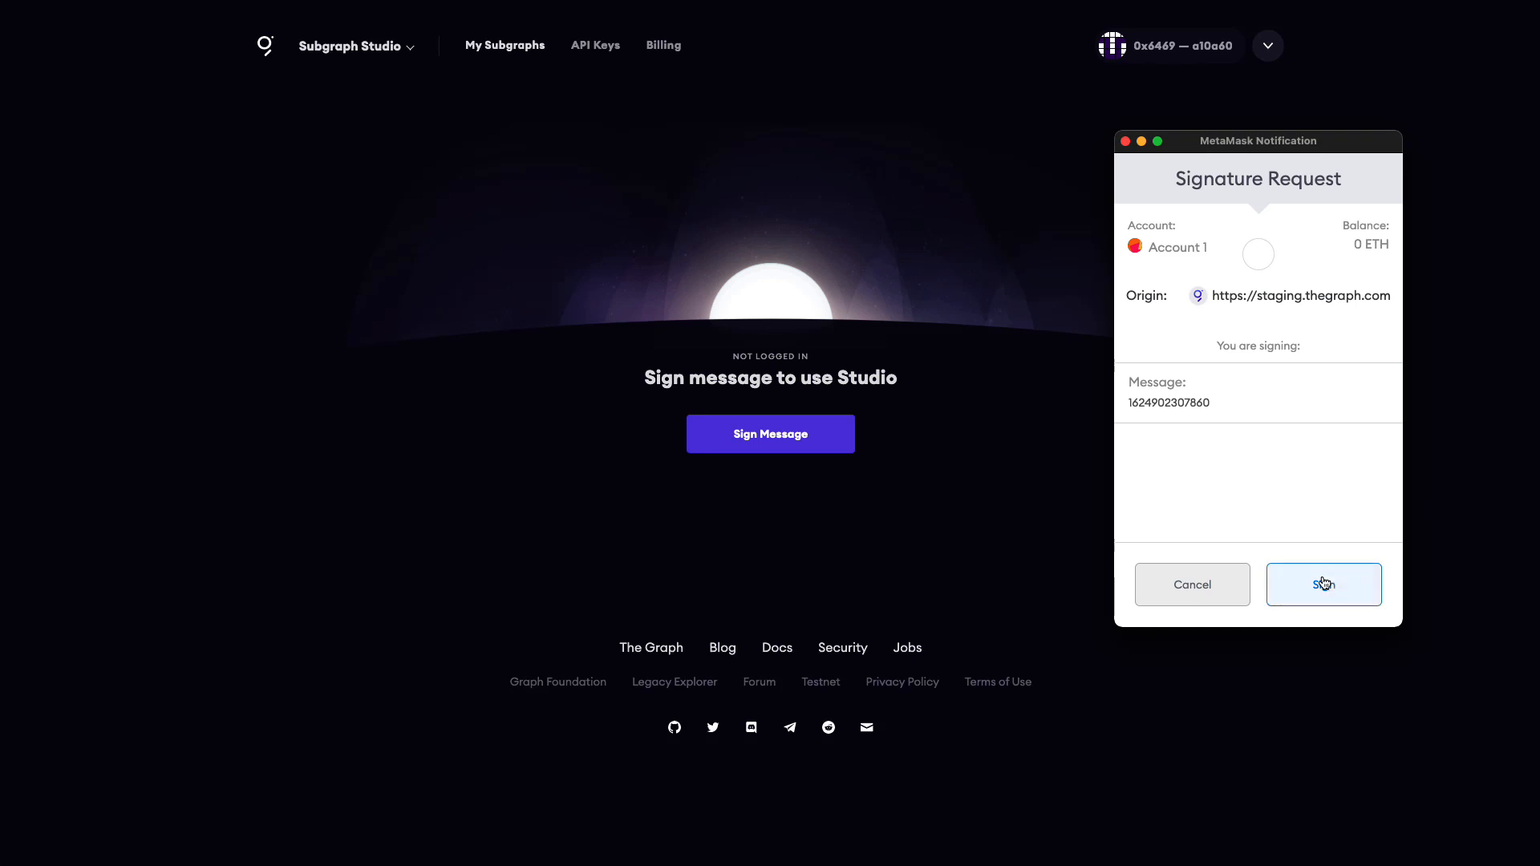
click(1323, 584)
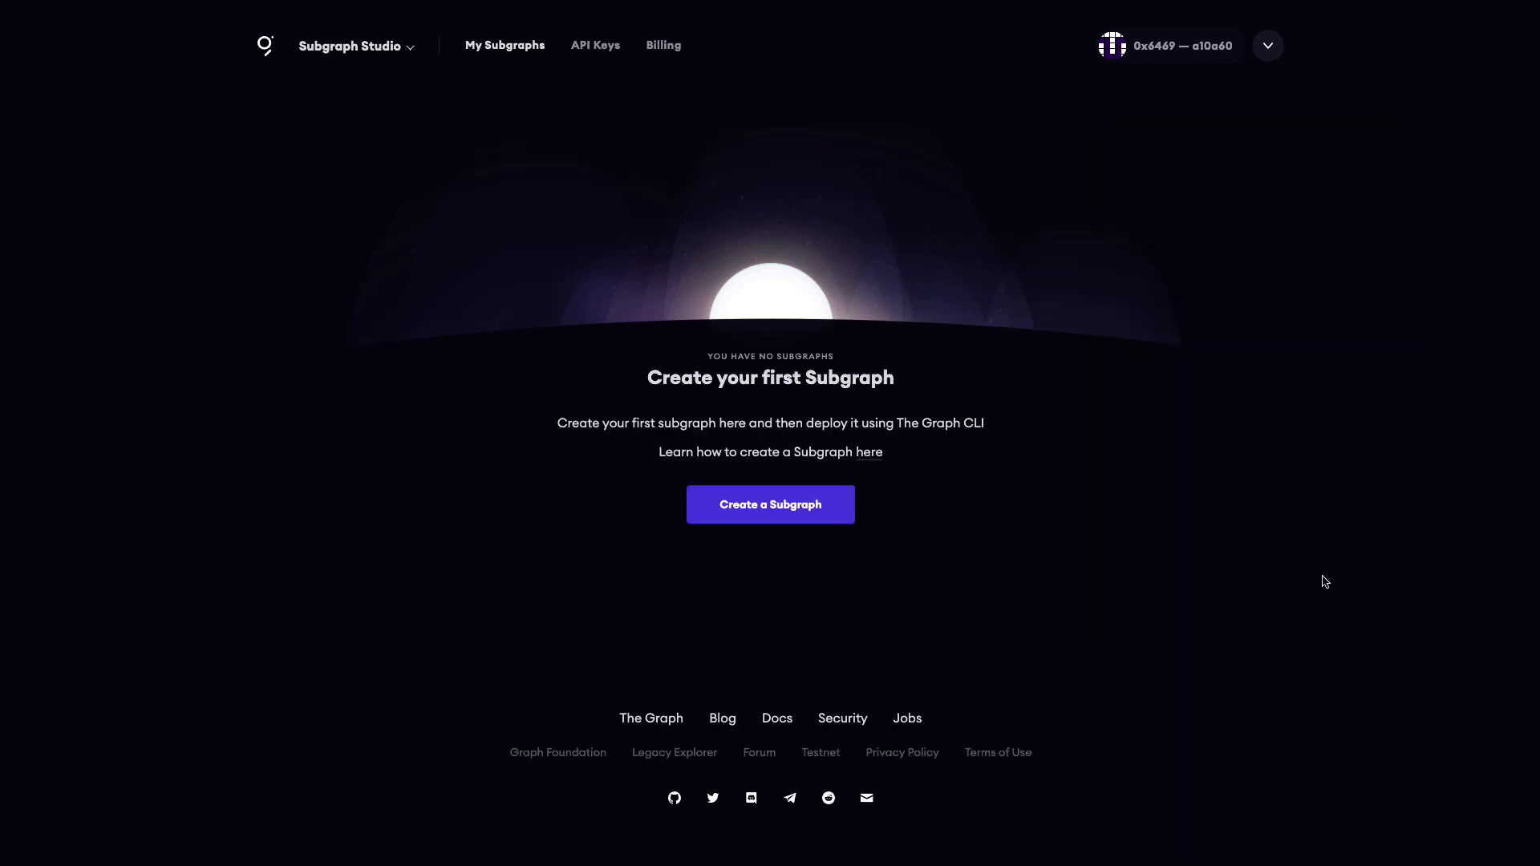
mouse_move(685, 589)
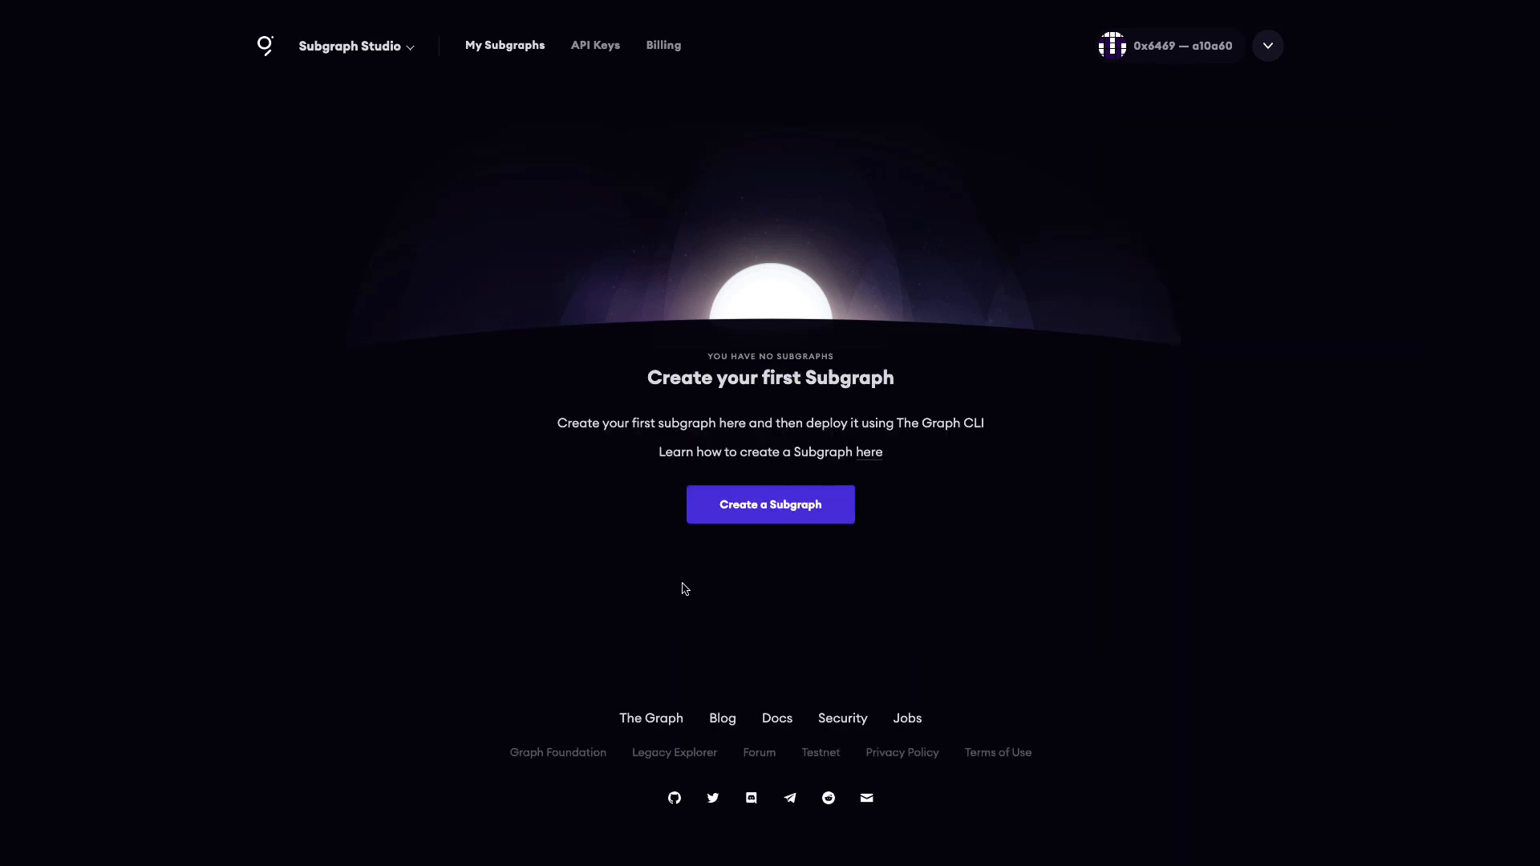
- Create a new subgraph named NDZorasubgraph and confirm with Continue
click(770, 504)
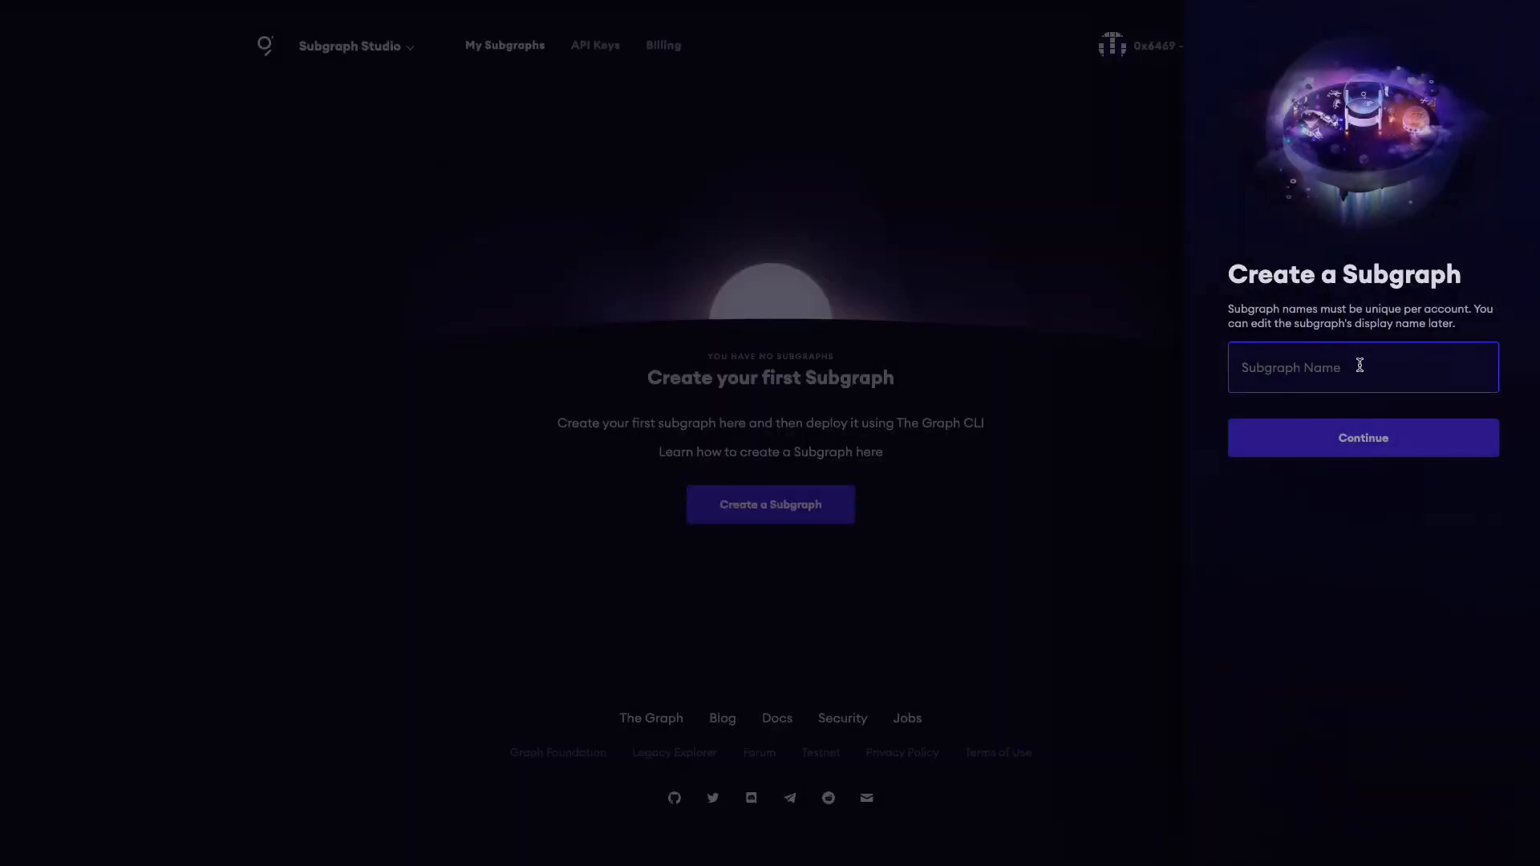
click(1360, 367)
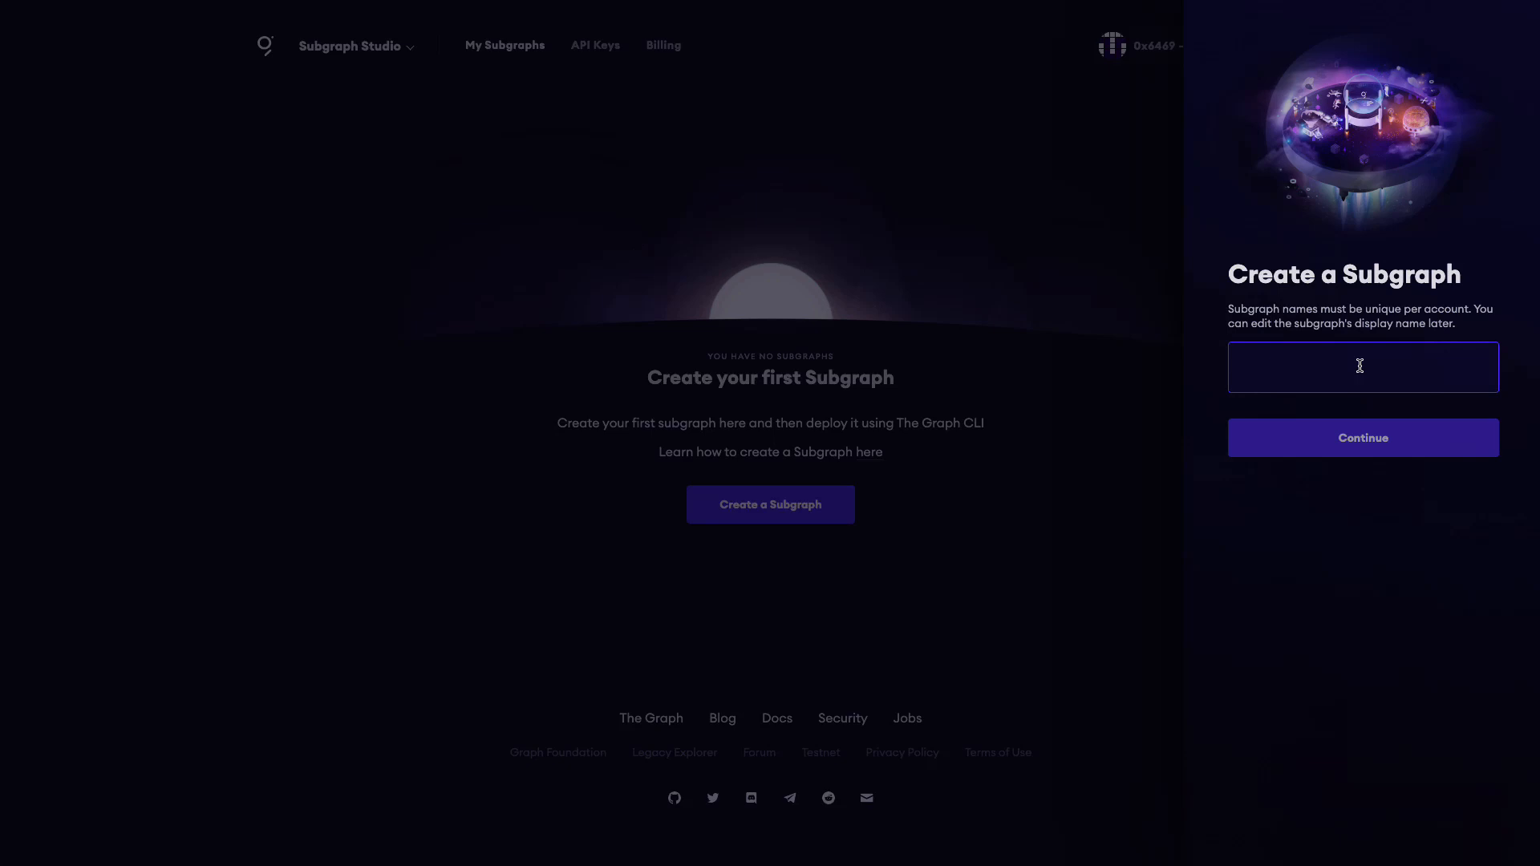
text(NDZo)
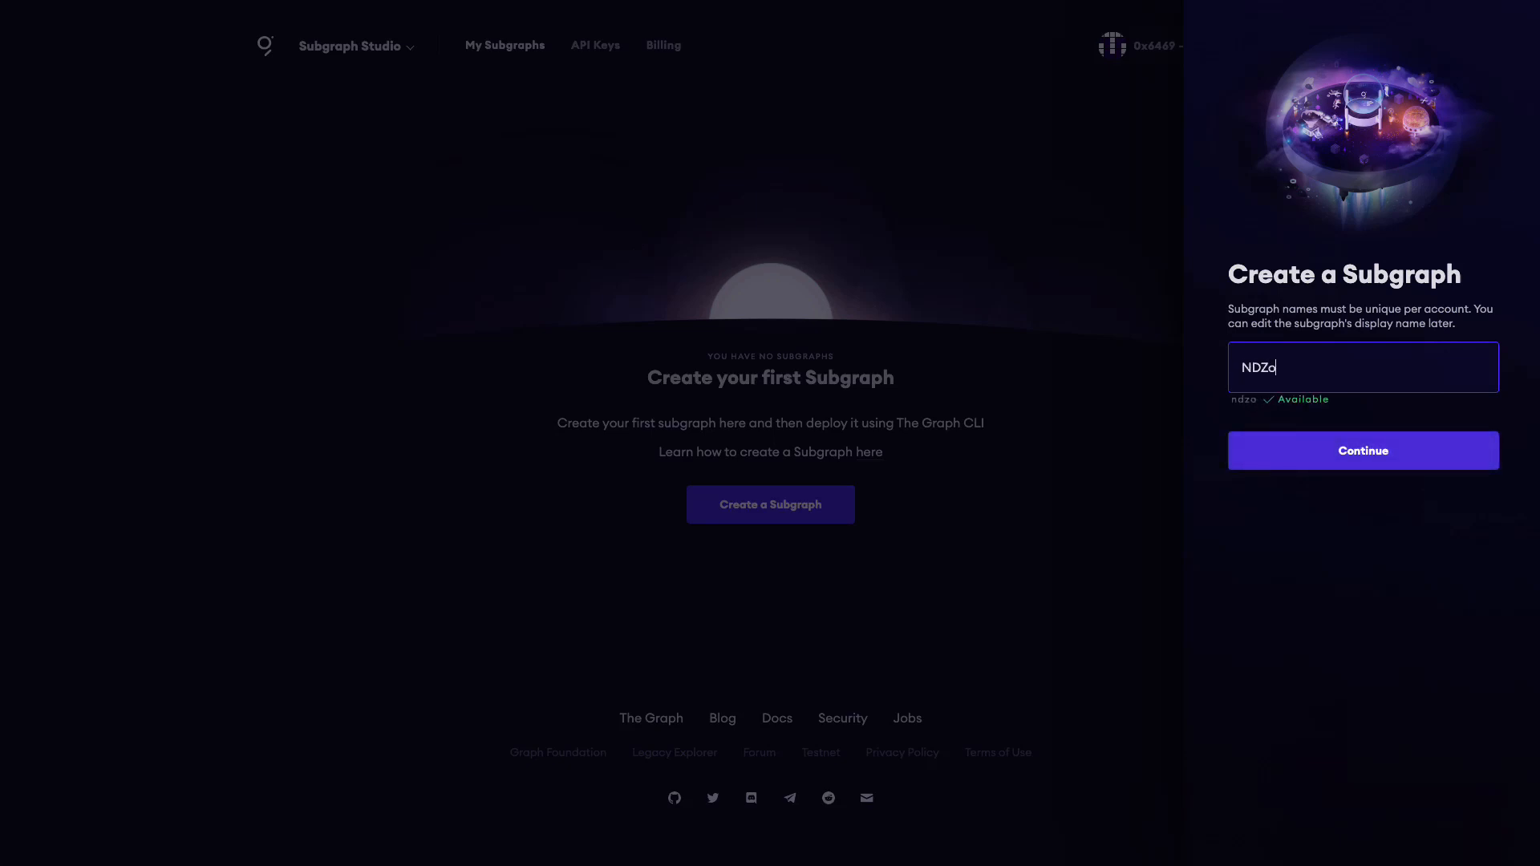
text(rasubgraph)
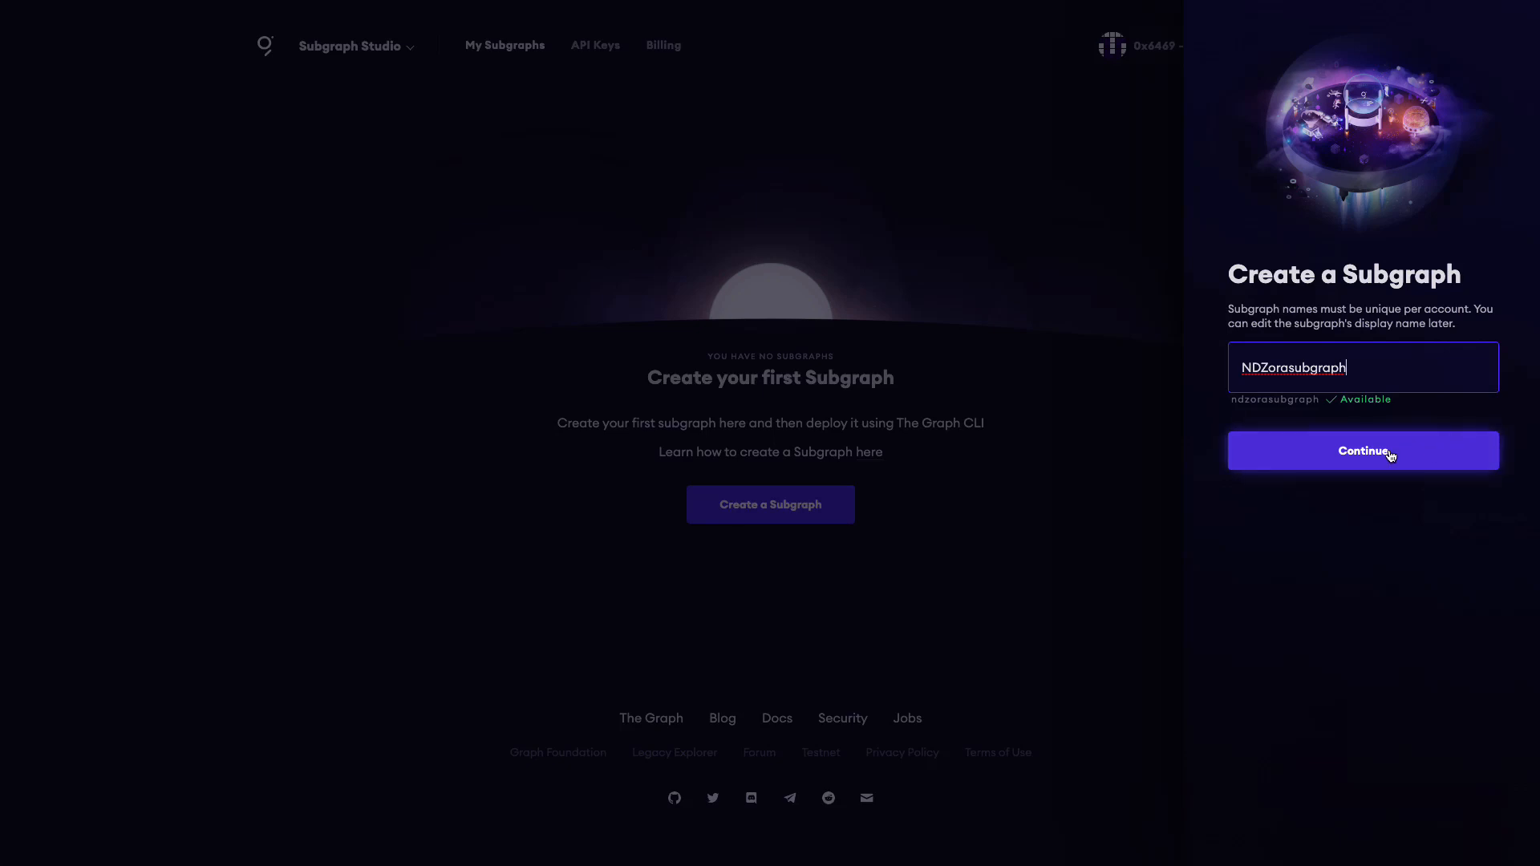
click(1363, 451)
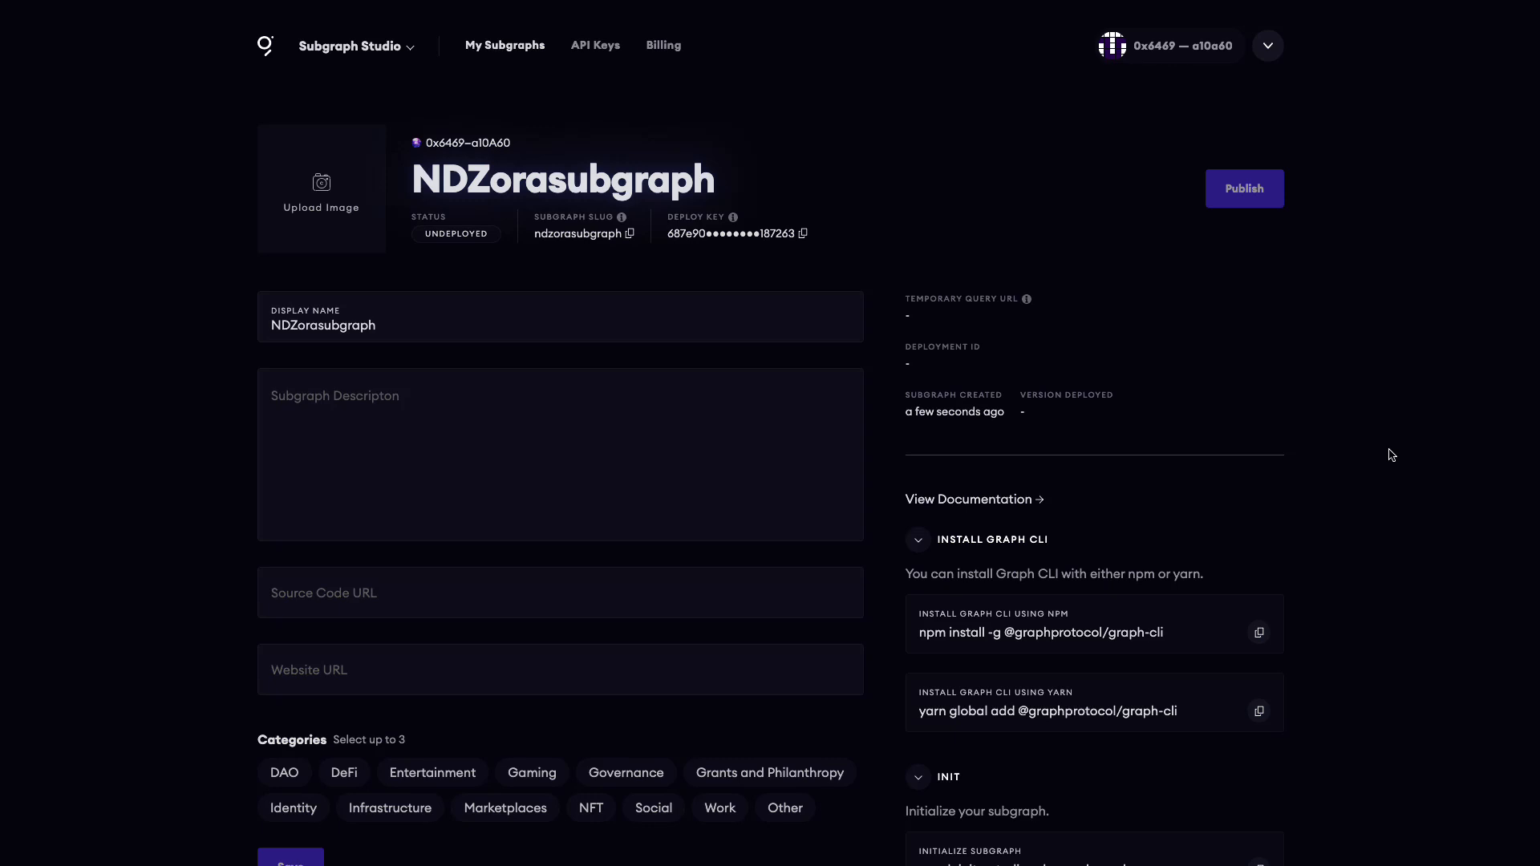
mouse_move(94, 383)
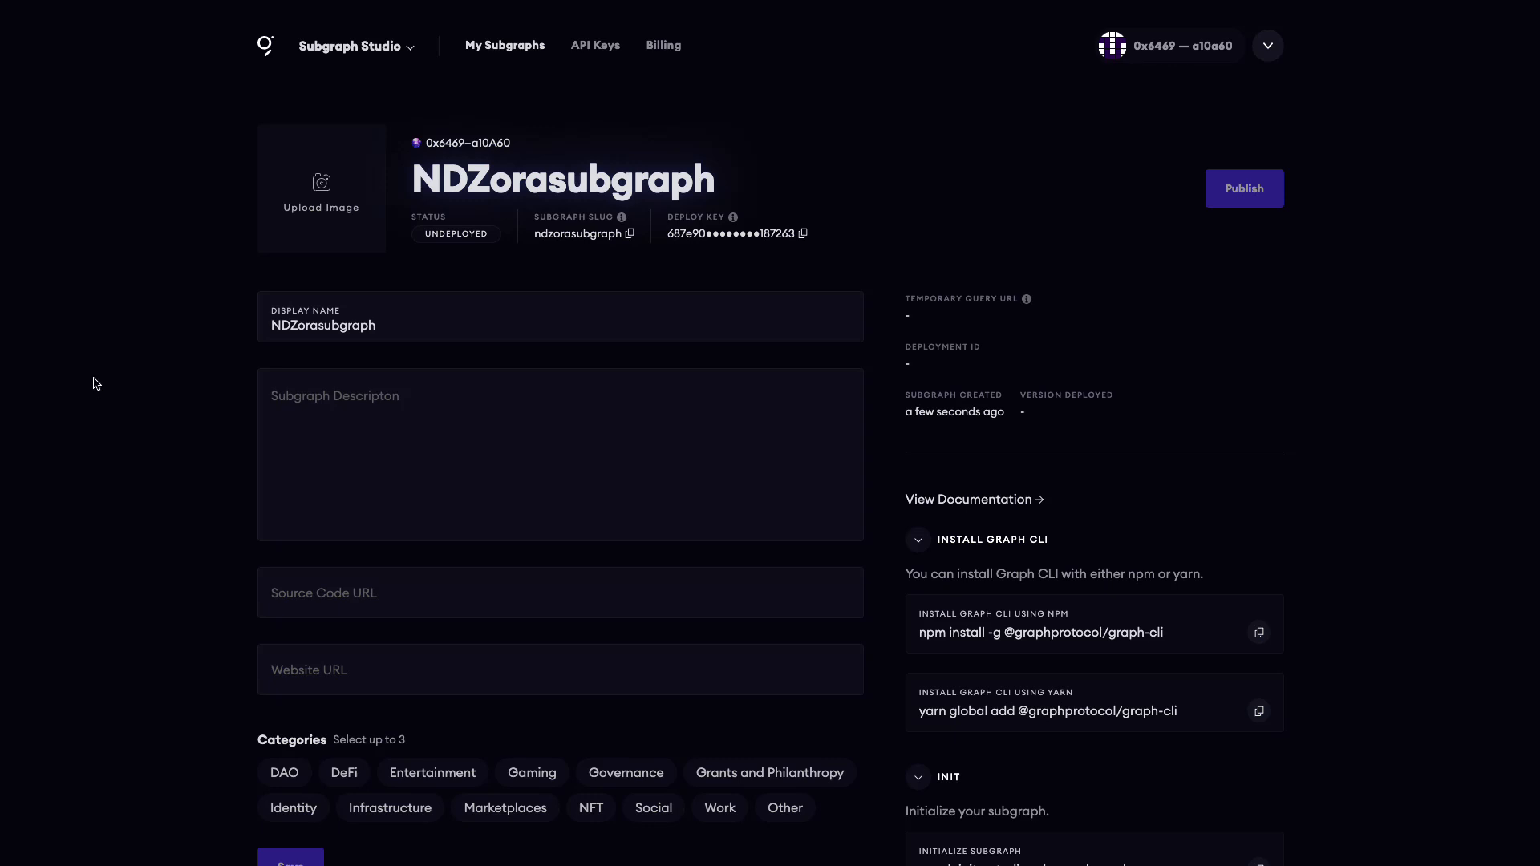
mouse_move(118, 399)
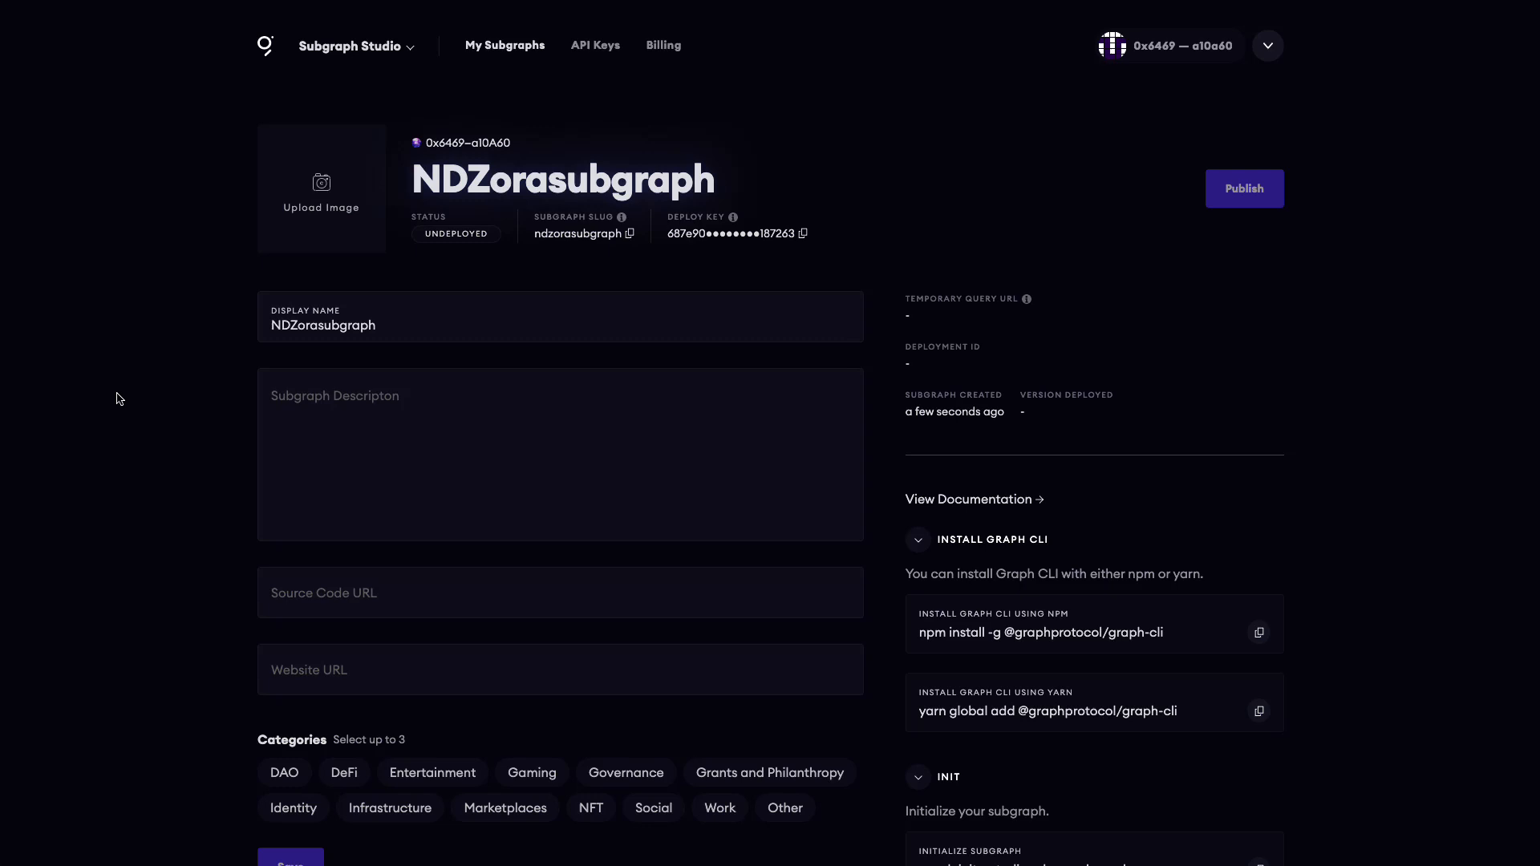
mouse_move(138, 441)
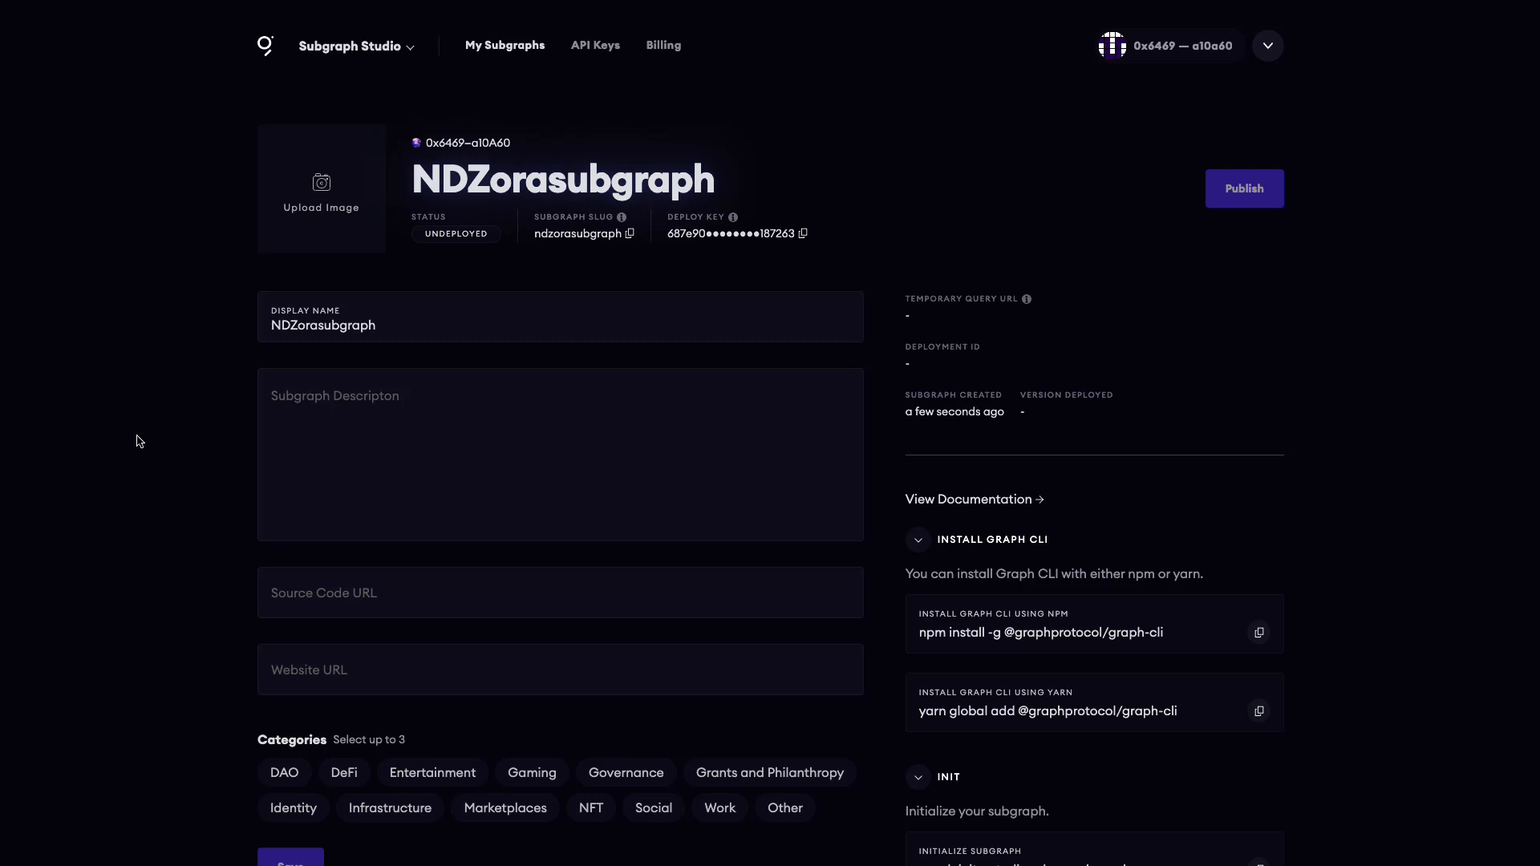
mouse_move(139, 395)
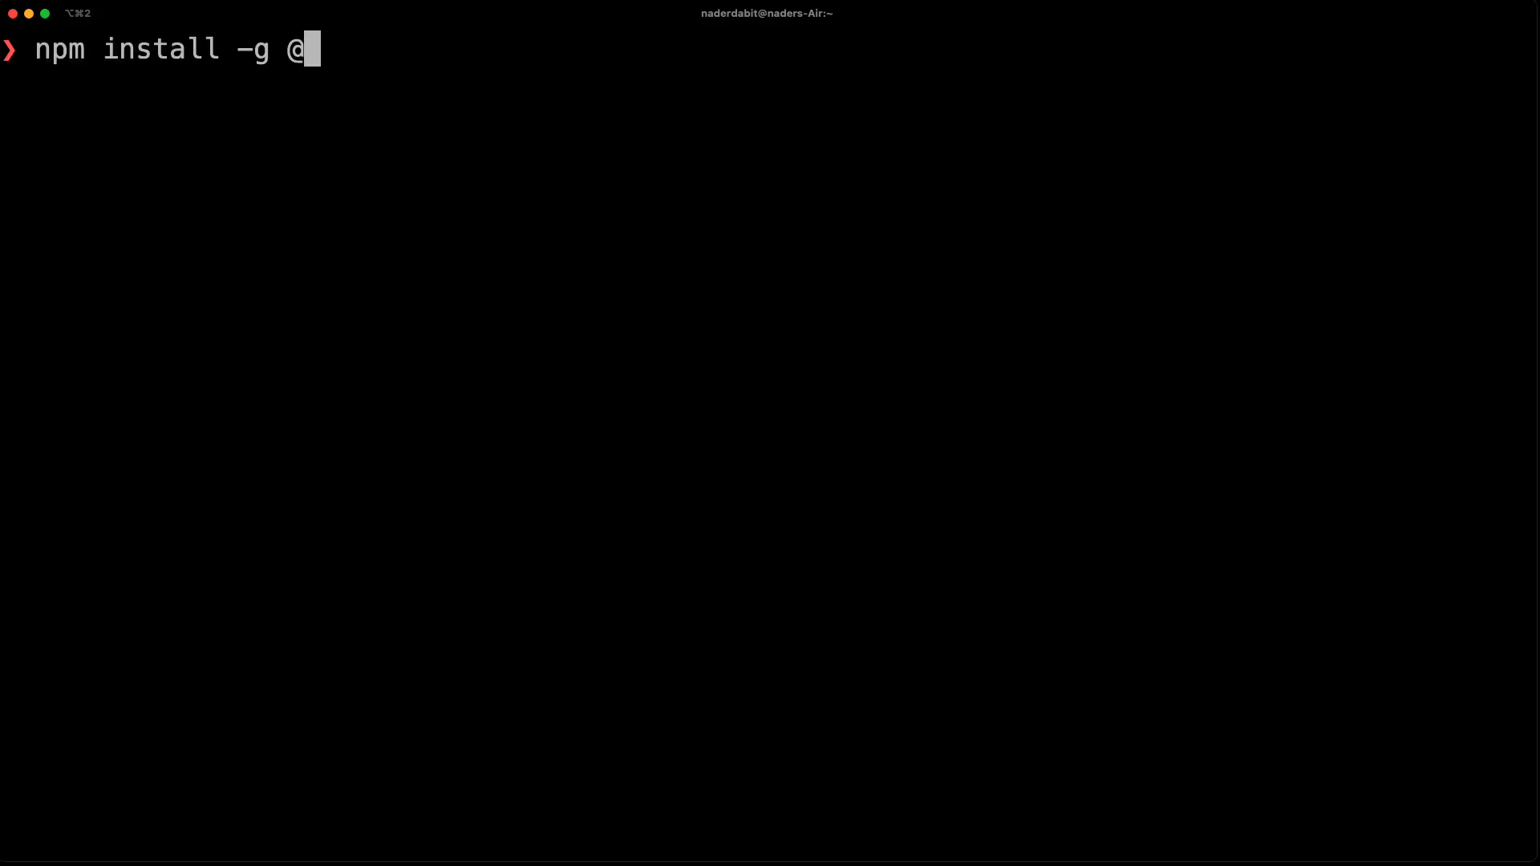
text(graphproto)
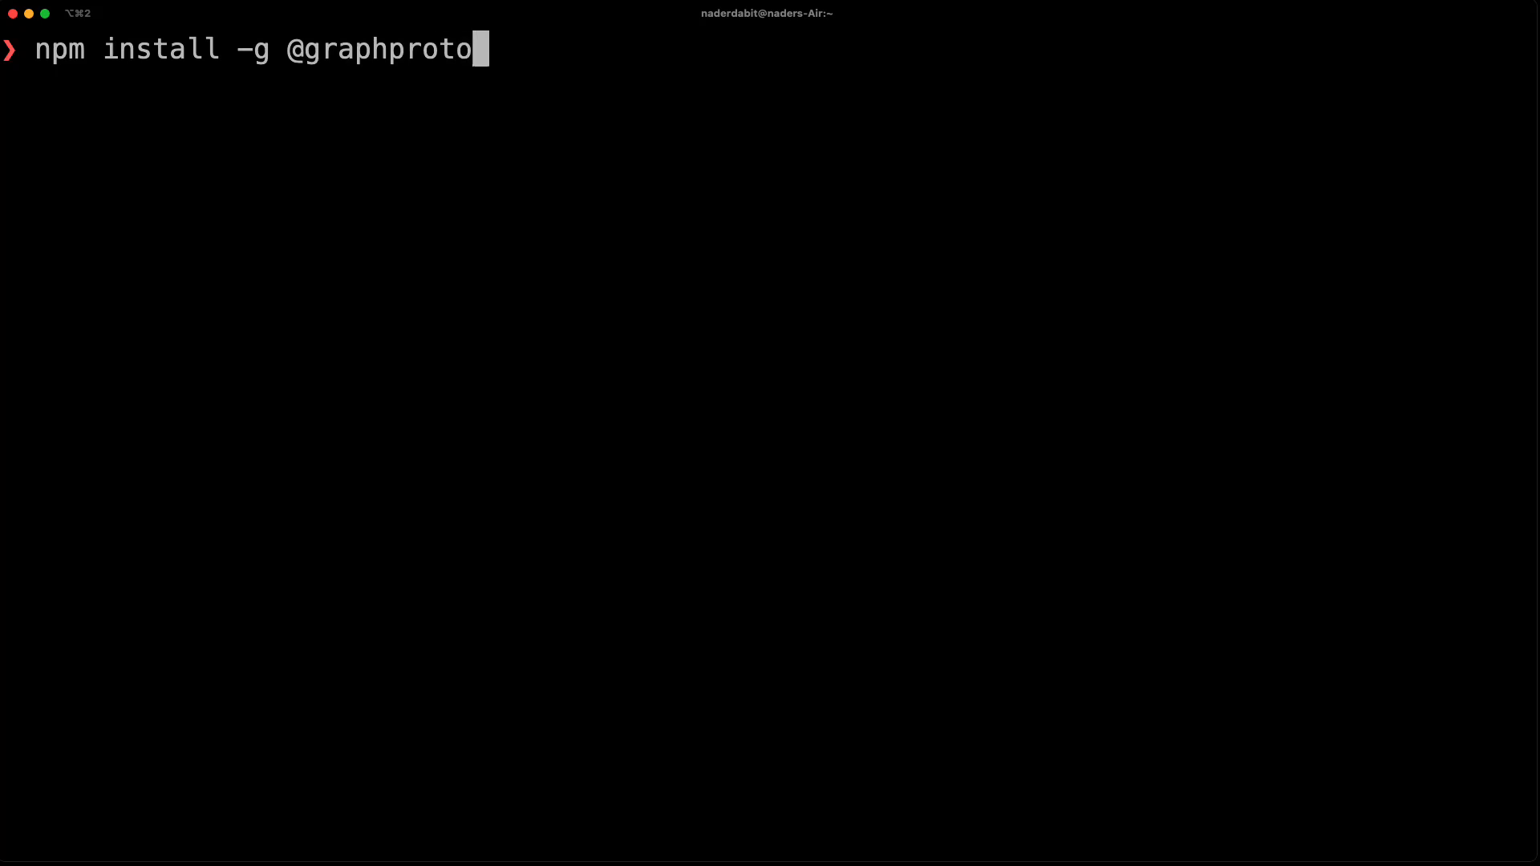
text(col/graph-cli)
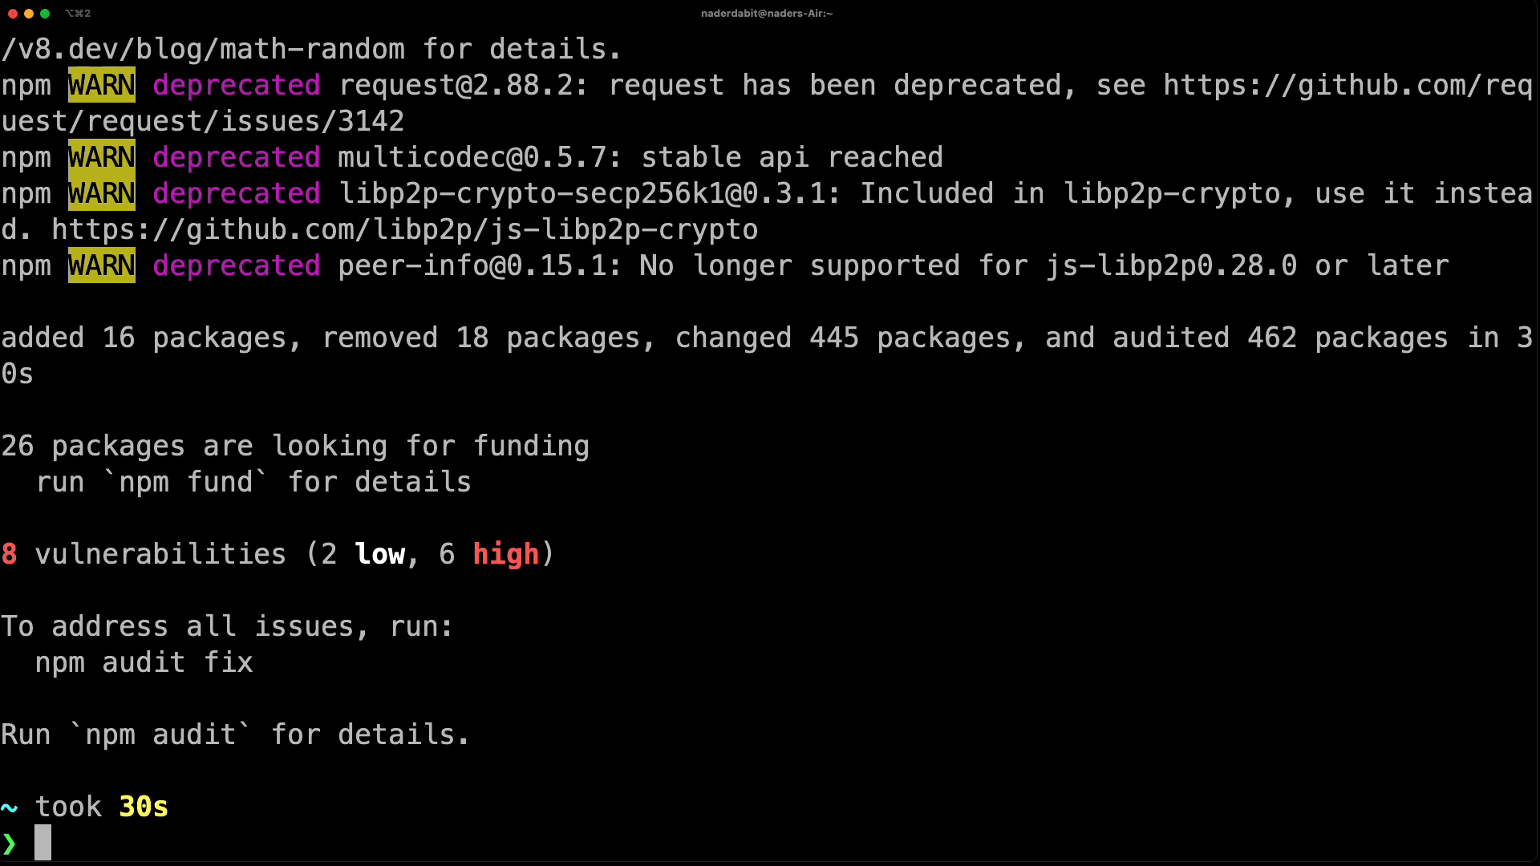
text(graph)
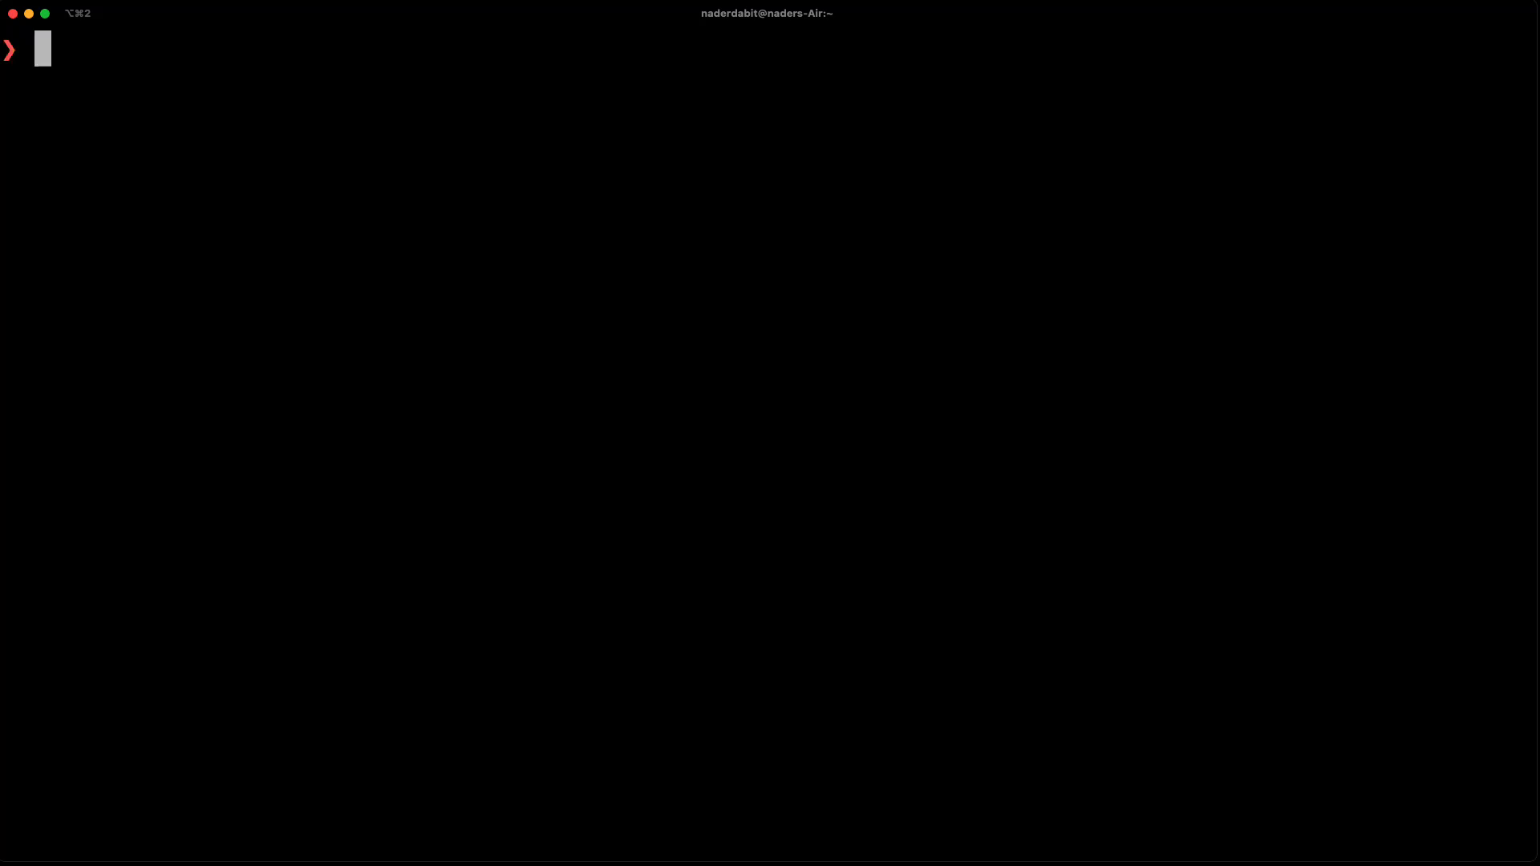
- Run graph init for contract Token at 0xabEFBc9fD2F806065b4f3C237d4b59D9A97Bcac7 with index events, product subgraph-studio
text(graph init --)
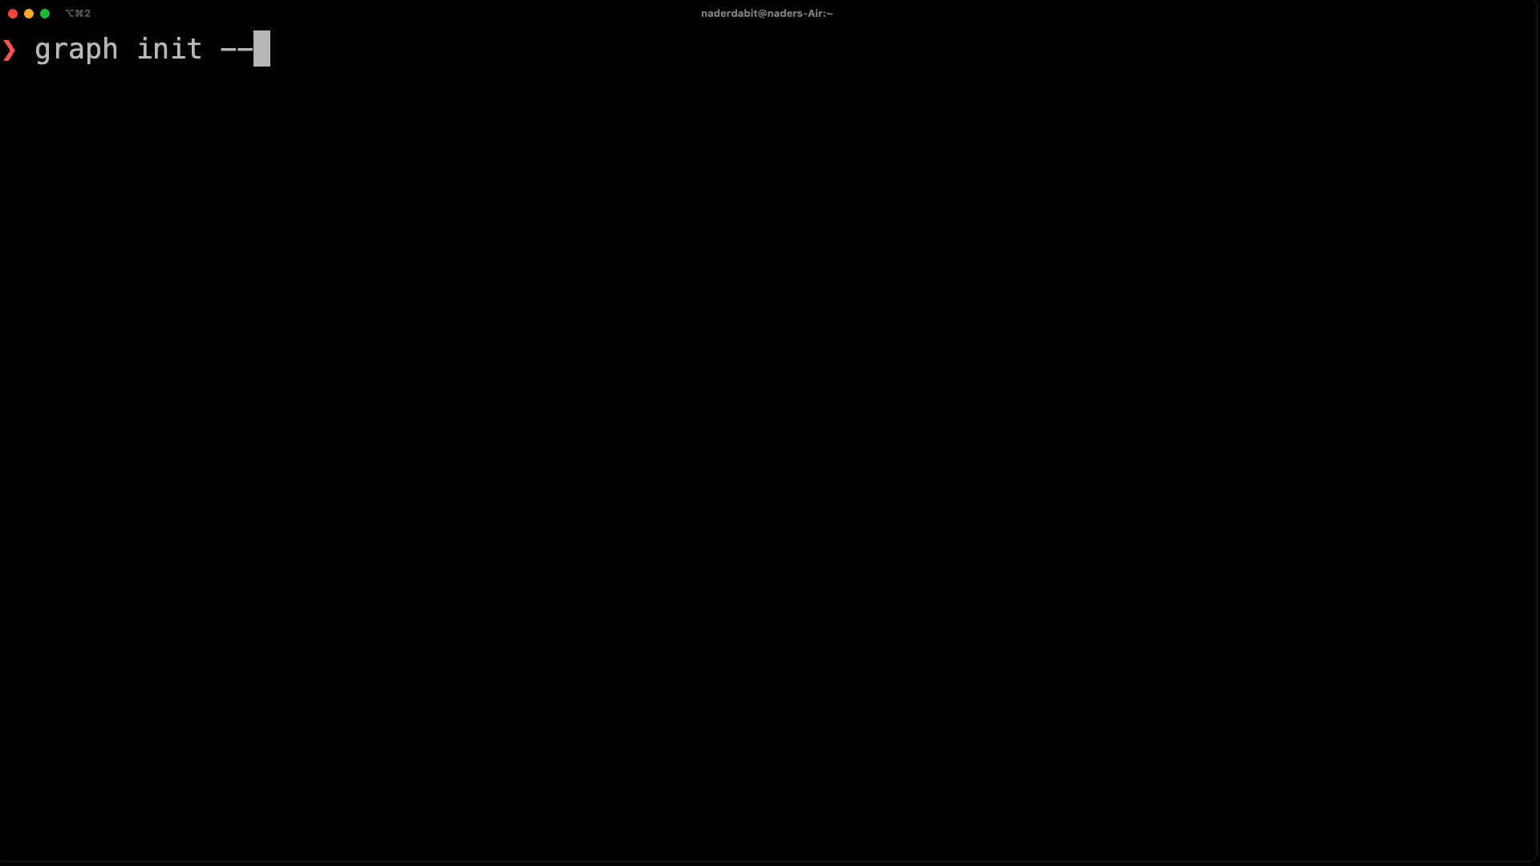
text(contract-name)
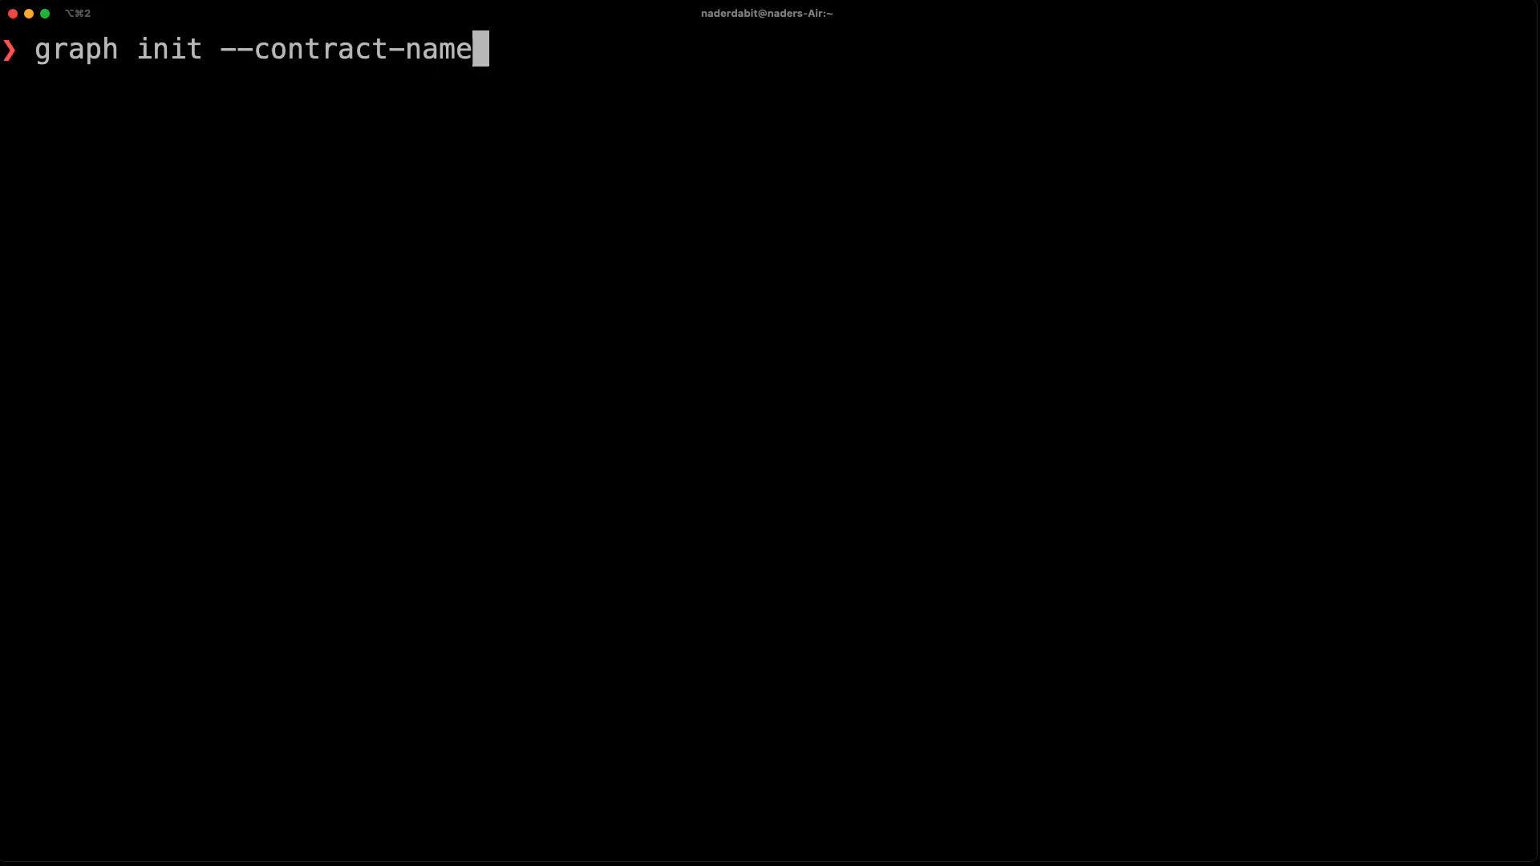
text(Token -)
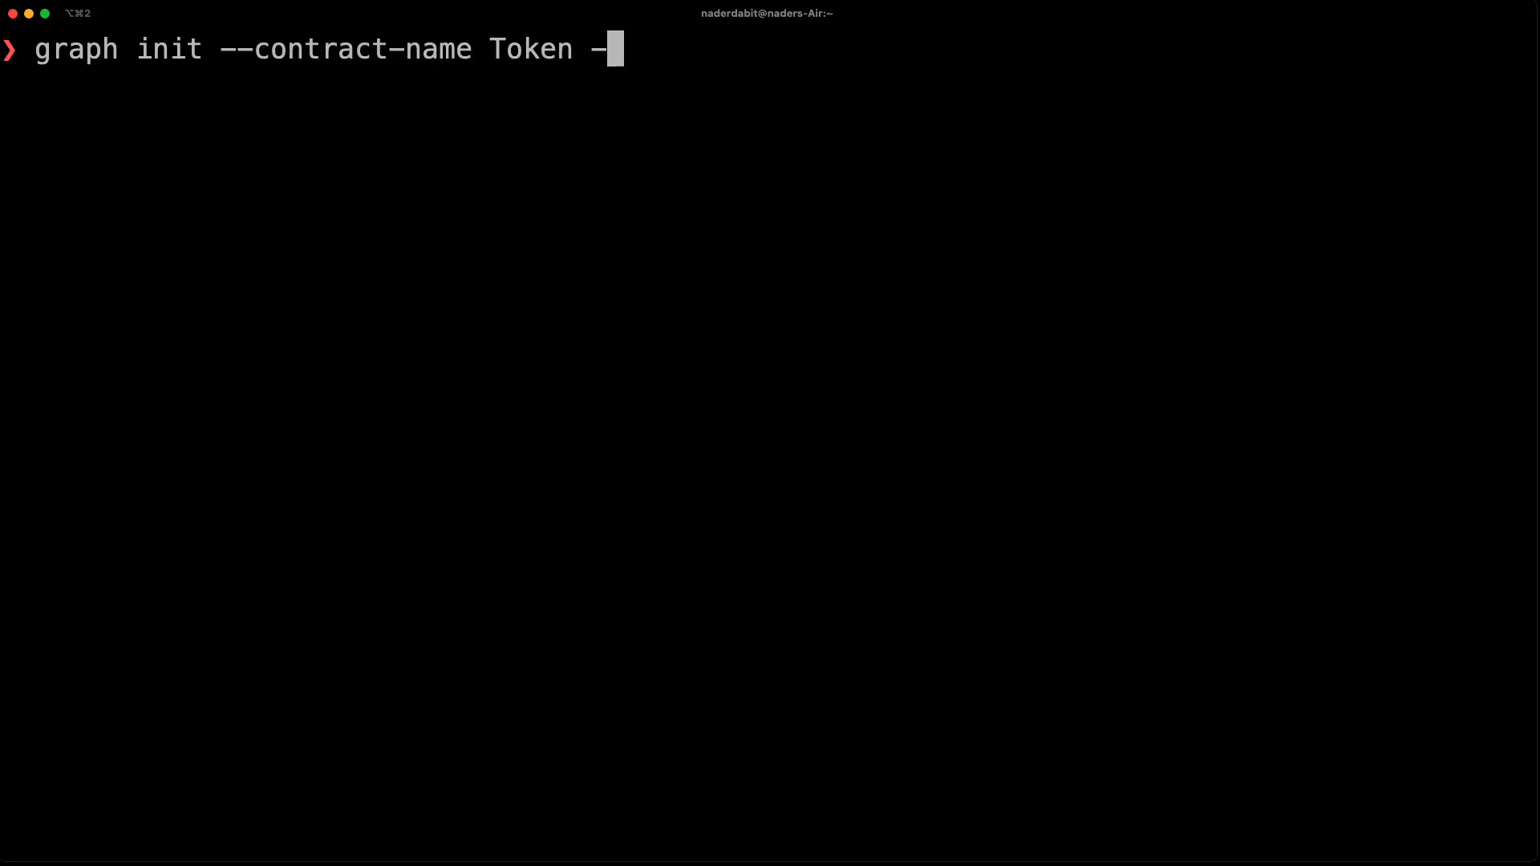
text(-index-event)
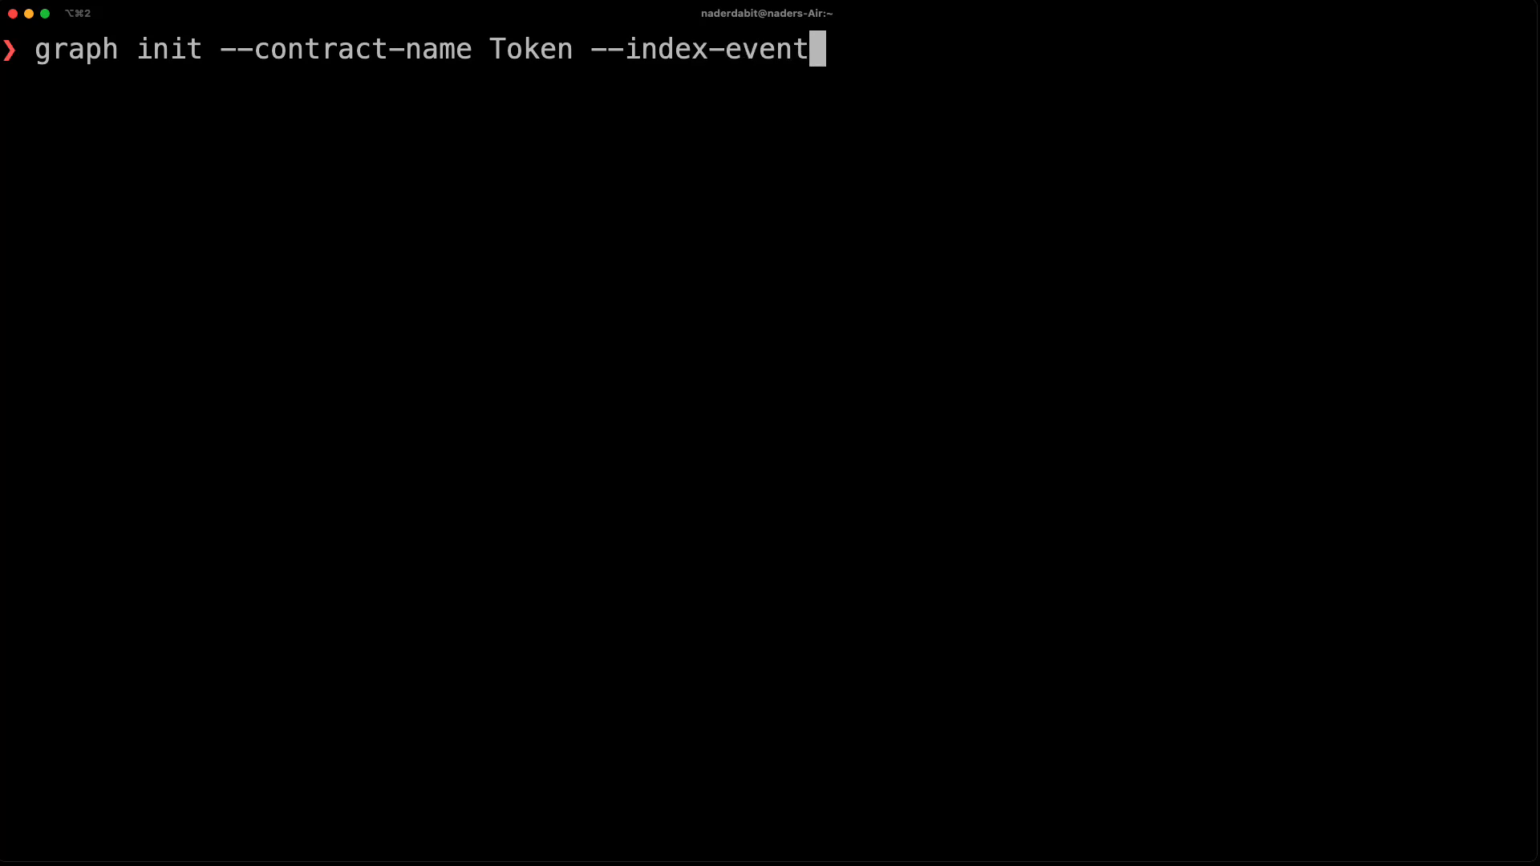
text(s --produ)
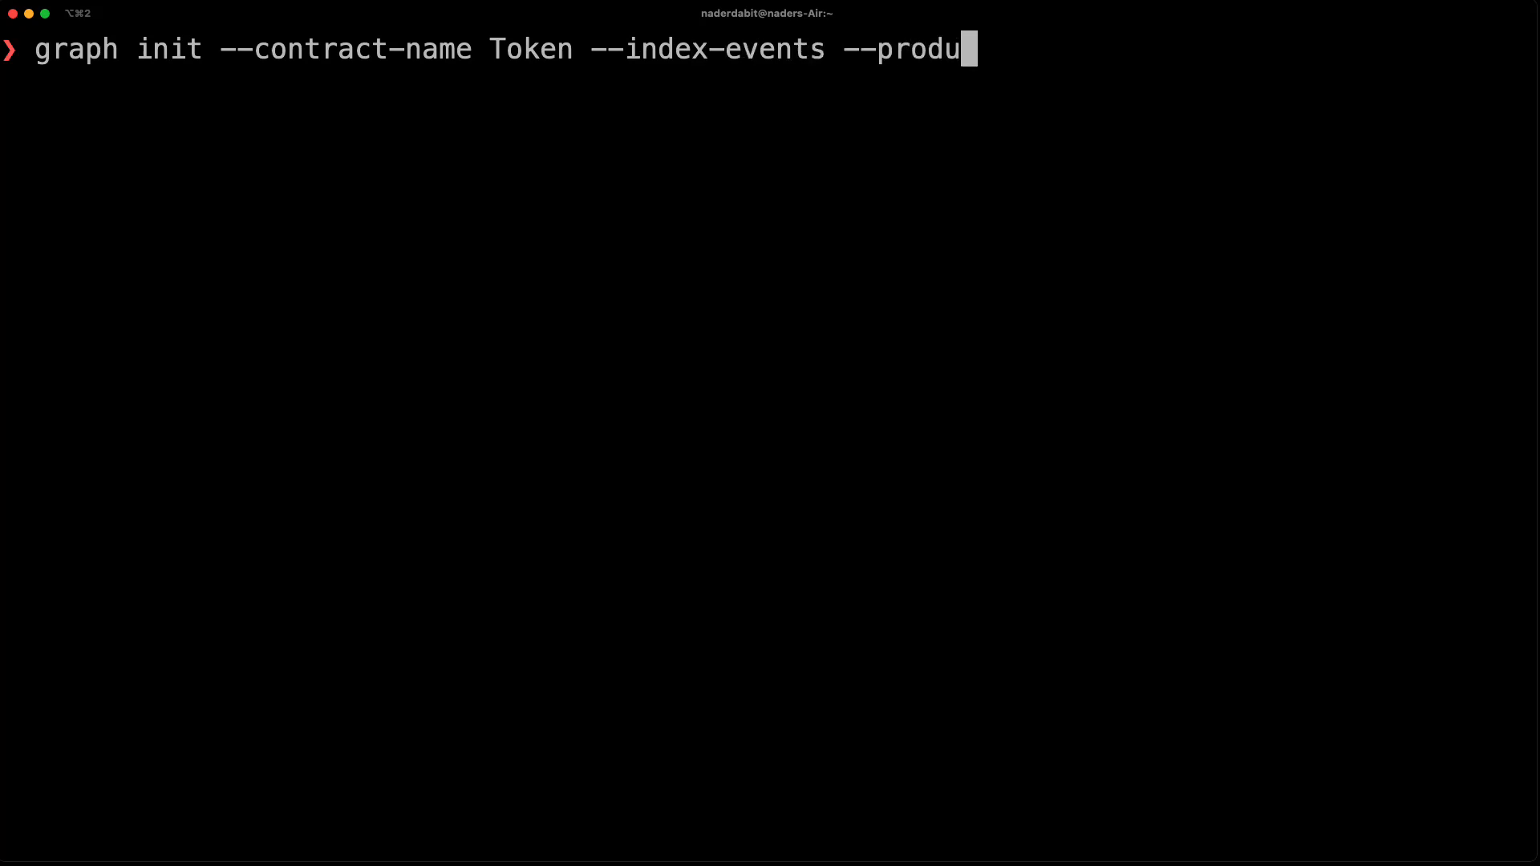
text(ct subg)
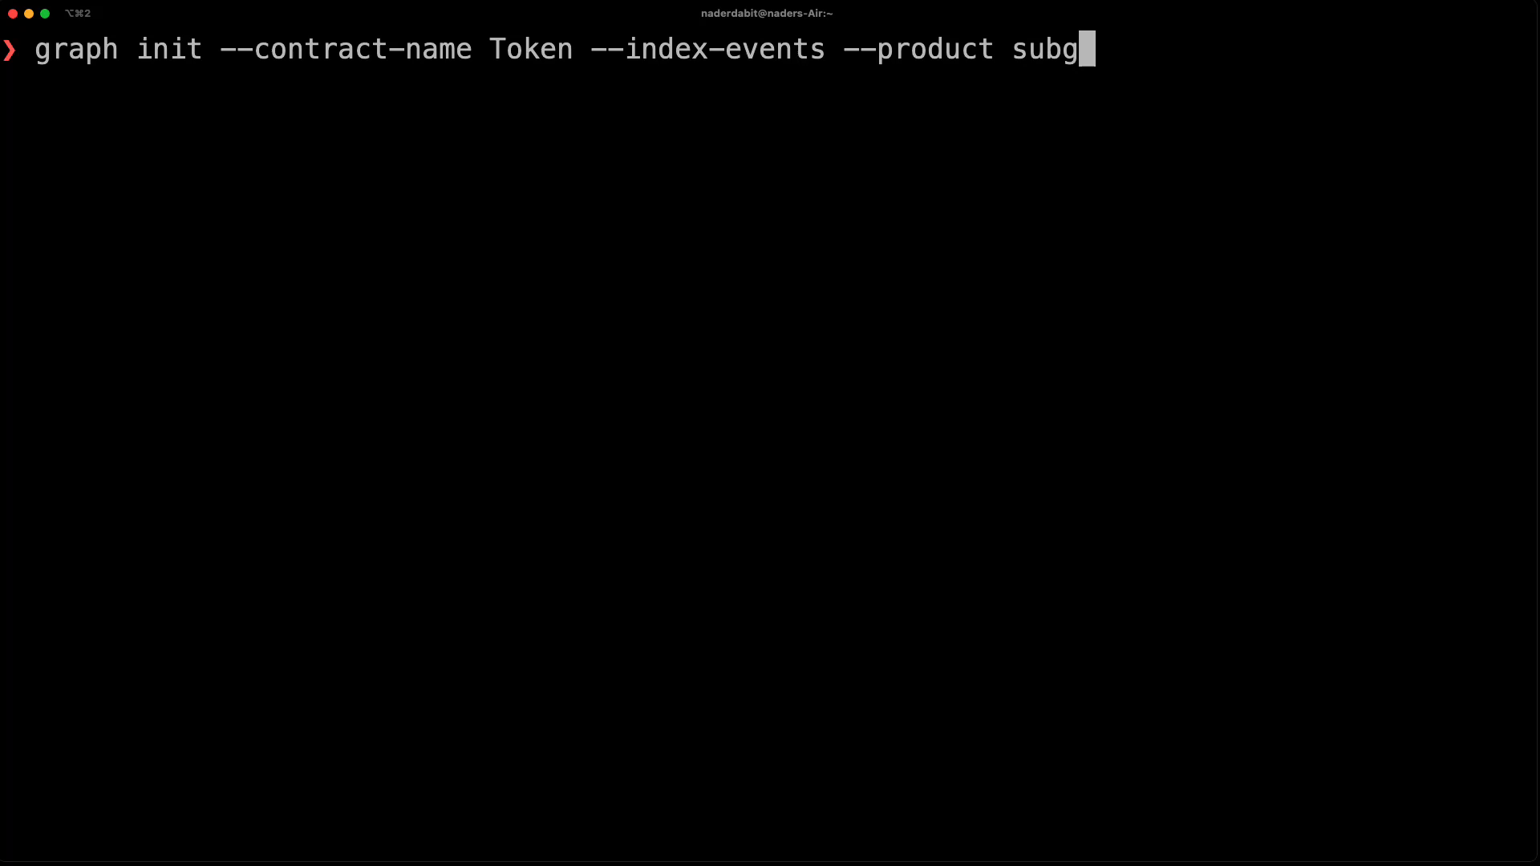
text(raph-studio \)
text(--f)
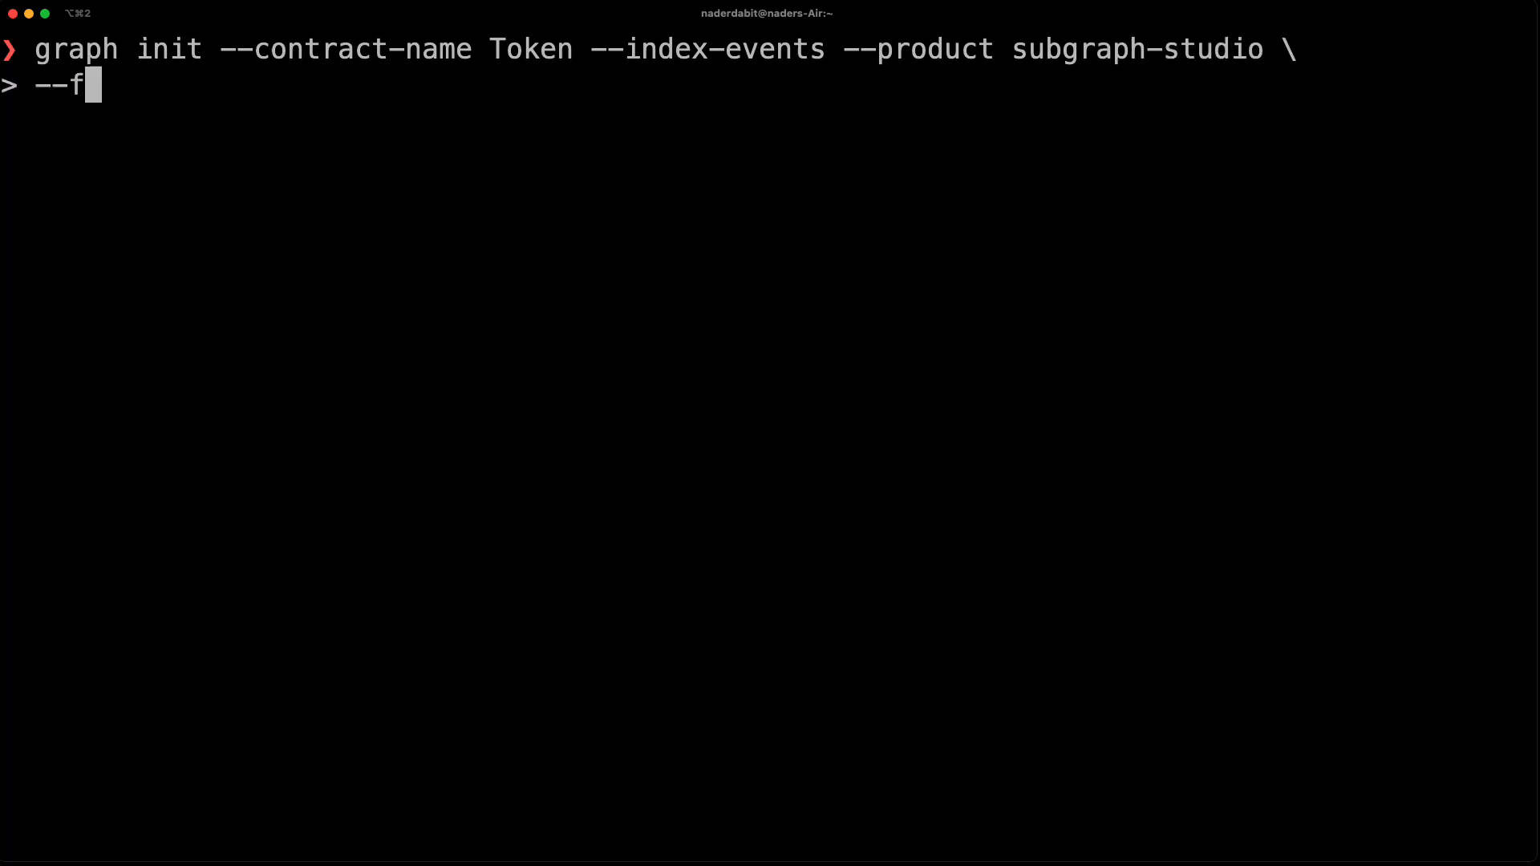
text(rom-contract)
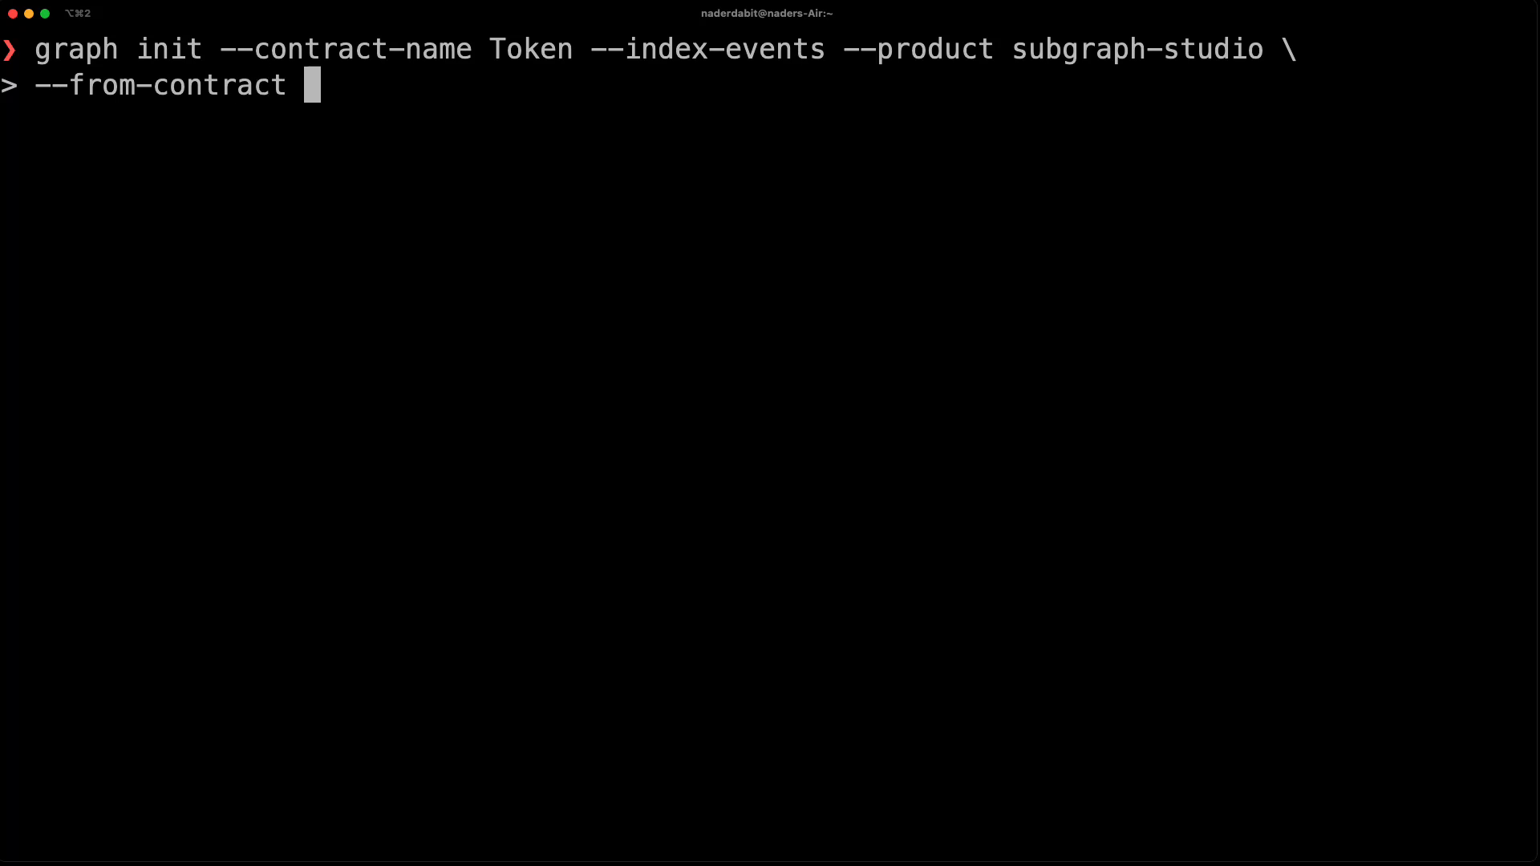
text(0xabEFBc9fD2F806065b4f3C237d4b59D9A97Bcac7)
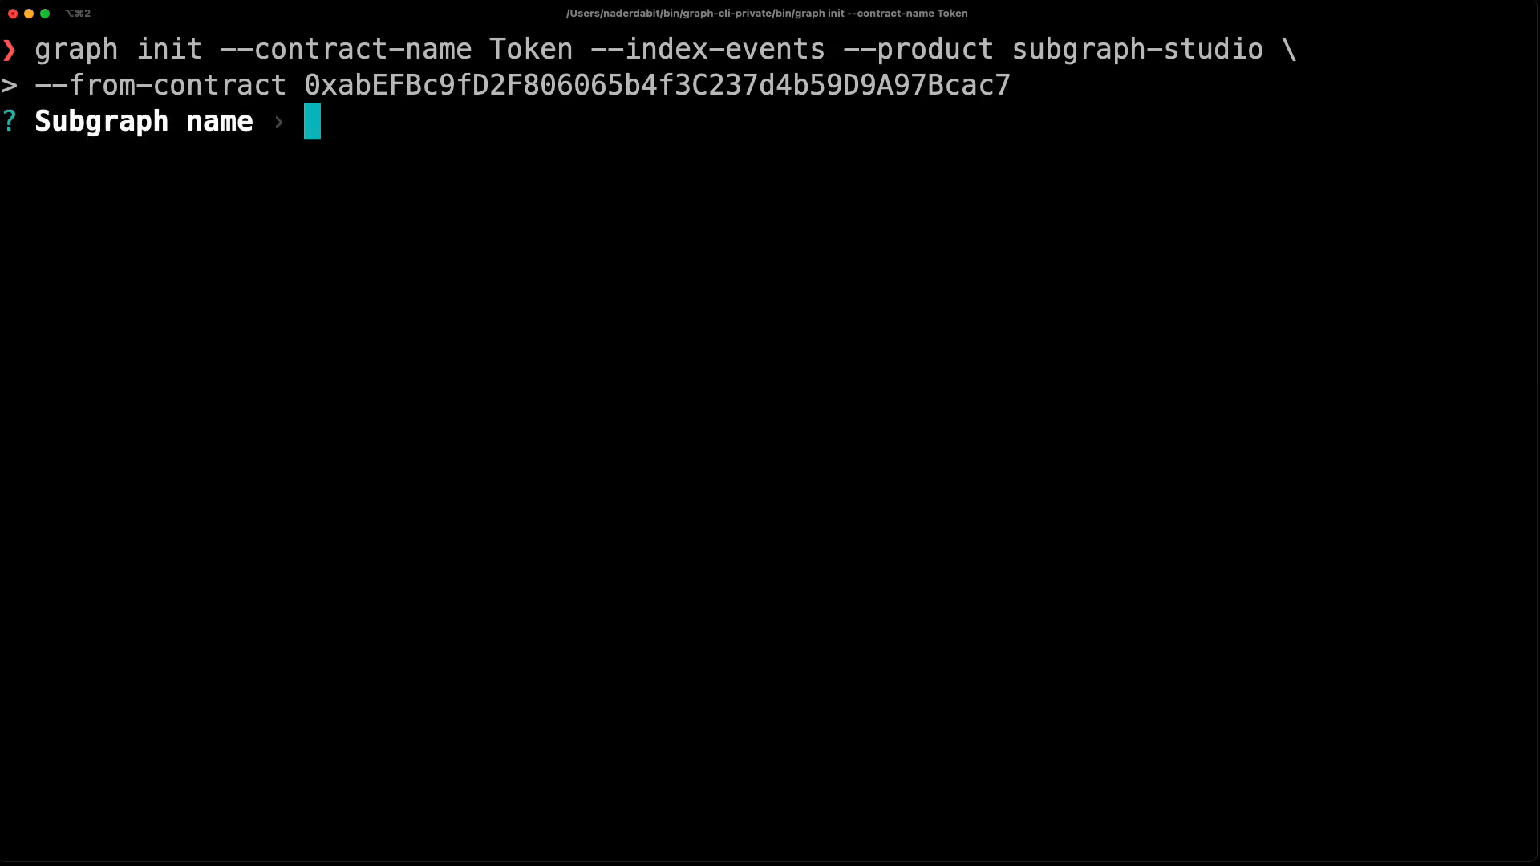
- Name the subgraph ndzorasubgraph and accept the default directory and contract address
text(ndzorasubgraph)
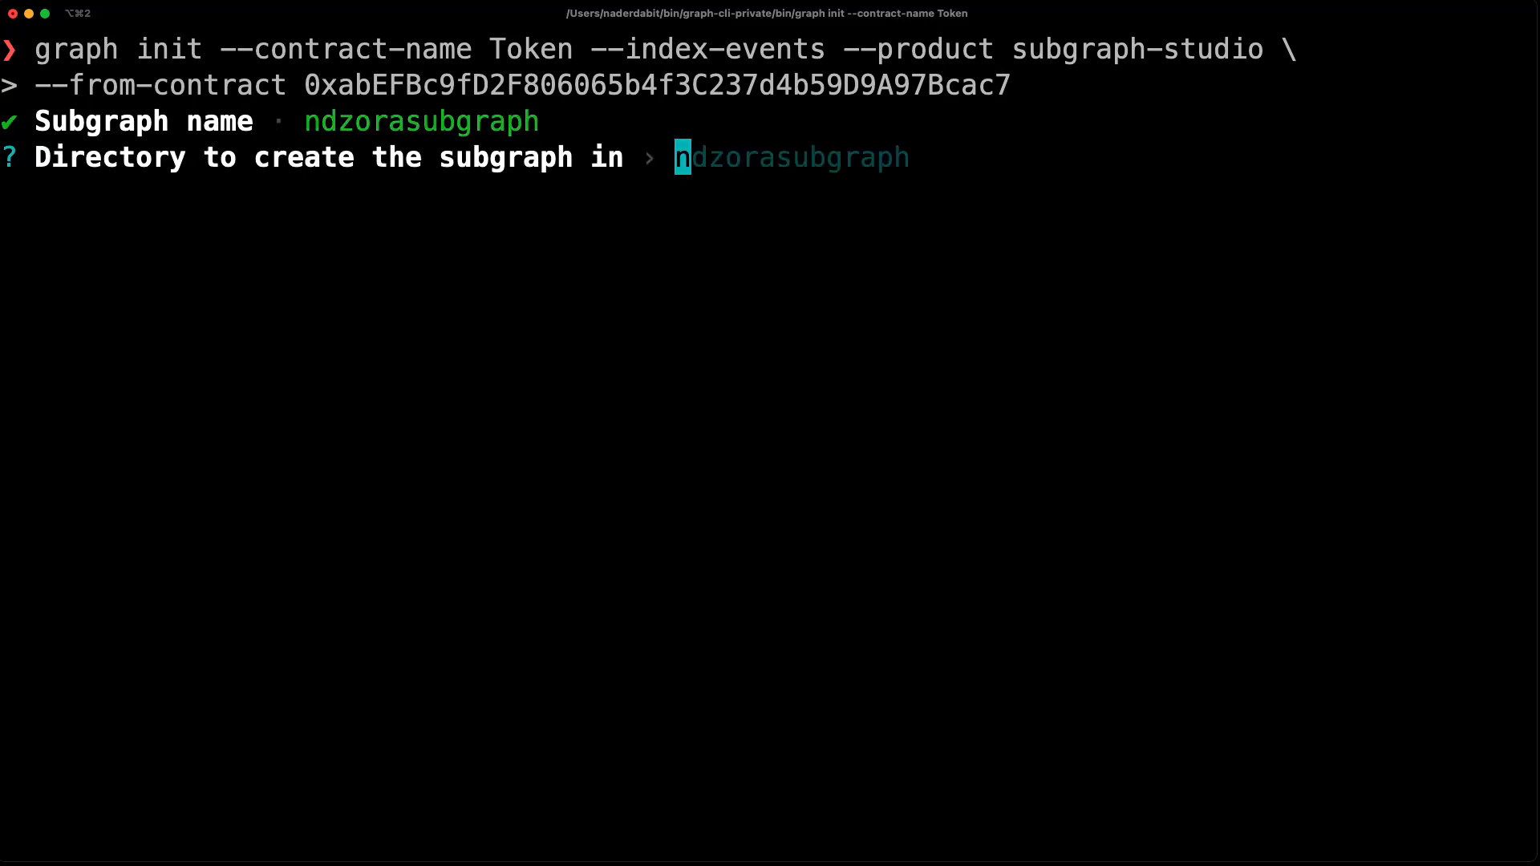
key(Enter)
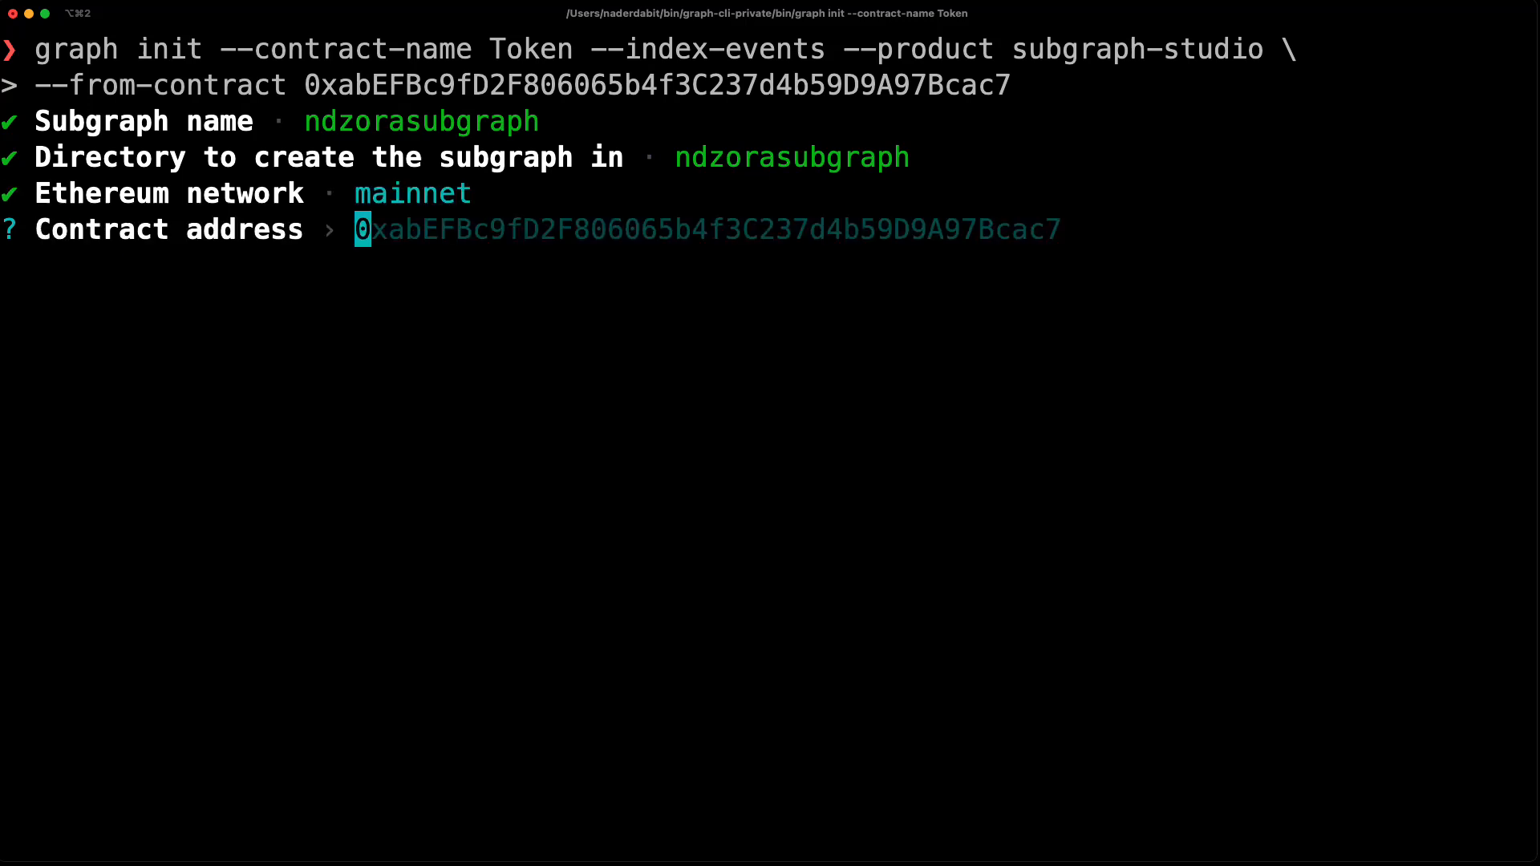
key(Enter)
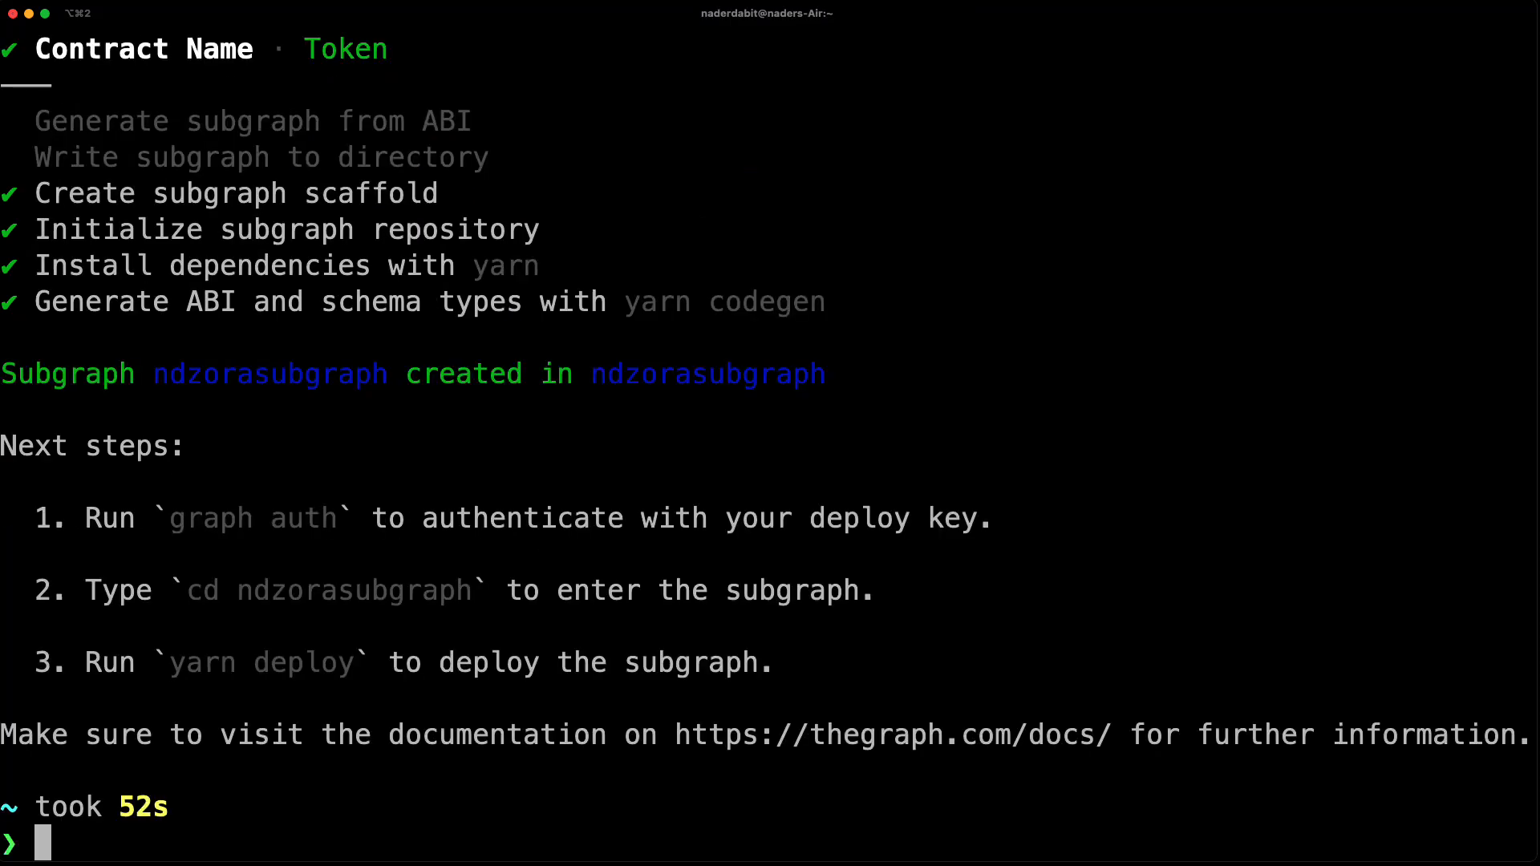
- Enter the ndzorasubgraph folder, list its files, and open it in VS Code
text(cd ndzorasubgraph)
text(ls)
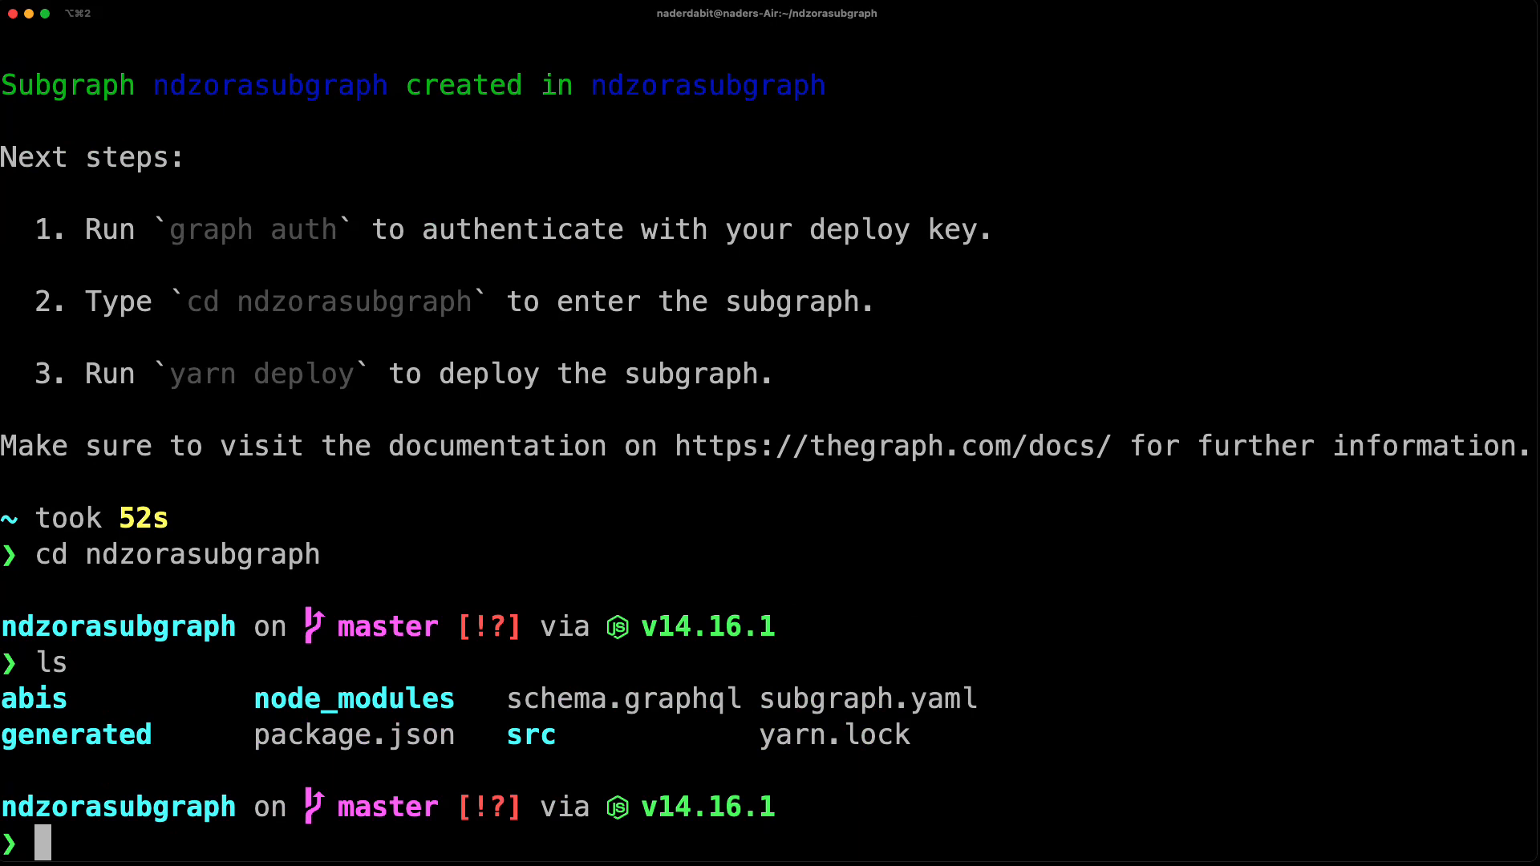
text(code .)
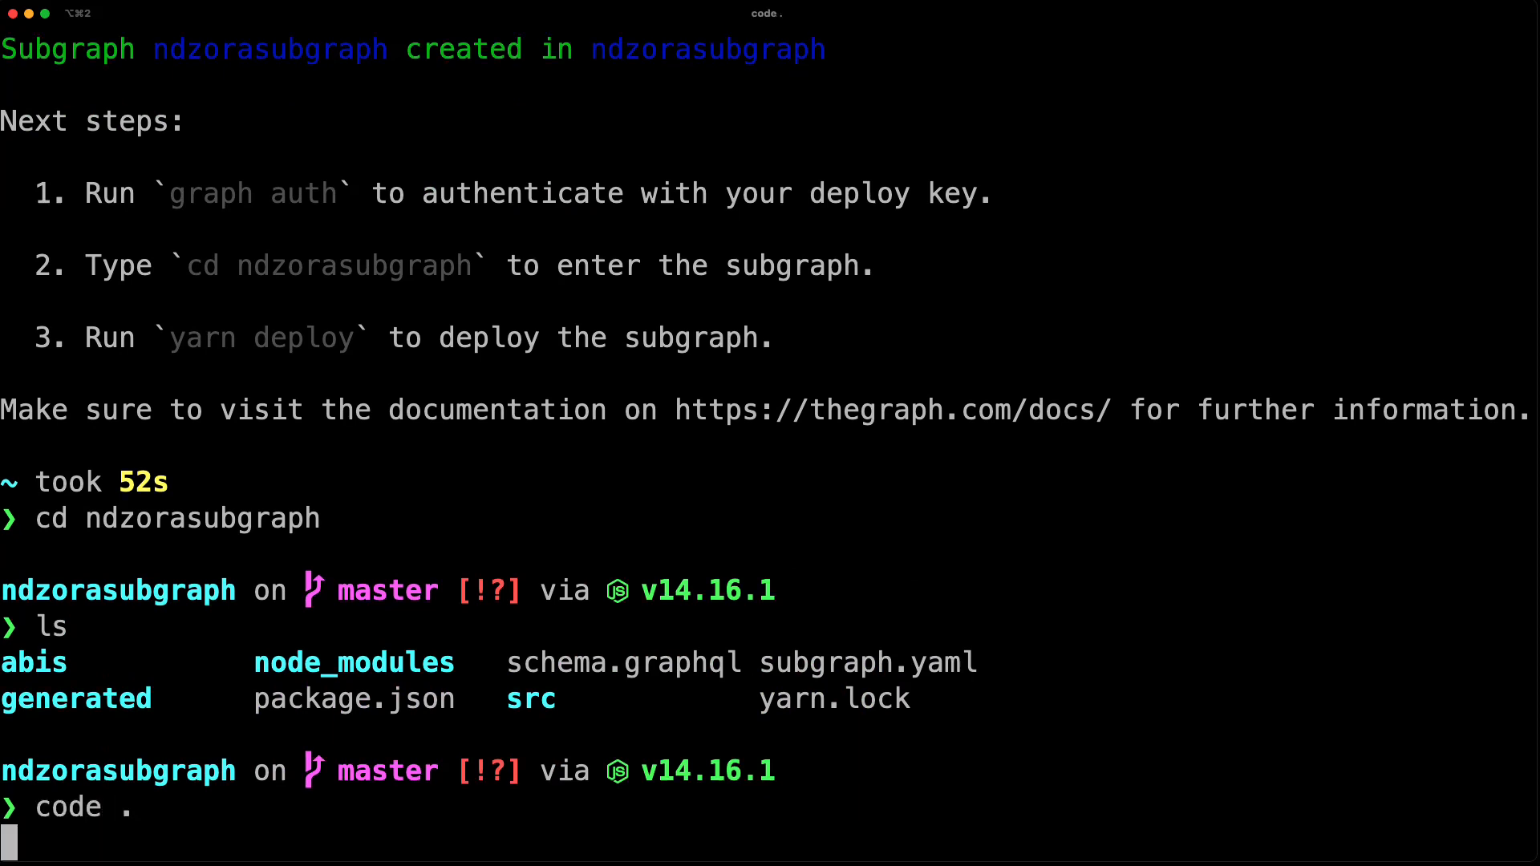
key(Enter)
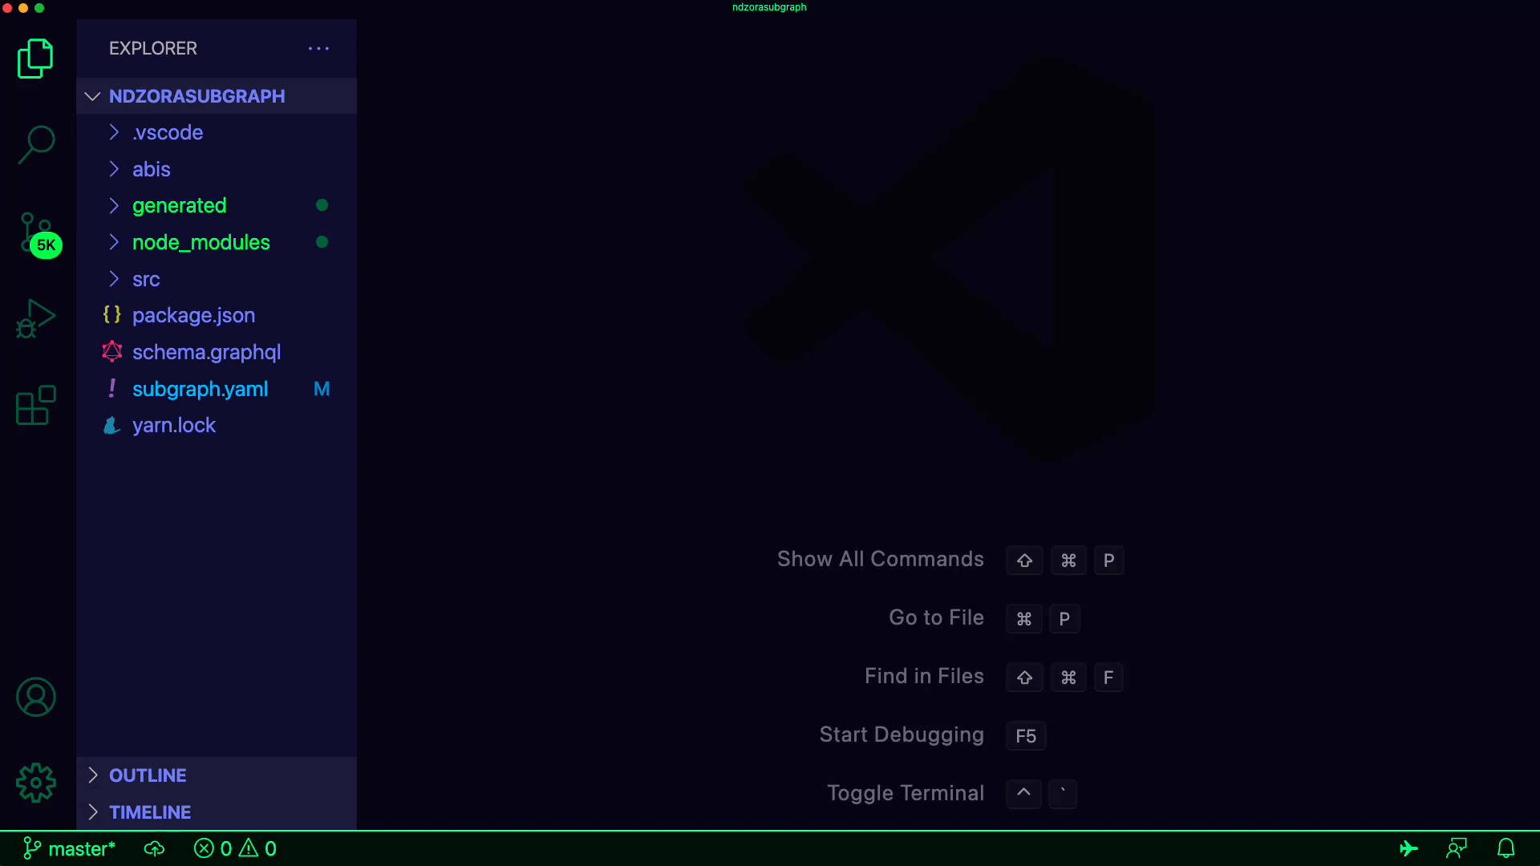
- Replace schema.graphql with the Token type and add a User entity with derived fields
click(206, 352)
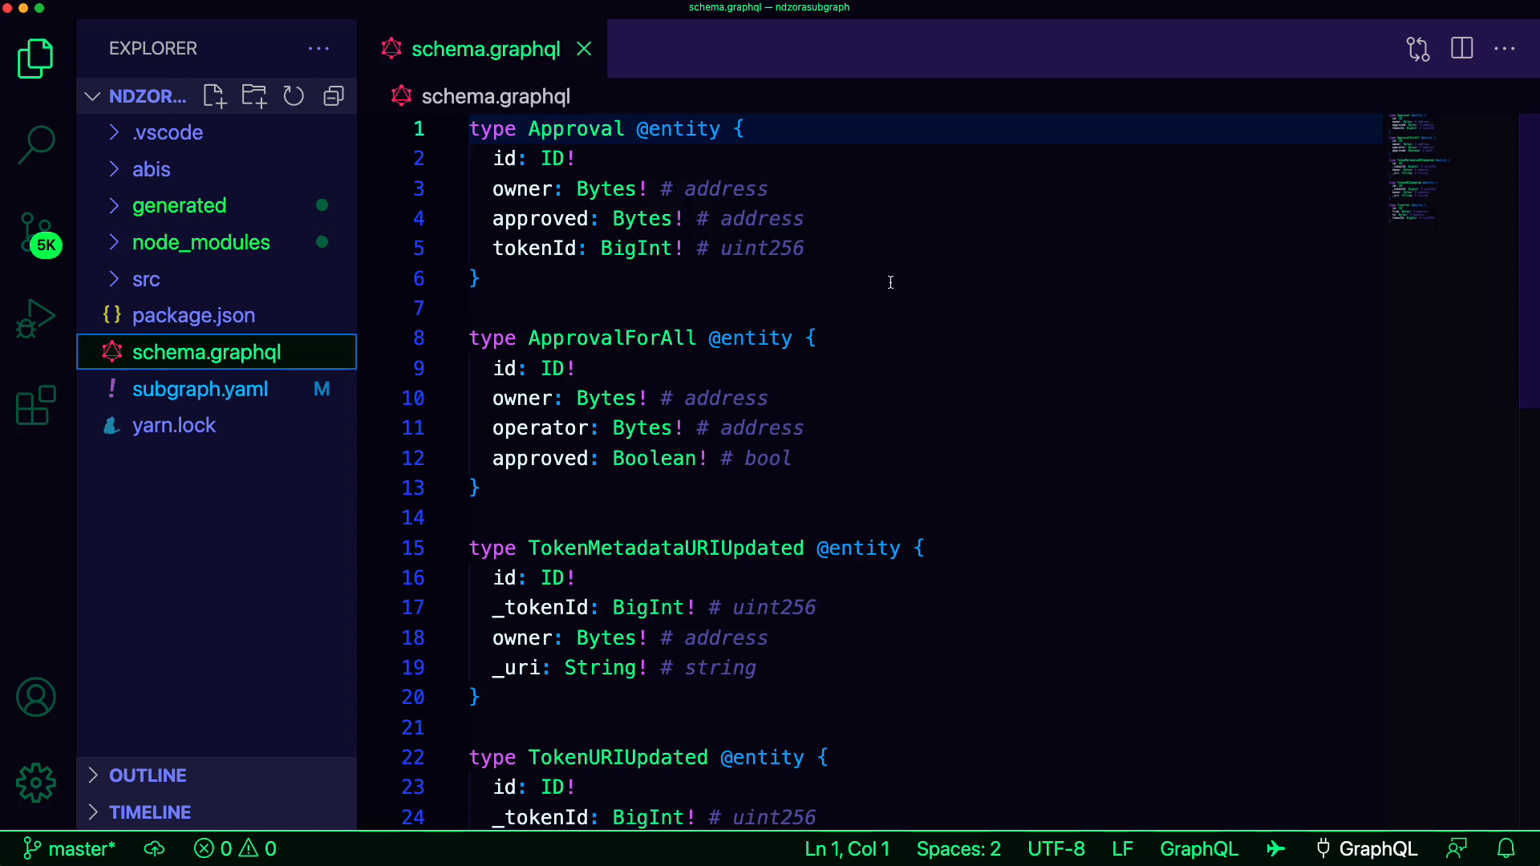
key(Cmd+A)
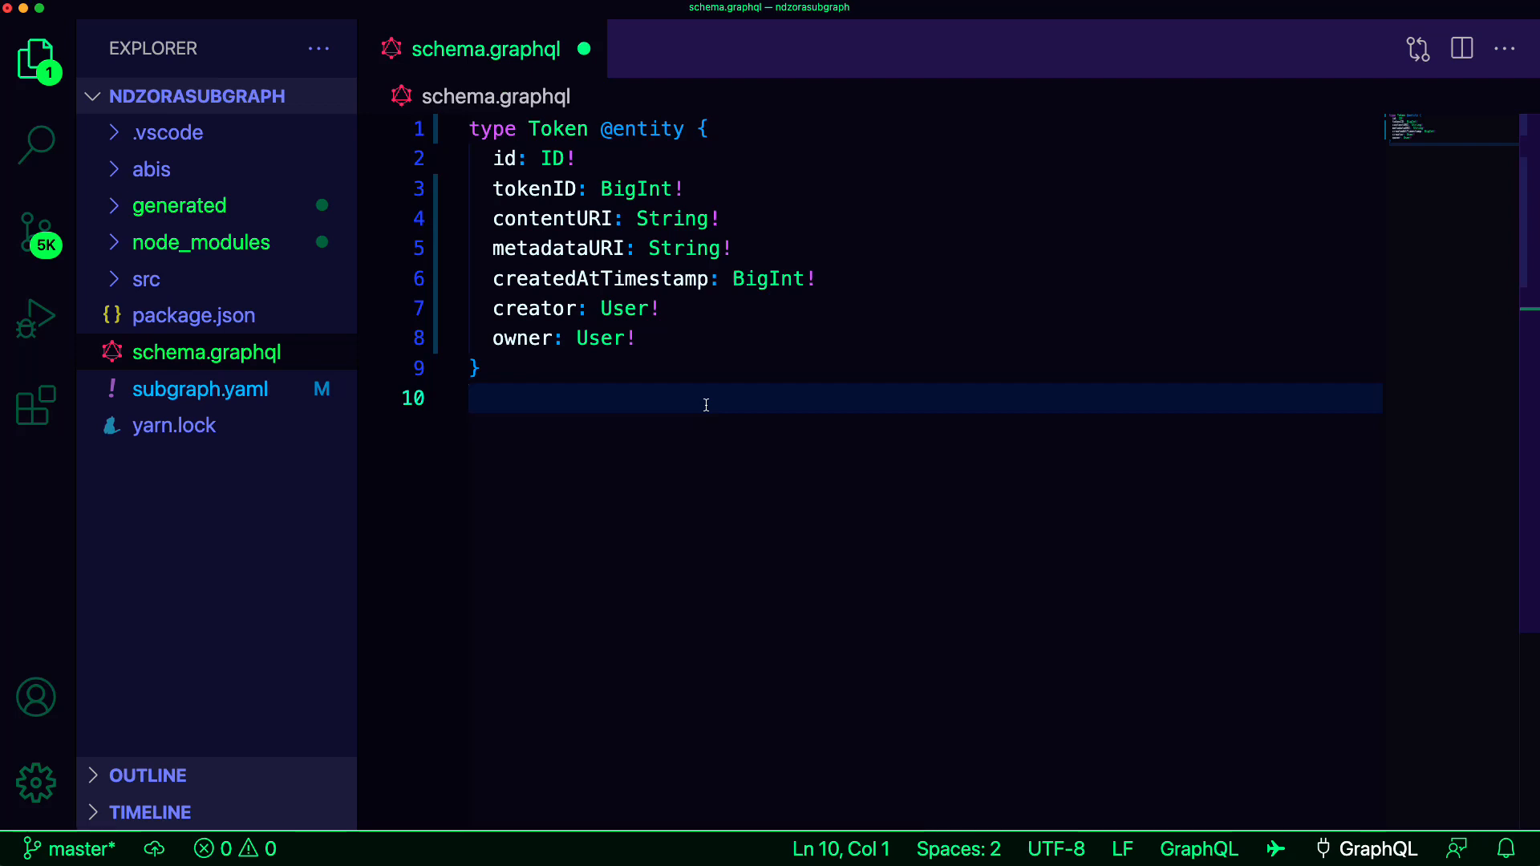
key(Enter)
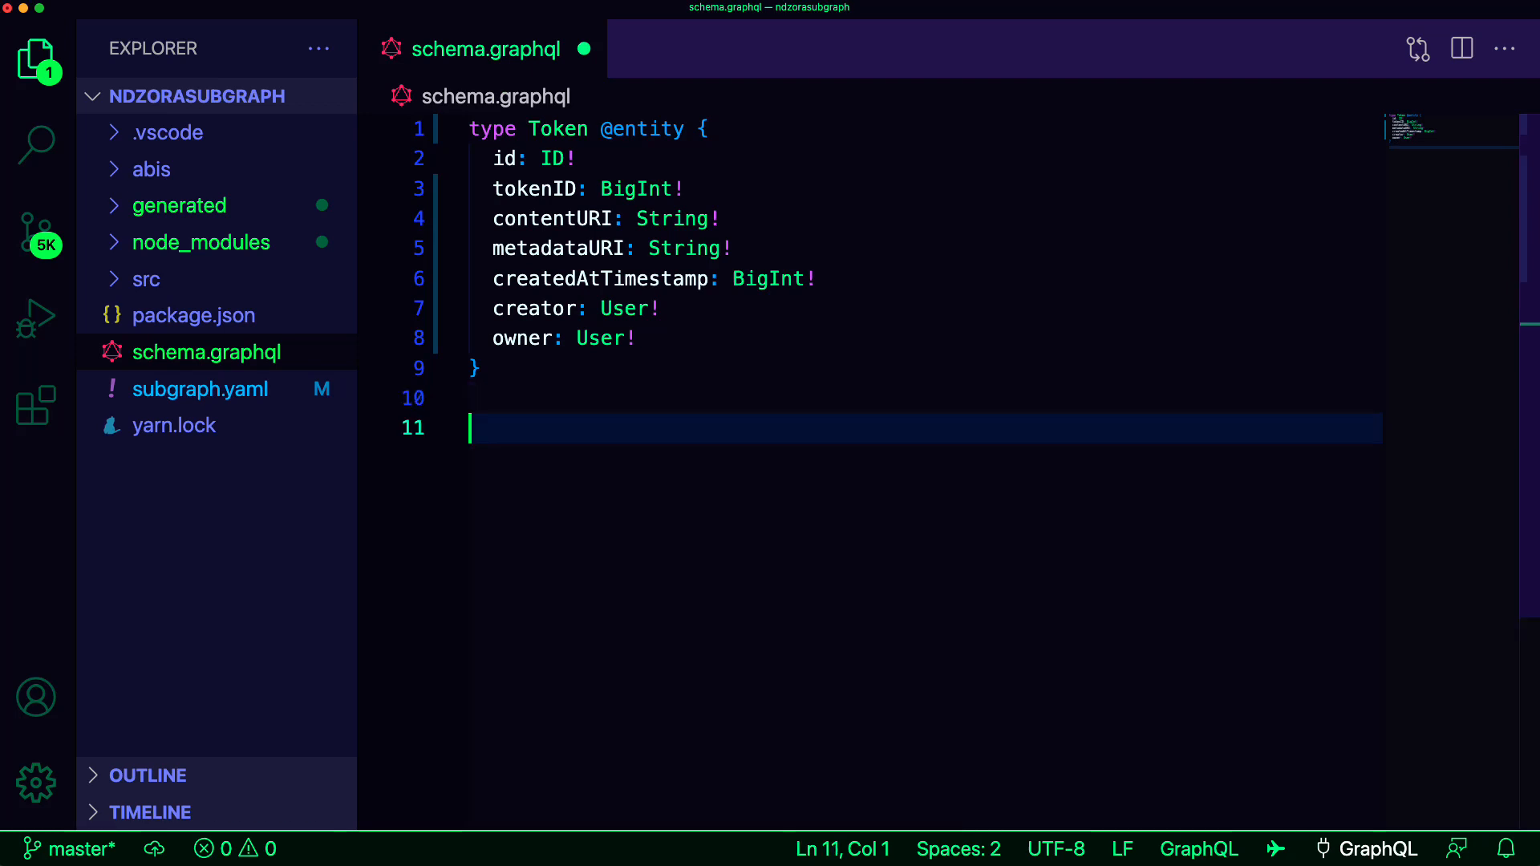
text(type User @entity {)
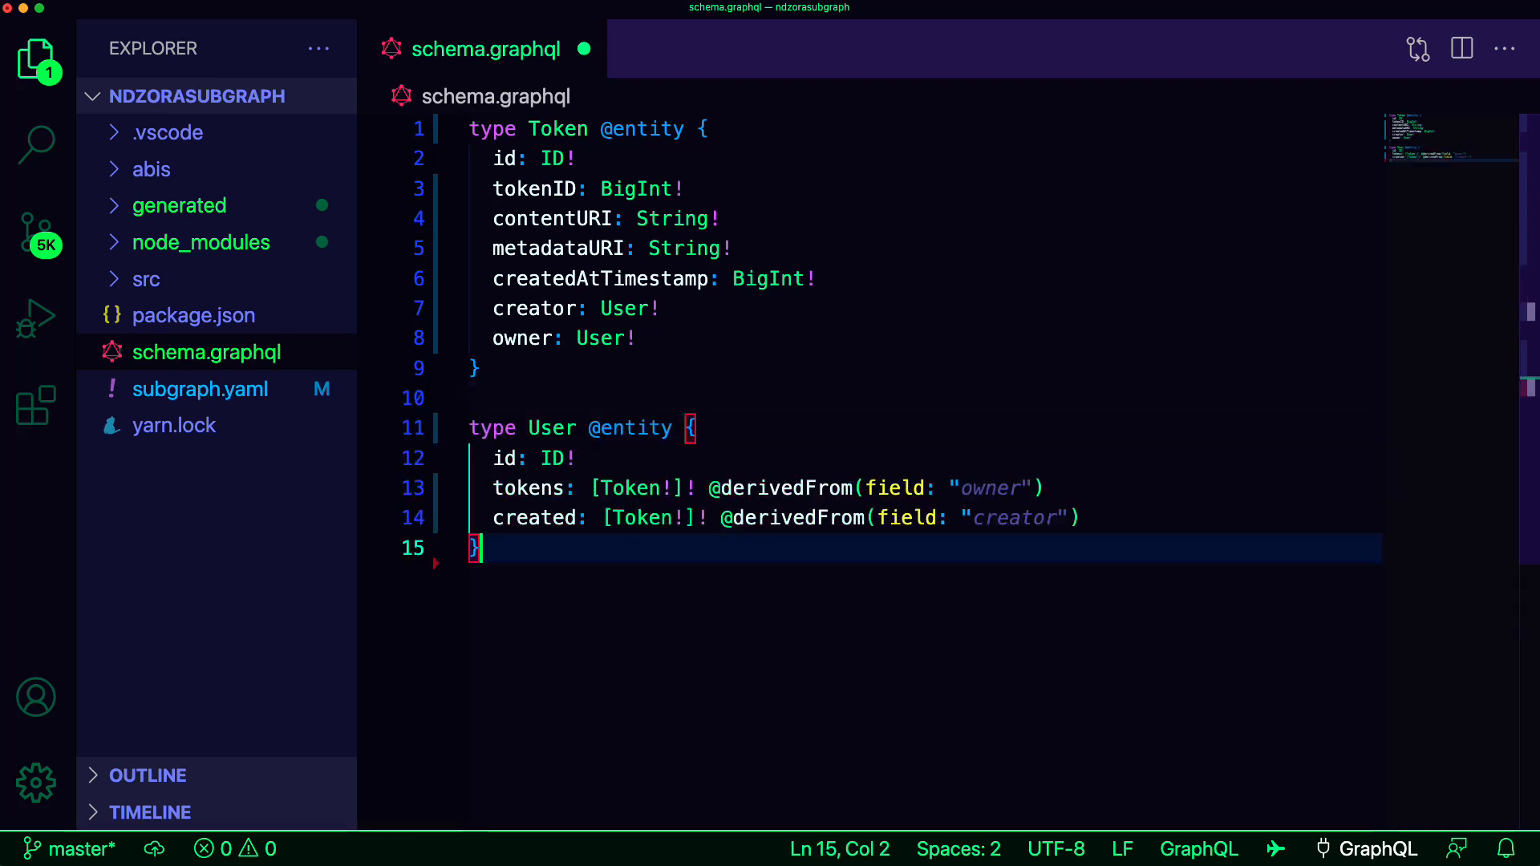
mouse_move(1150, 629)
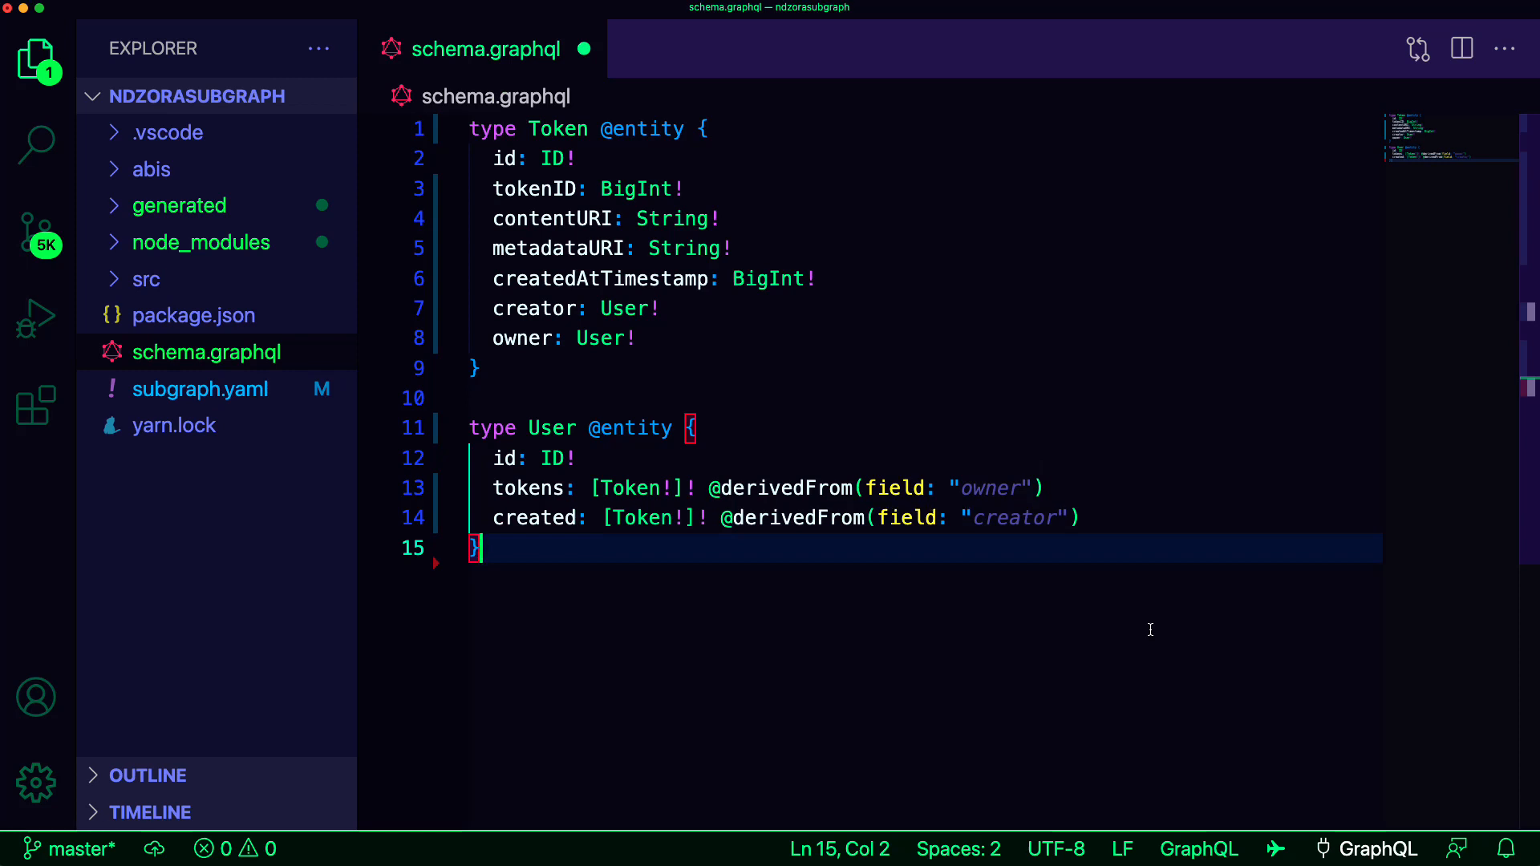
- Open subgraph.yaml, then scroll through abis/Token.json before returning to the manifest
click(200, 389)
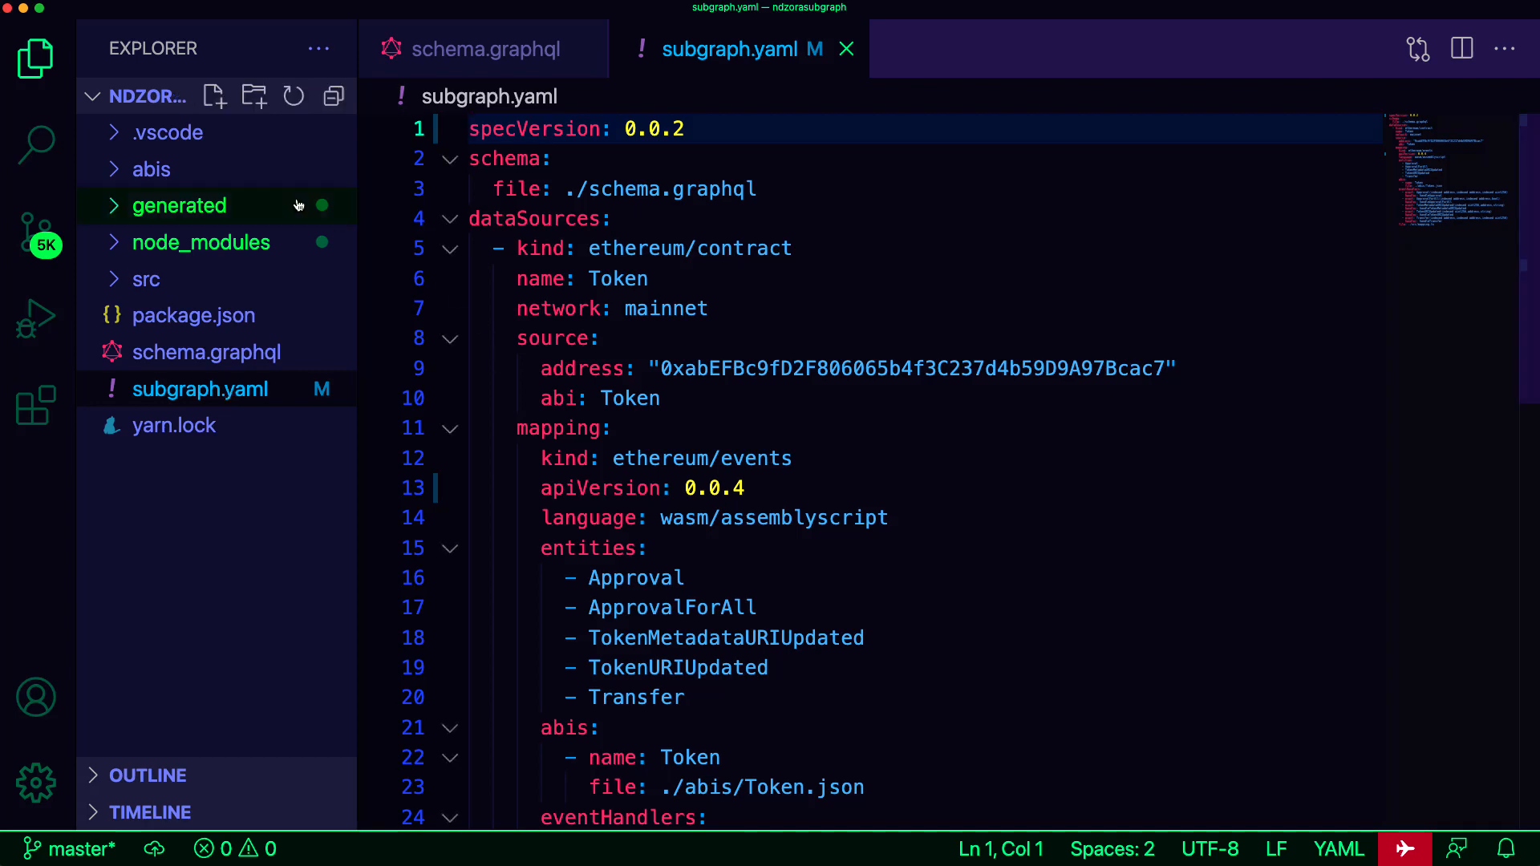
click(152, 169)
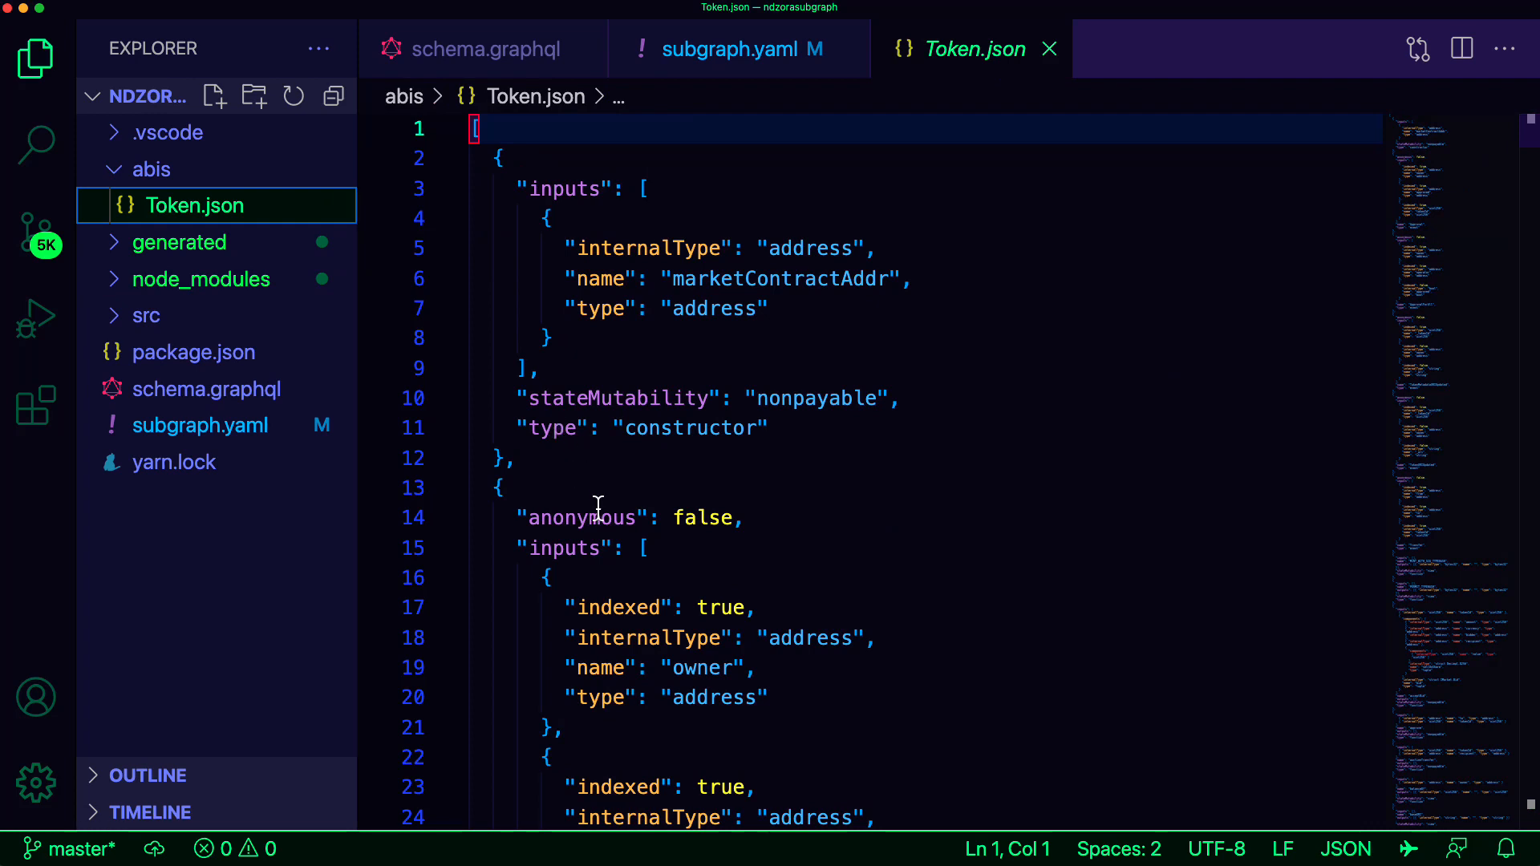
scroll(down, 3)
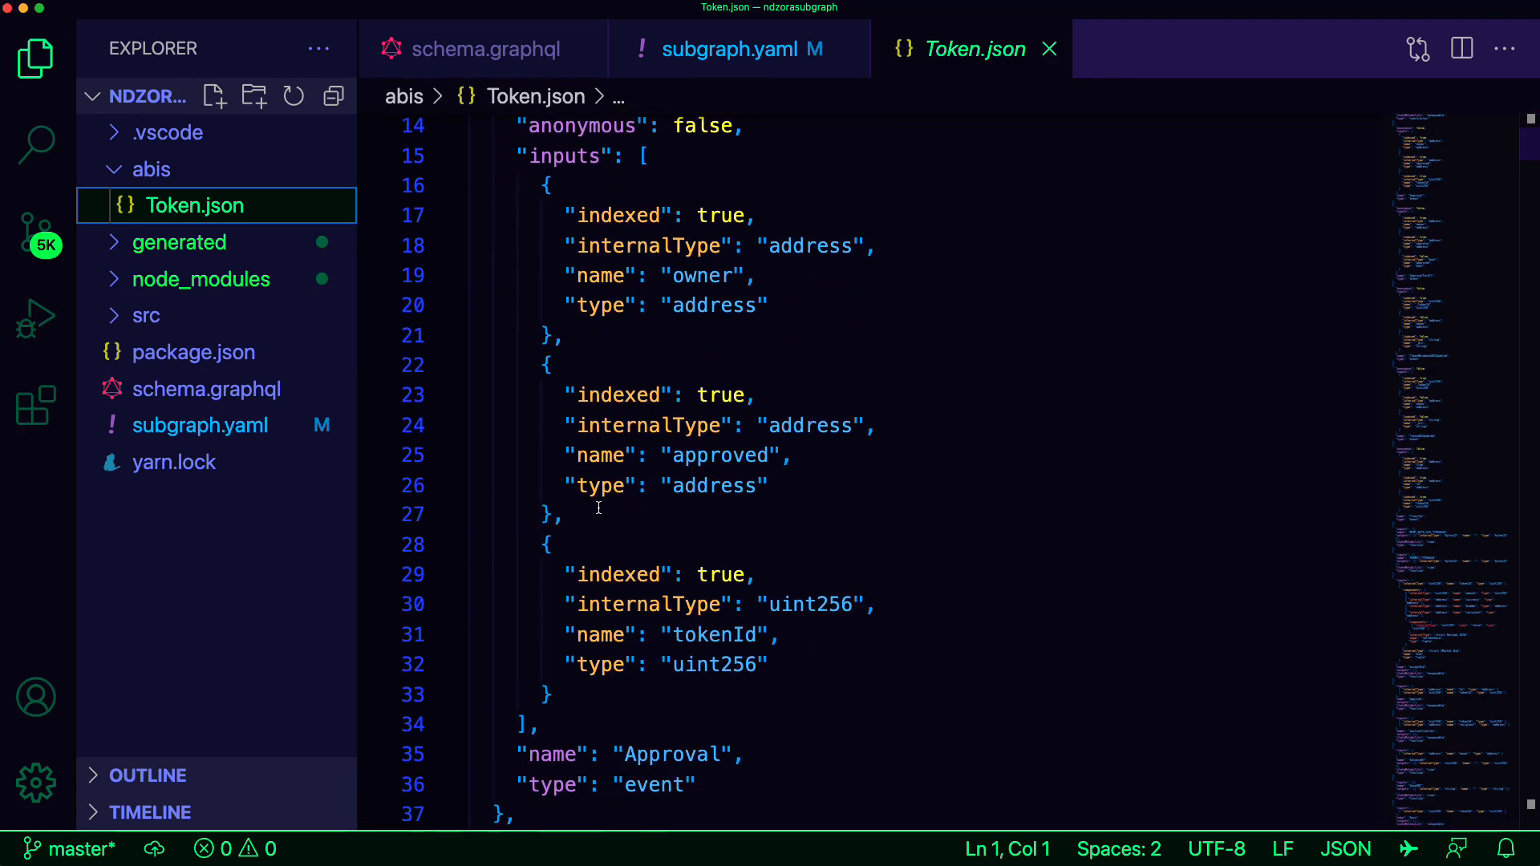
scroll(down, 3)
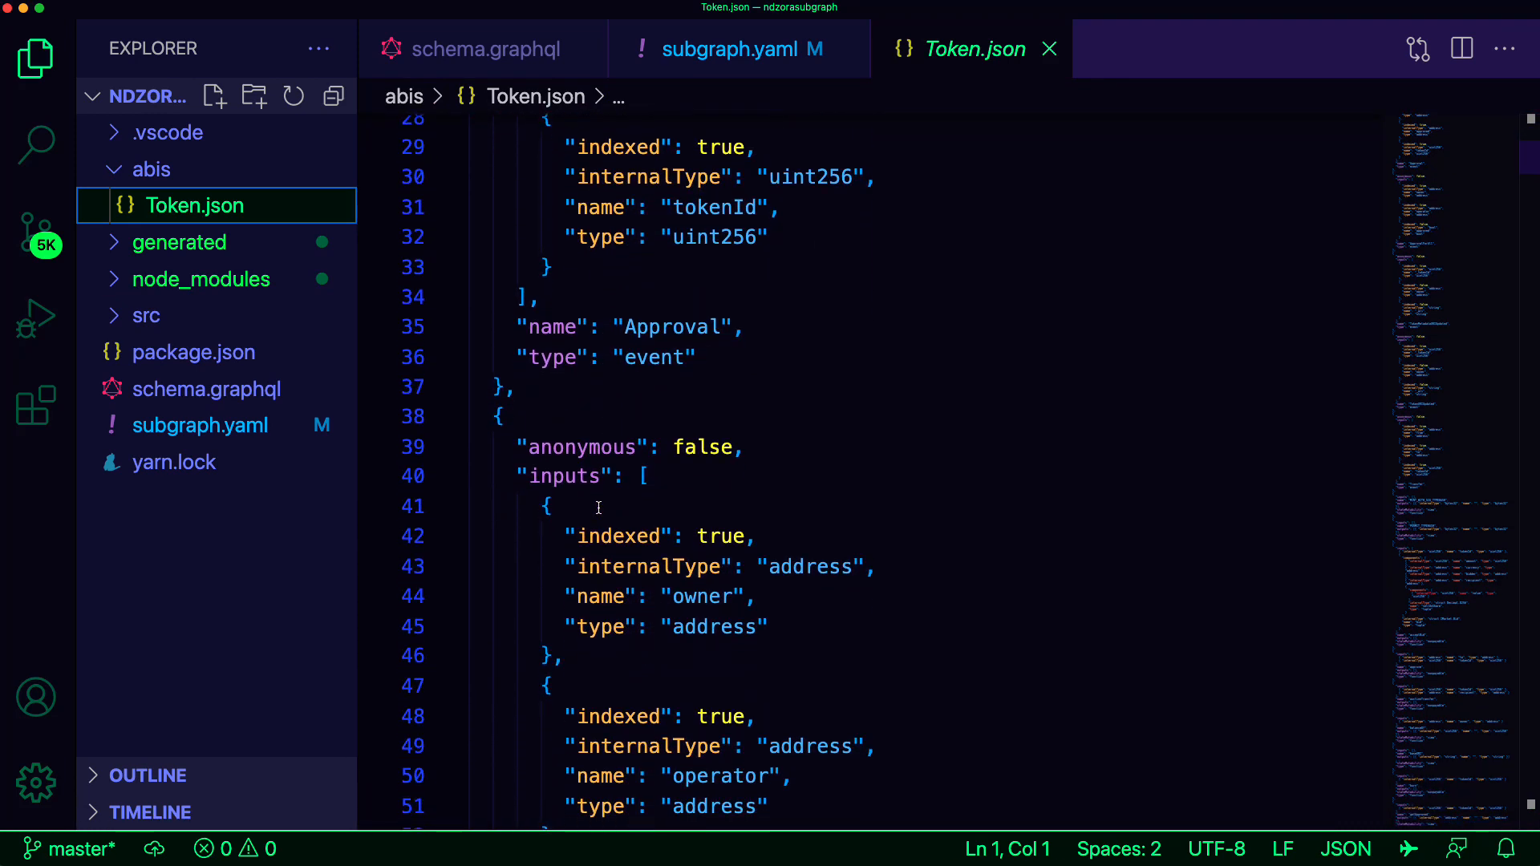
scroll(down, 3)
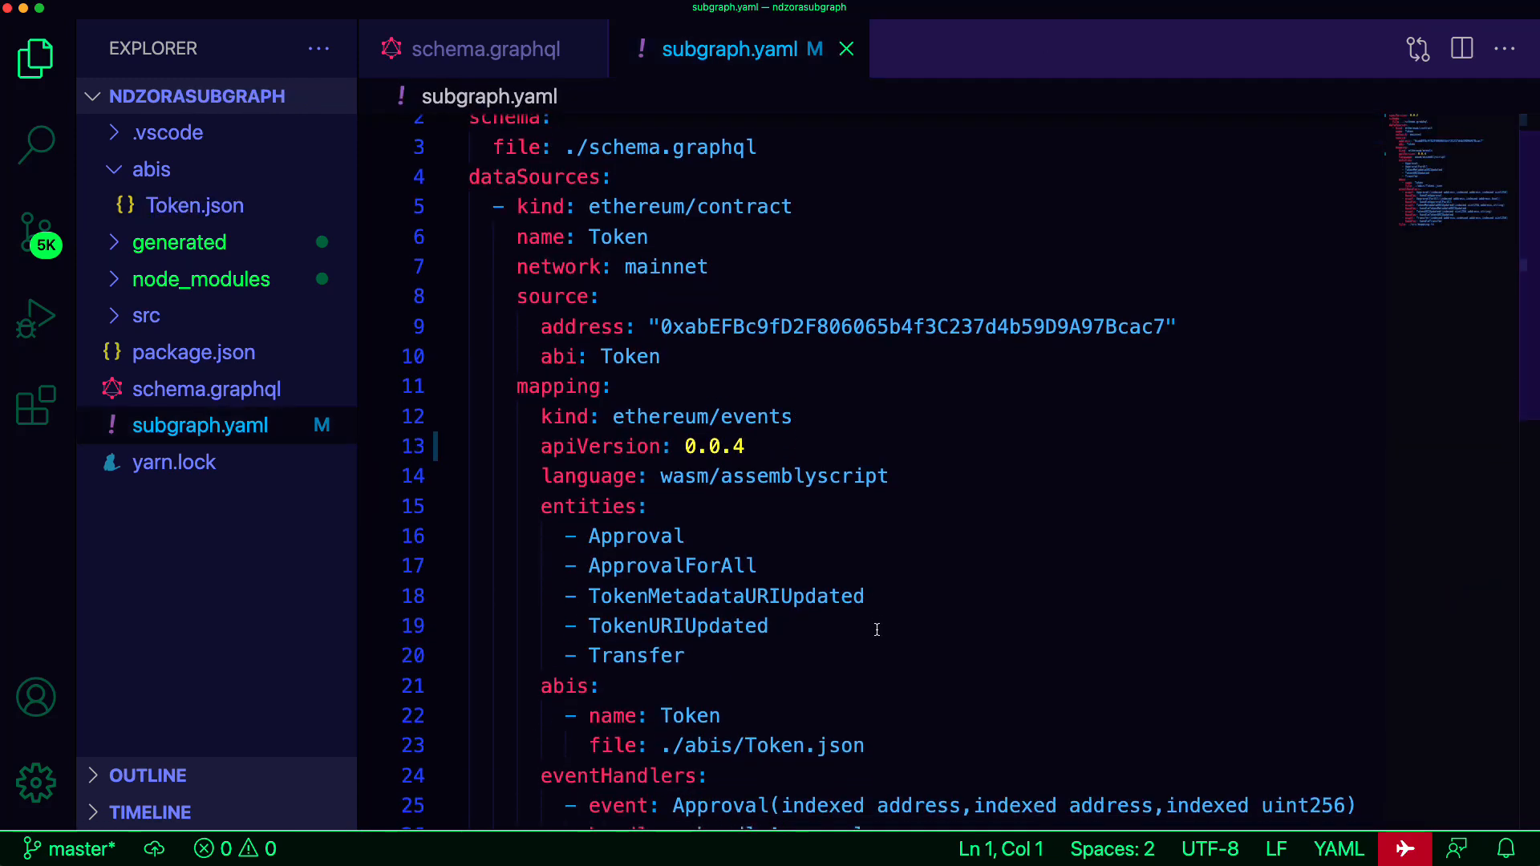
scroll(down, 3)
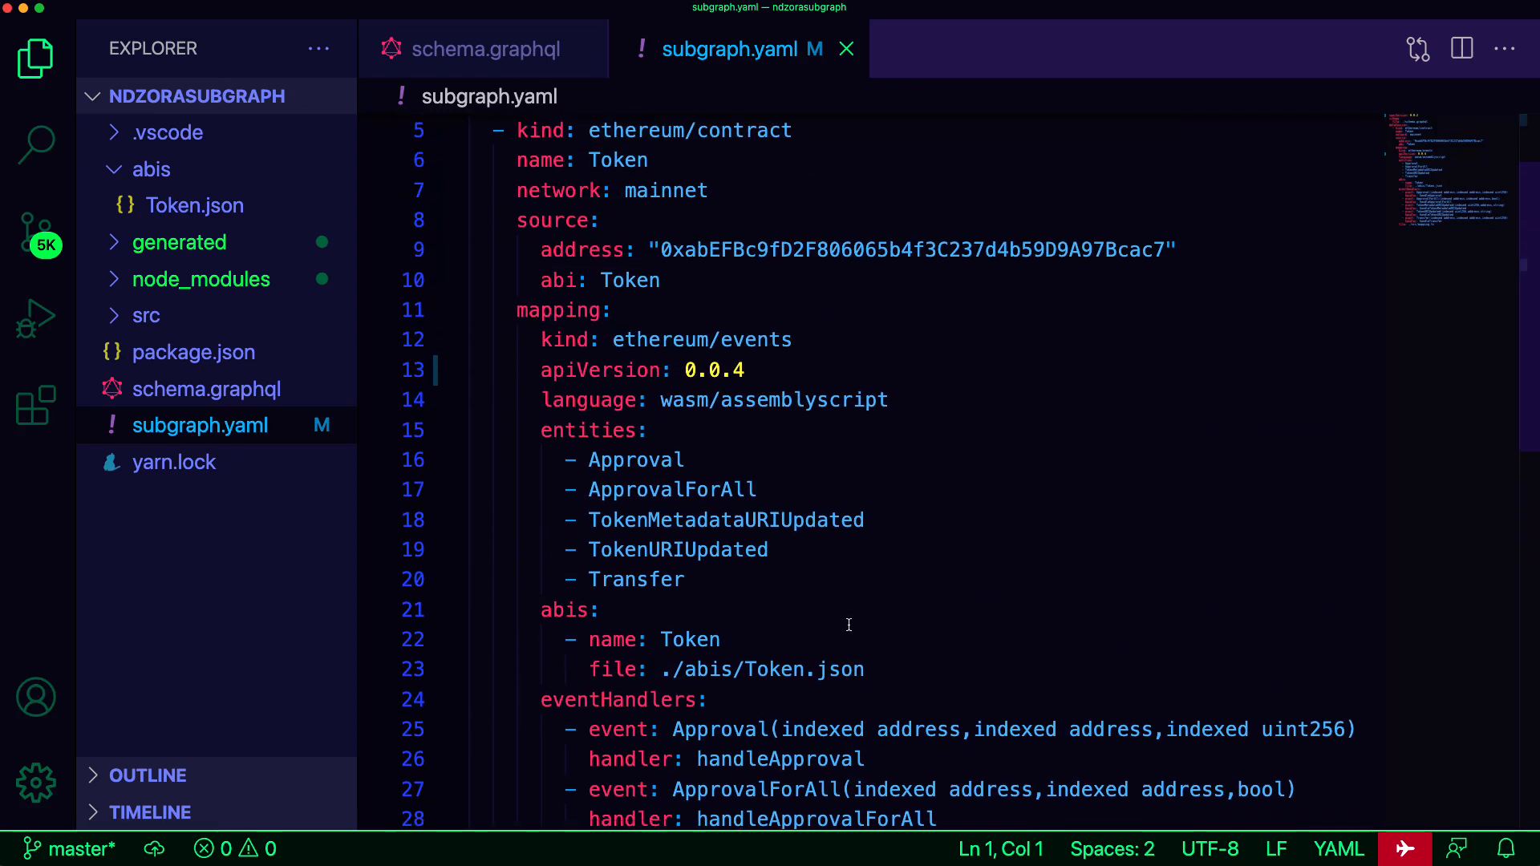
scroll(up, 3)
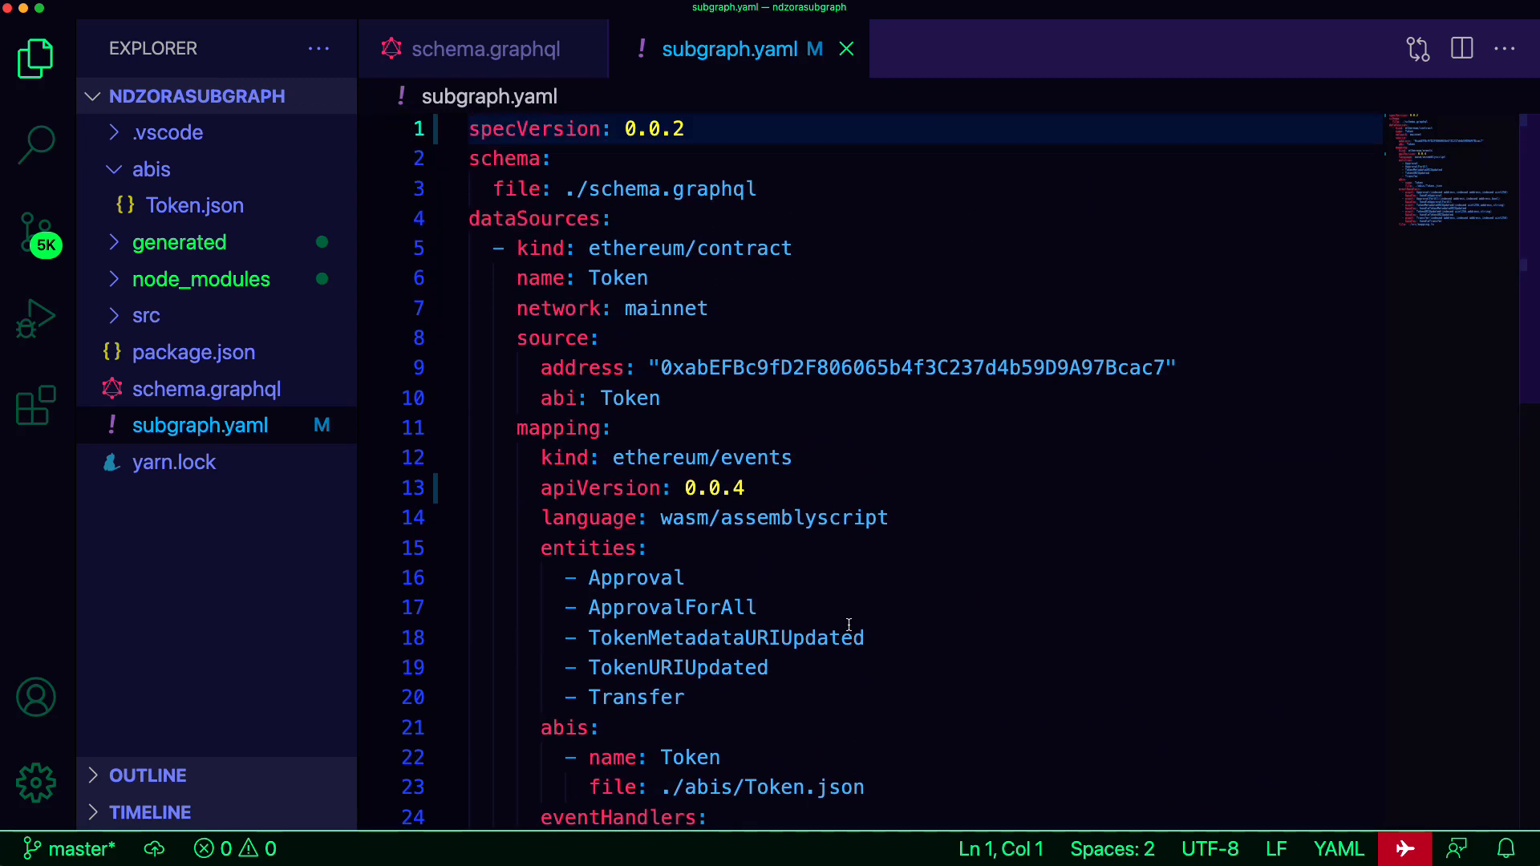
mouse_move(747, 404)
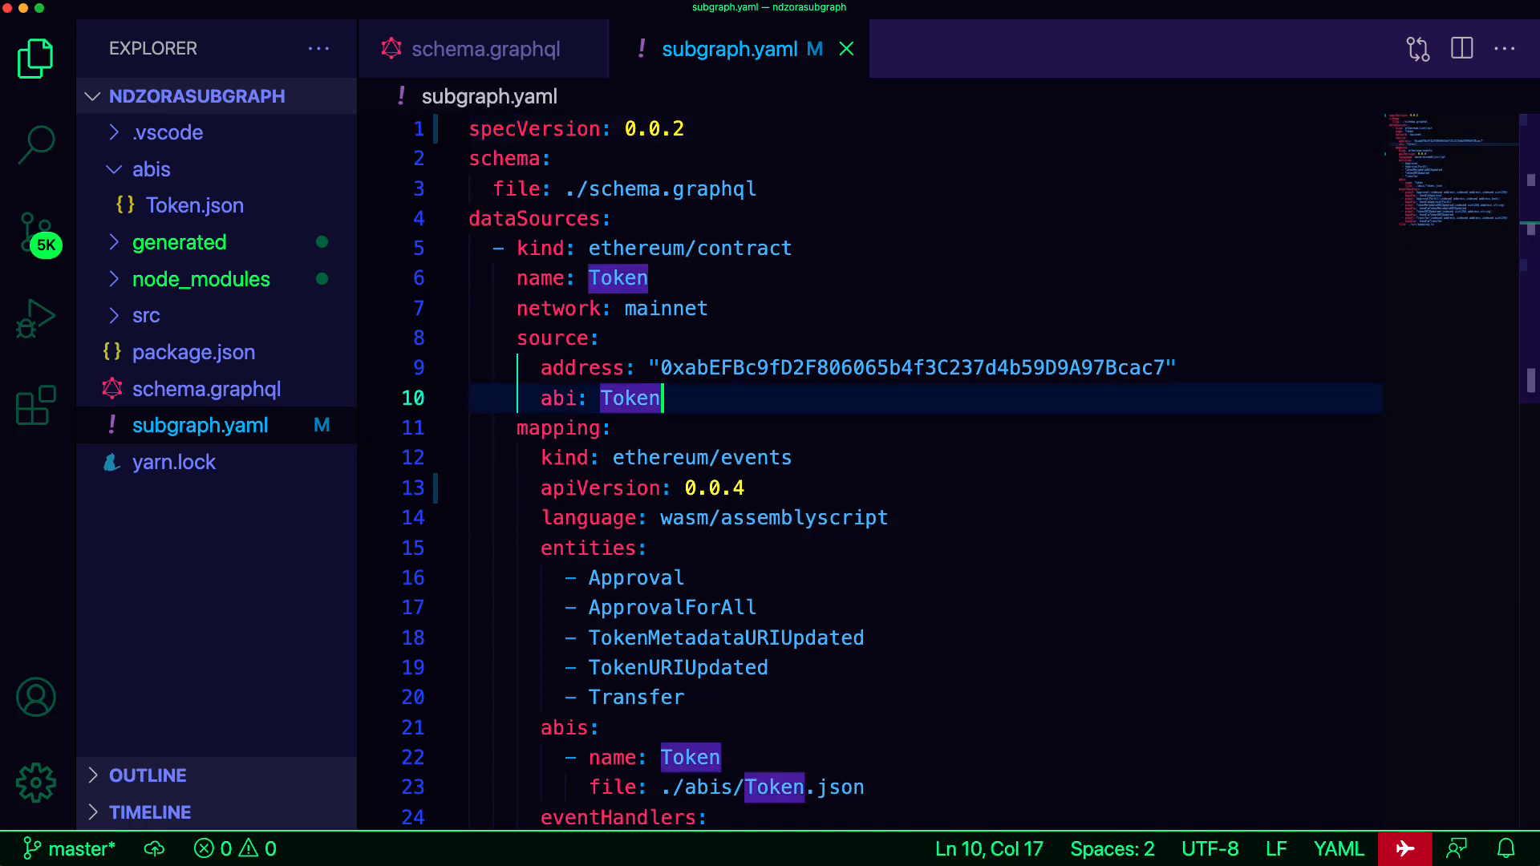
- Add startBlock: 11565020 to the data source in subgraph.yaml
text(start)
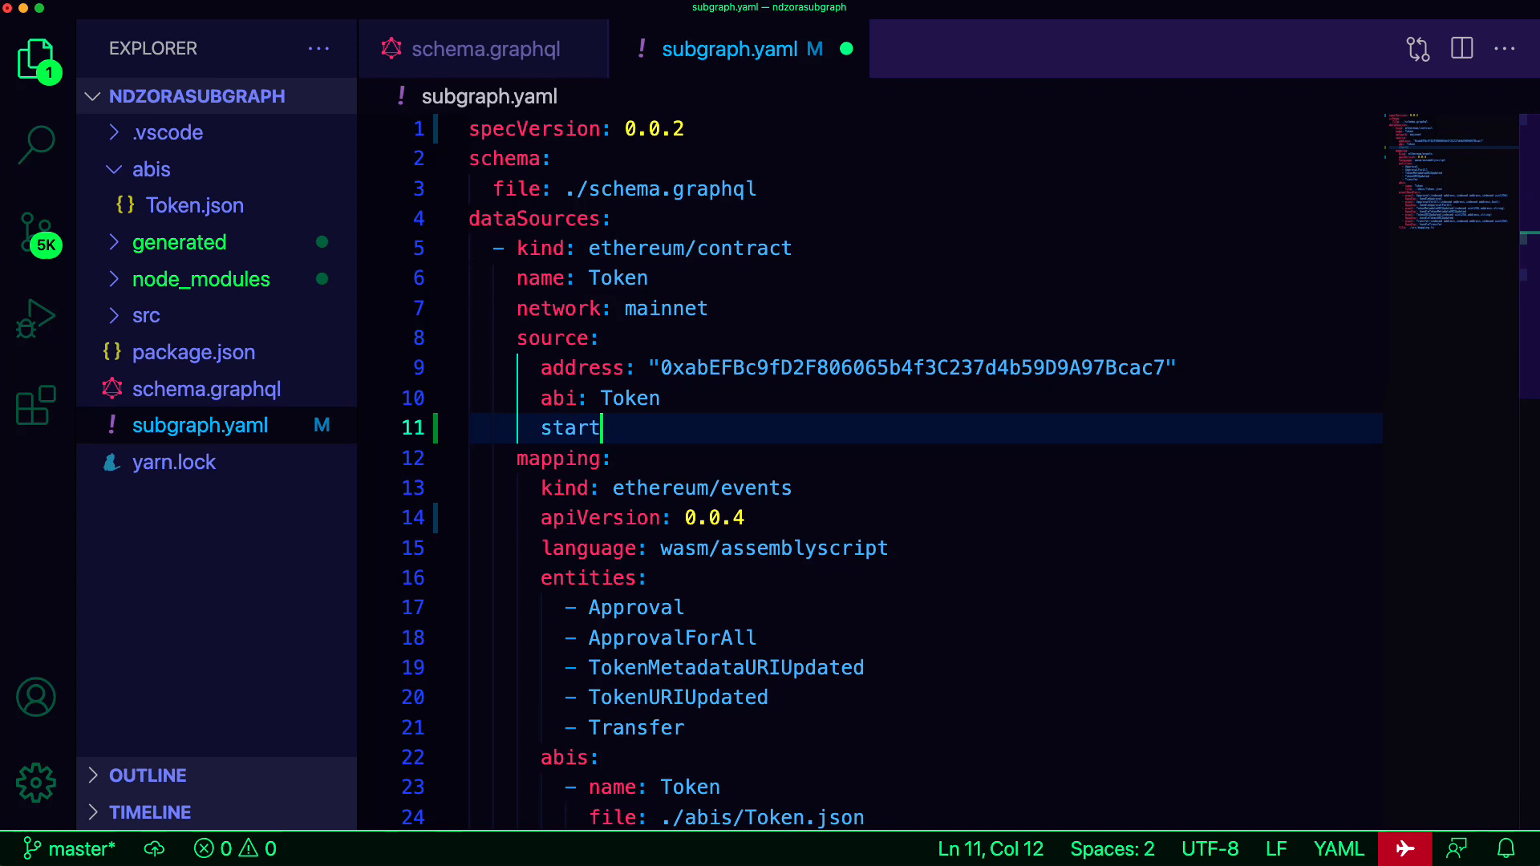
text(Block:)
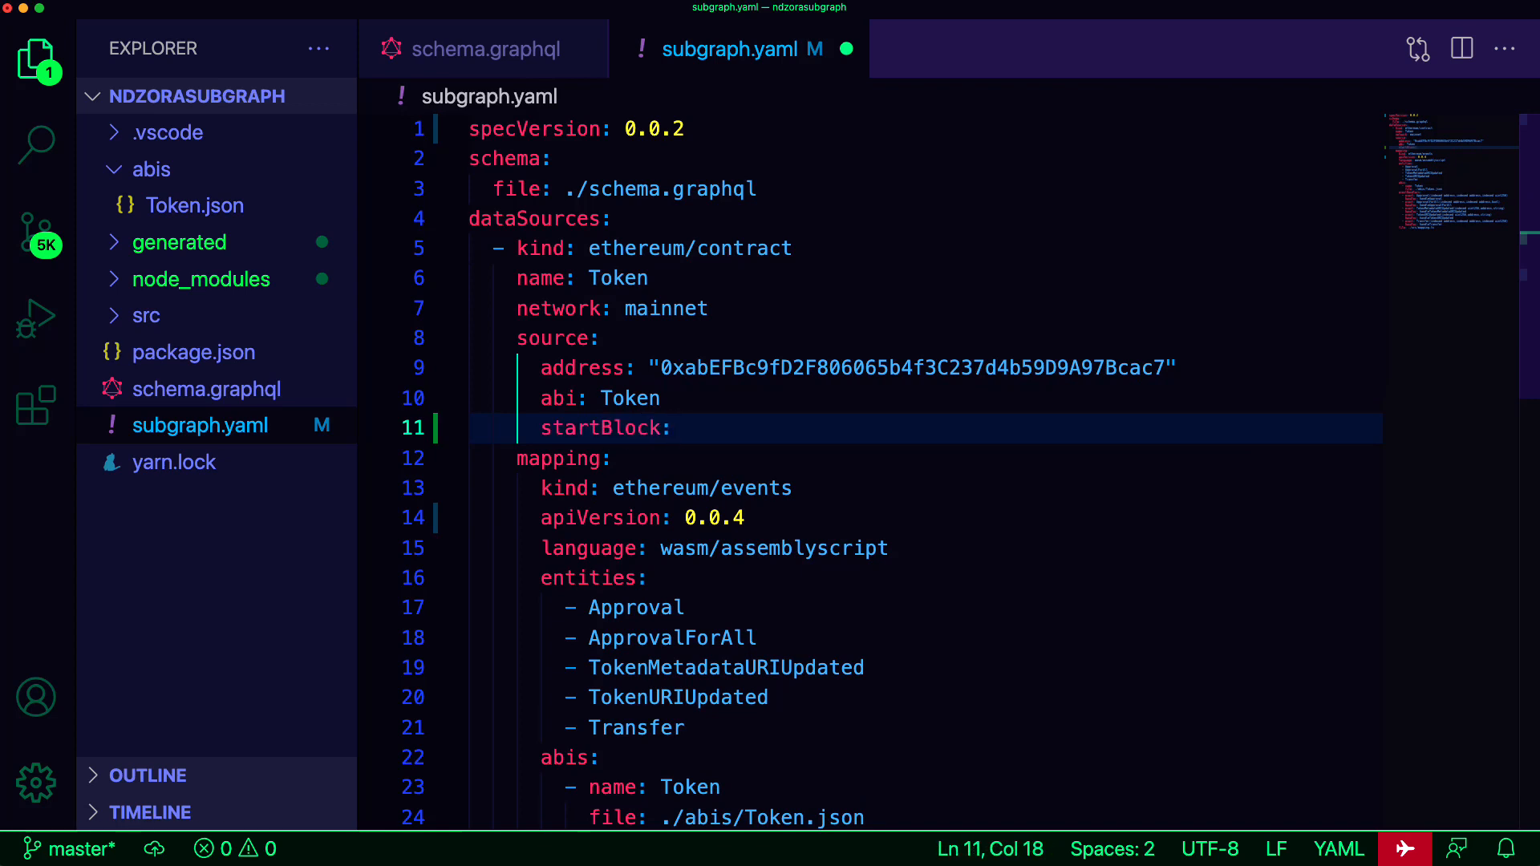
text(1156)
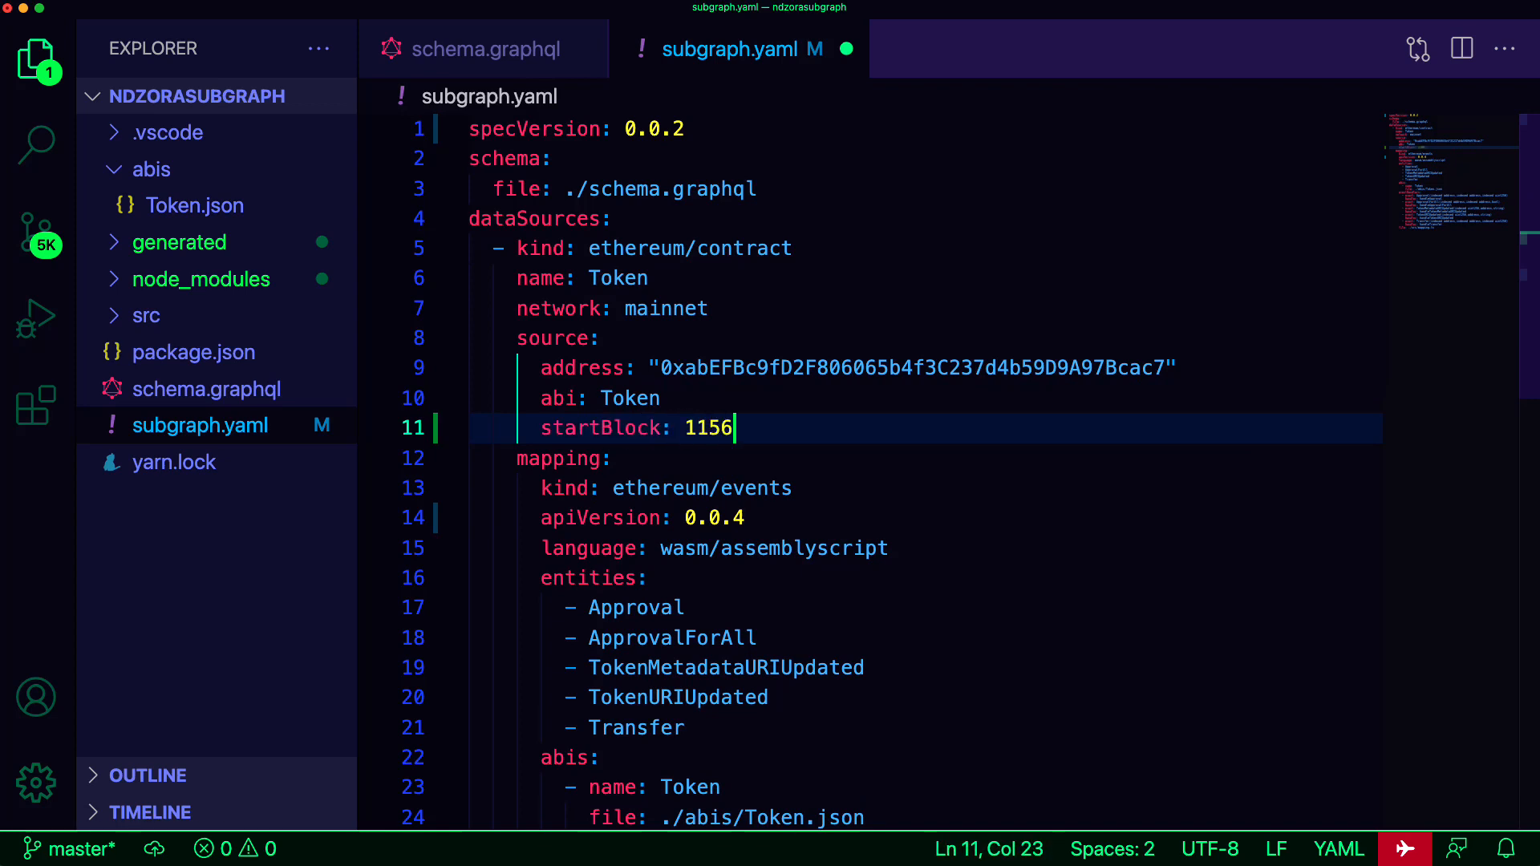
text(5020)
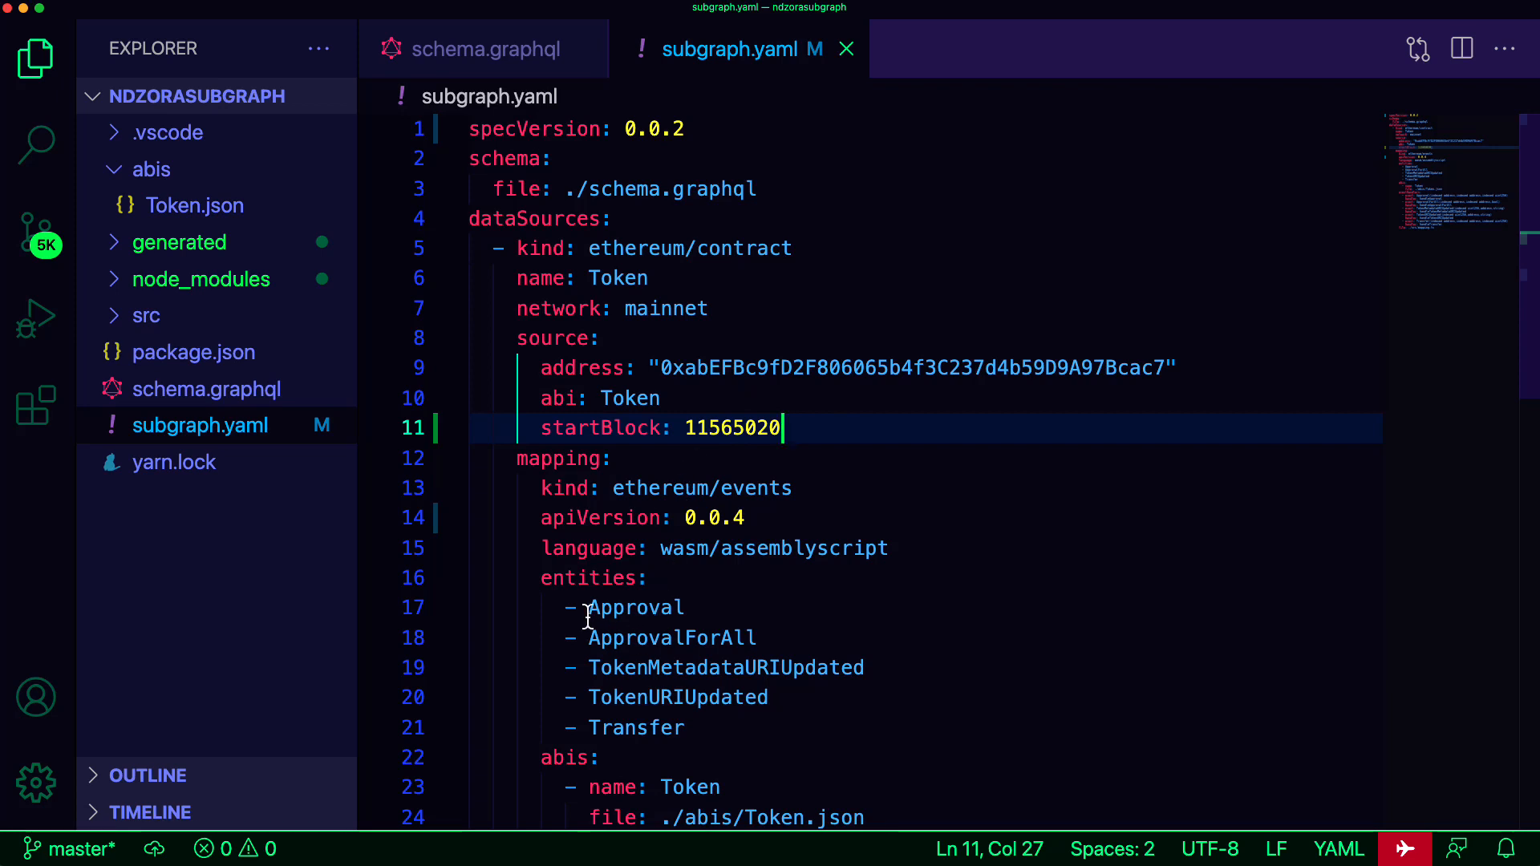
- Replace the five generated entity names with Token and User
drag(587, 607, 688, 726)
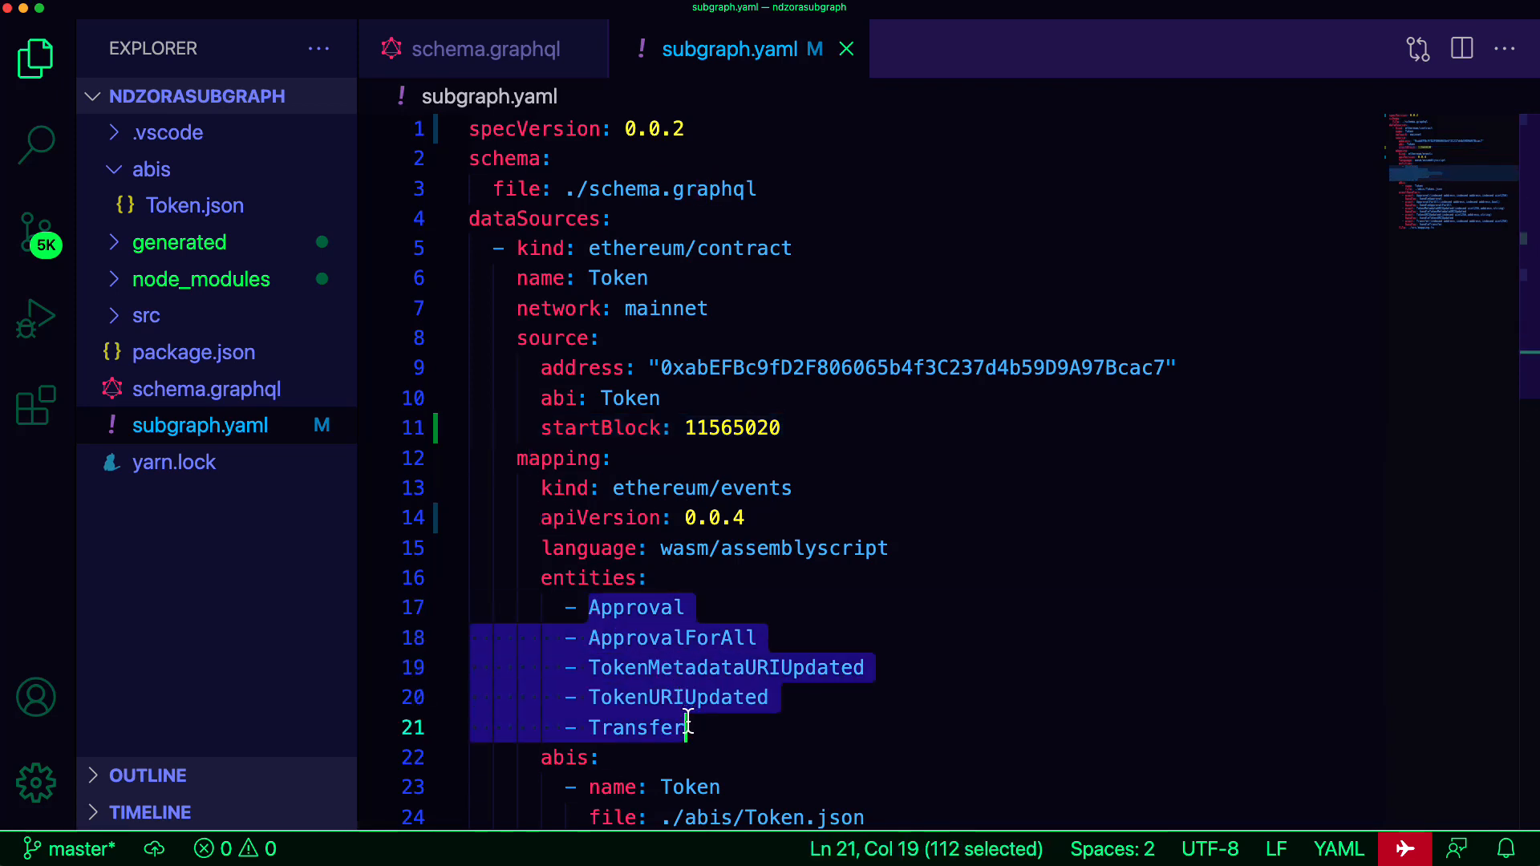
text(Token)
text(- User)
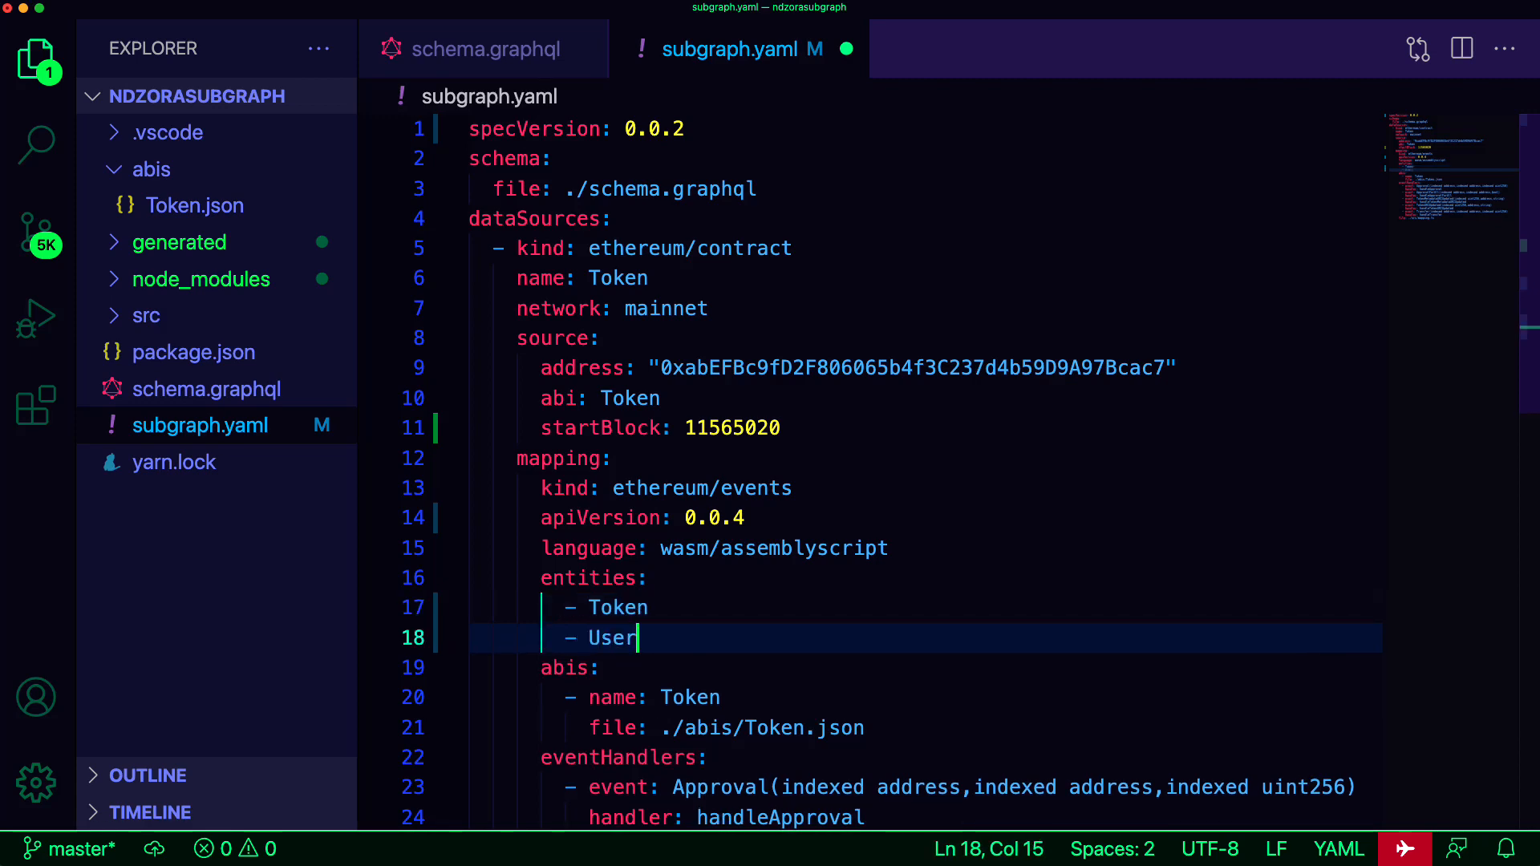
scroll(down, 3)
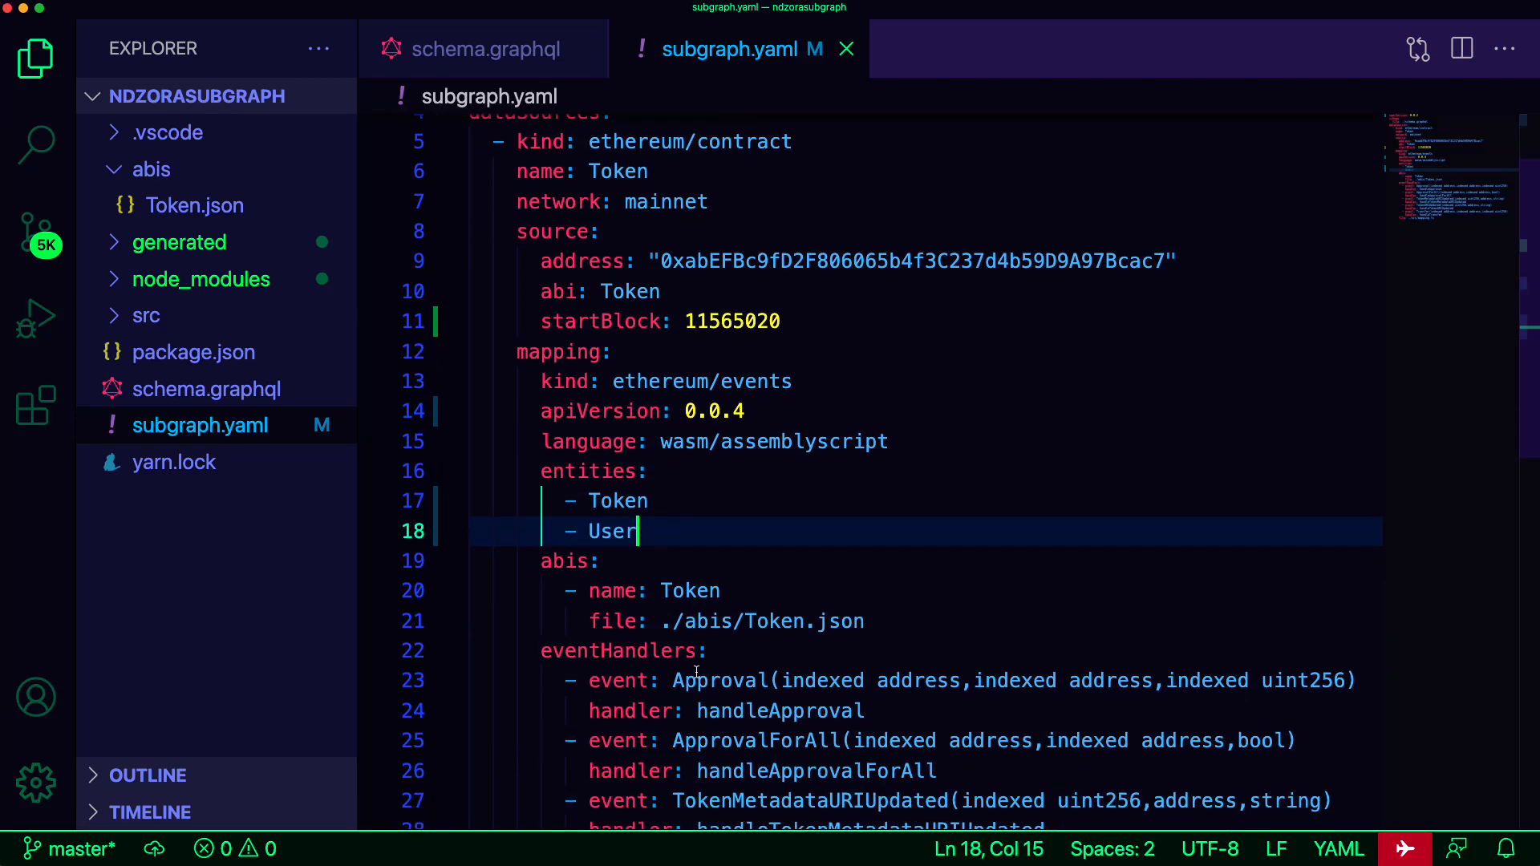
scroll(down, 3)
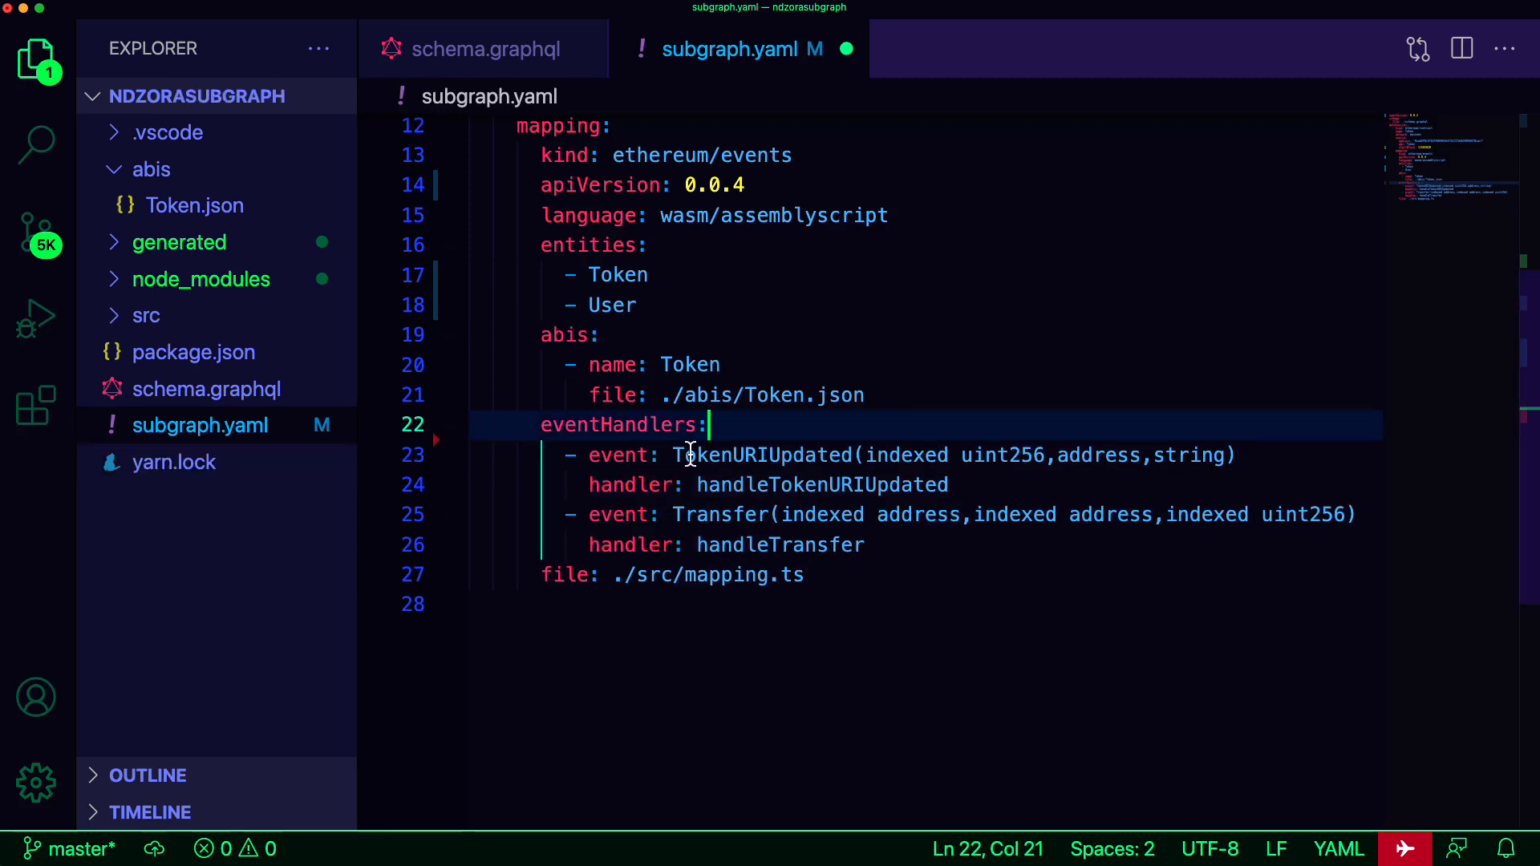
- Delete the Approval, ApprovalForAll and TokenMetadataURIUpdated handlers and save subgraph.yaml
double_click(760, 454)
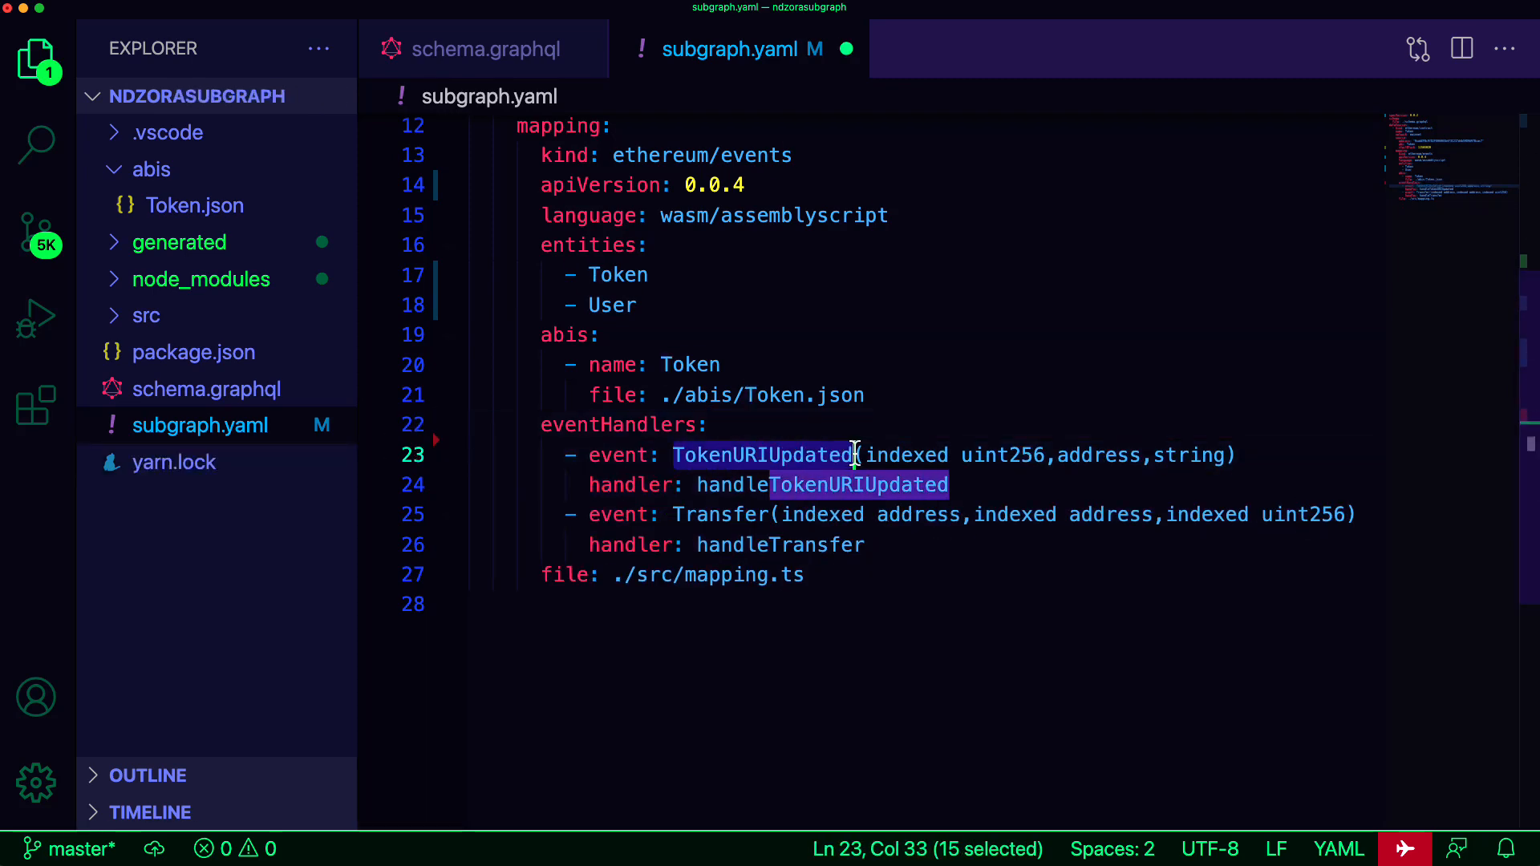
double_click(721, 514)
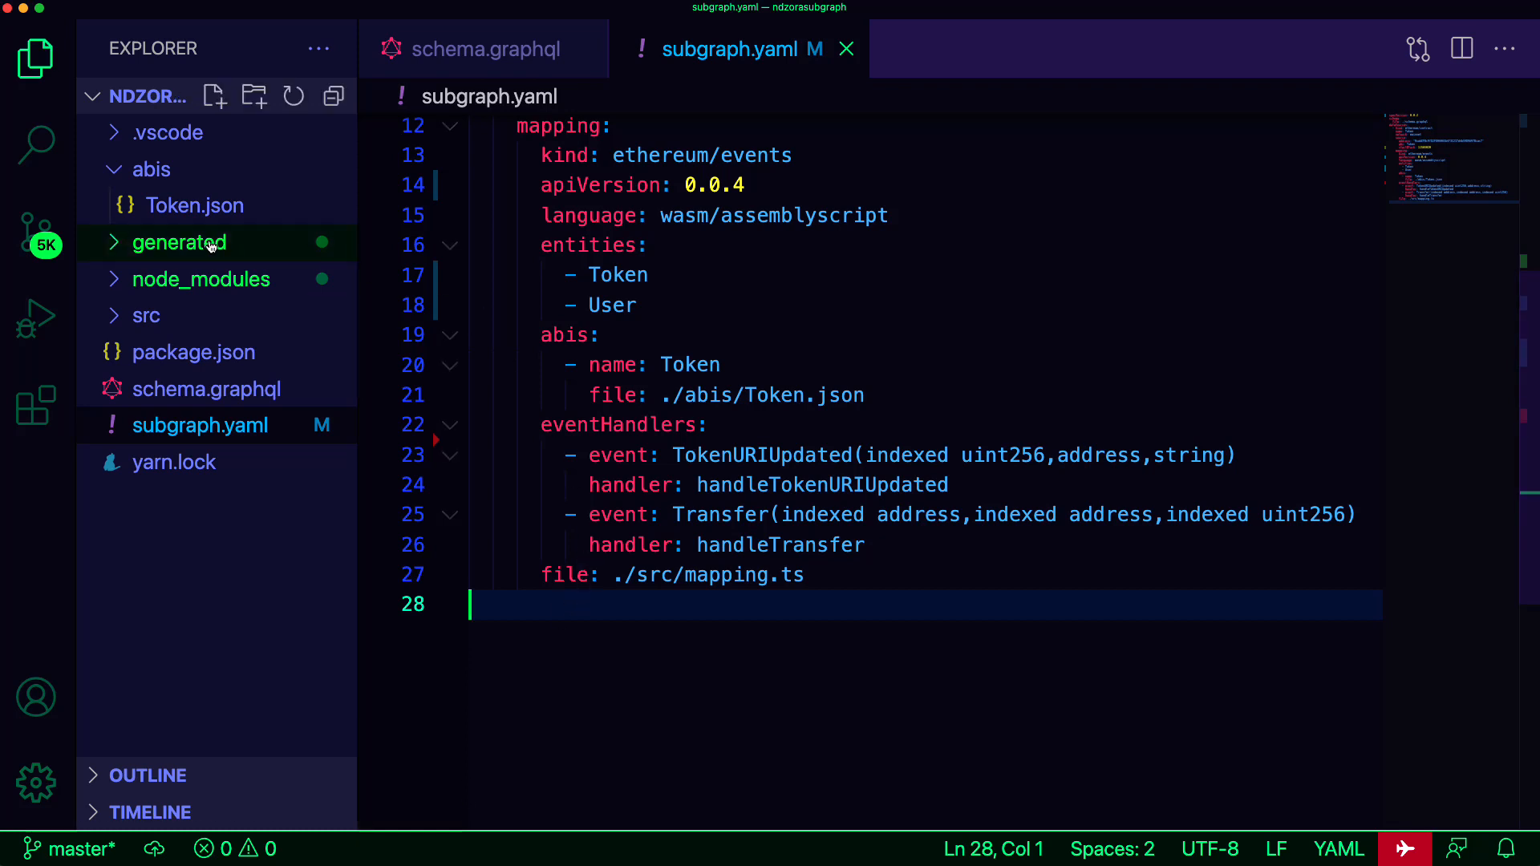
- Import TokenURIUpdated, Transfer and Token from ../generated/Token/Token in src/mapping.ts
click(179, 243)
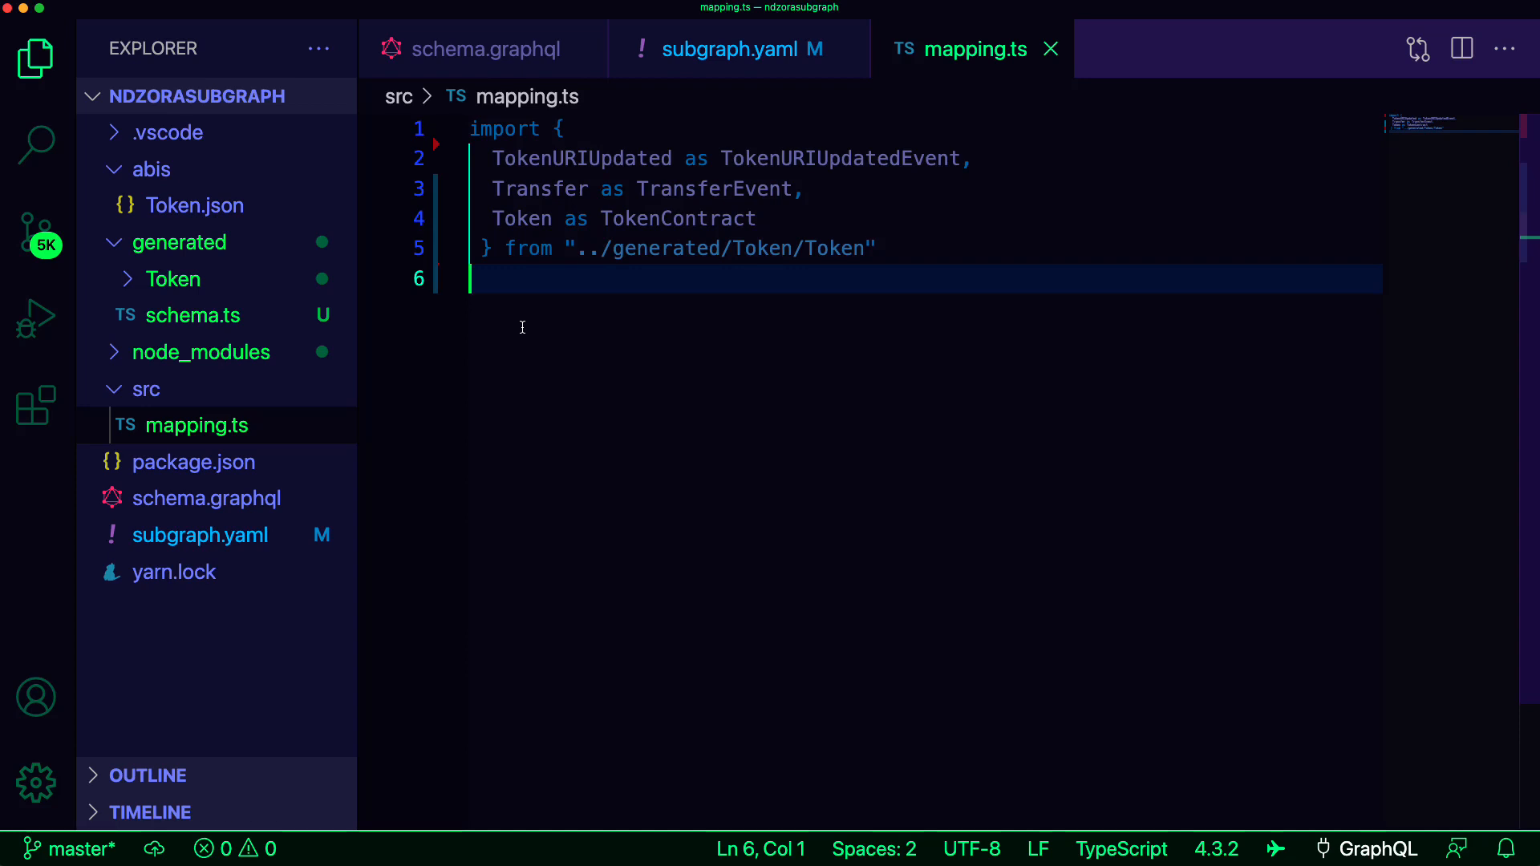
mouse_move(329, 307)
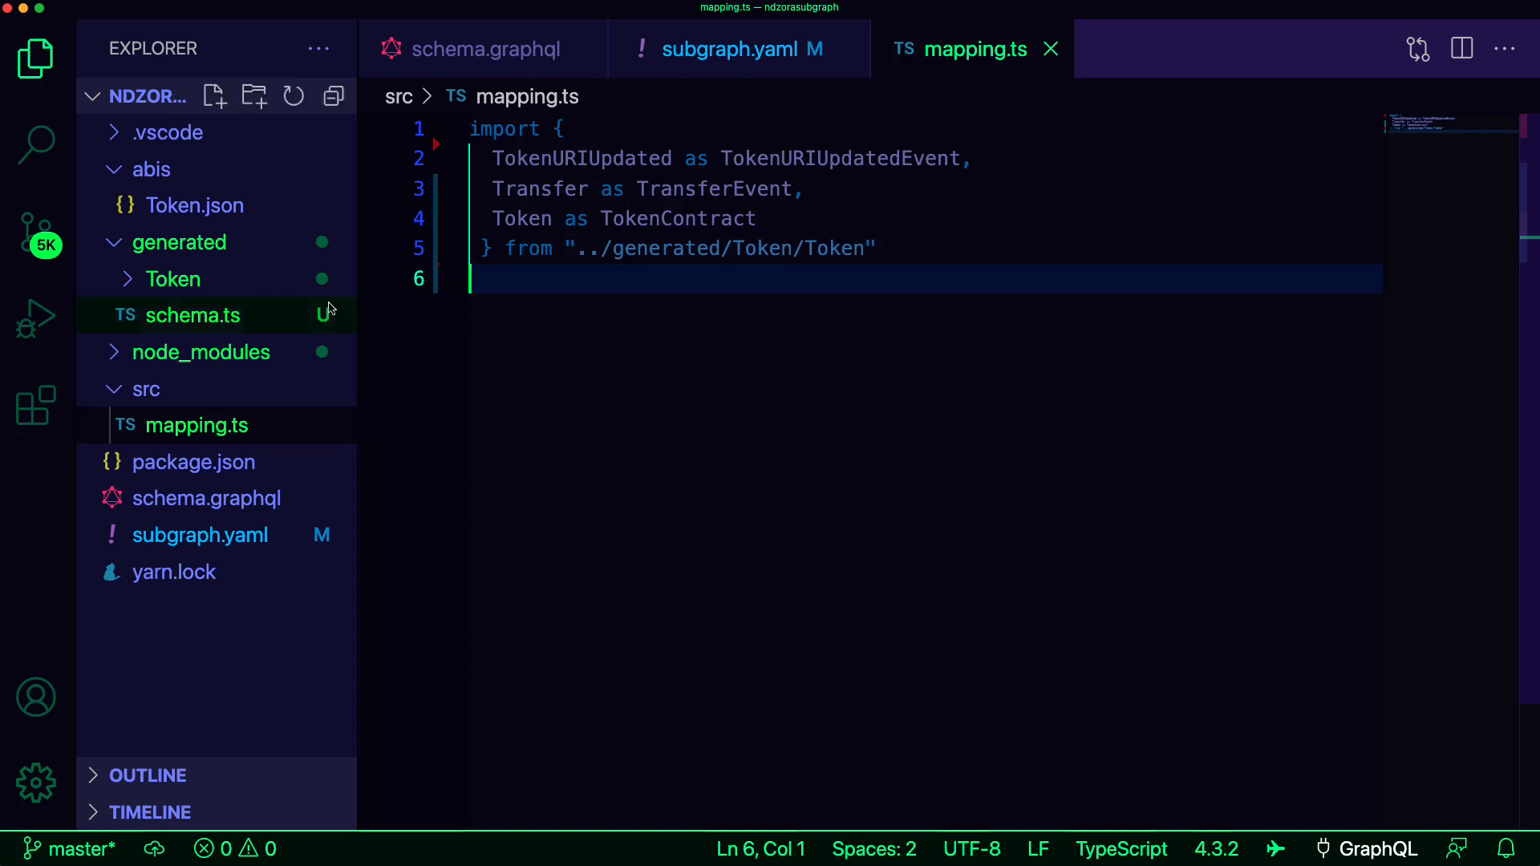
key(Enter)
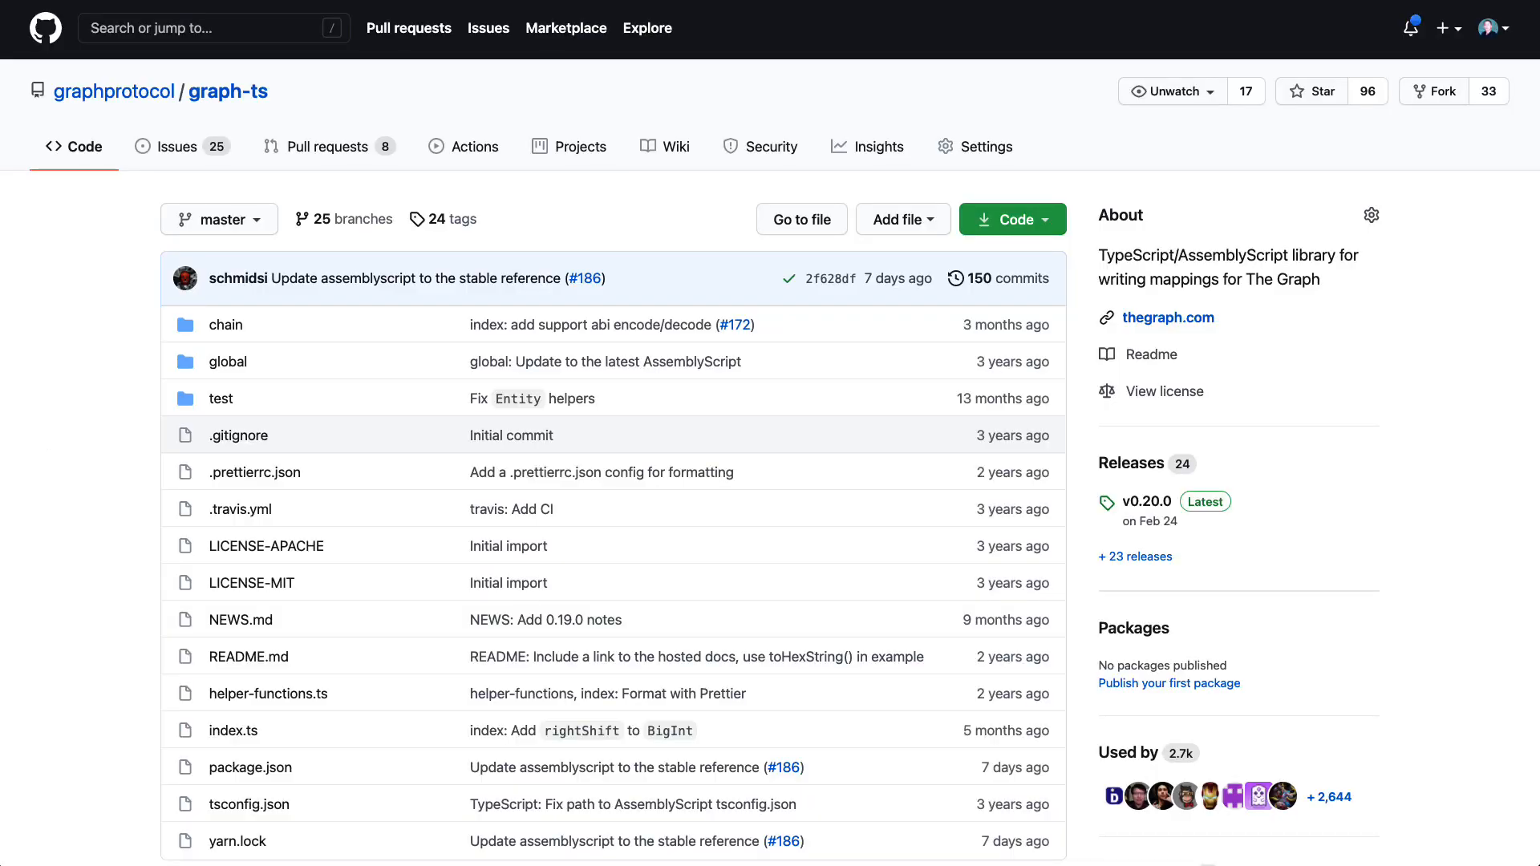
- Scroll down the graph-ts README to its Usage documentation
scroll(down, 3)
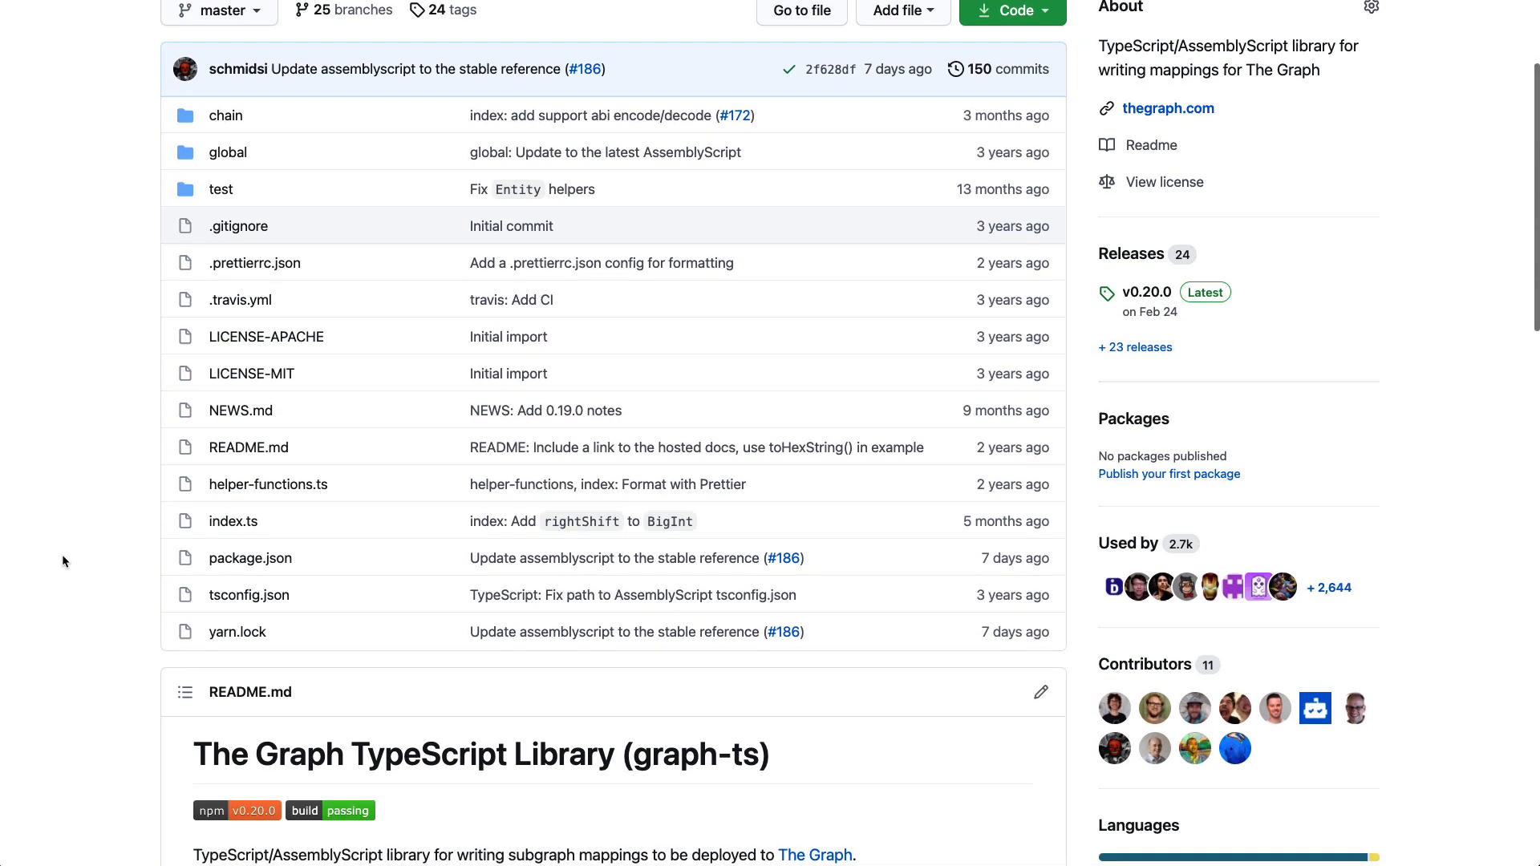
scroll(down, 3)
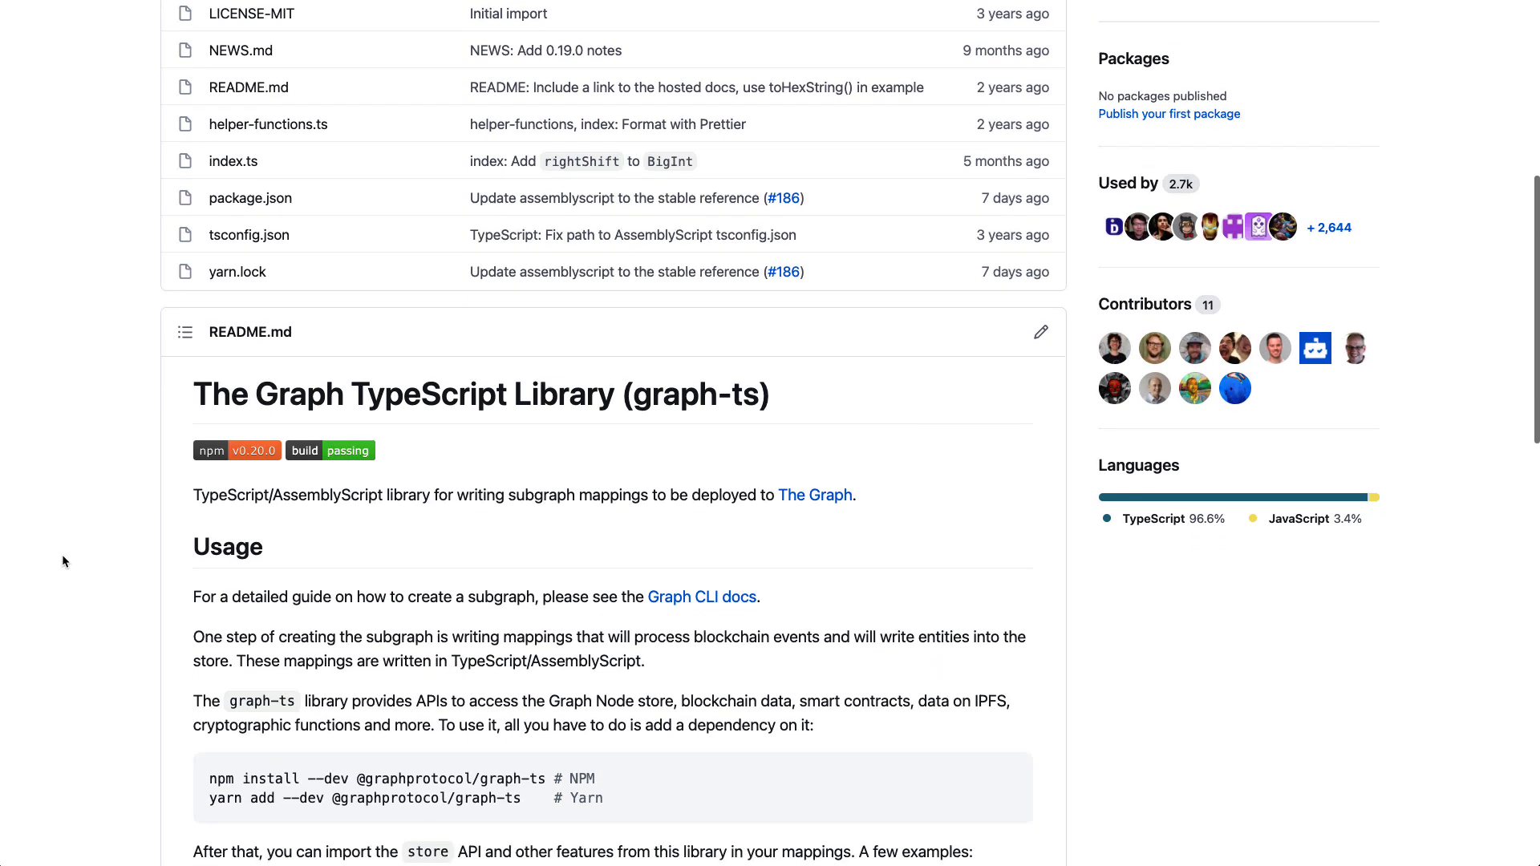
scroll(down, 3)
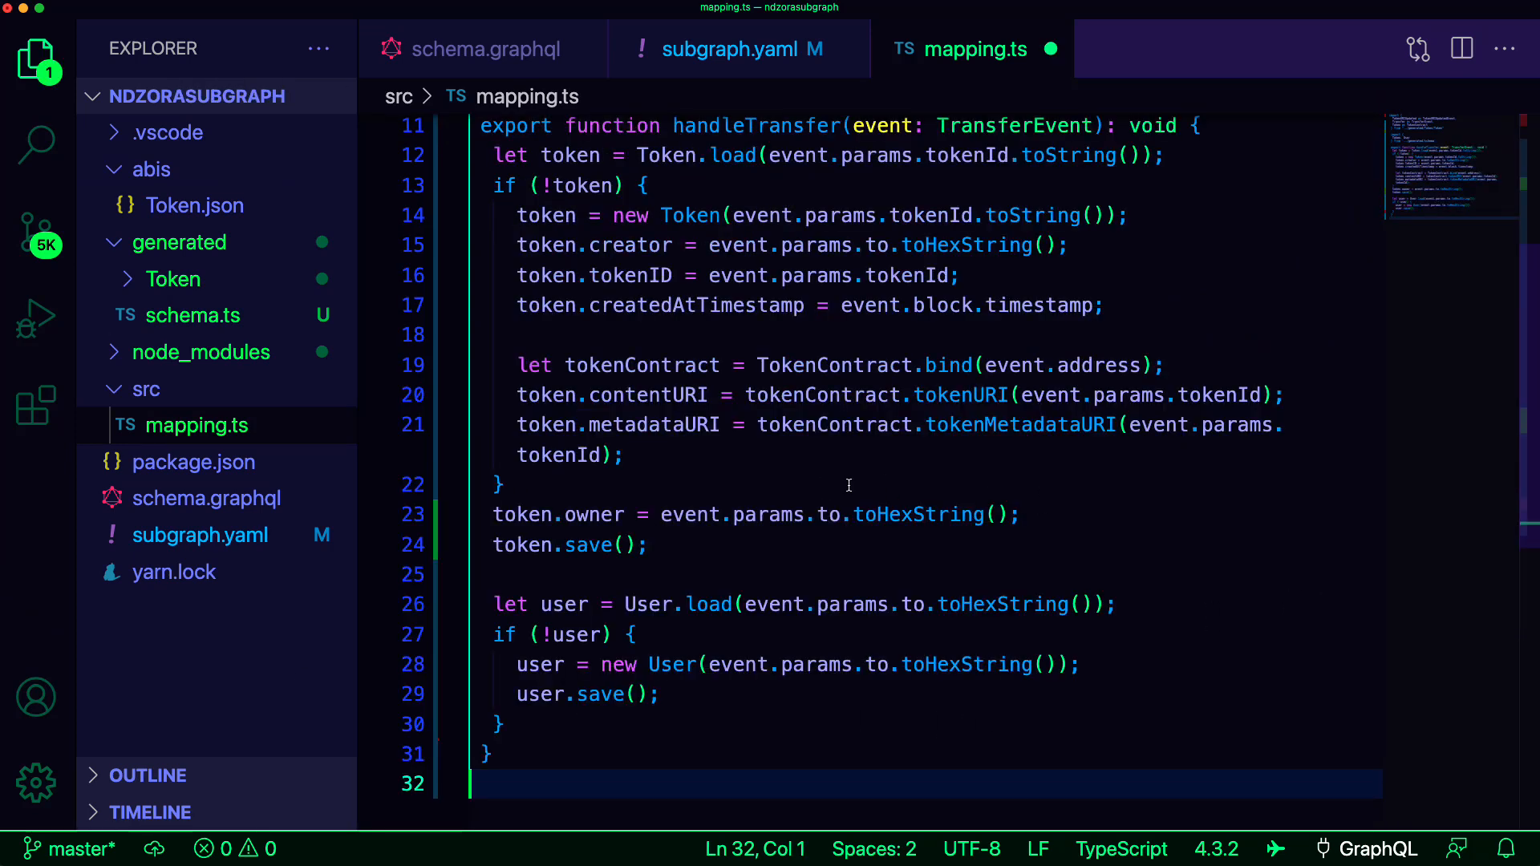
mouse_move(1436, 448)
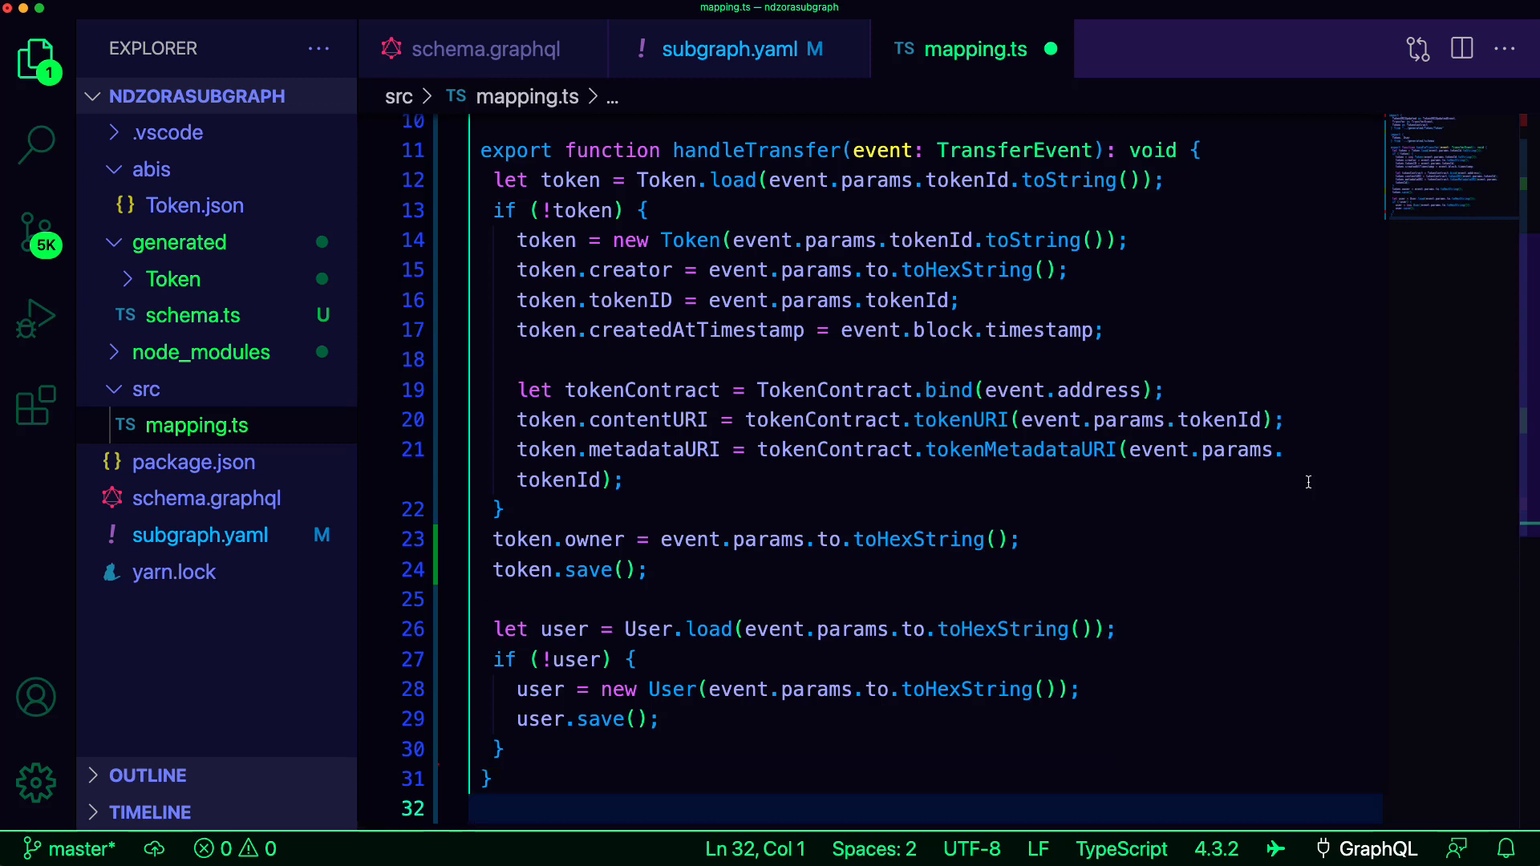
- Add handleTokenURIUpdated to mapping.ts, loading the token, setting contentURI and saving it
key(Enter)
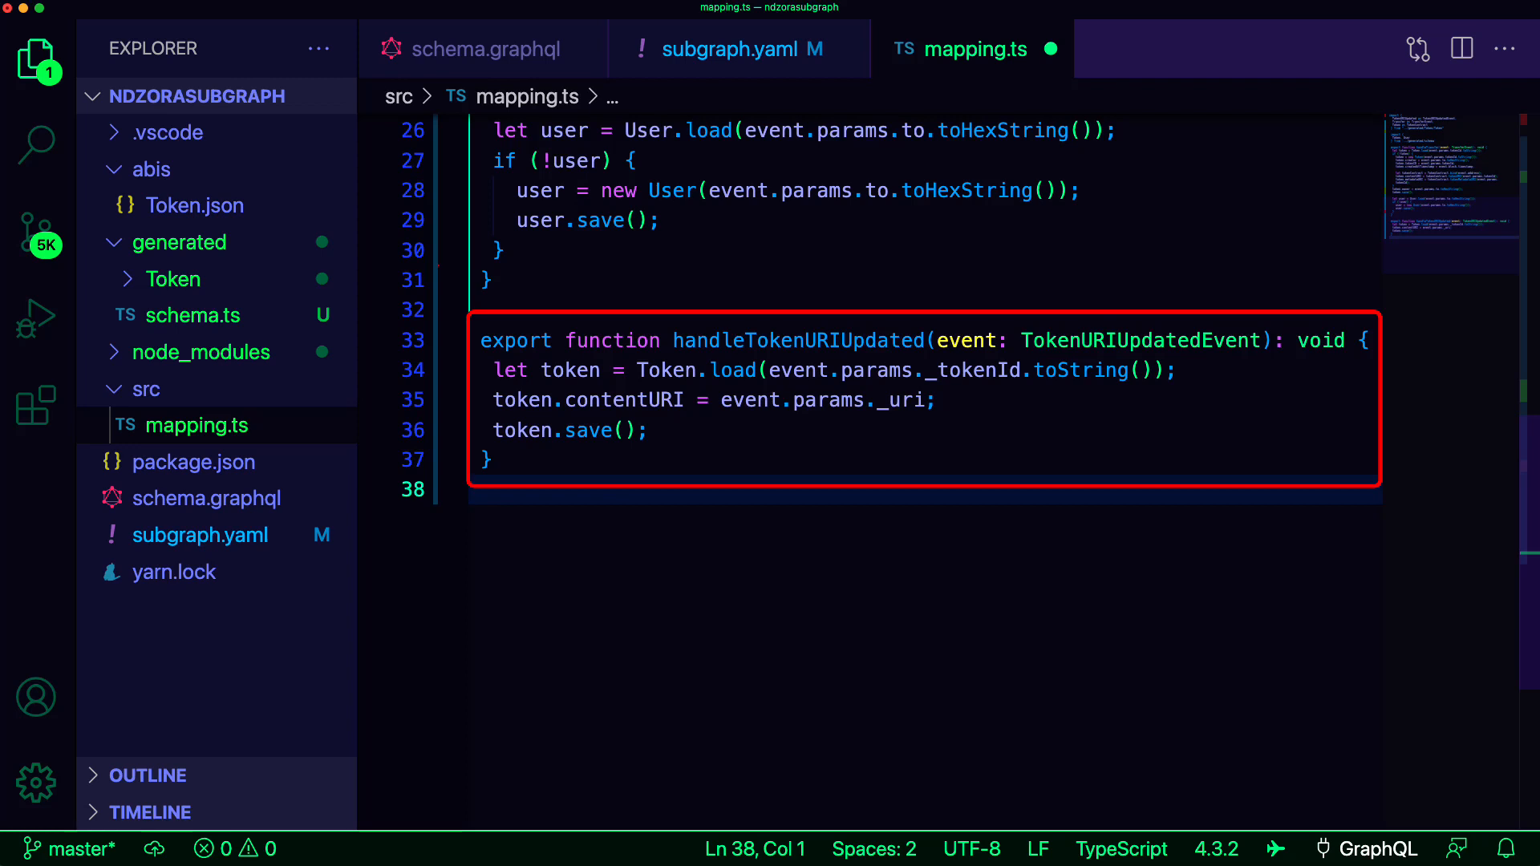
mouse_move(1406, 724)
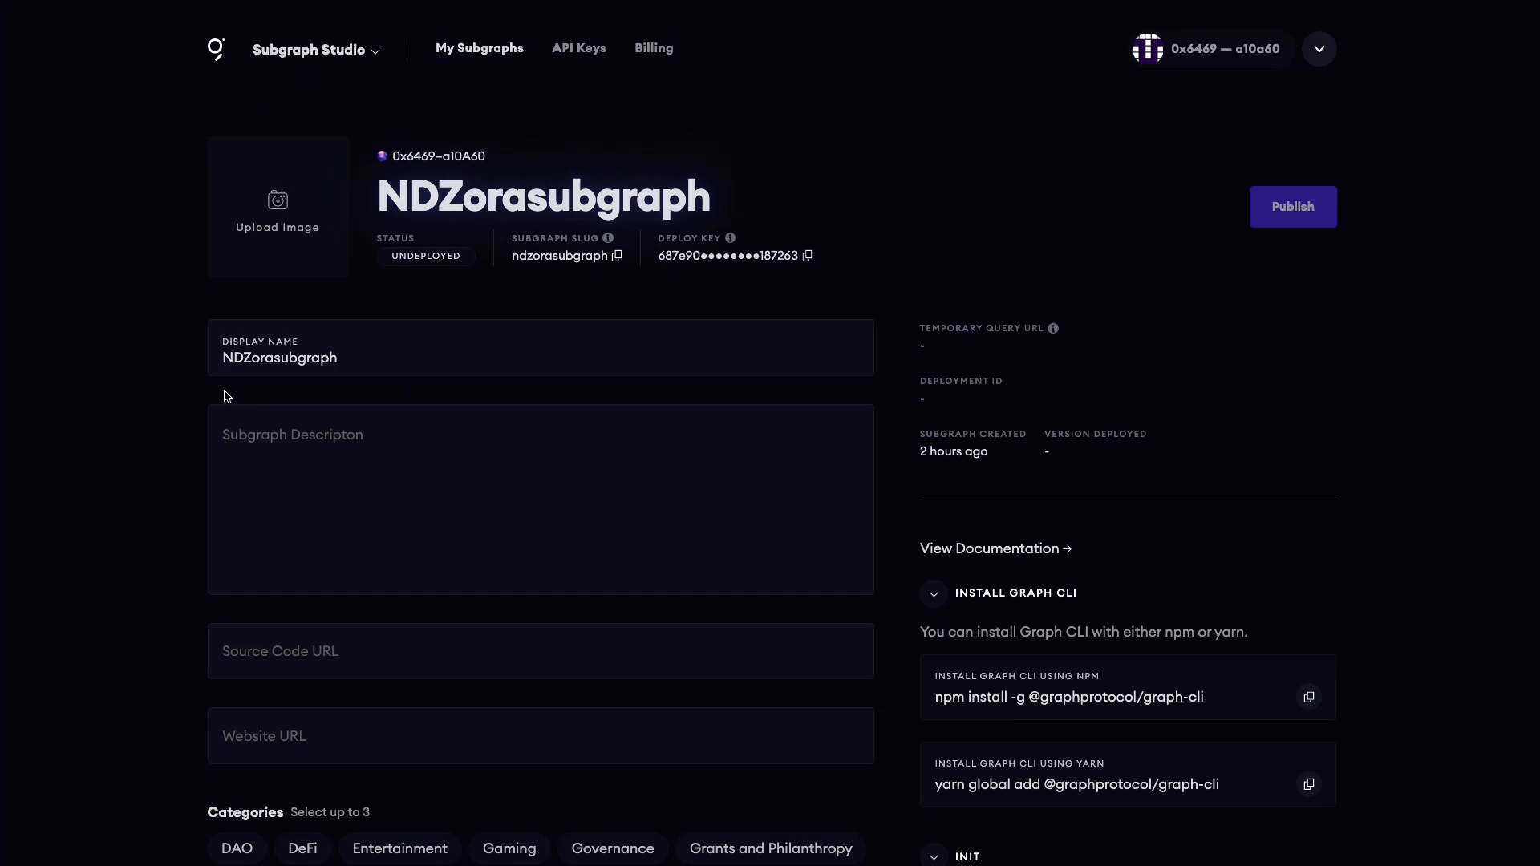
mouse_move(808, 256)
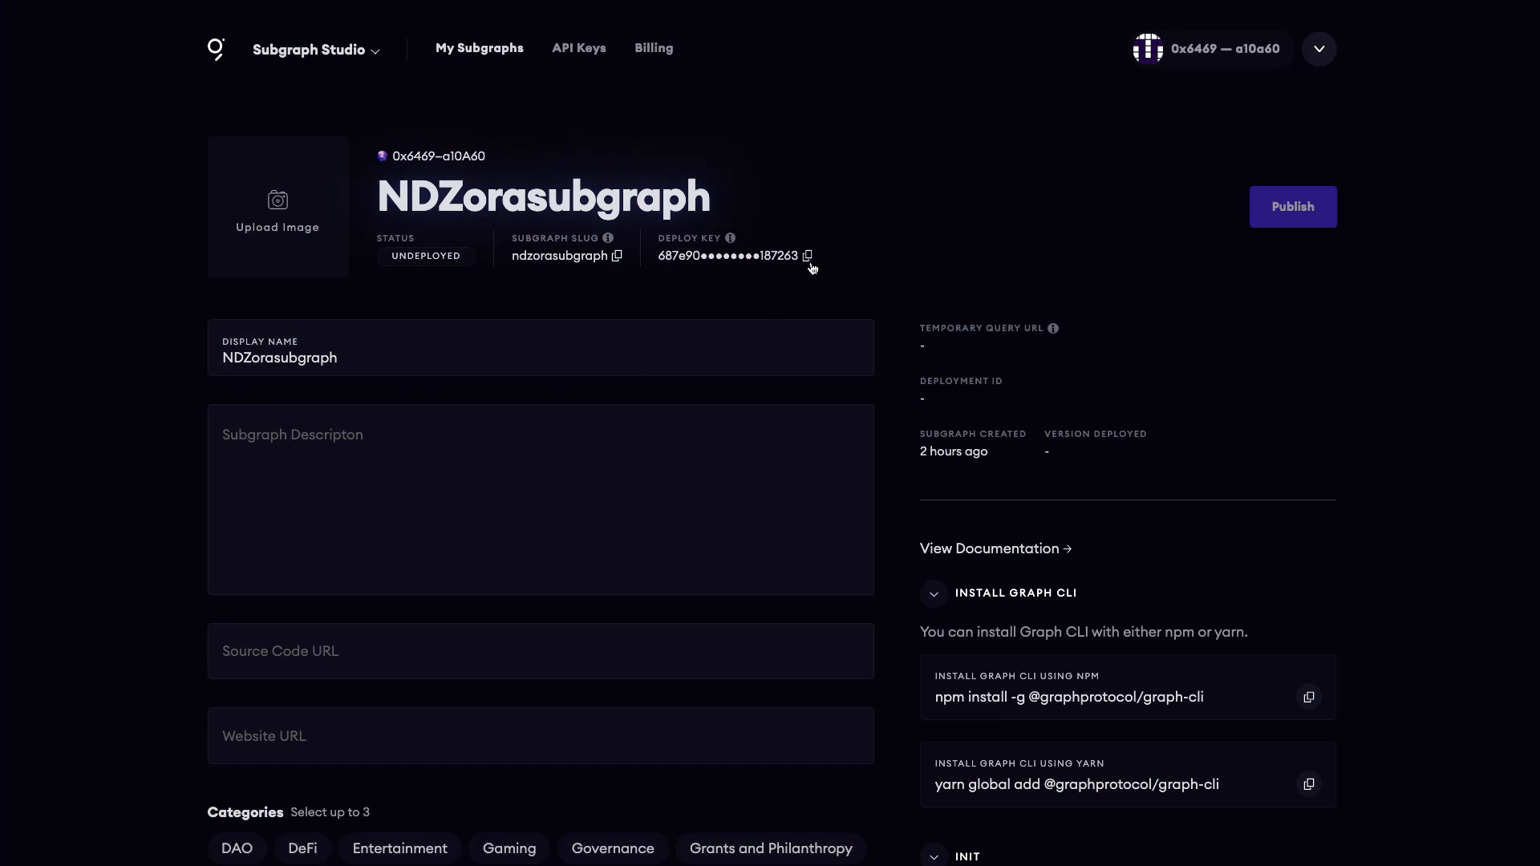
- Copy NDZorasubgraph's Deploy Key from its Subgraph Studio page
click(806, 256)
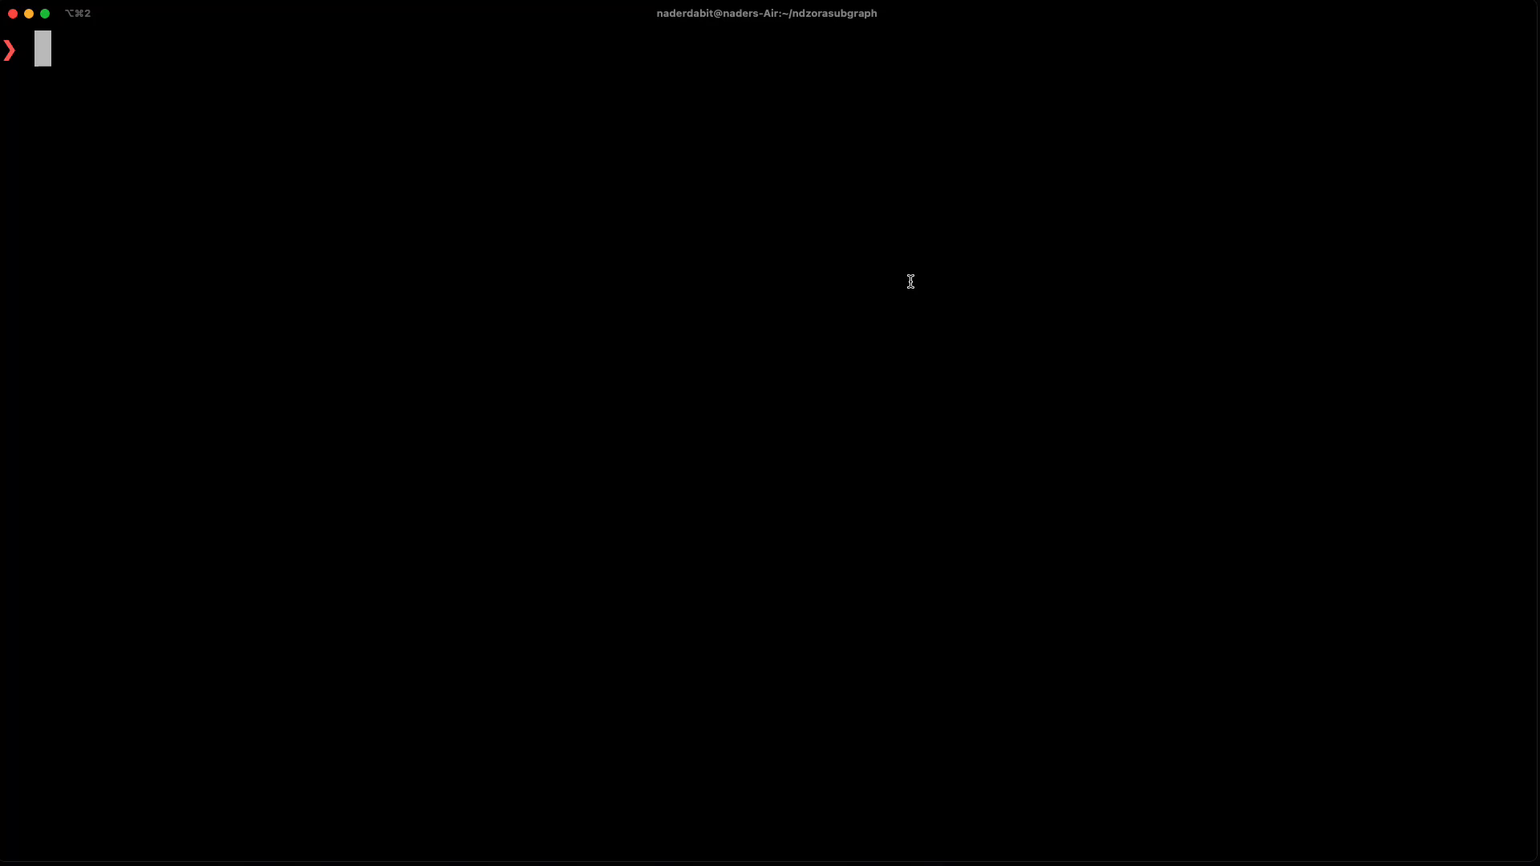
- Authenticate the Graph CLI with the studio deploy key using graph auth --studio
text(graph au)
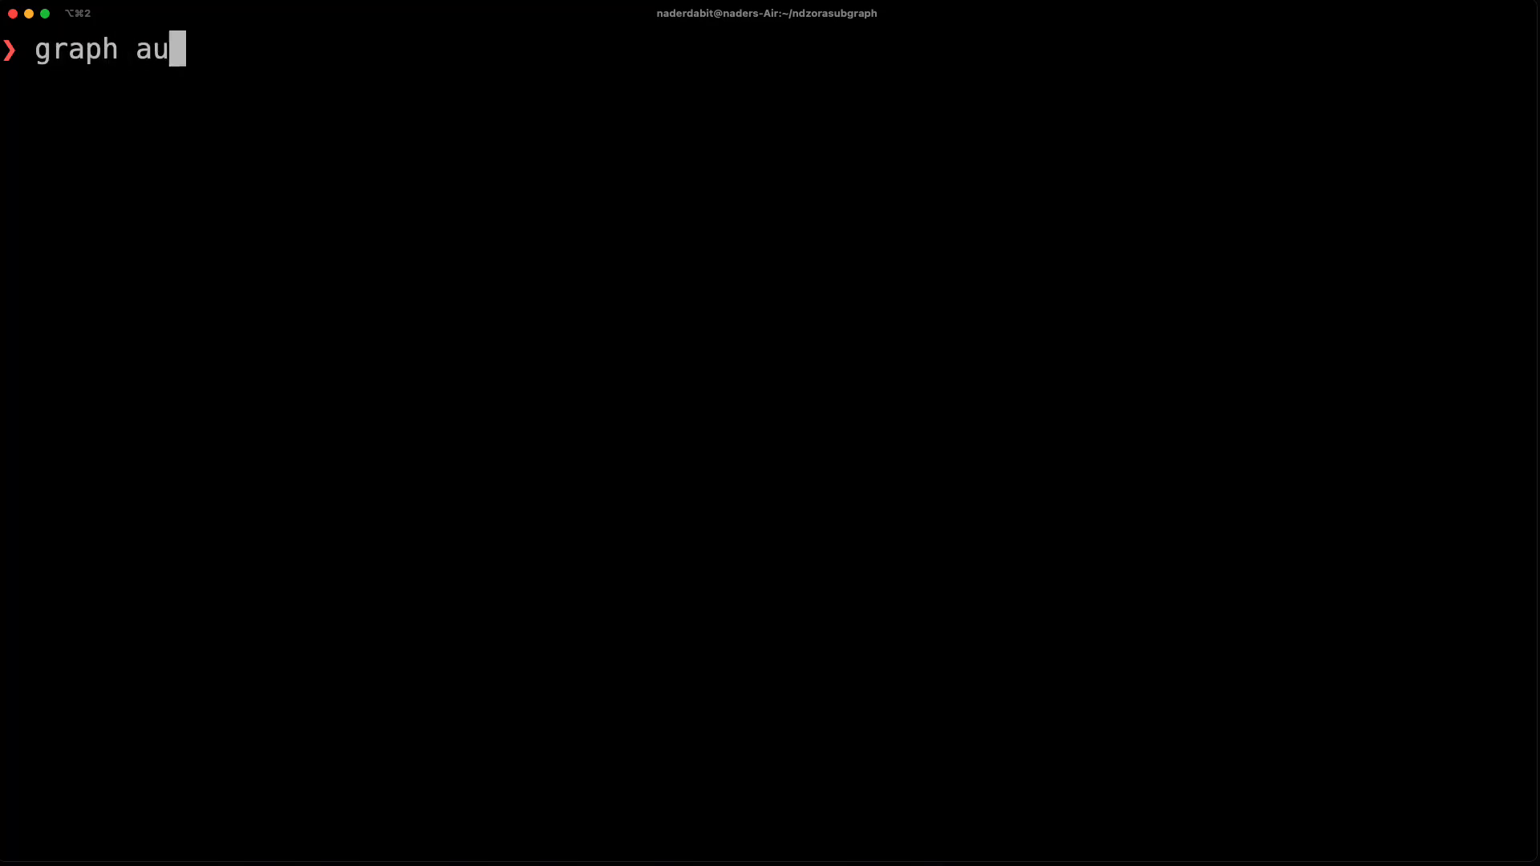
text(th --studio)
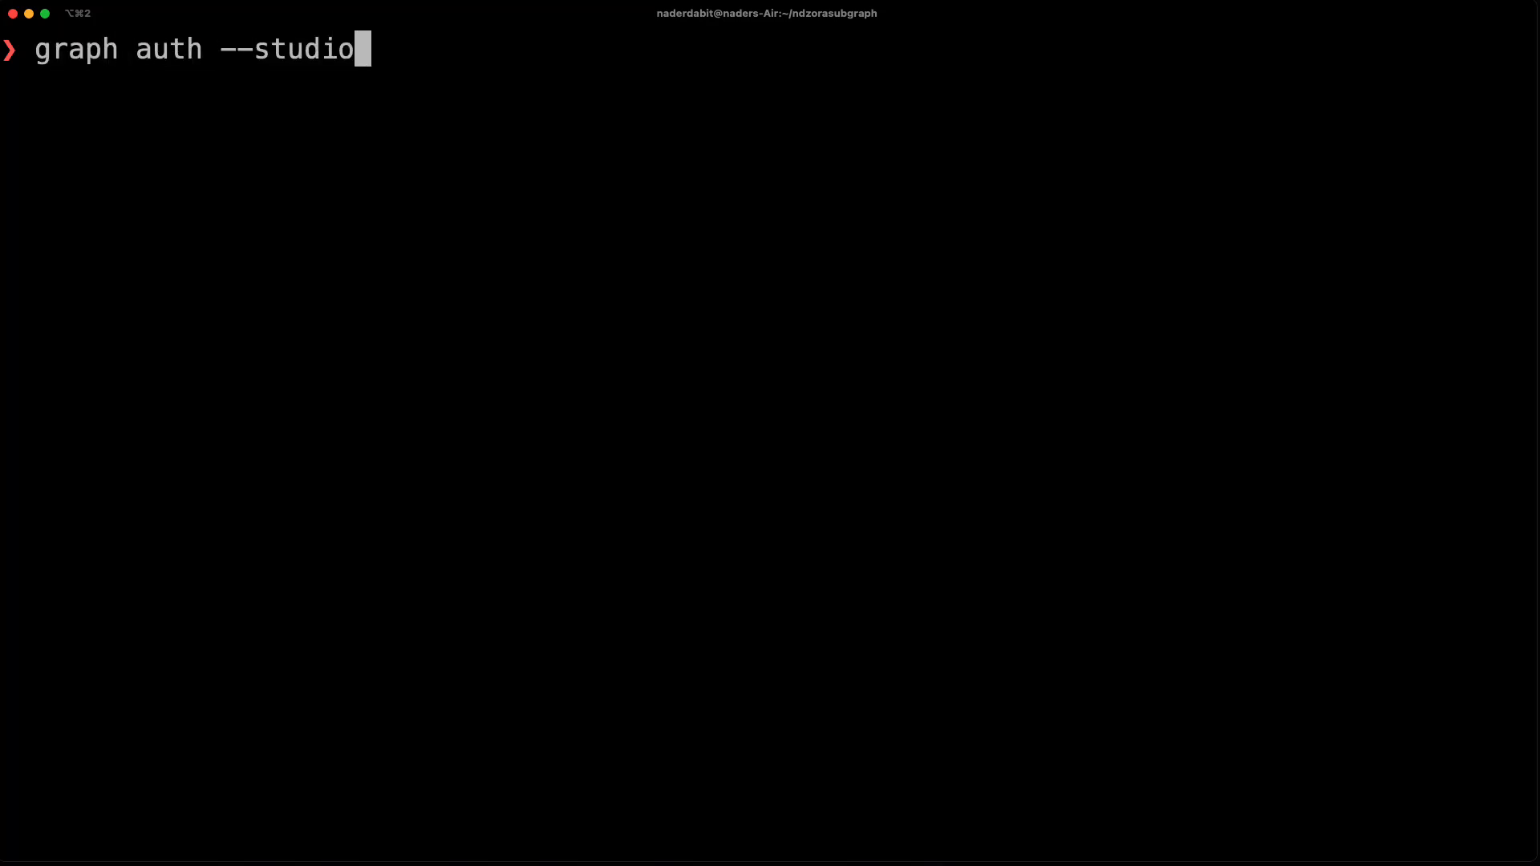
key(Return)
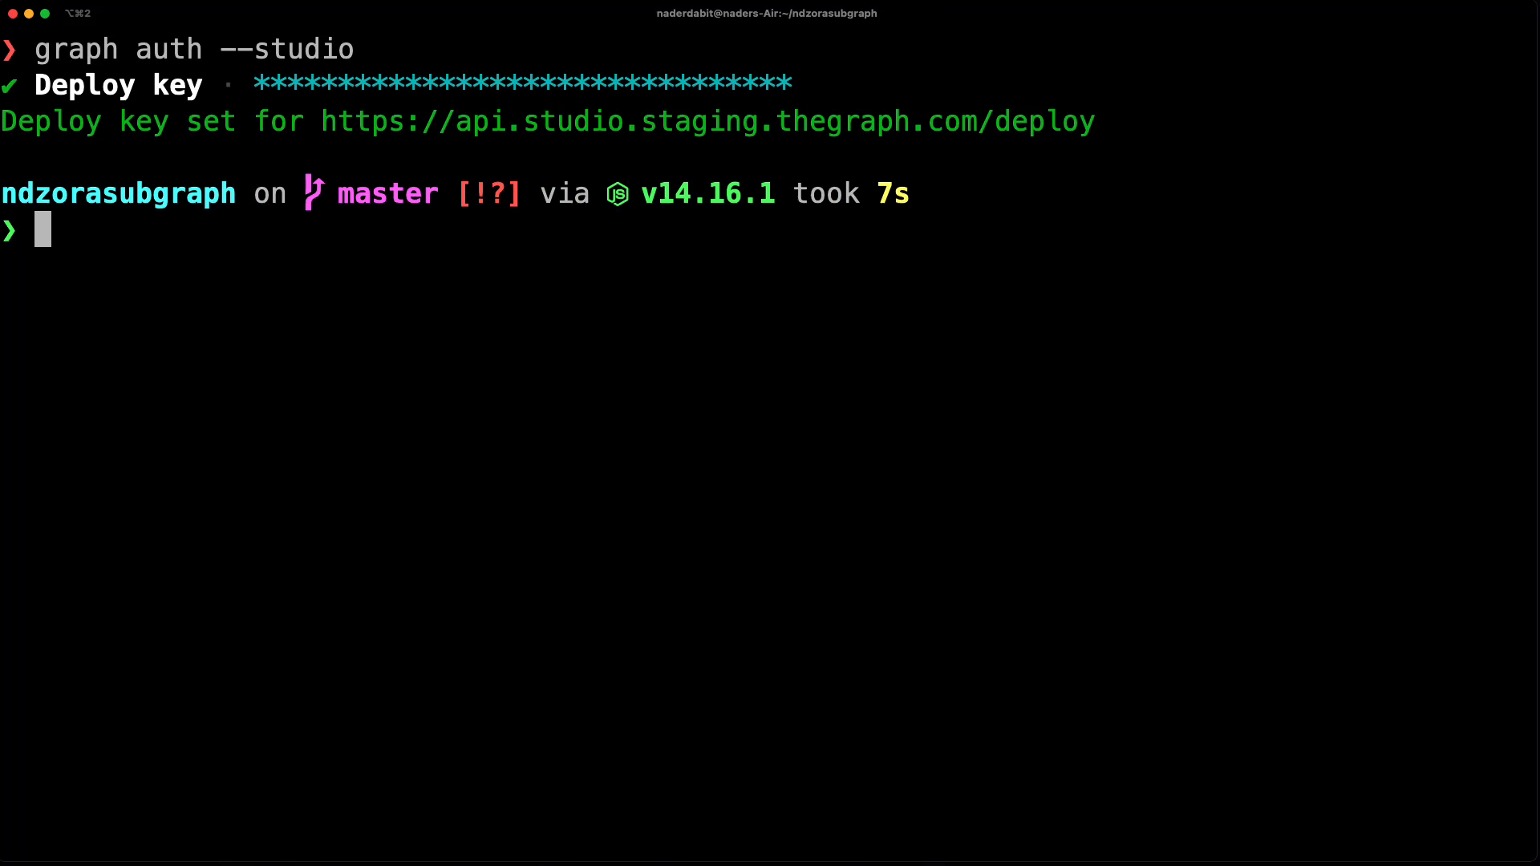
- Deploy ndzorasubgraph with graph deploy --studio, entering a version label beginning '0.'
text(g)
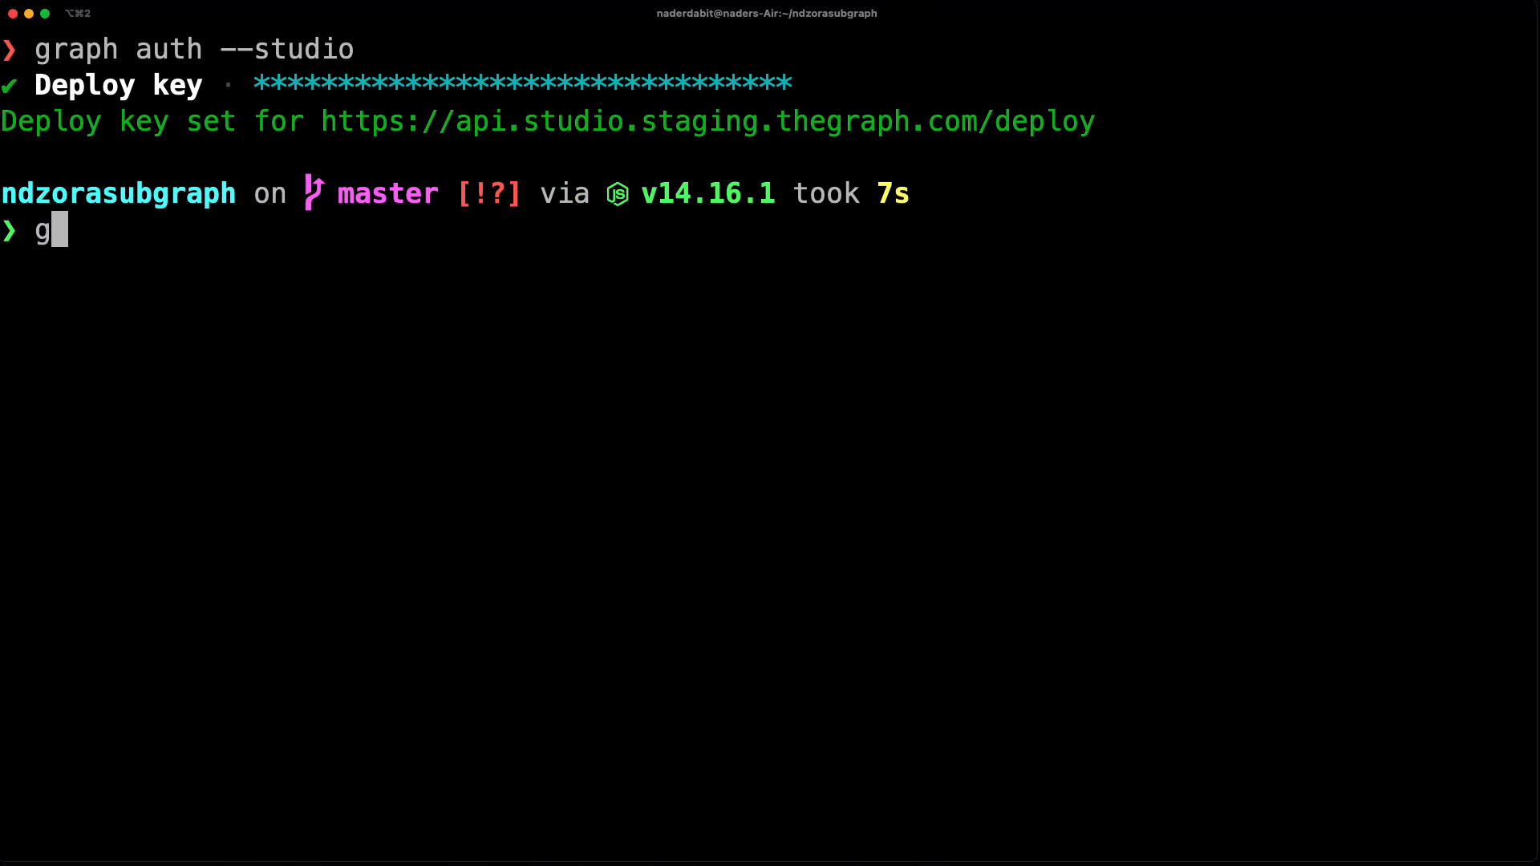
text(raph deploy)
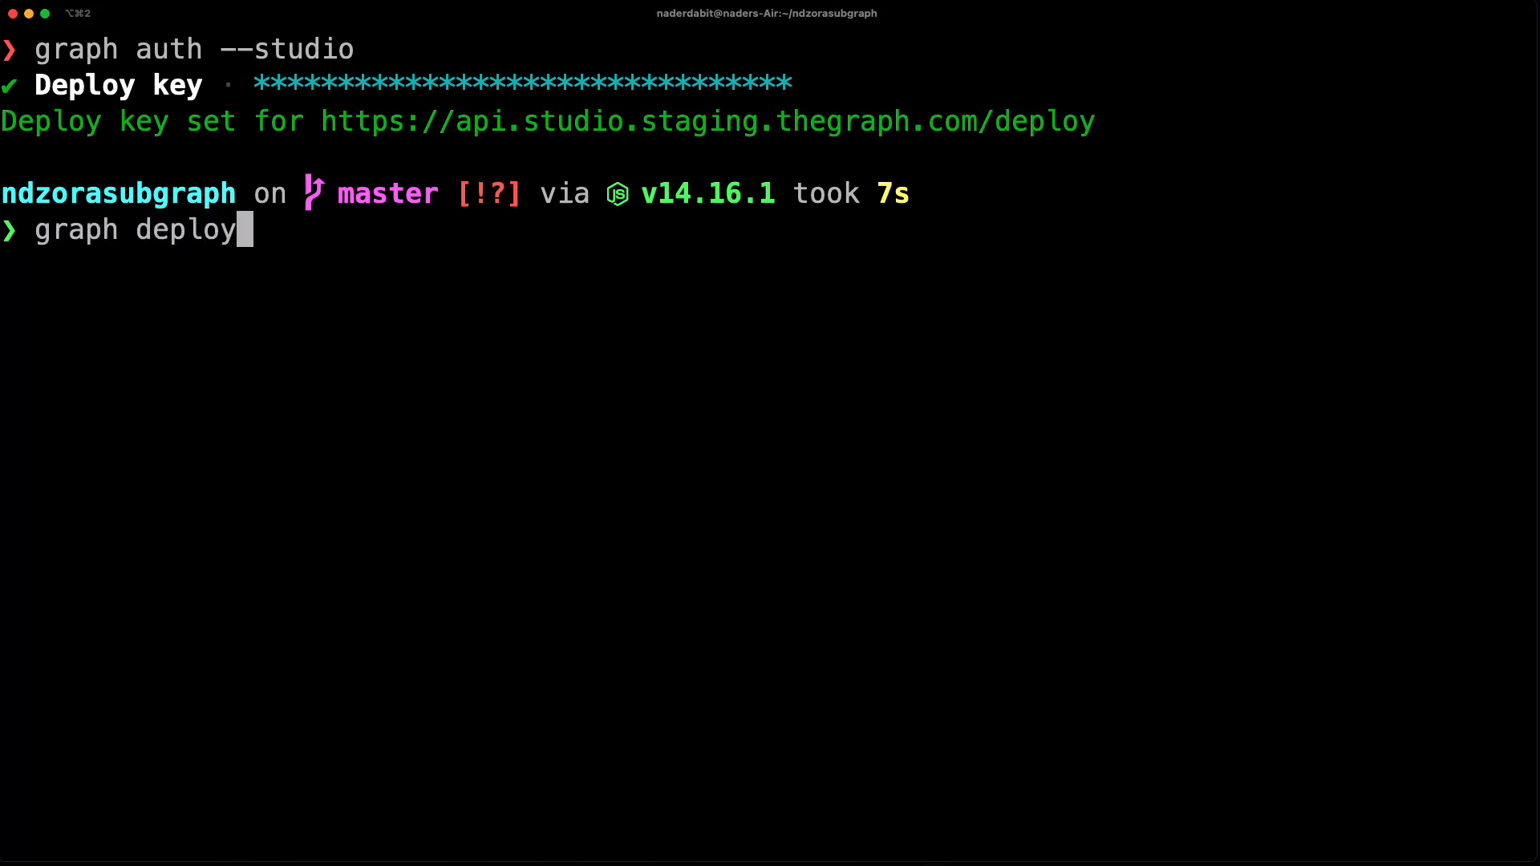
text(--studio)
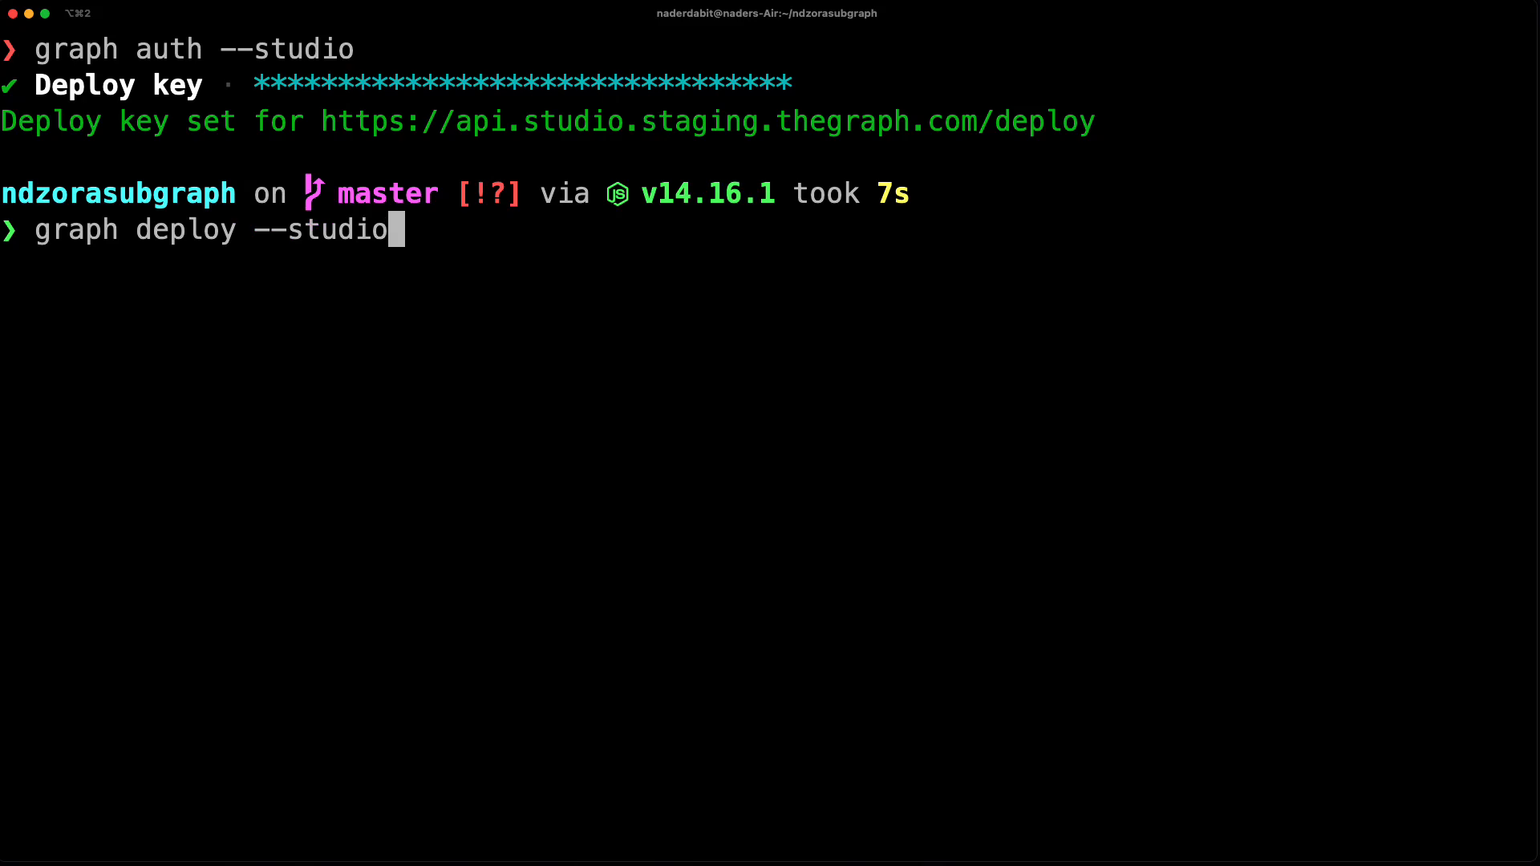
text(ndzorasubgraph)
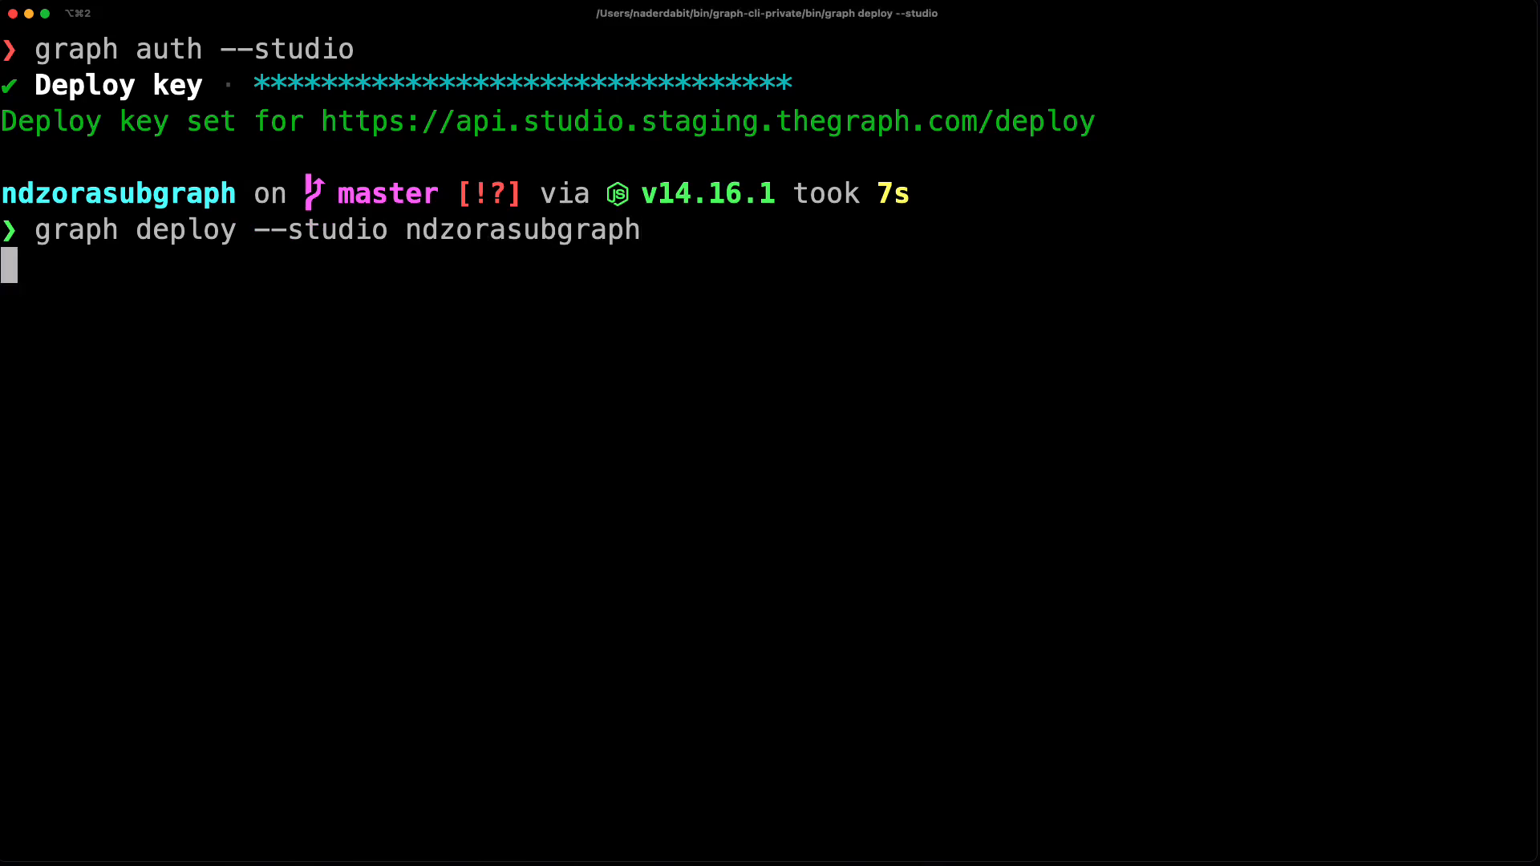
text(0.)
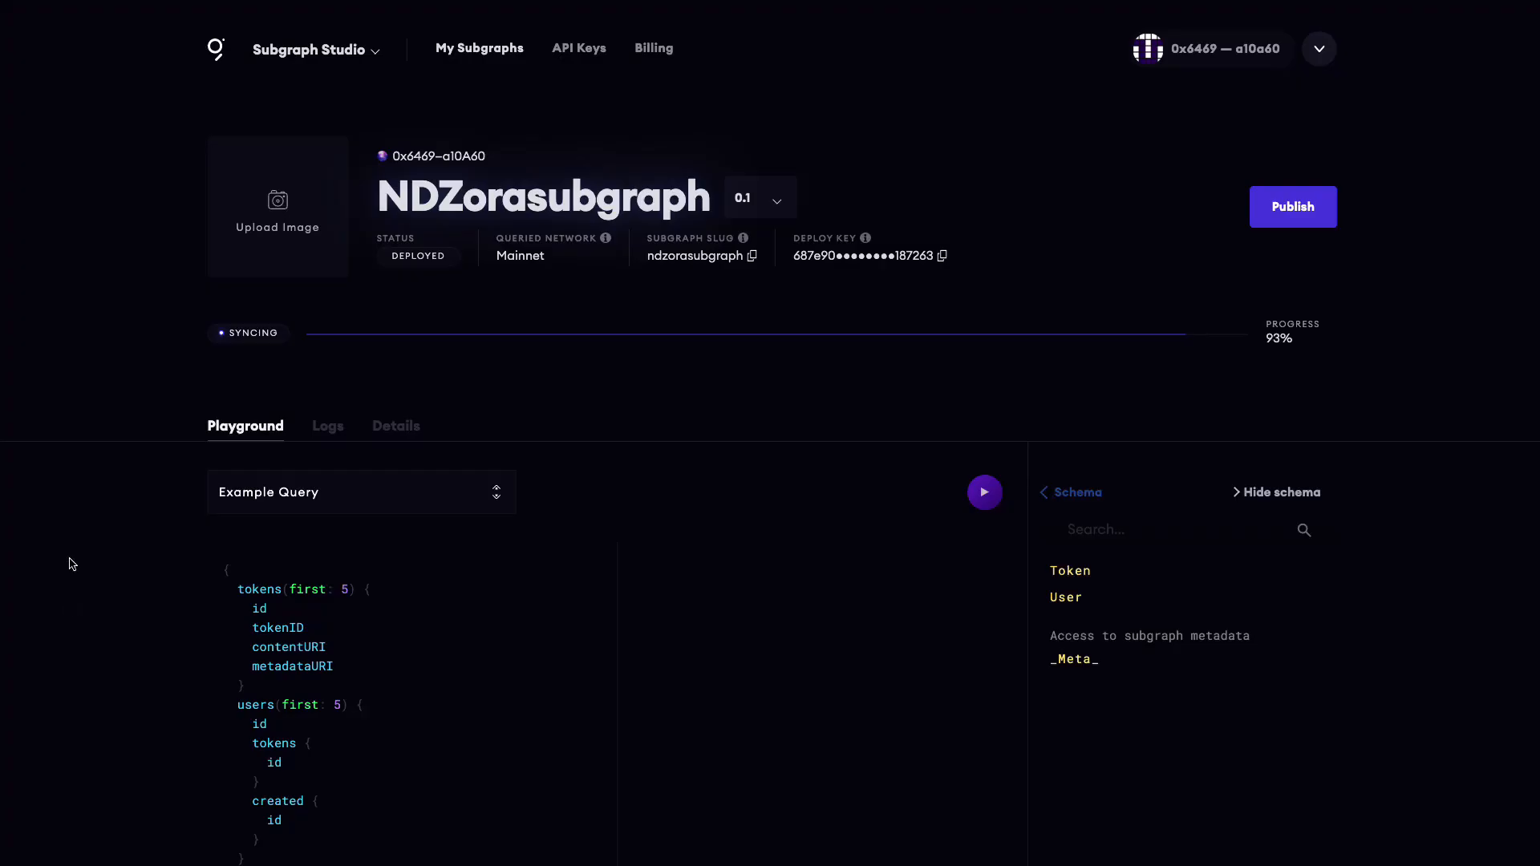
mouse_move(1180, 372)
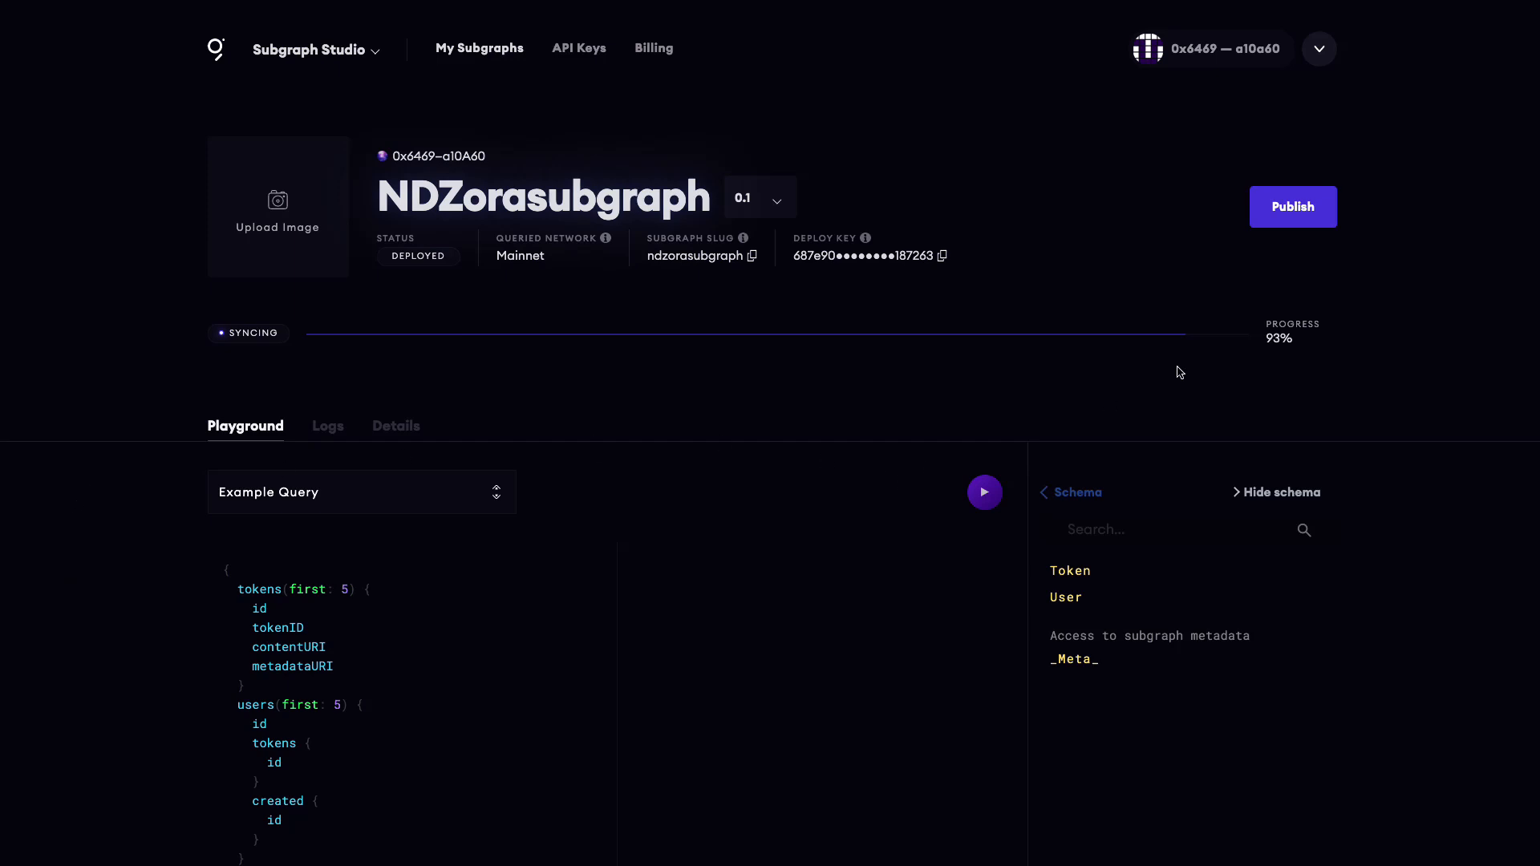
mouse_move(1287, 347)
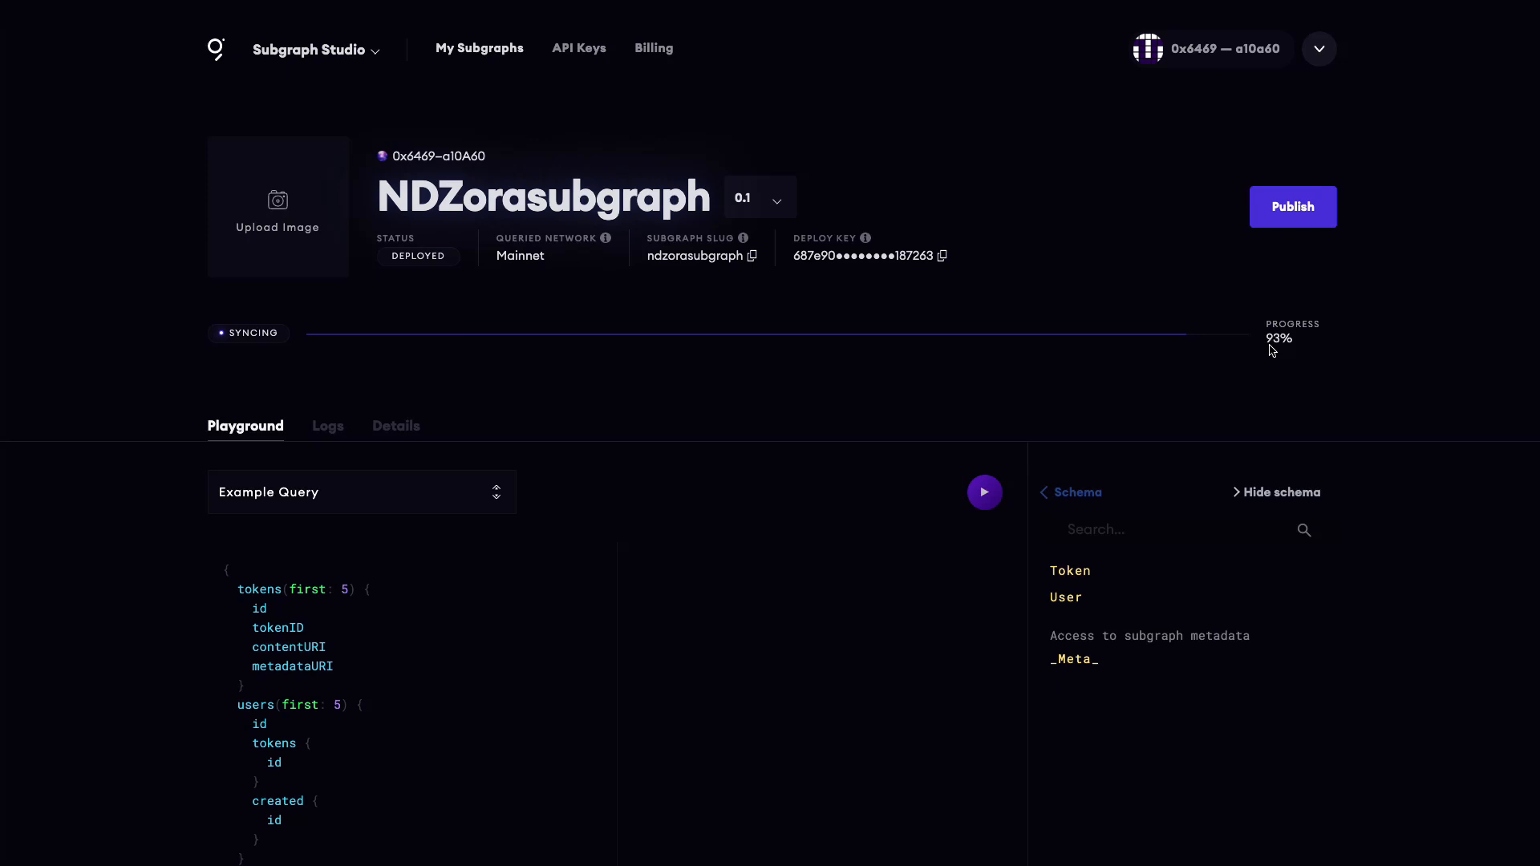
mouse_move(325, 442)
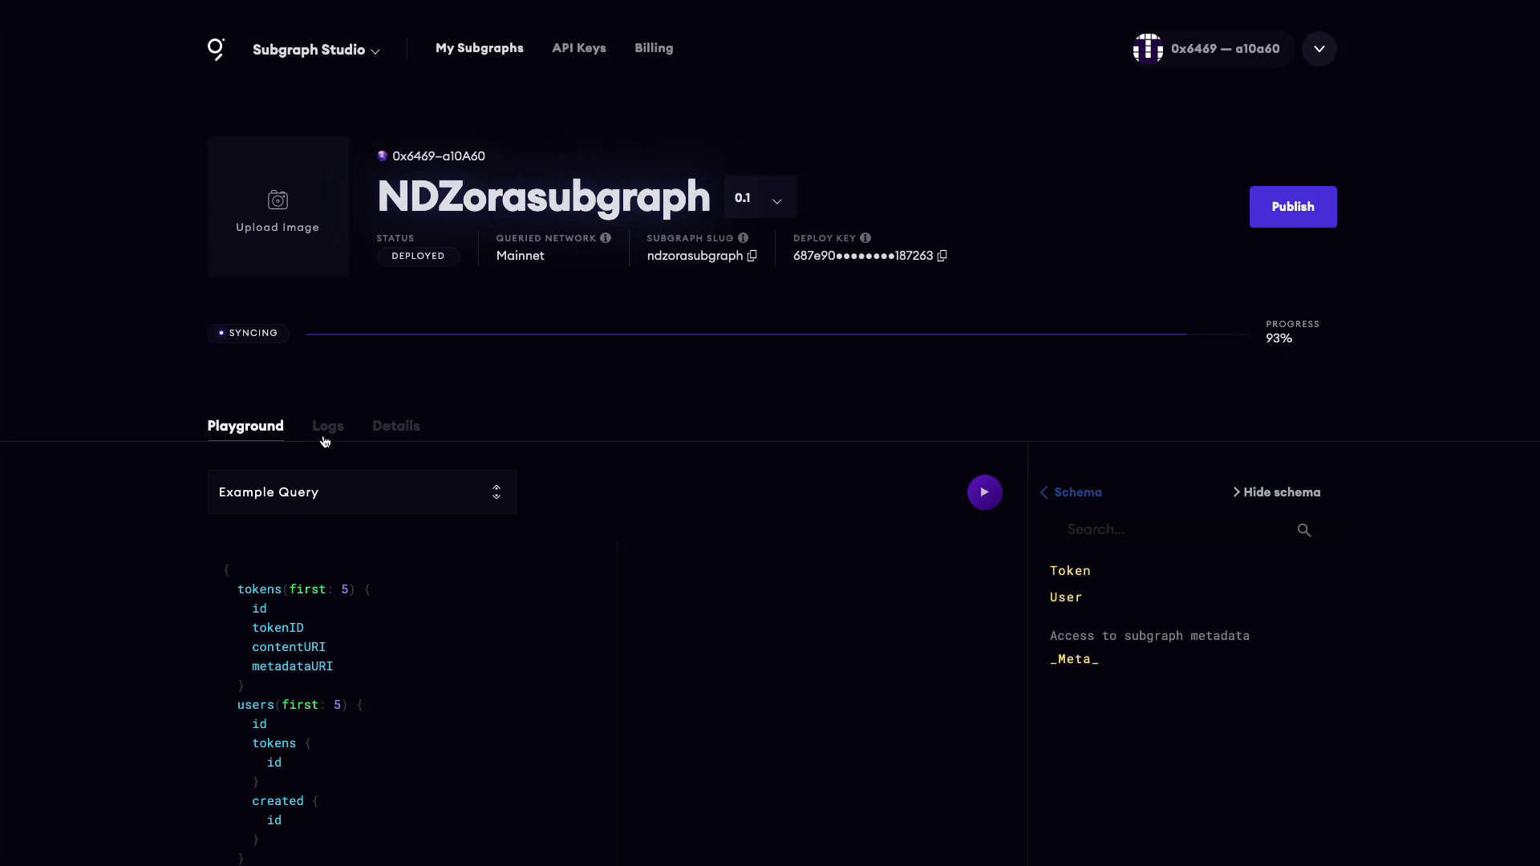
- Check NDZorasubgraph's Logs and Details tabs, then return to the Playground
click(328, 425)
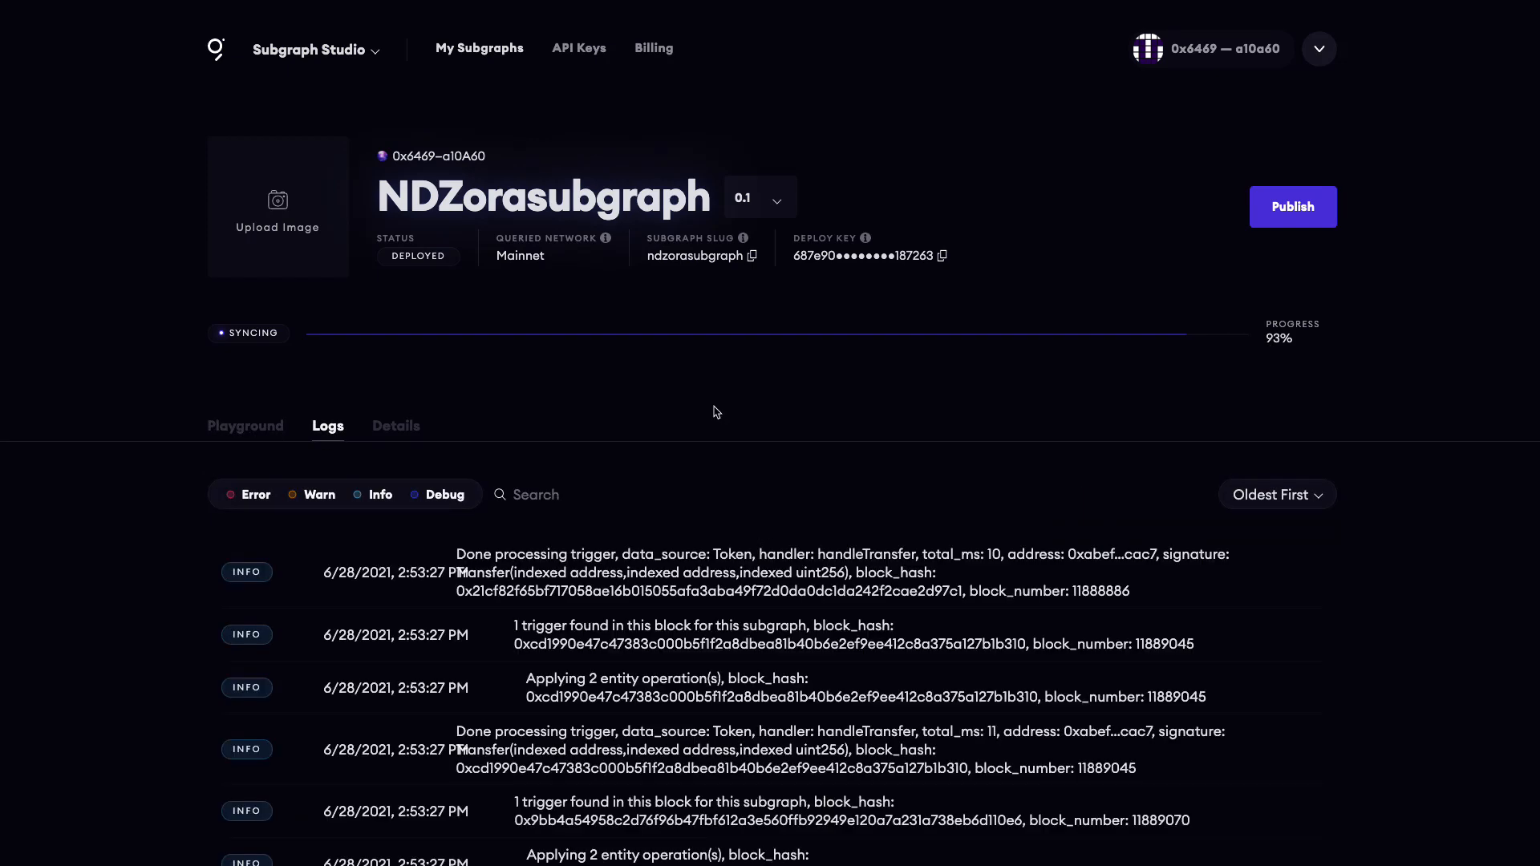
mouse_move(405, 421)
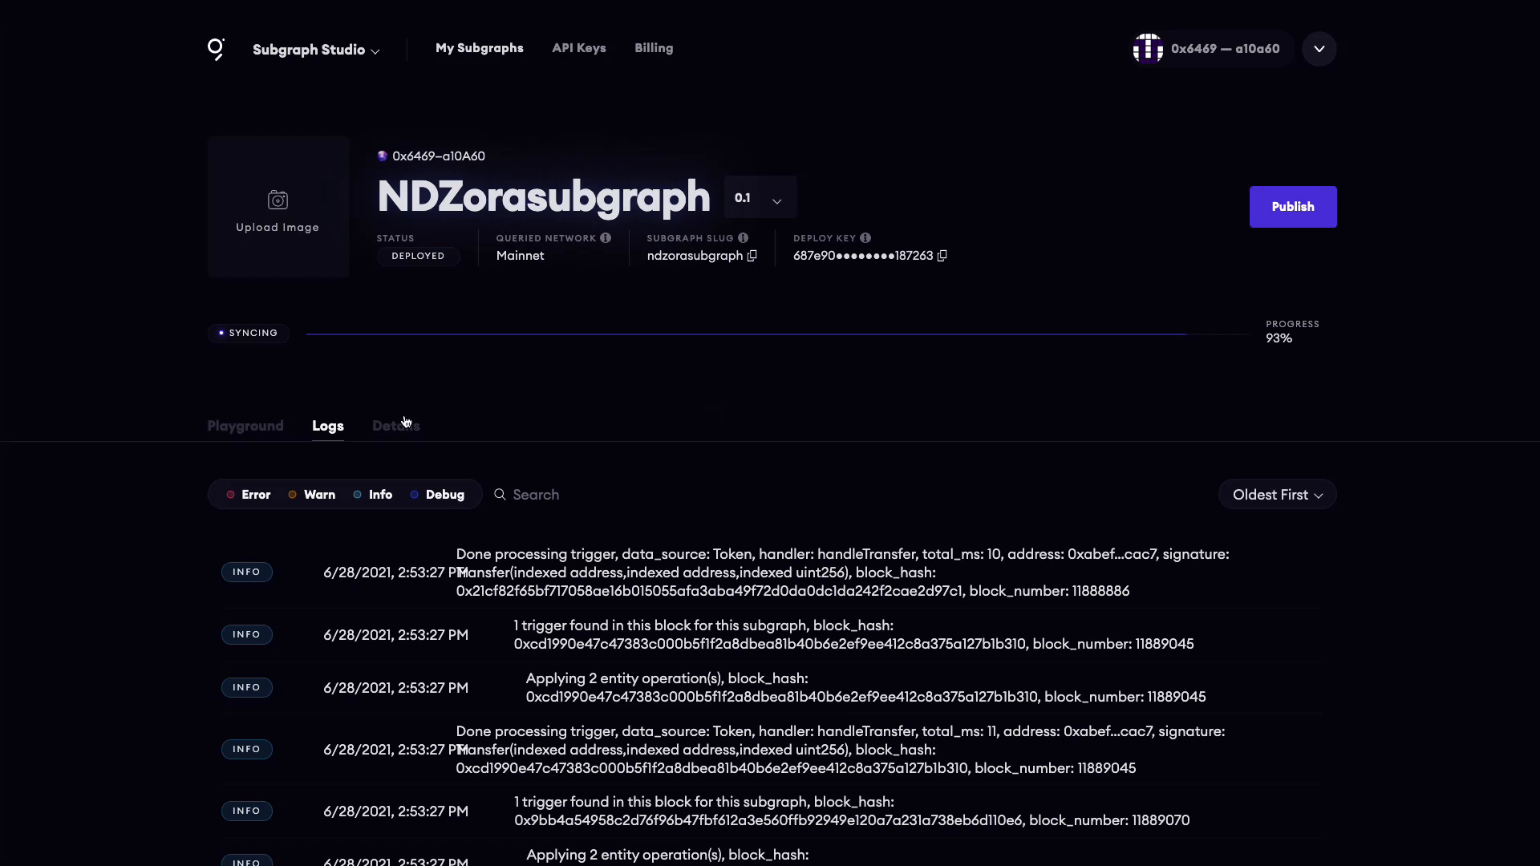
click(396, 426)
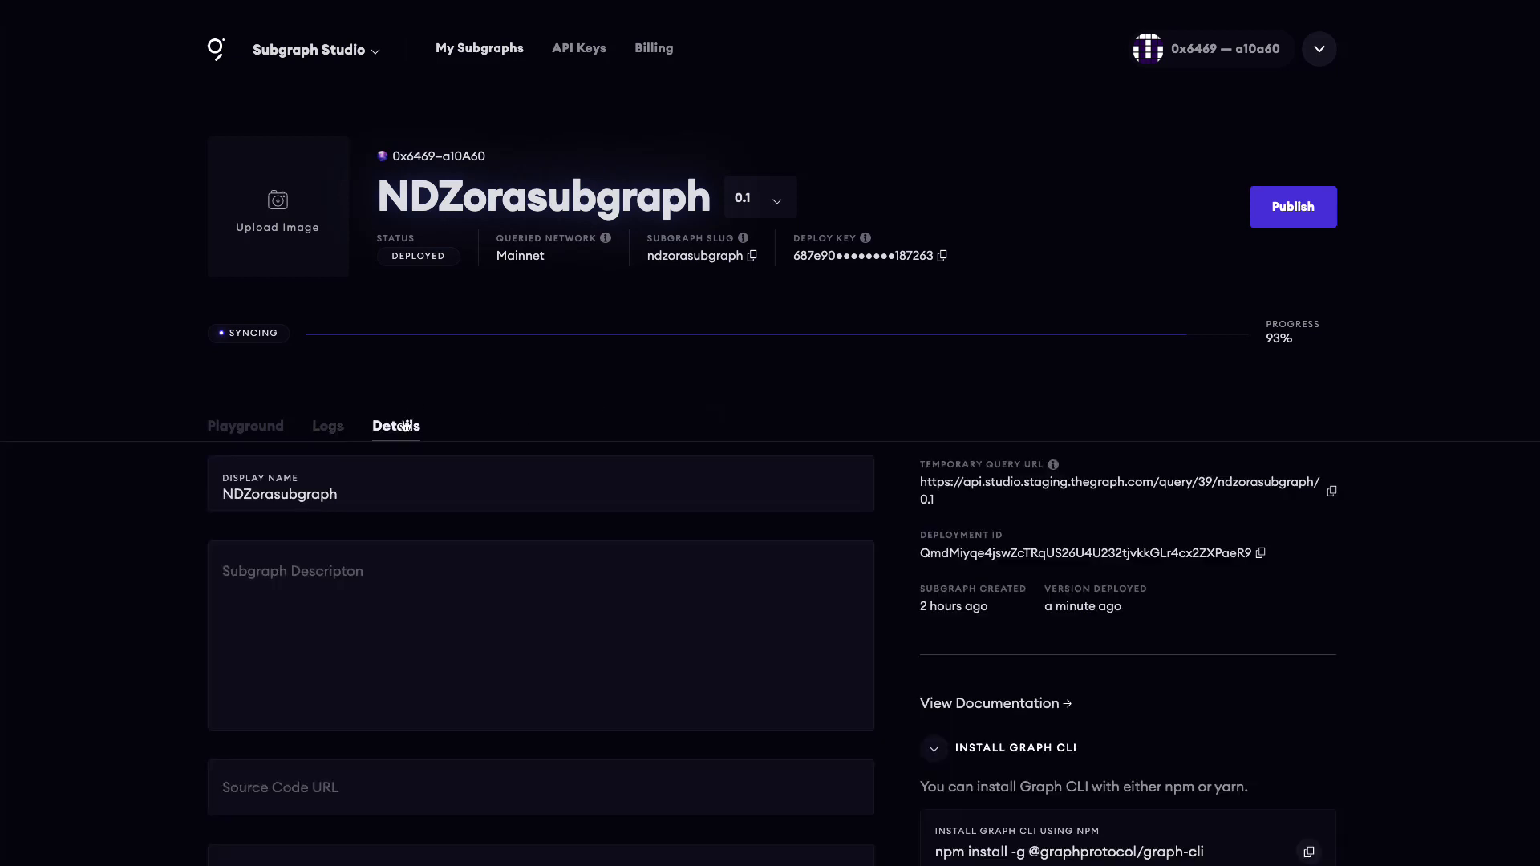
click(245, 426)
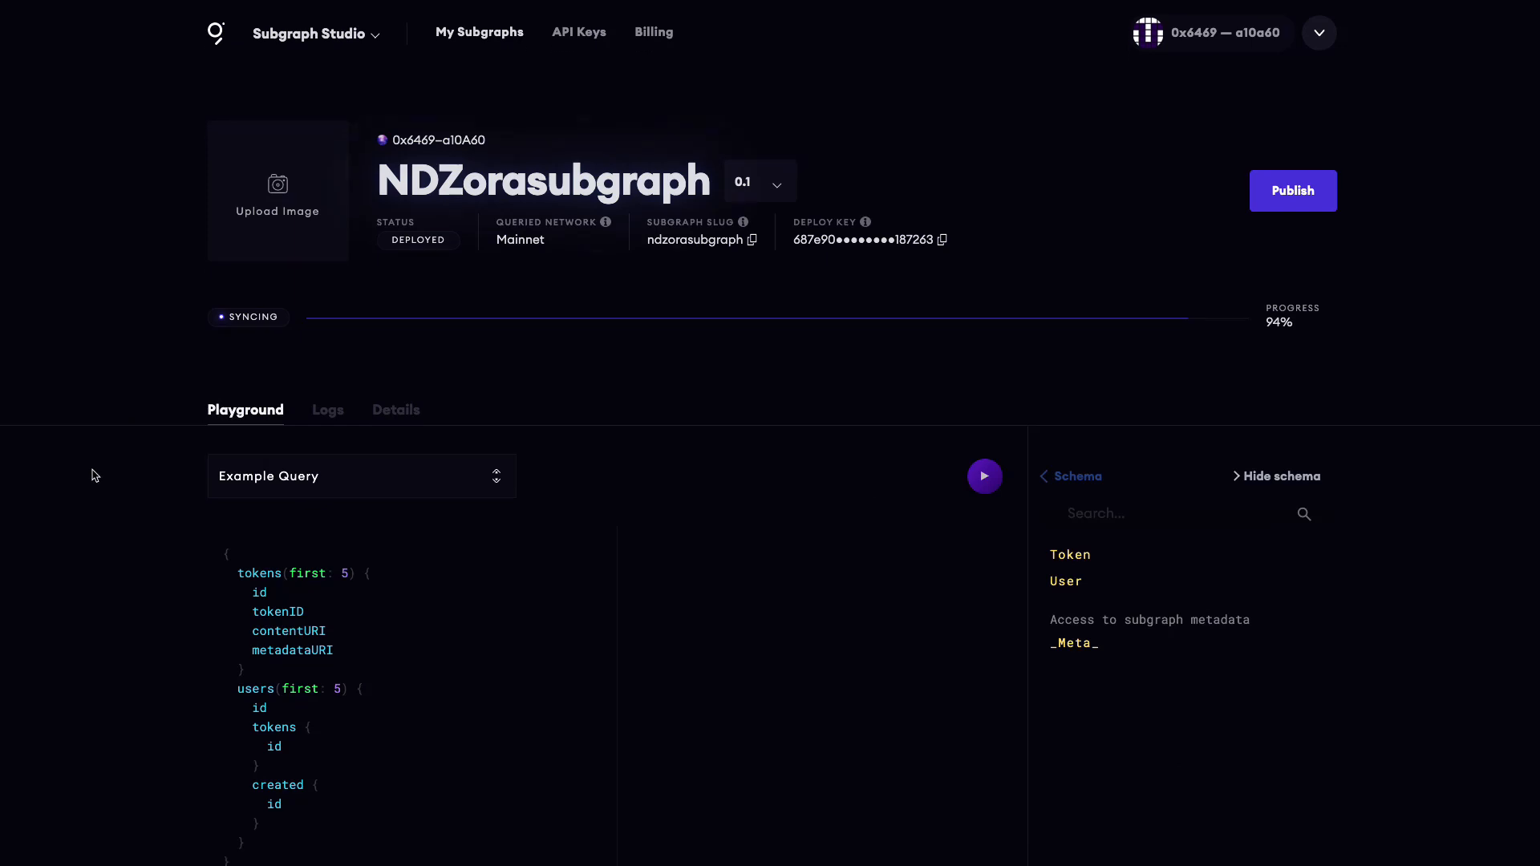
- Run the example query, then rerun tokens with orderBy: createdAtTimestamp, orderDirection: desc
scroll(down, 3)
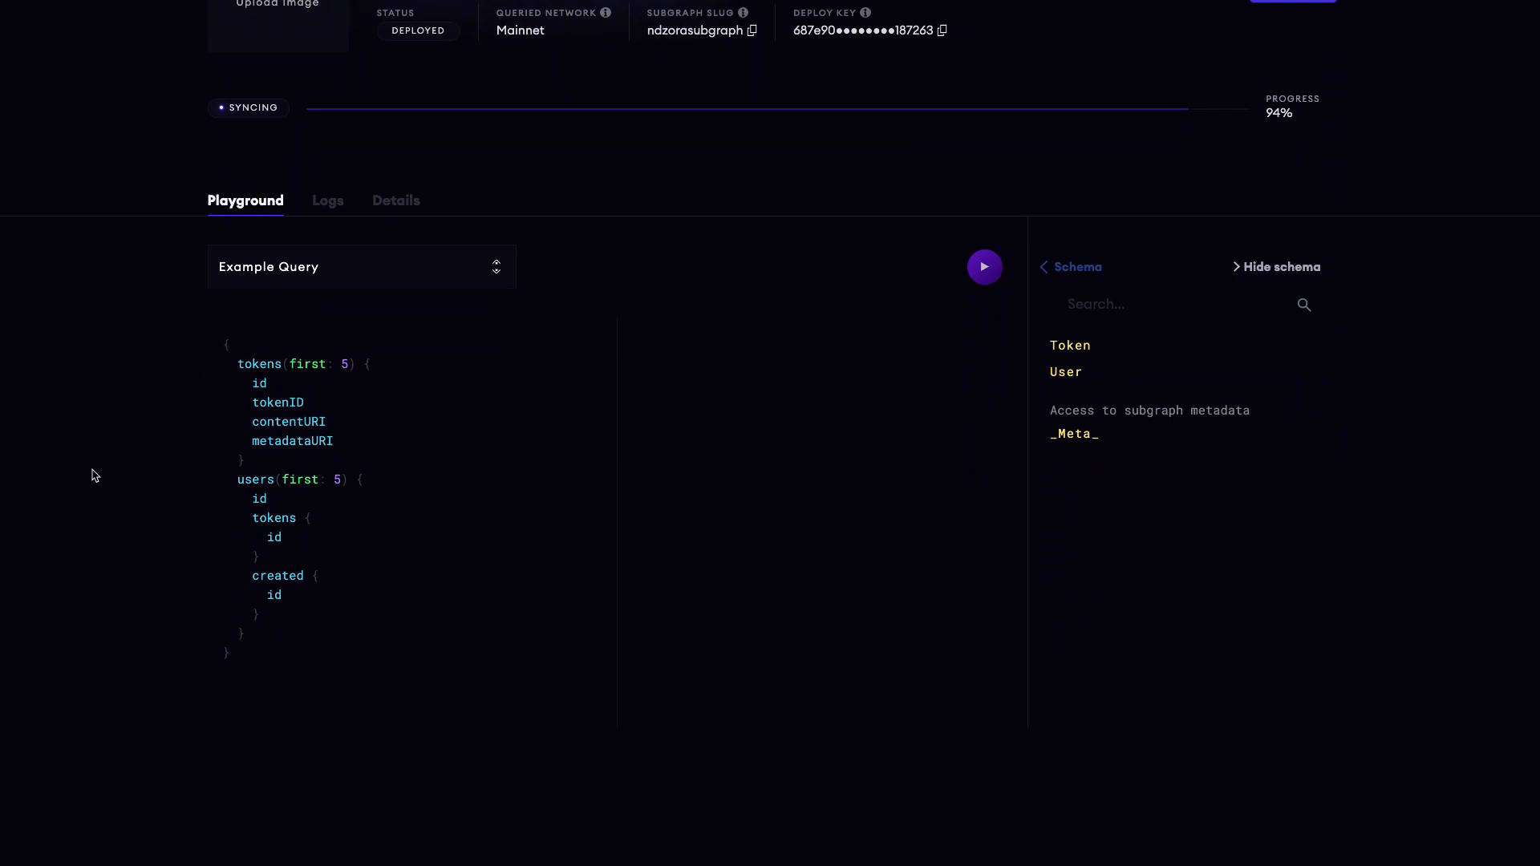
mouse_move(985, 285)
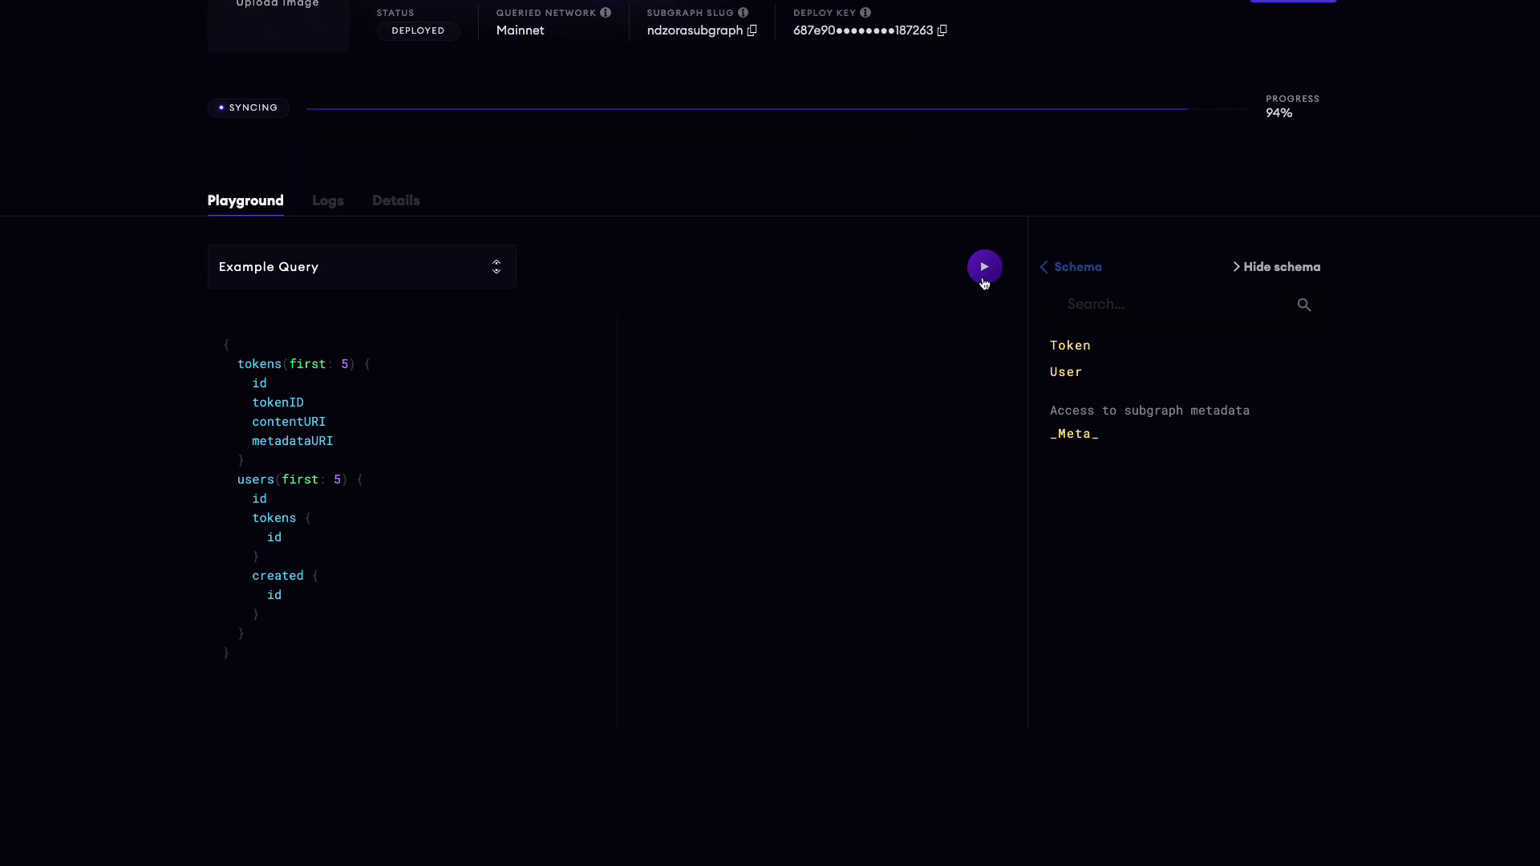
click(985, 266)
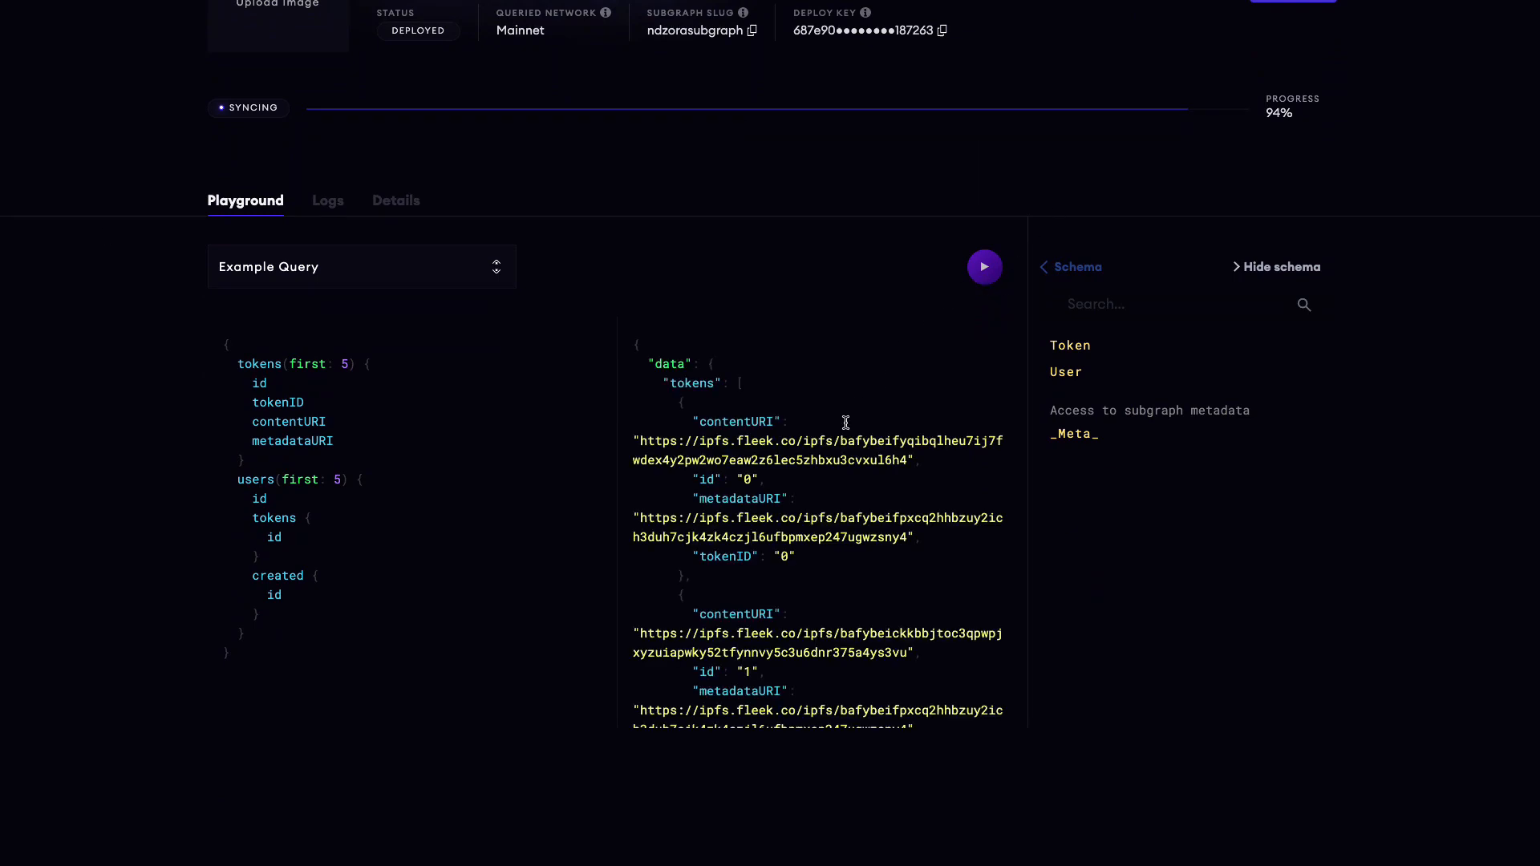
mouse_move(1100, 619)
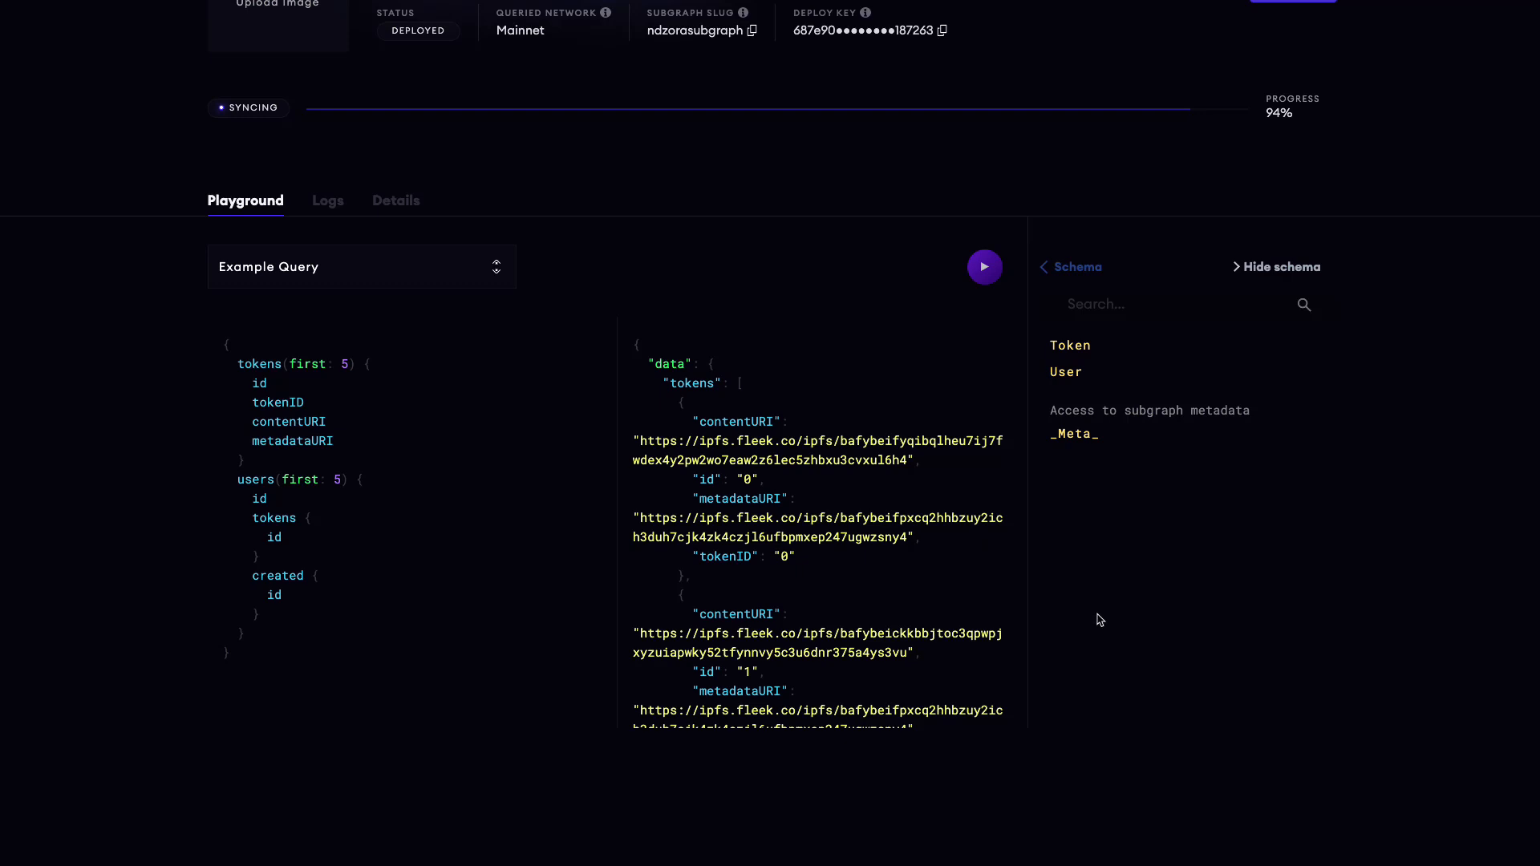
mouse_move(450, 423)
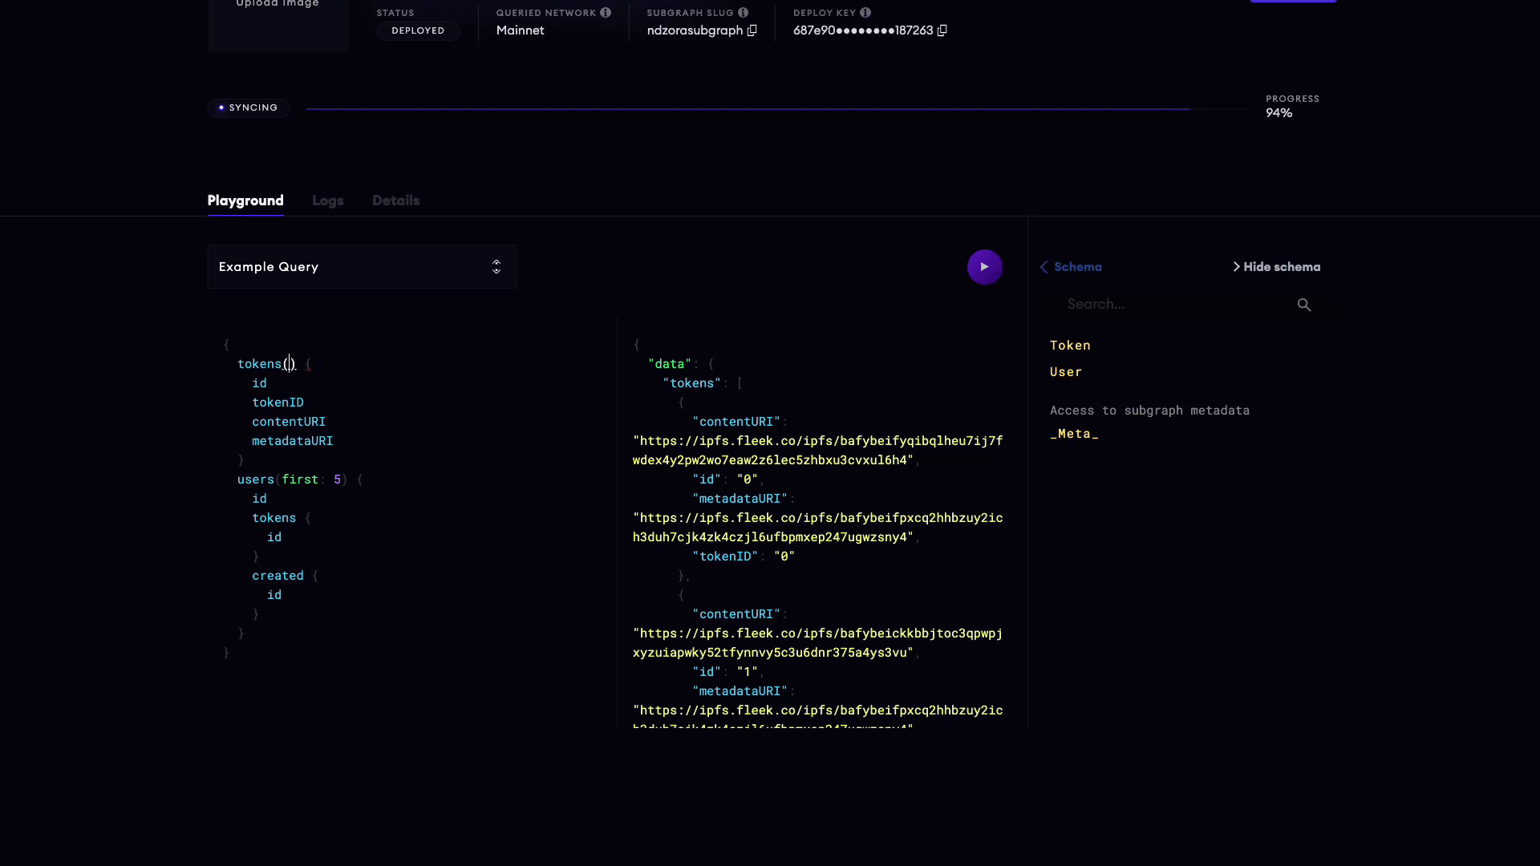
text(orderBy:)
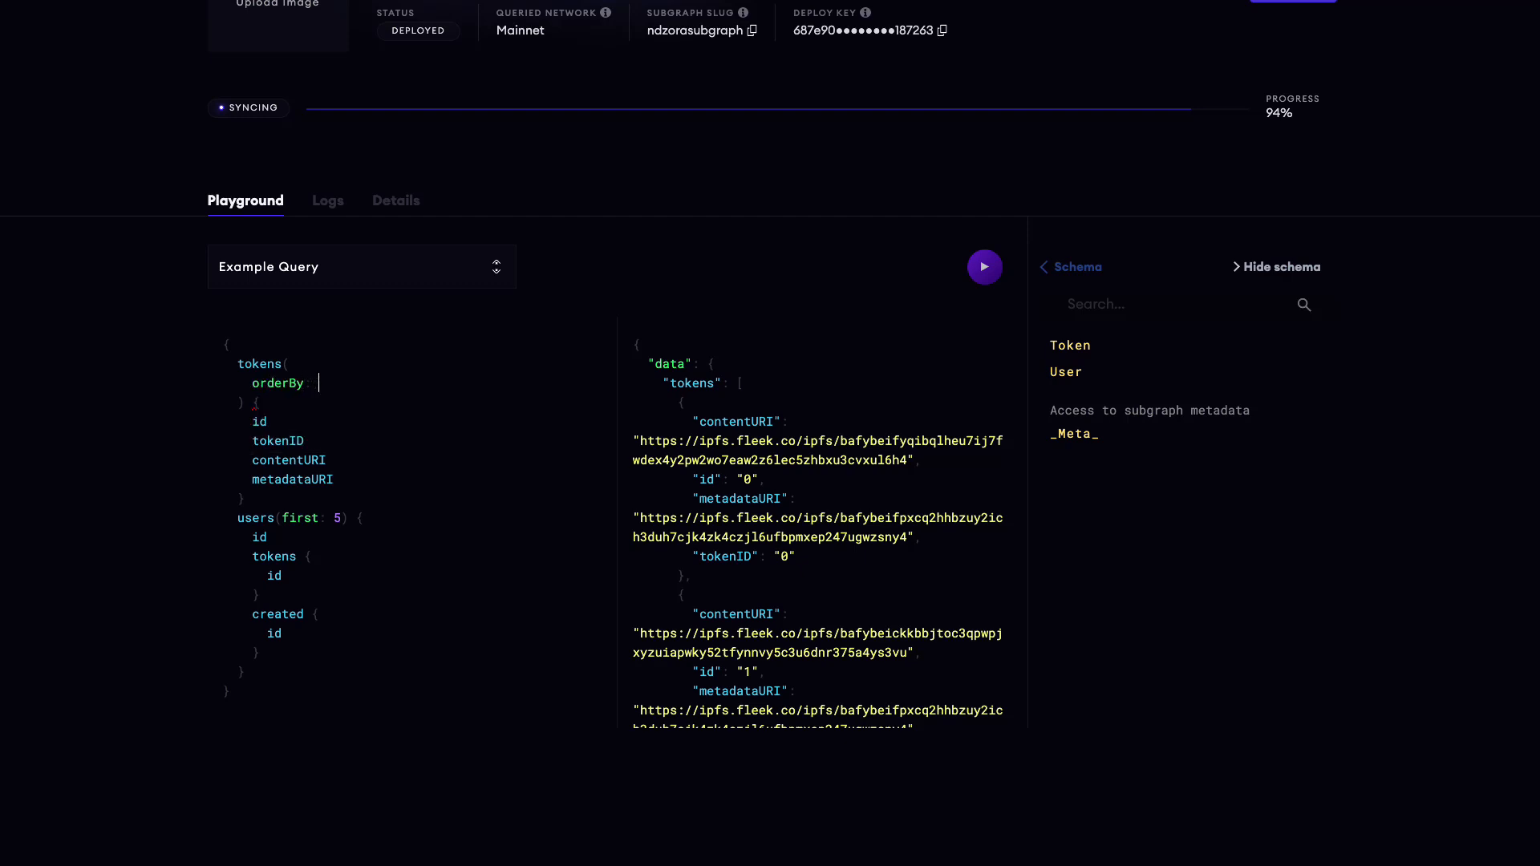
text(createdAtTimestamp)
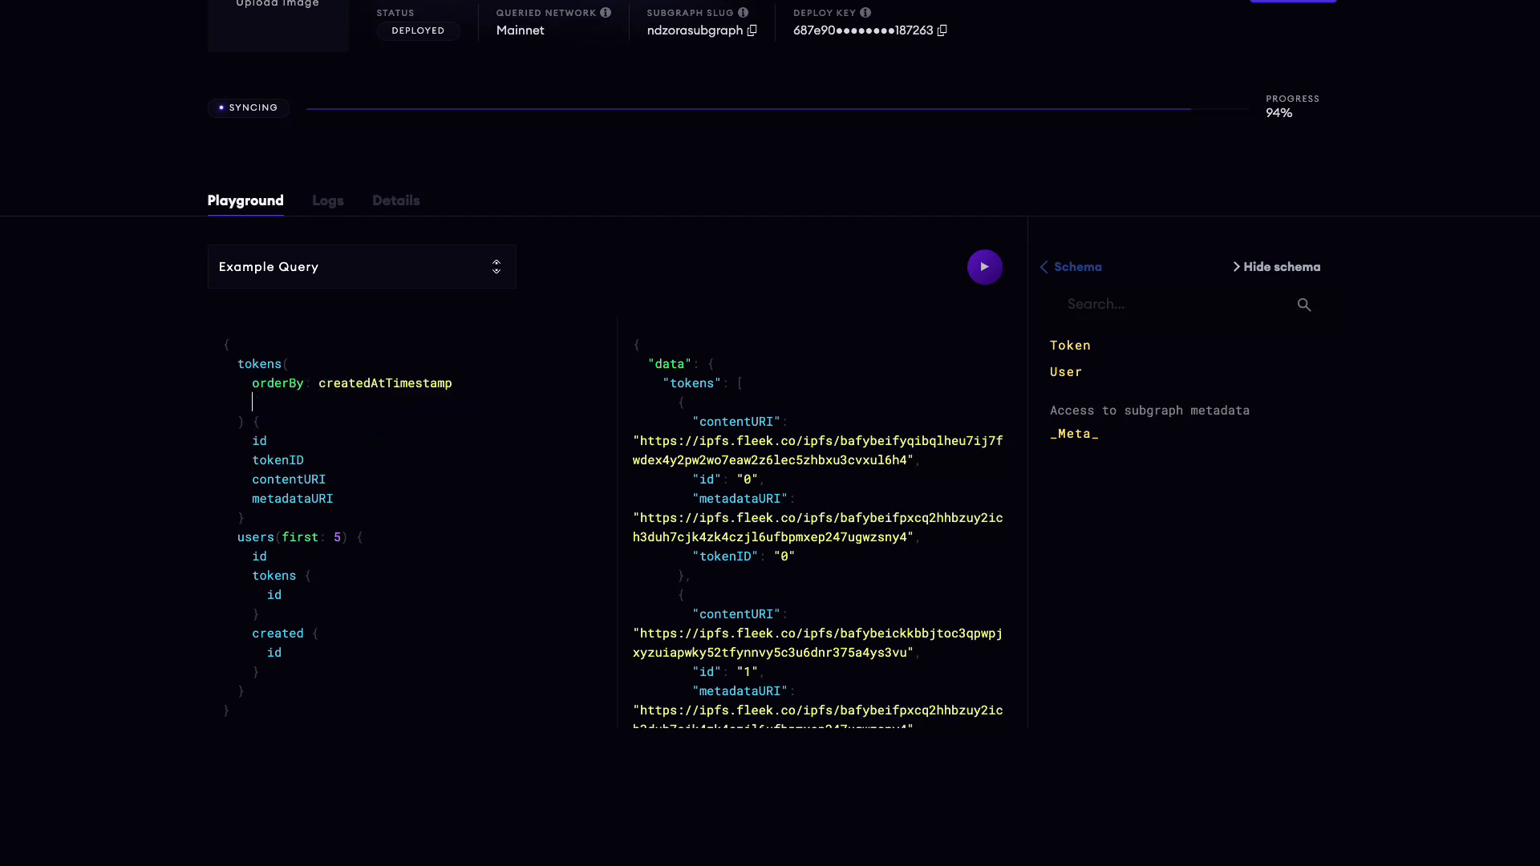
text(orderDirection: desc)
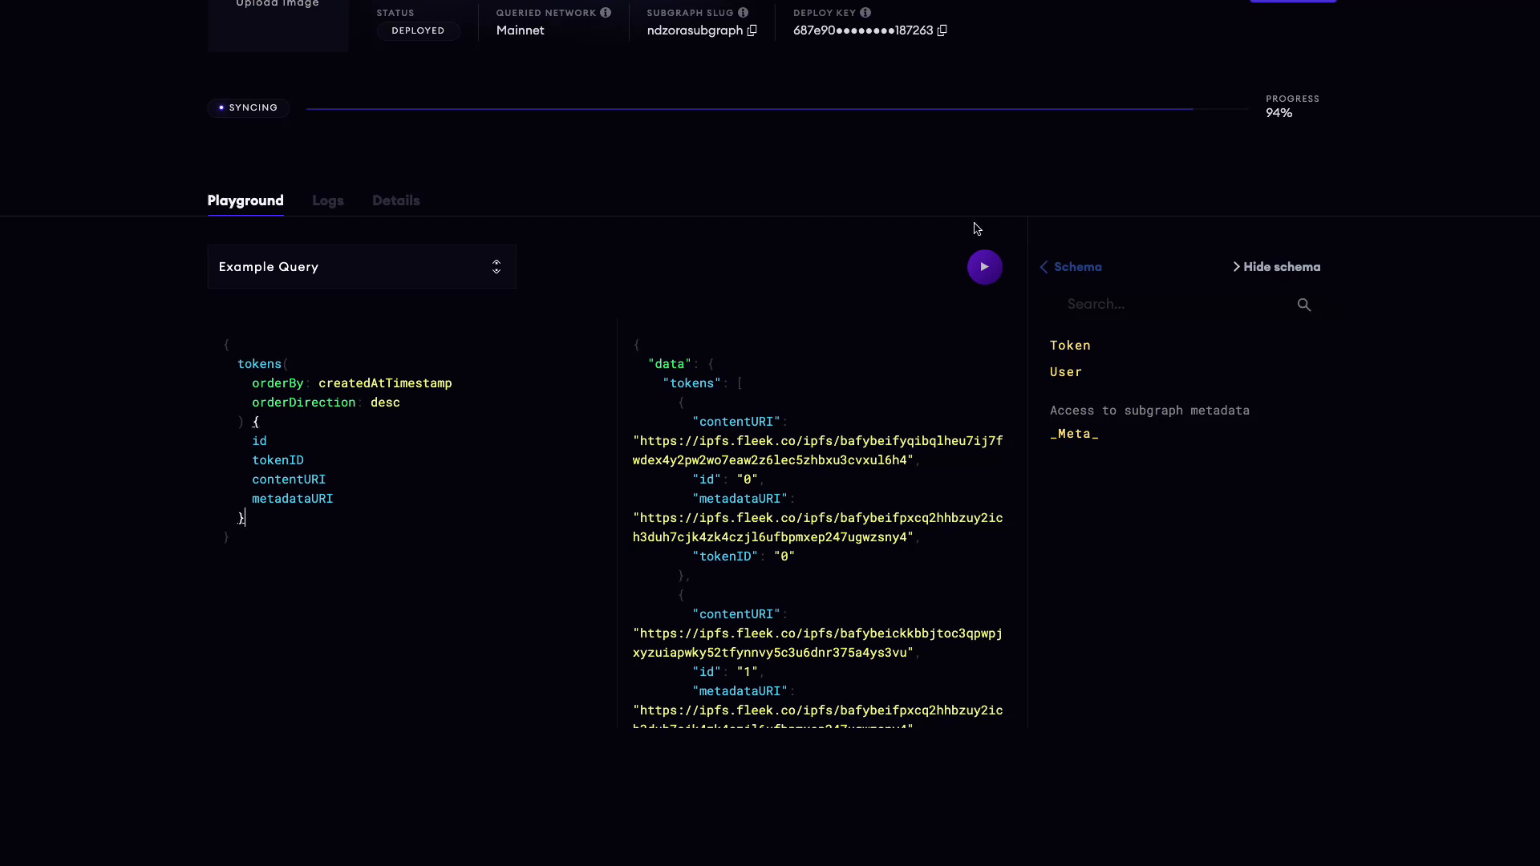
click(985, 267)
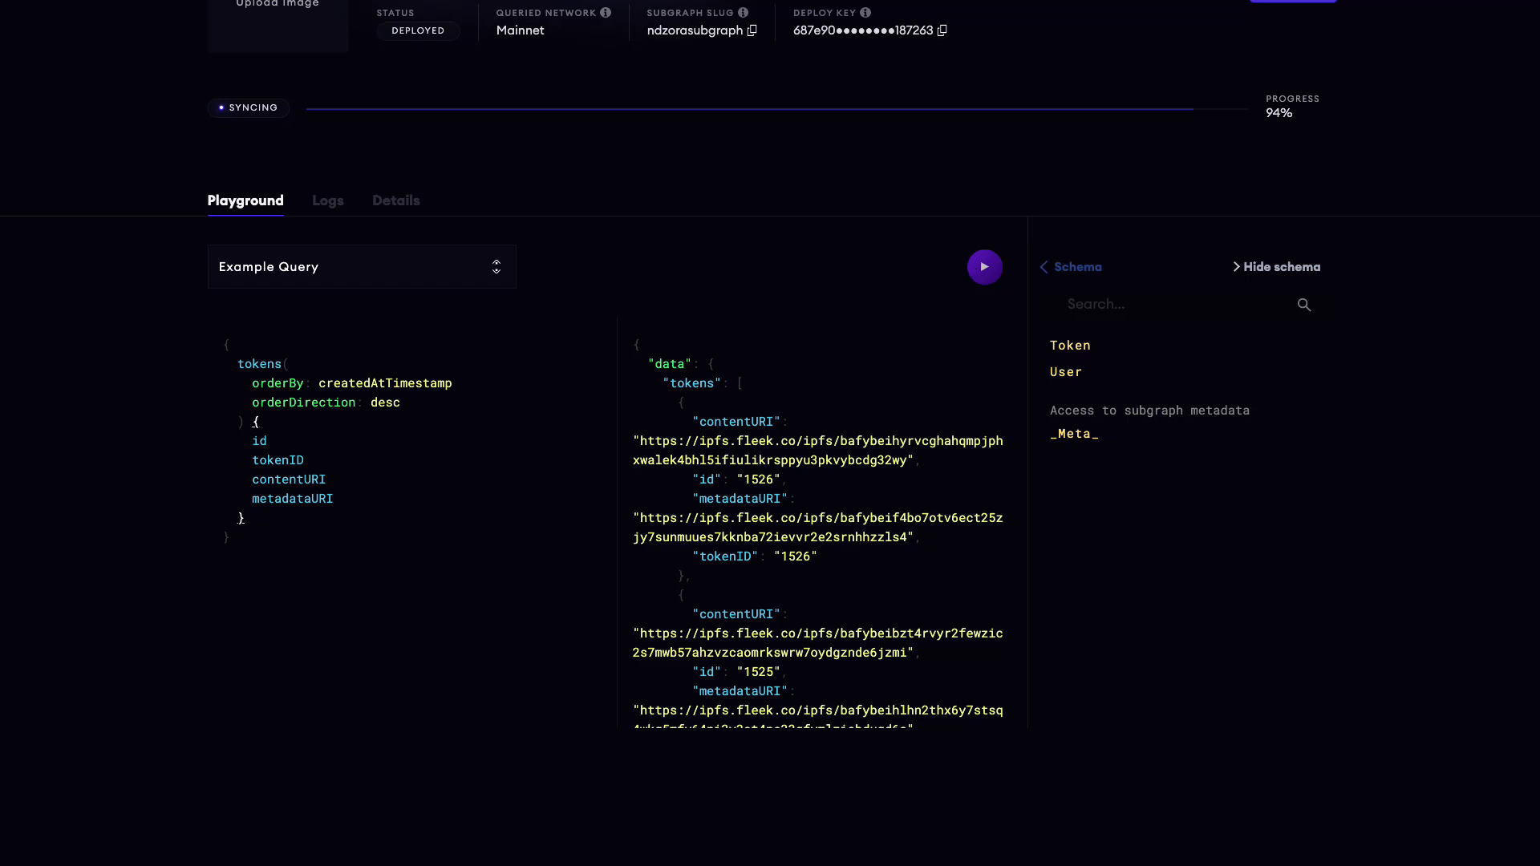
mouse_move(1425, 188)
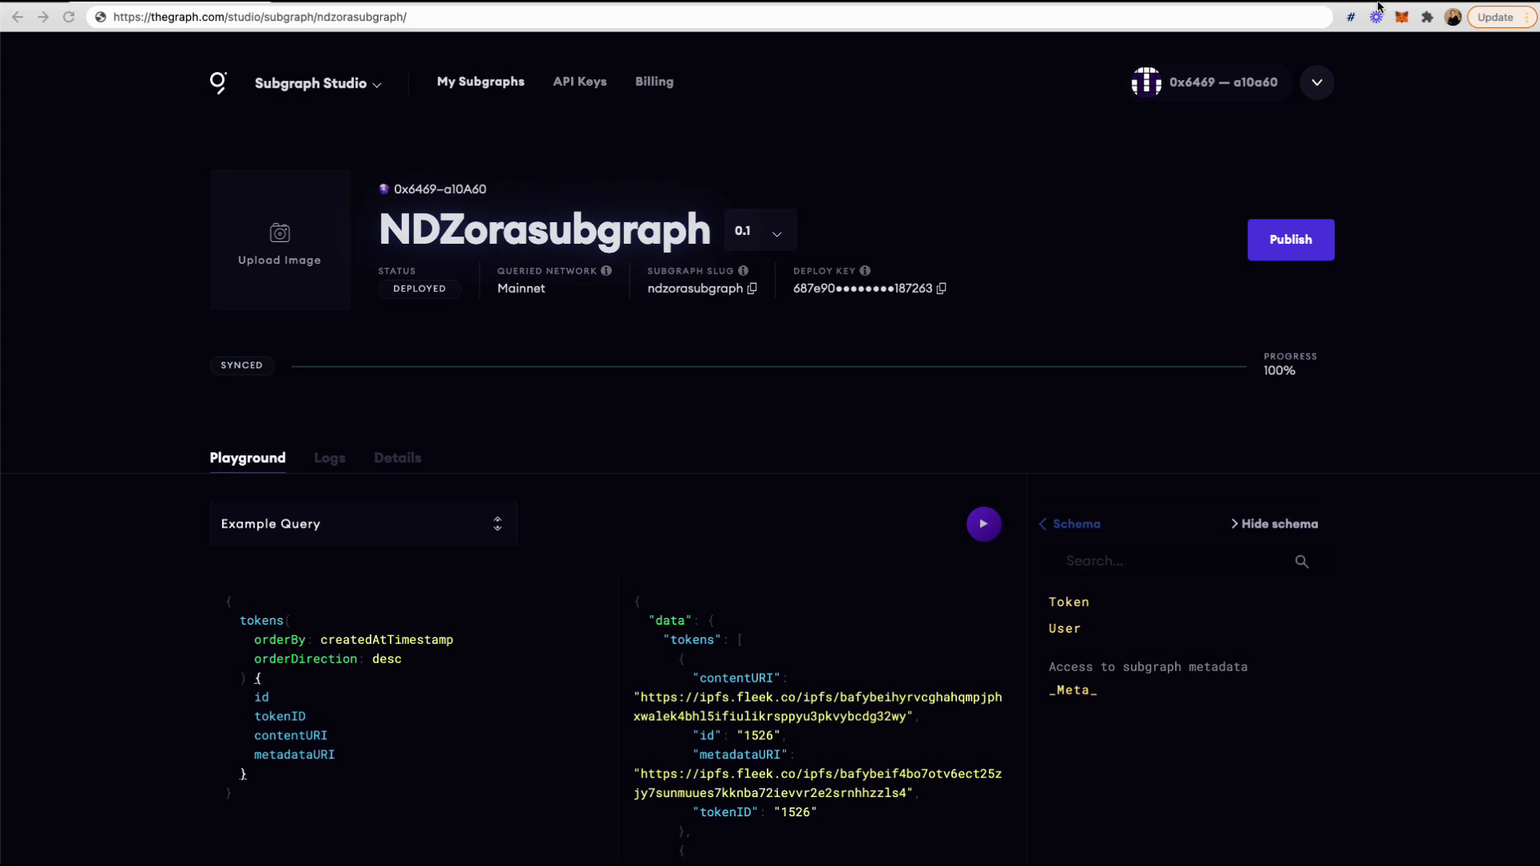
- Switch the MetaMask network to Rinkeby Test Network
click(1409, 17)
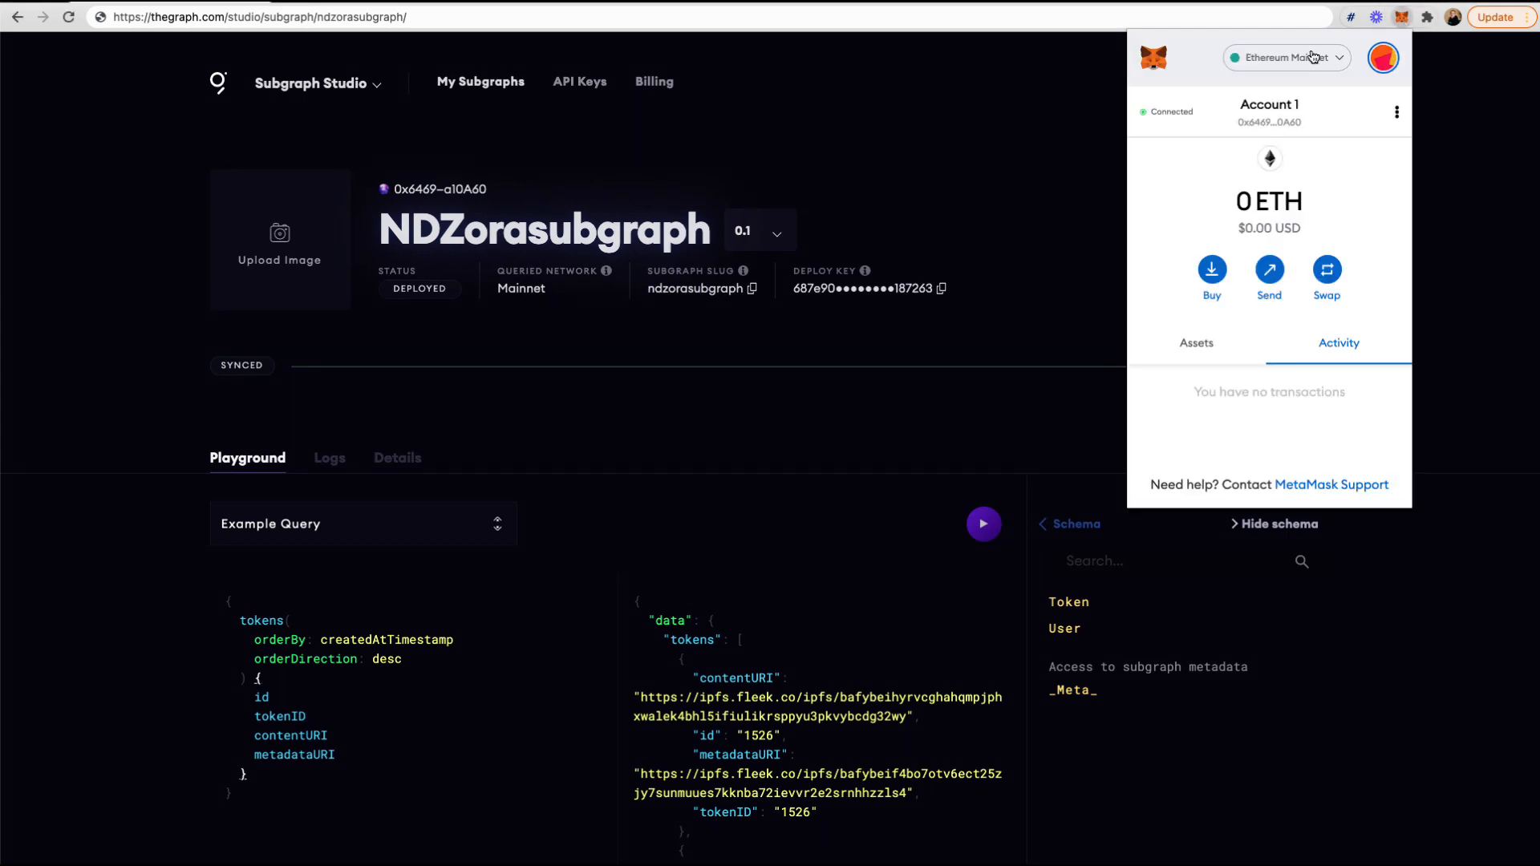
click(1286, 57)
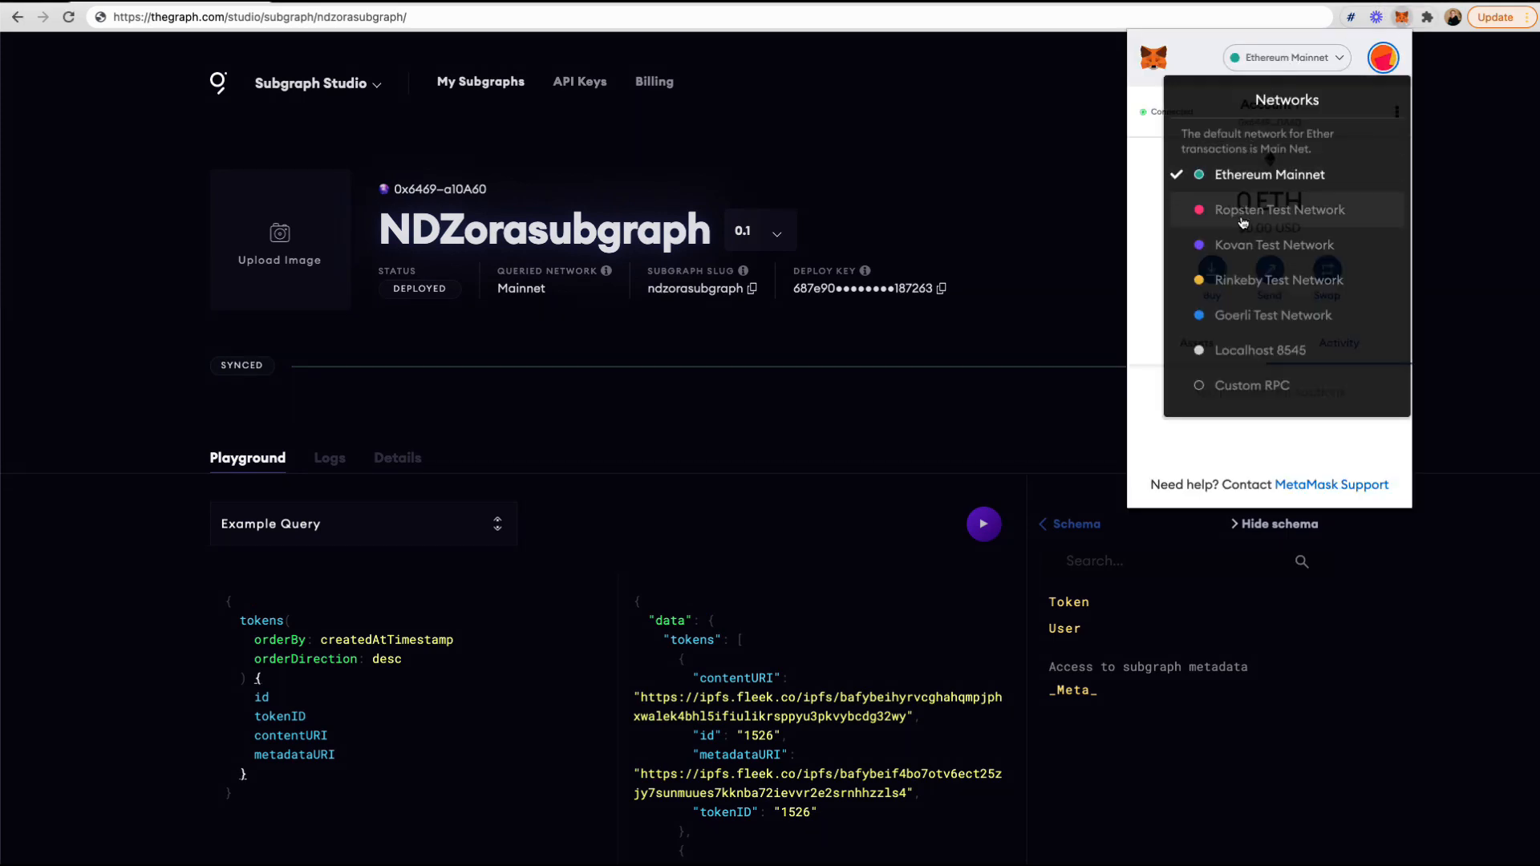
click(1275, 280)
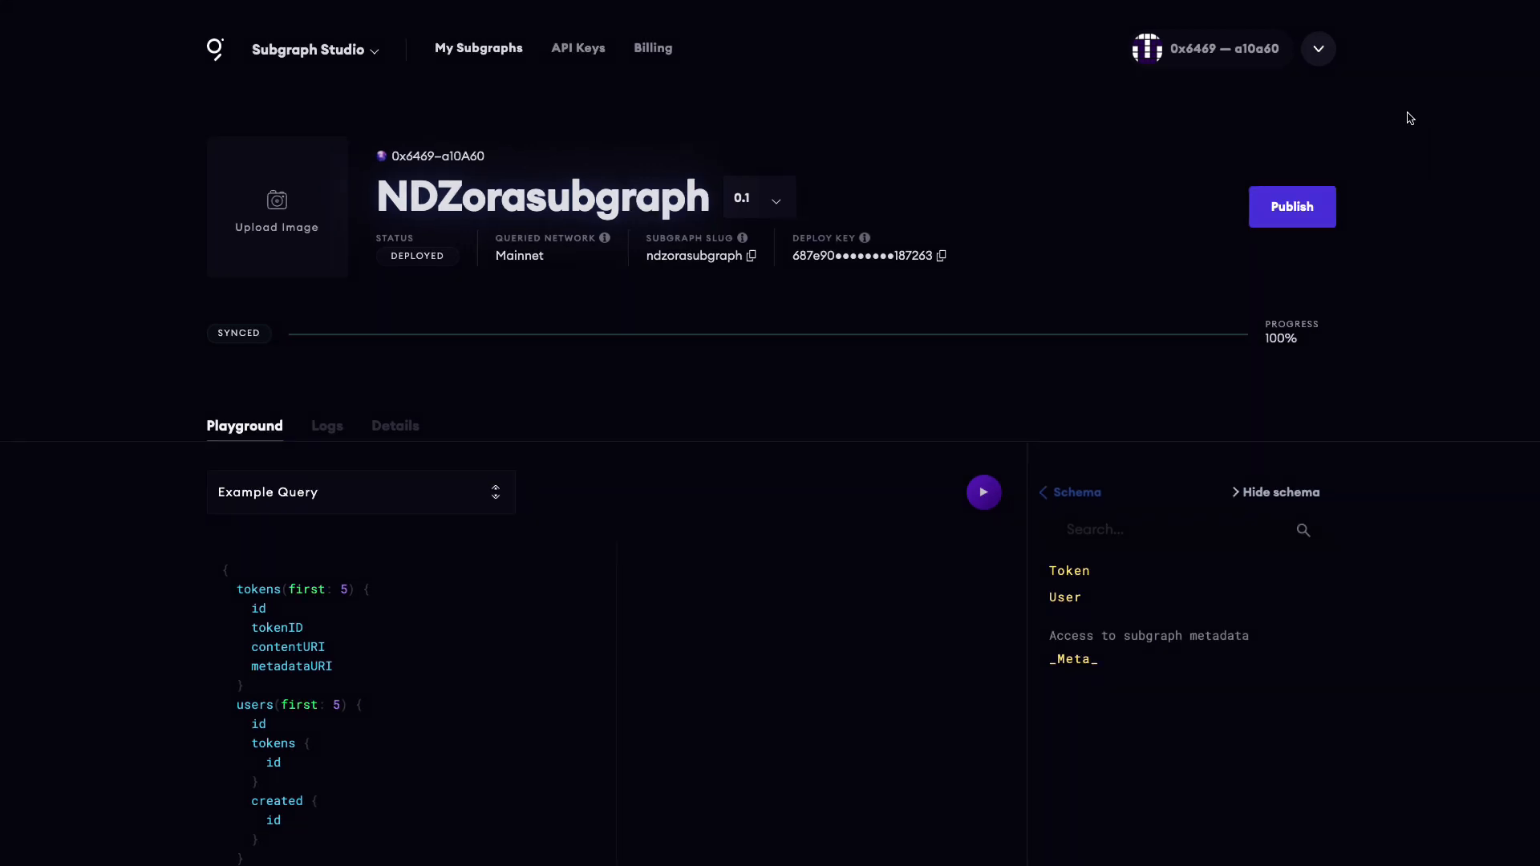
- Publish NDZorasubgraph with Rinkeby as the network and confirm the MetaMask transaction
click(1292, 207)
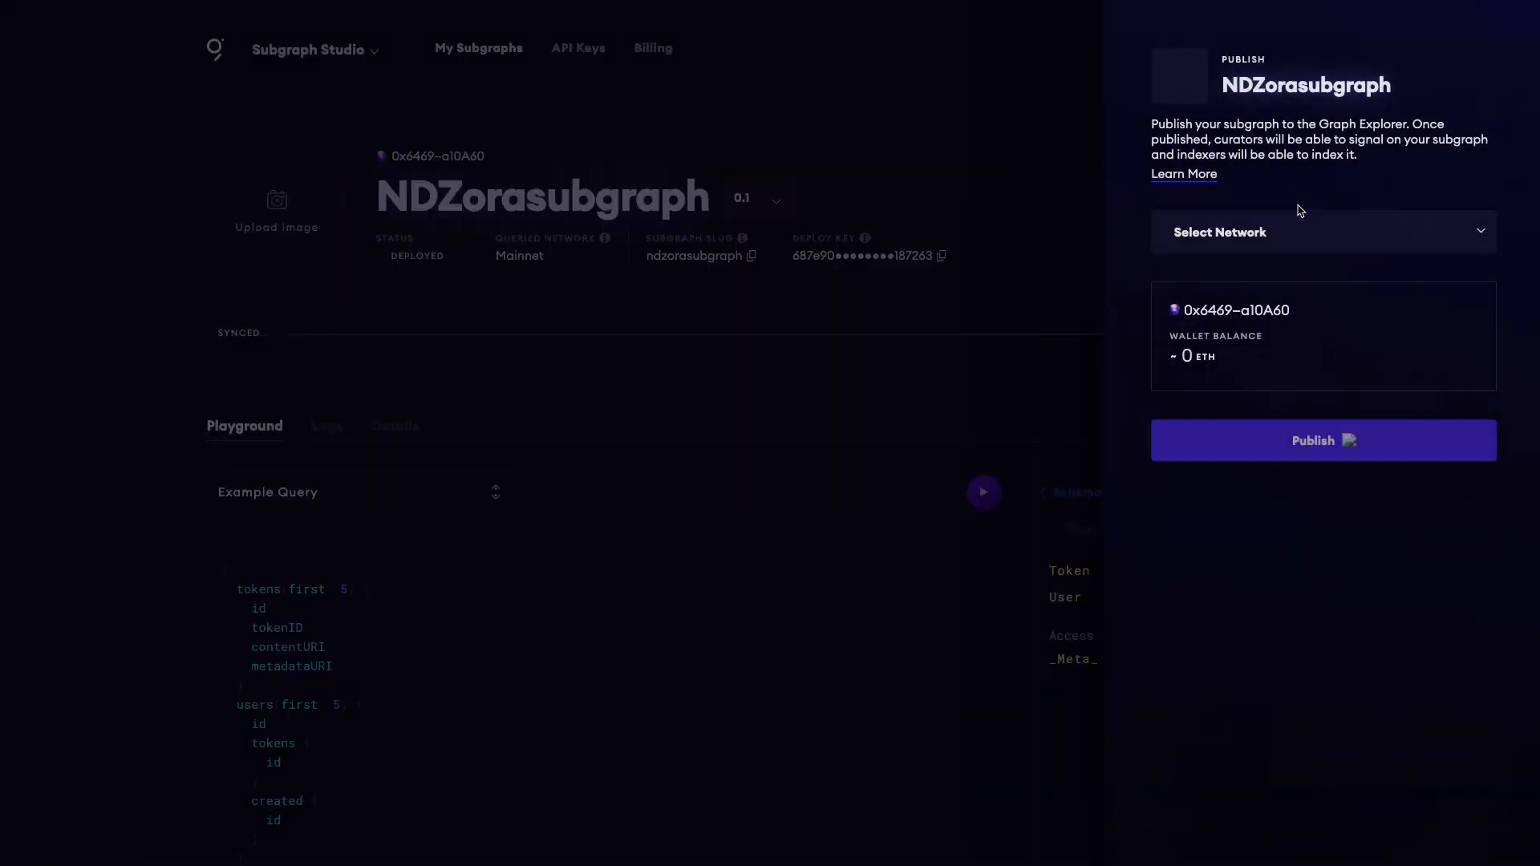
click(1322, 232)
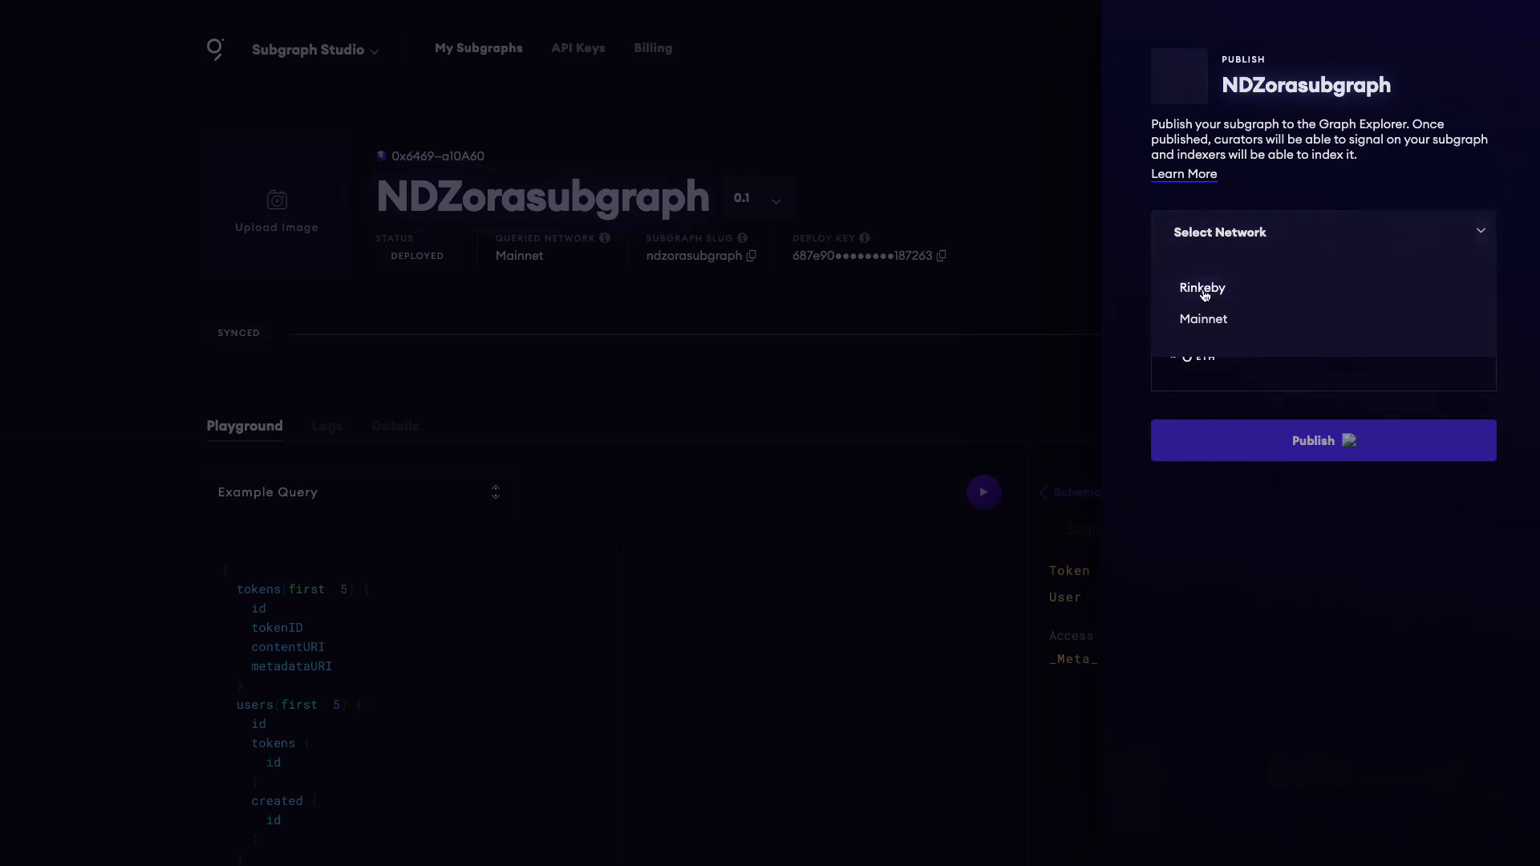
click(1203, 287)
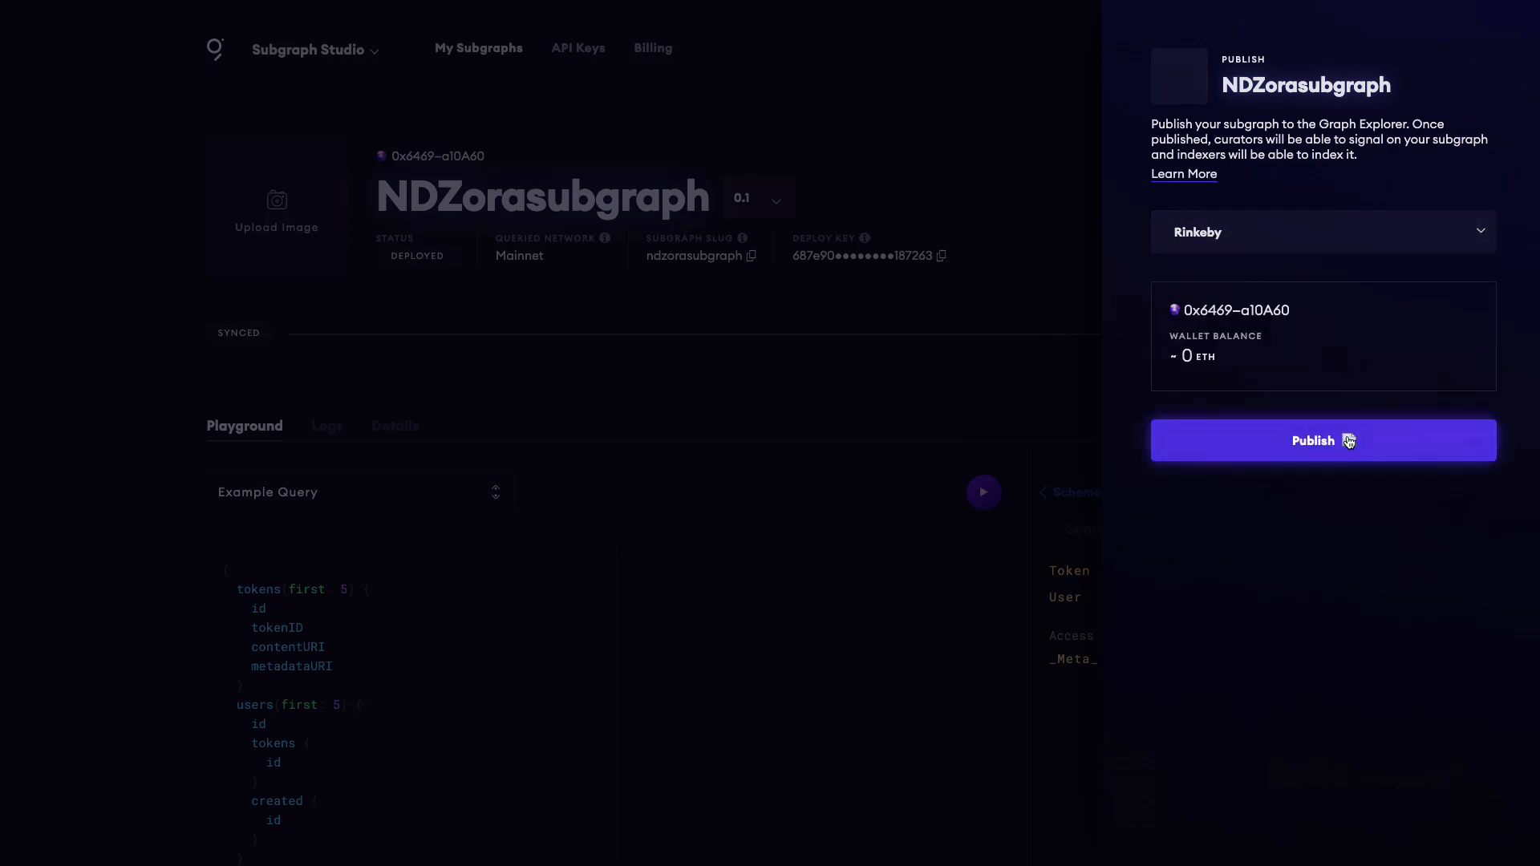
click(1322, 440)
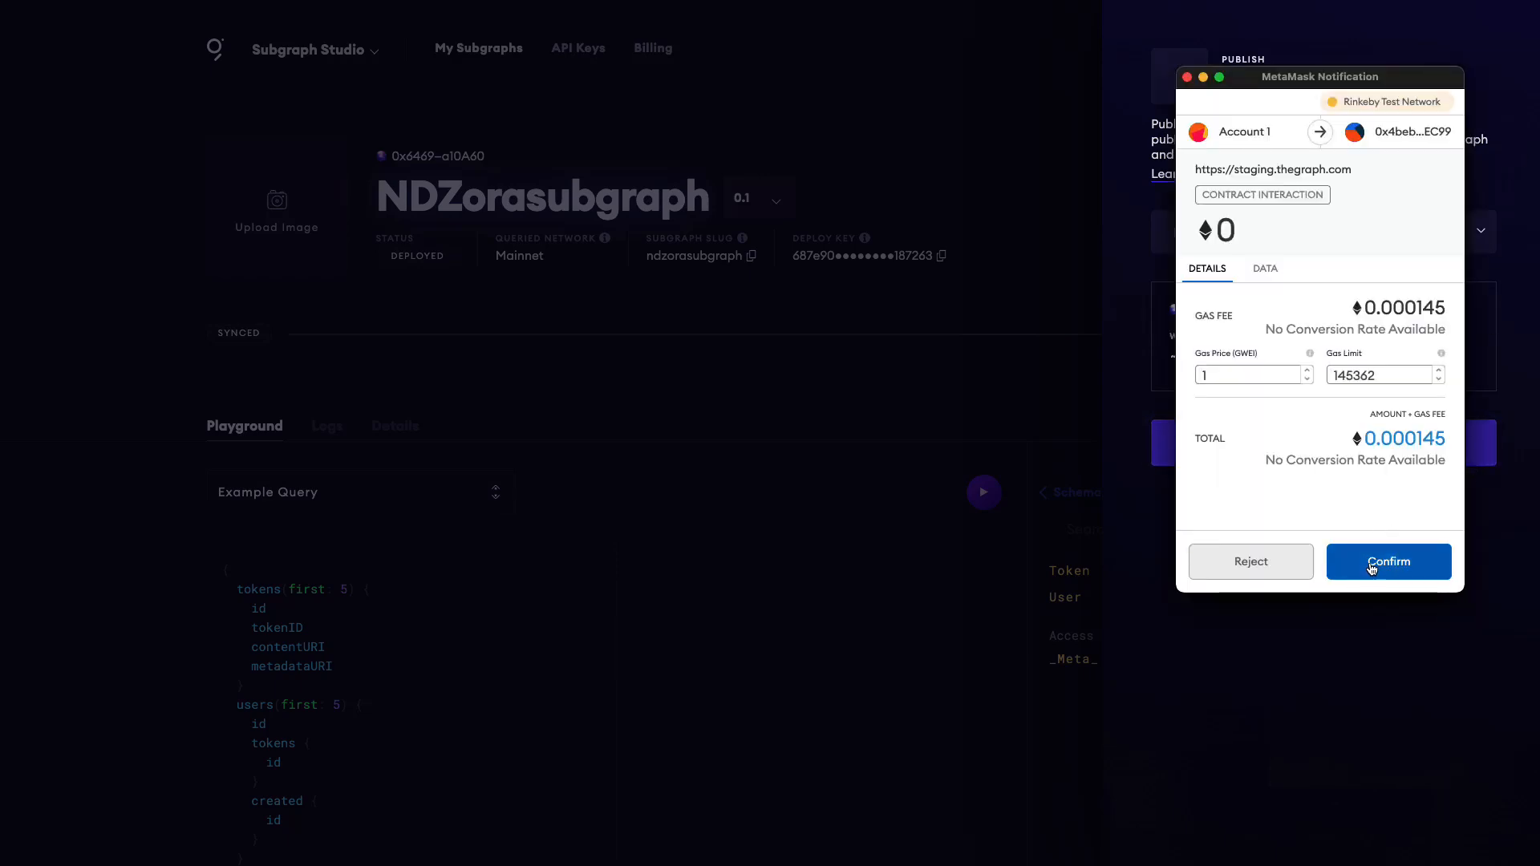
click(1388, 561)
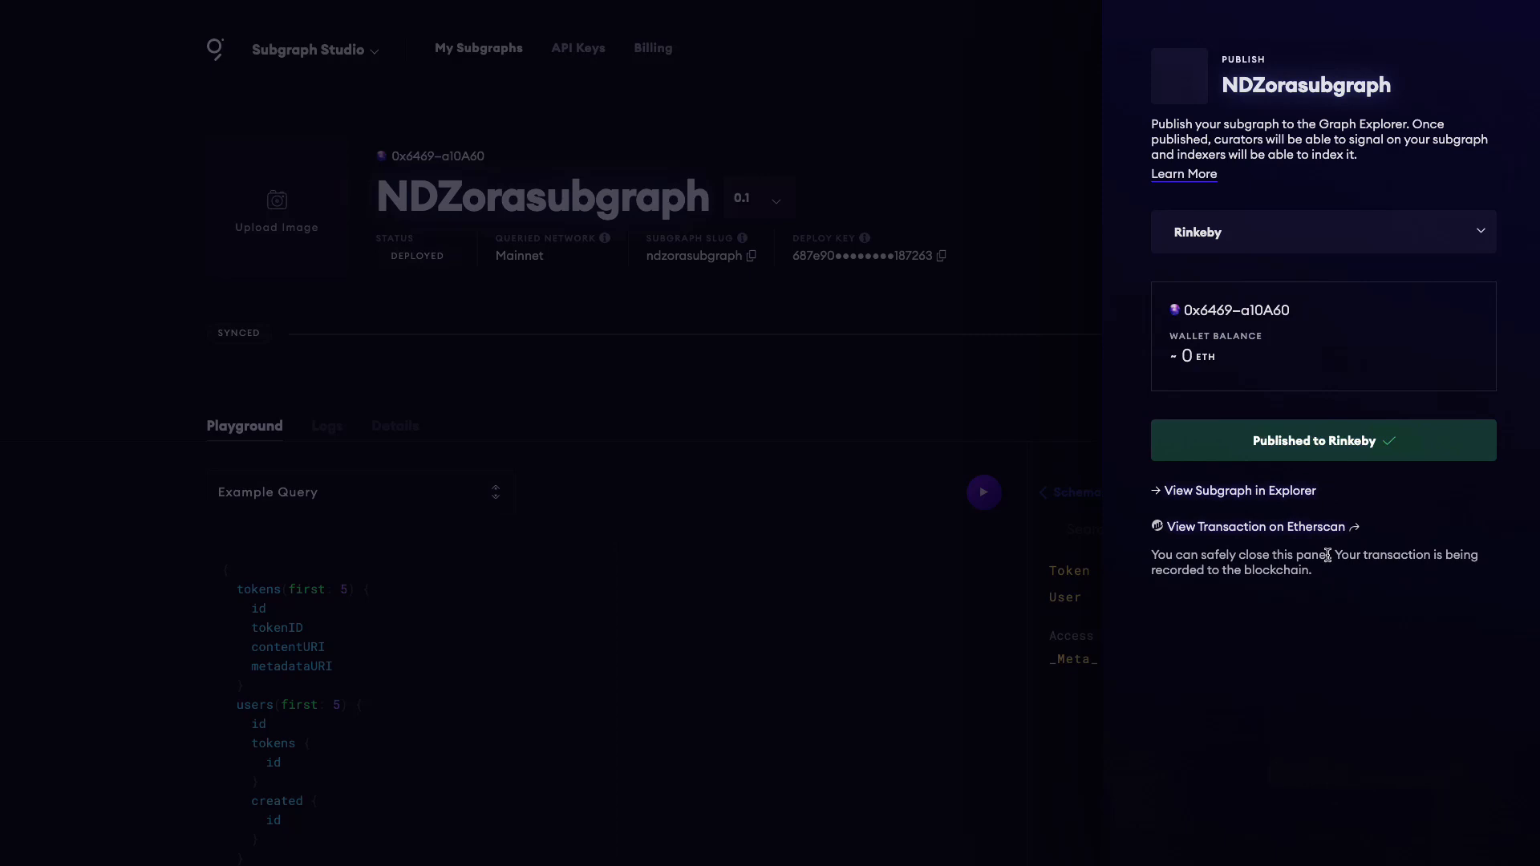
mouse_move(1126, 531)
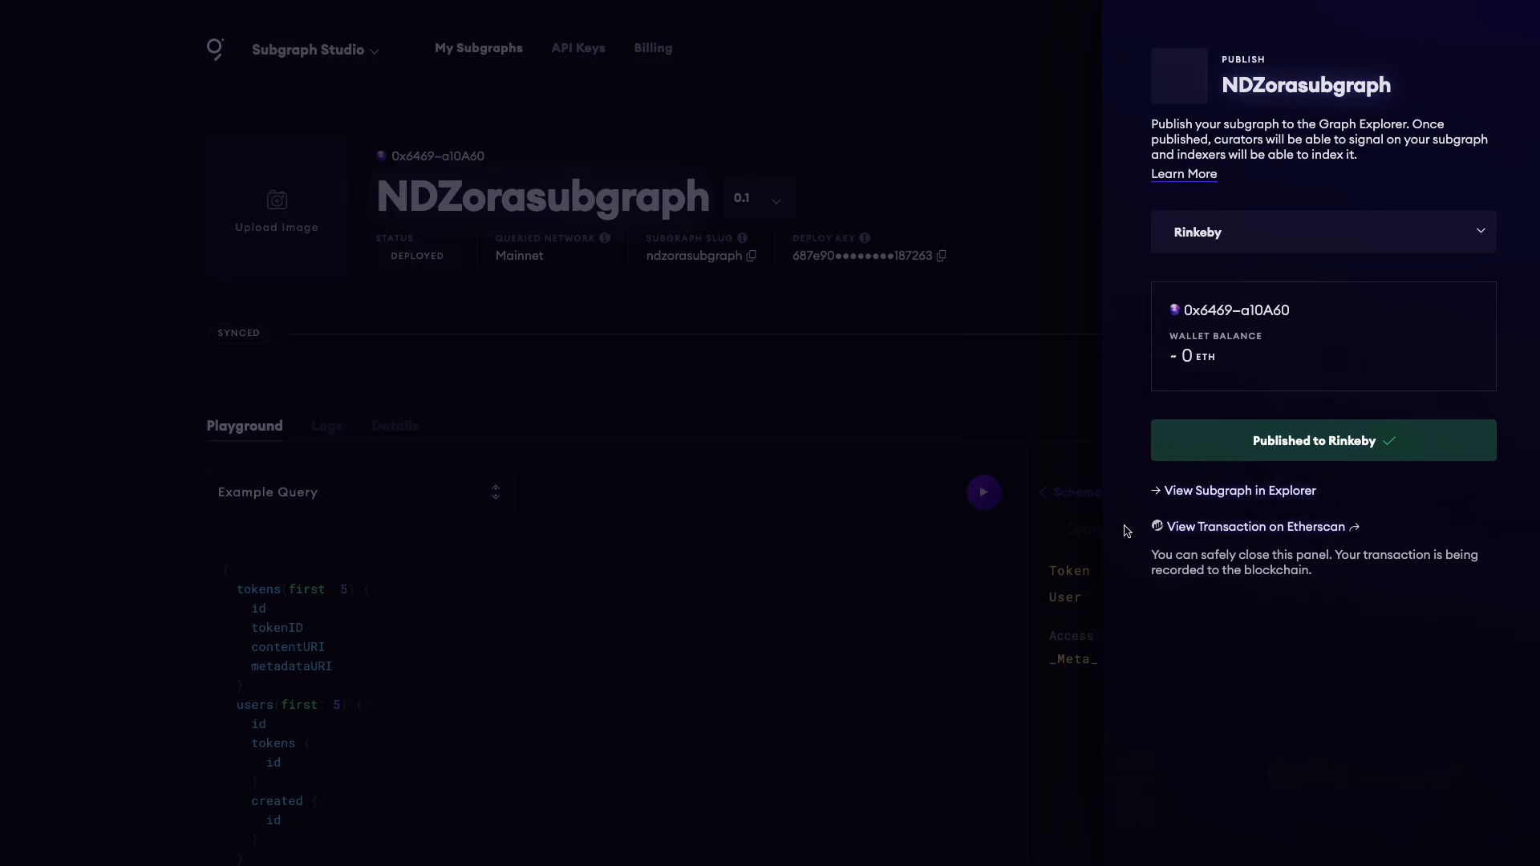
mouse_move(1206, 774)
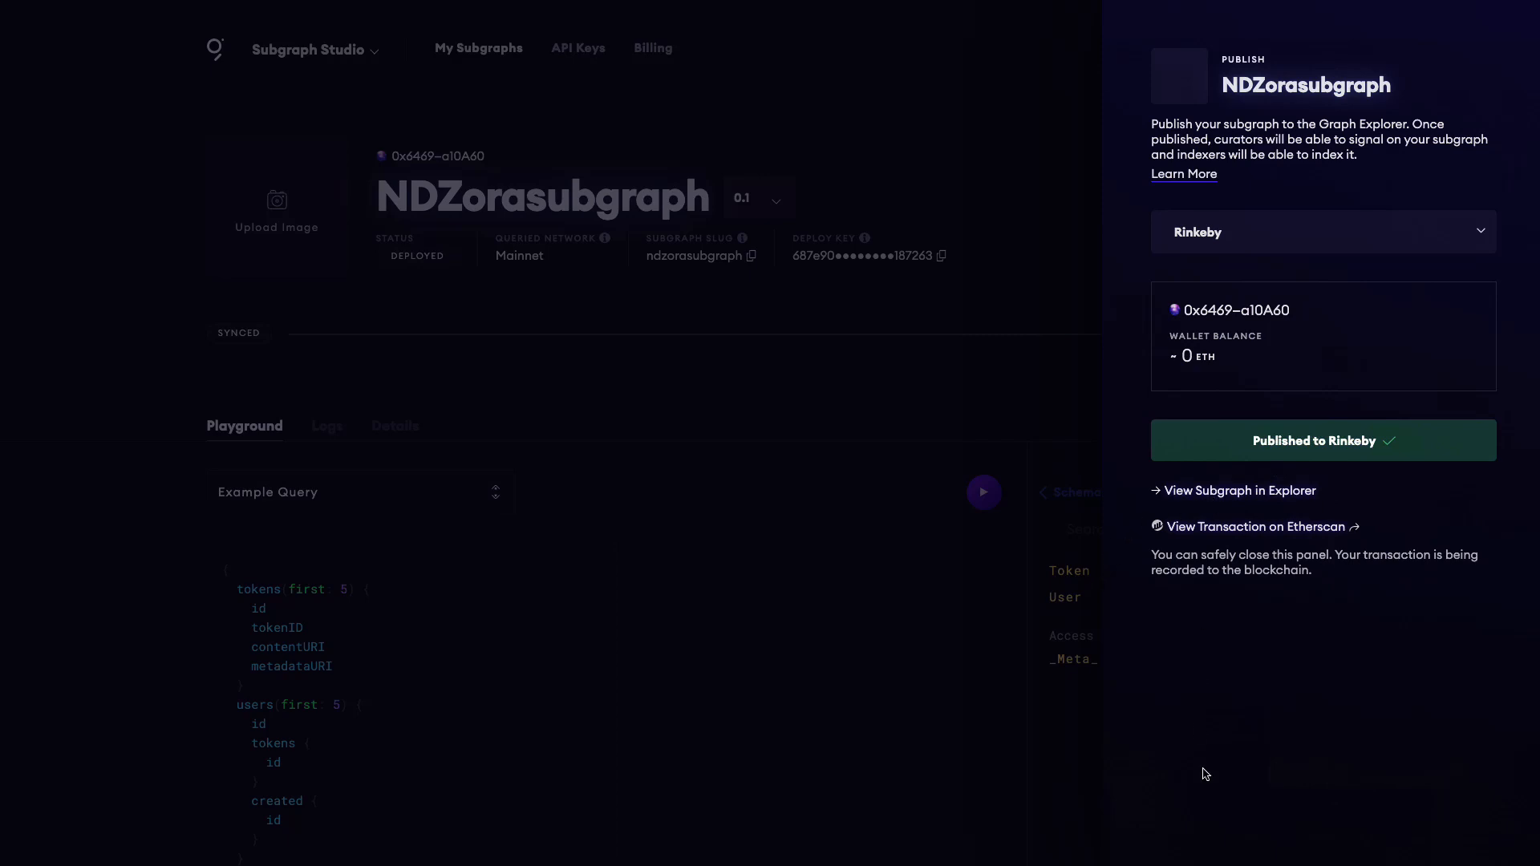
mouse_move(1244, 746)
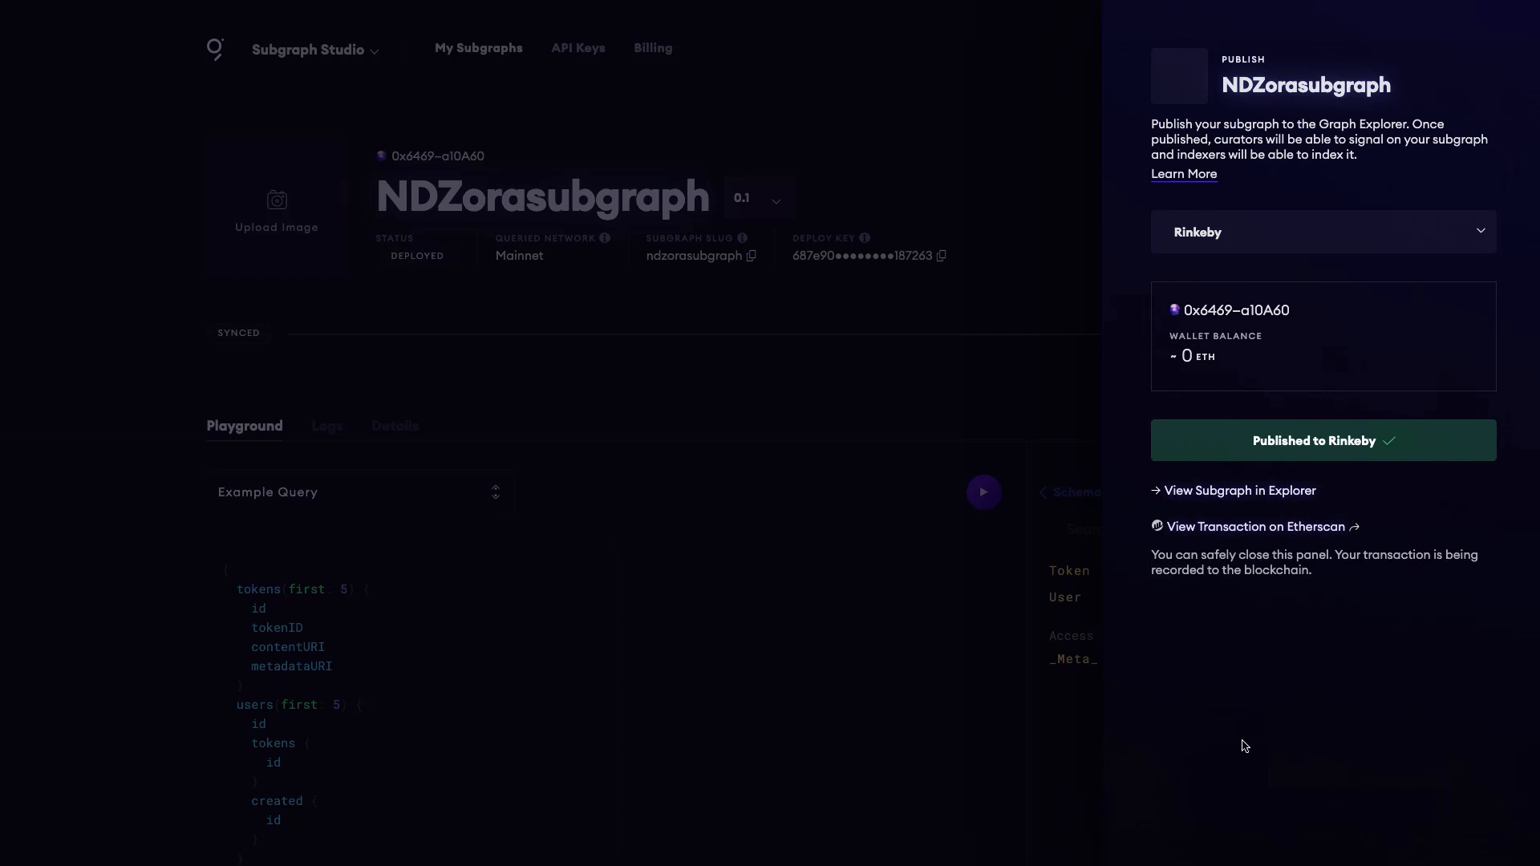
mouse_move(1241, 529)
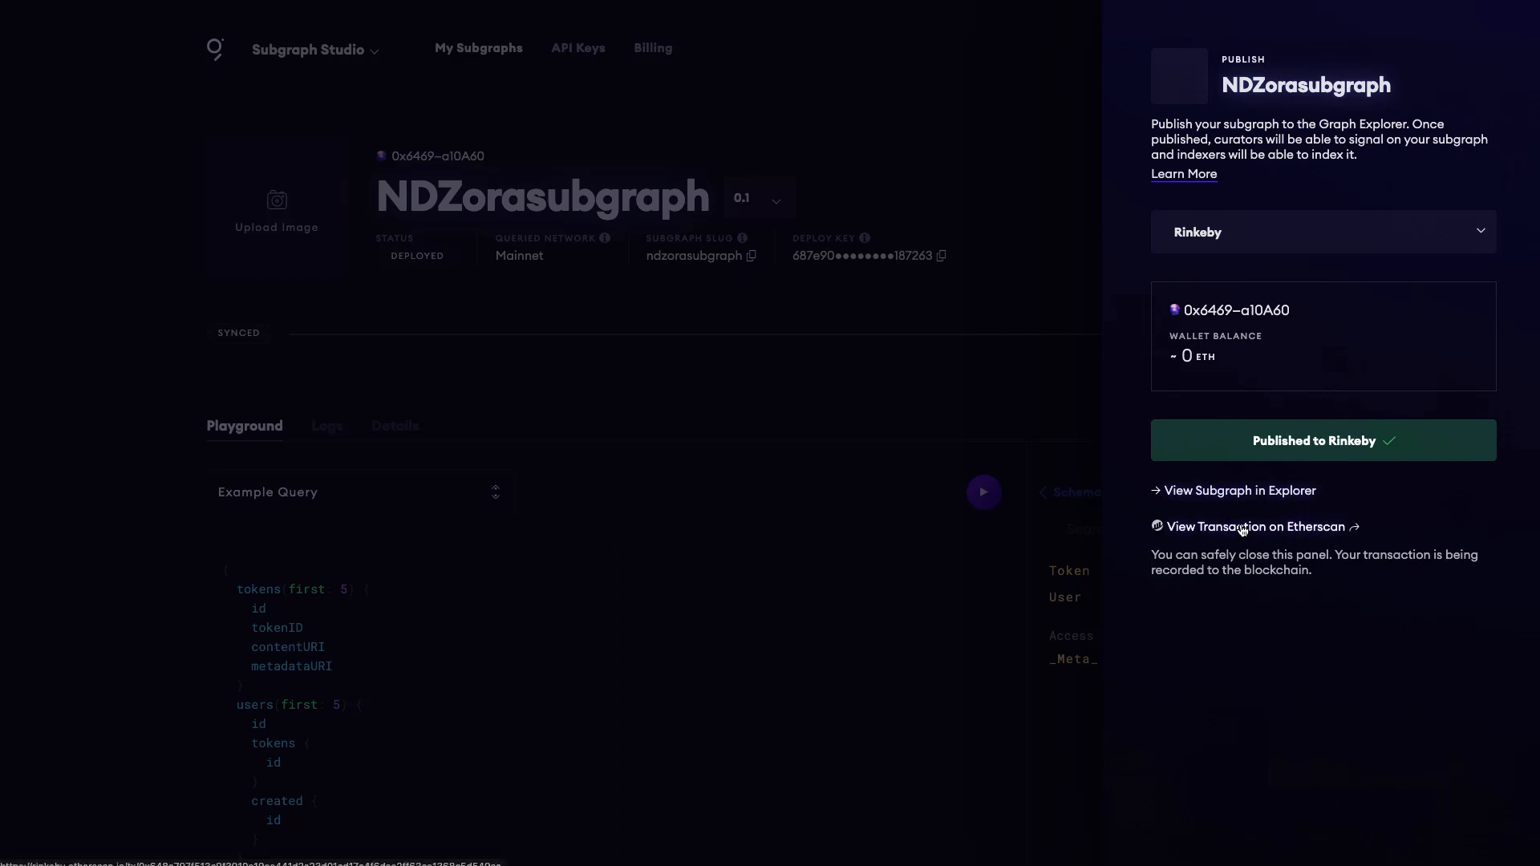
- View the publish transaction on Etherscan, then open NDZorasubgraph in Graph Explorer
click(1255, 526)
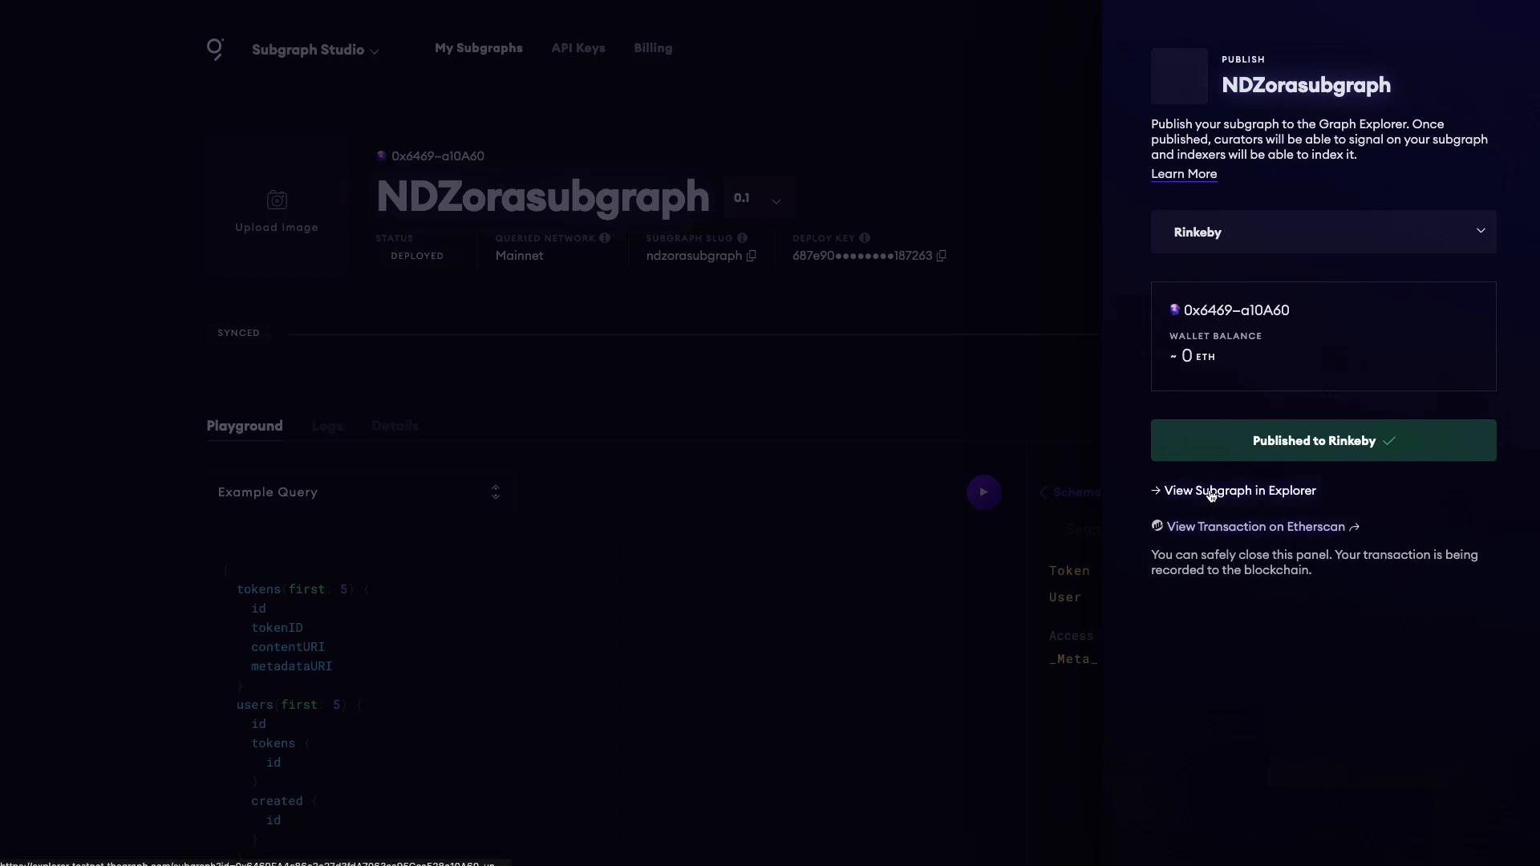
click(1239, 490)
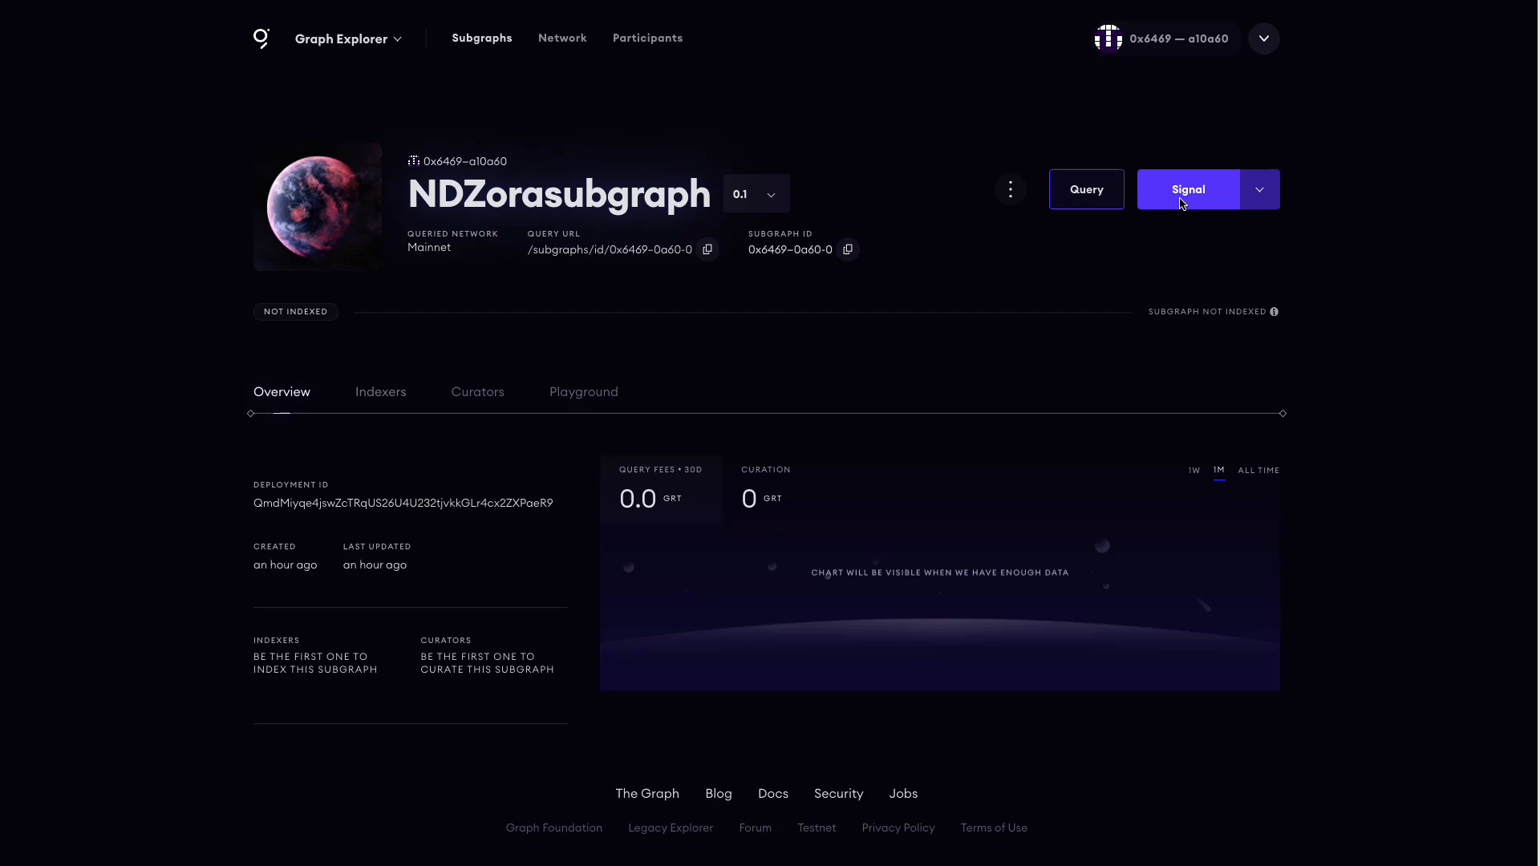
- Signal 40000 GRT on NDZorasubgraph, confirming the GRT allowance and signal transaction in MetaMask
click(1188, 189)
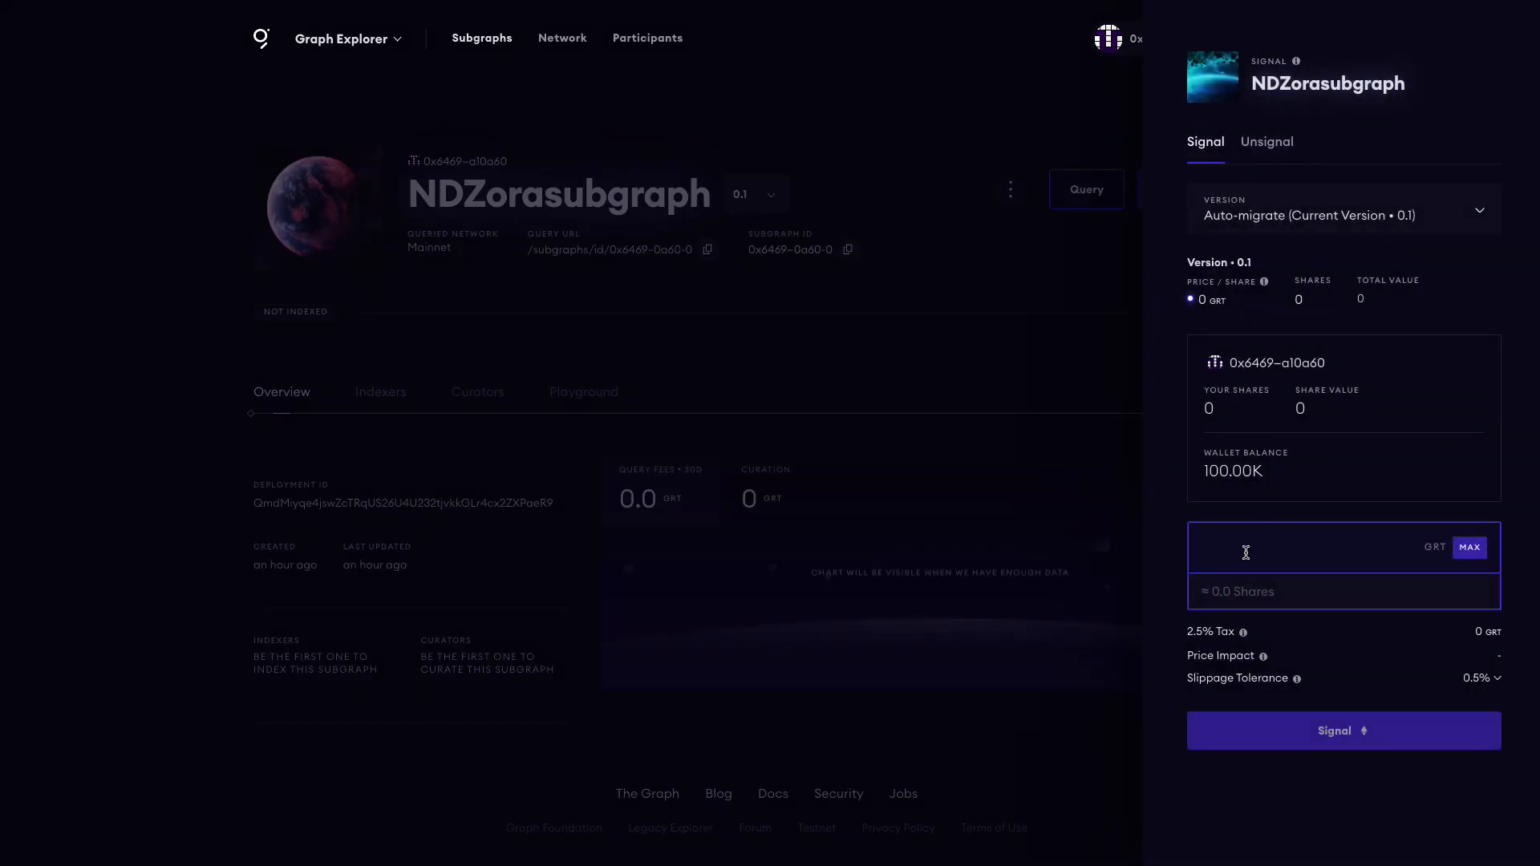
text(40000)
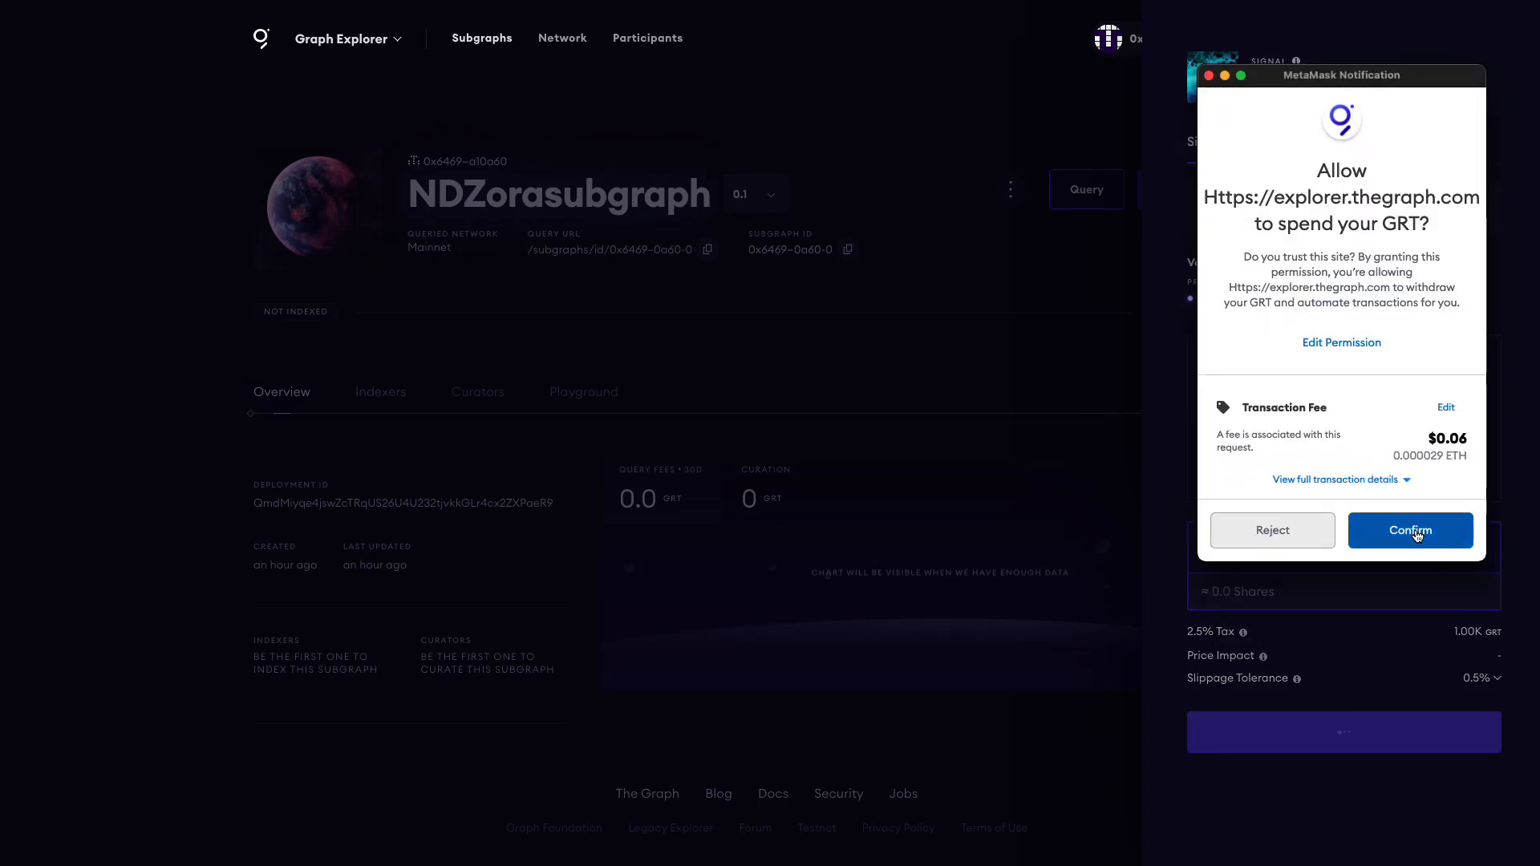
click(1410, 530)
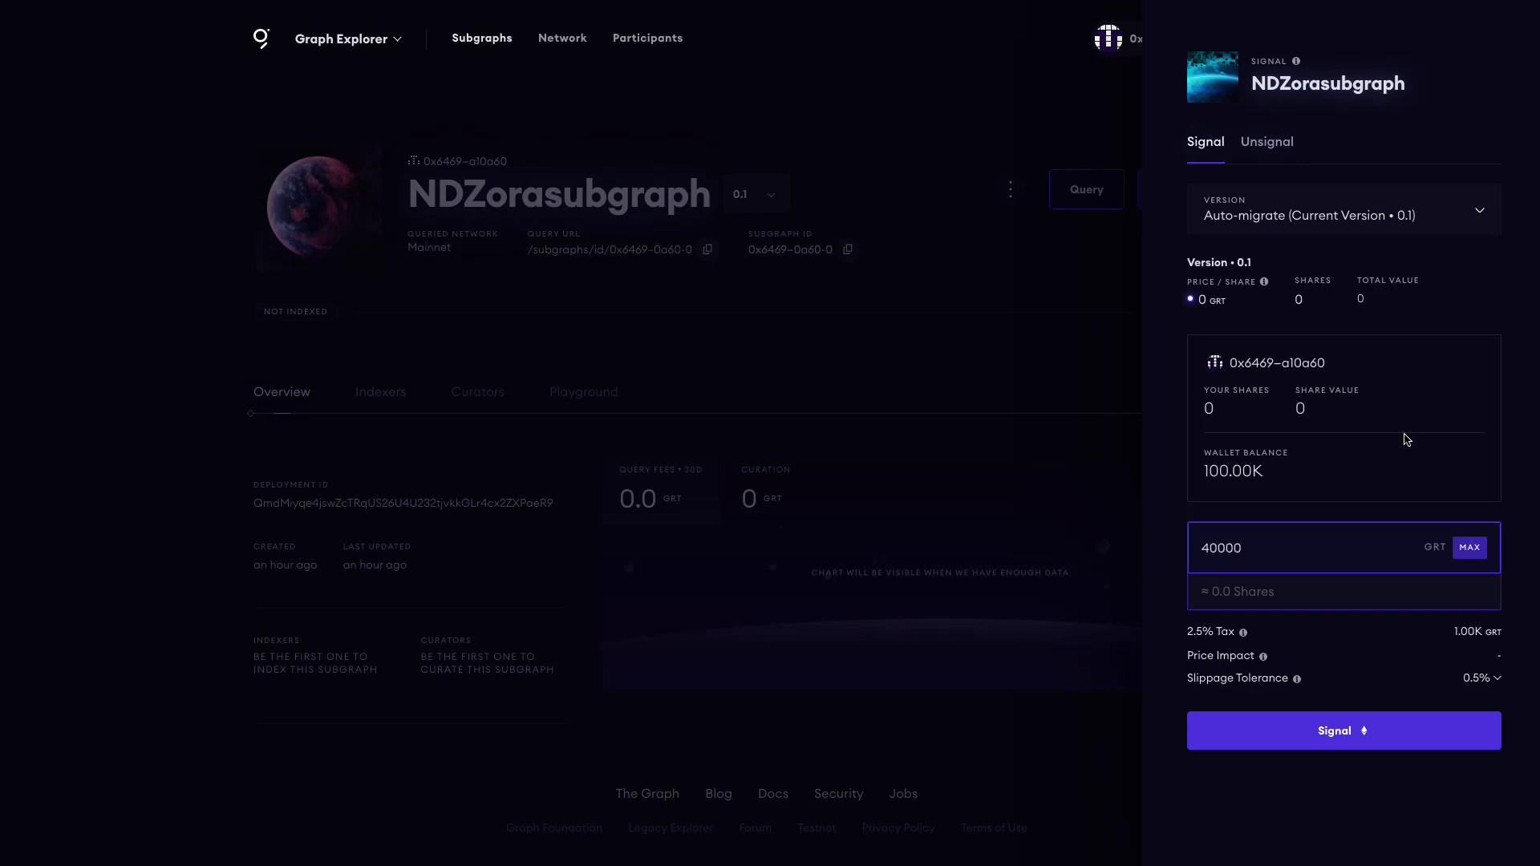
mouse_move(1344, 731)
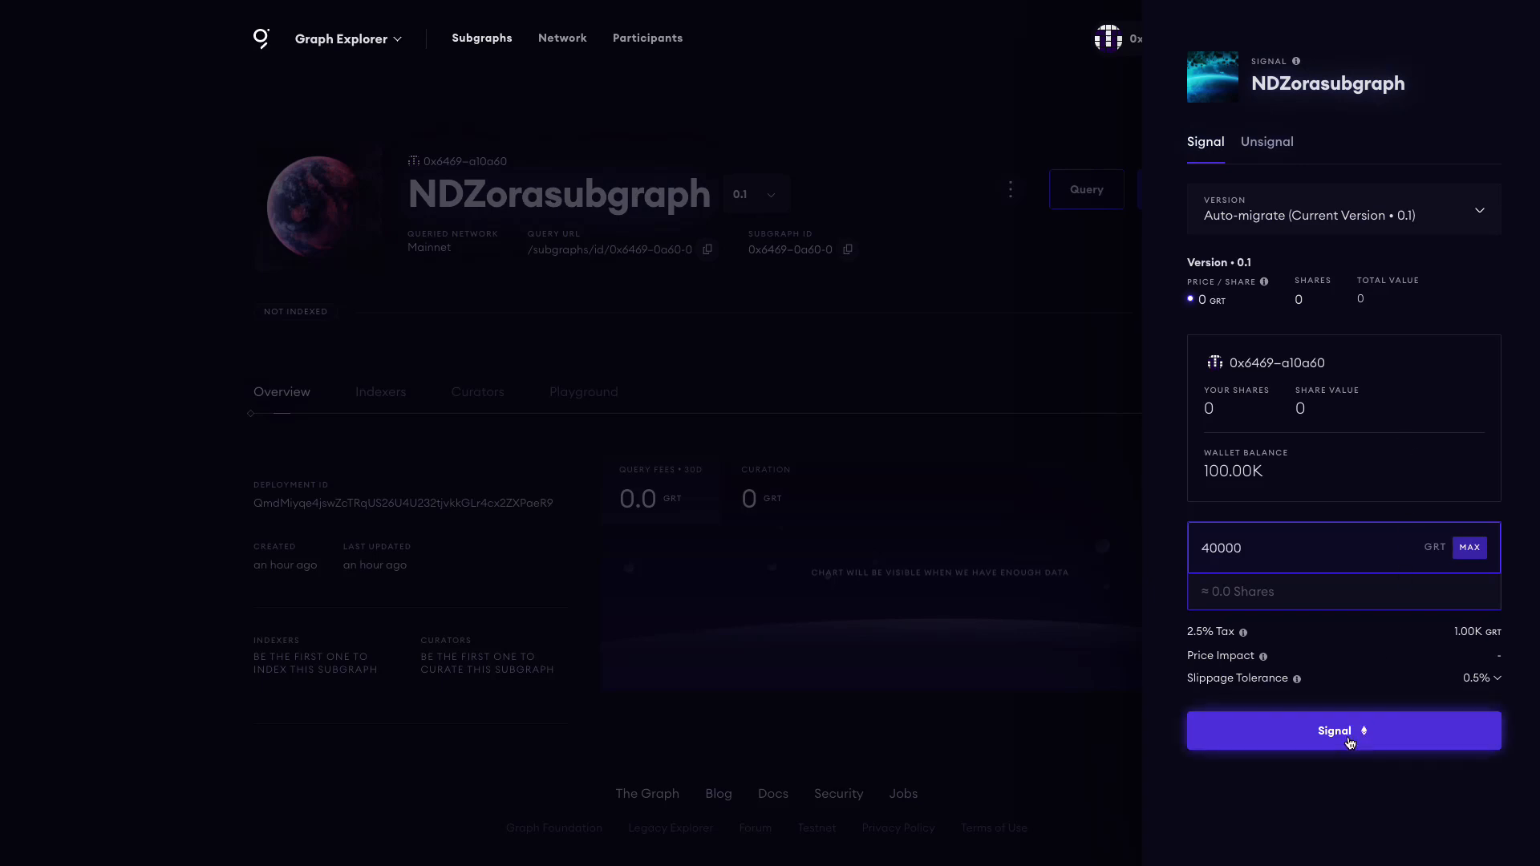
click(1343, 730)
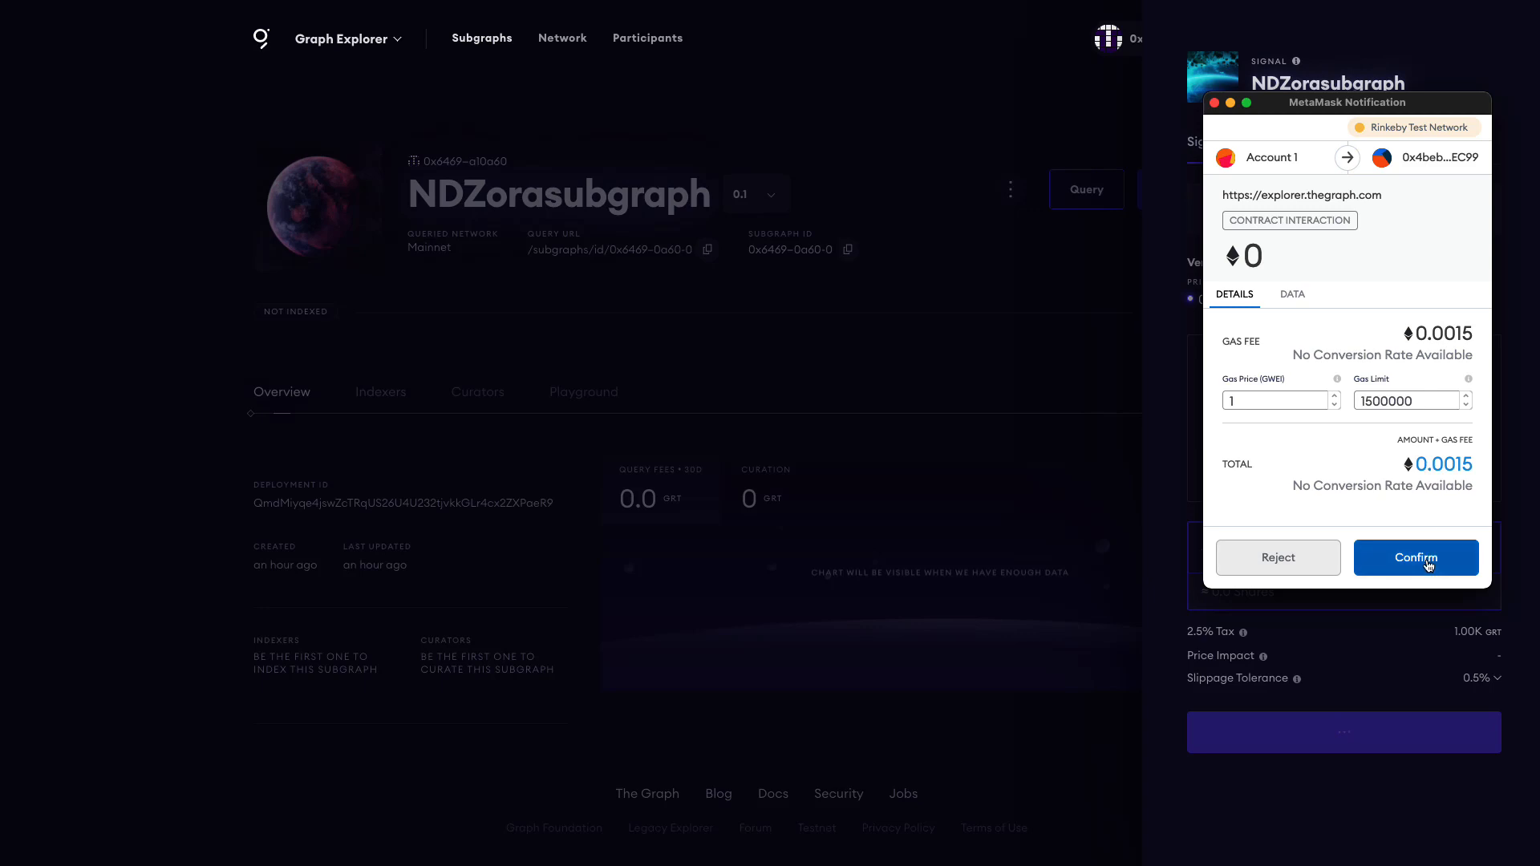
click(1415, 557)
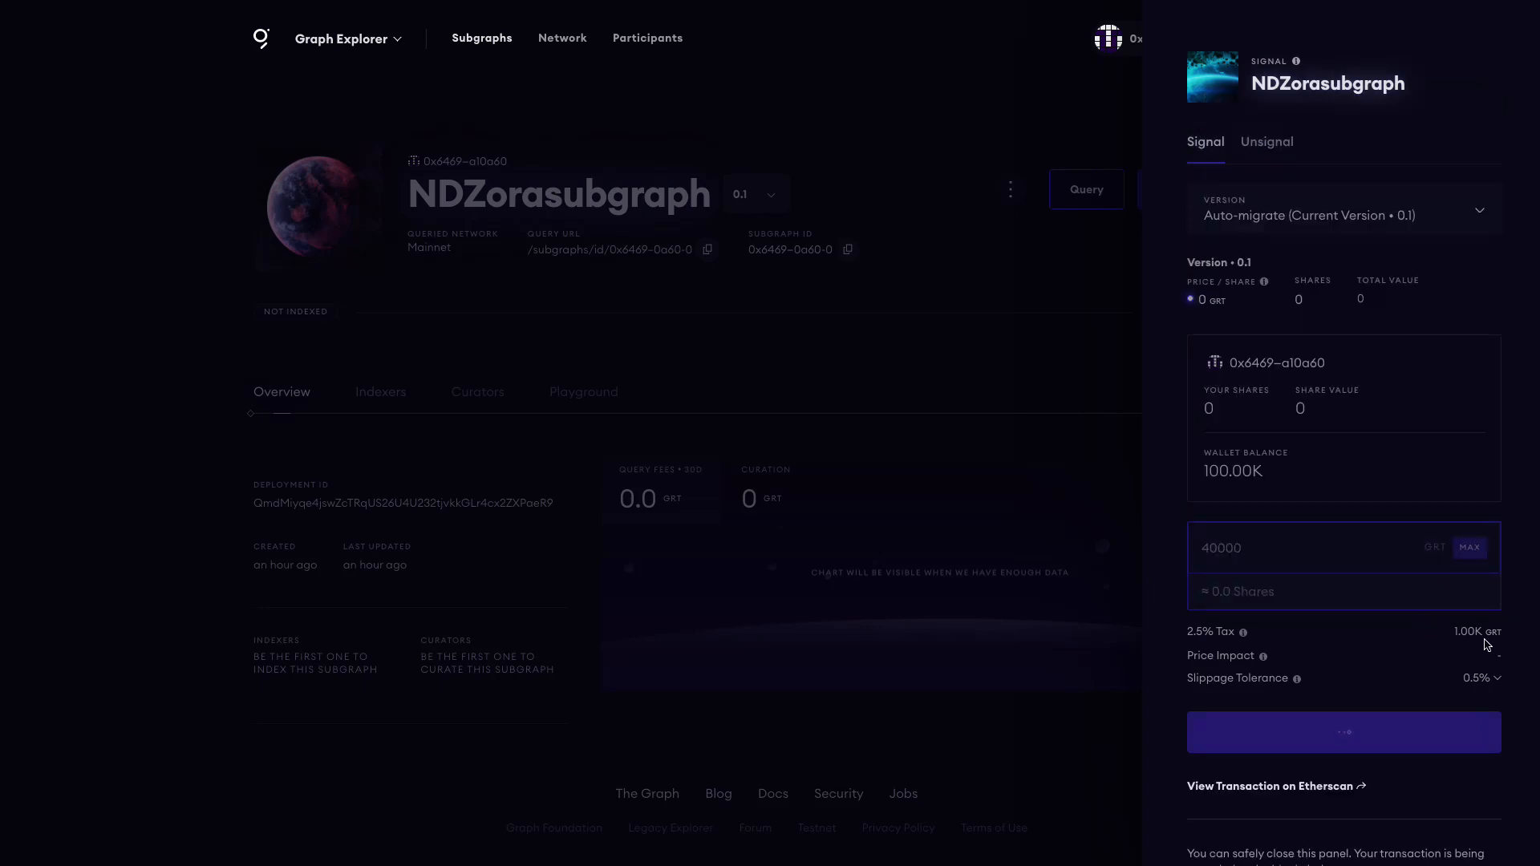
mouse_move(1516, 741)
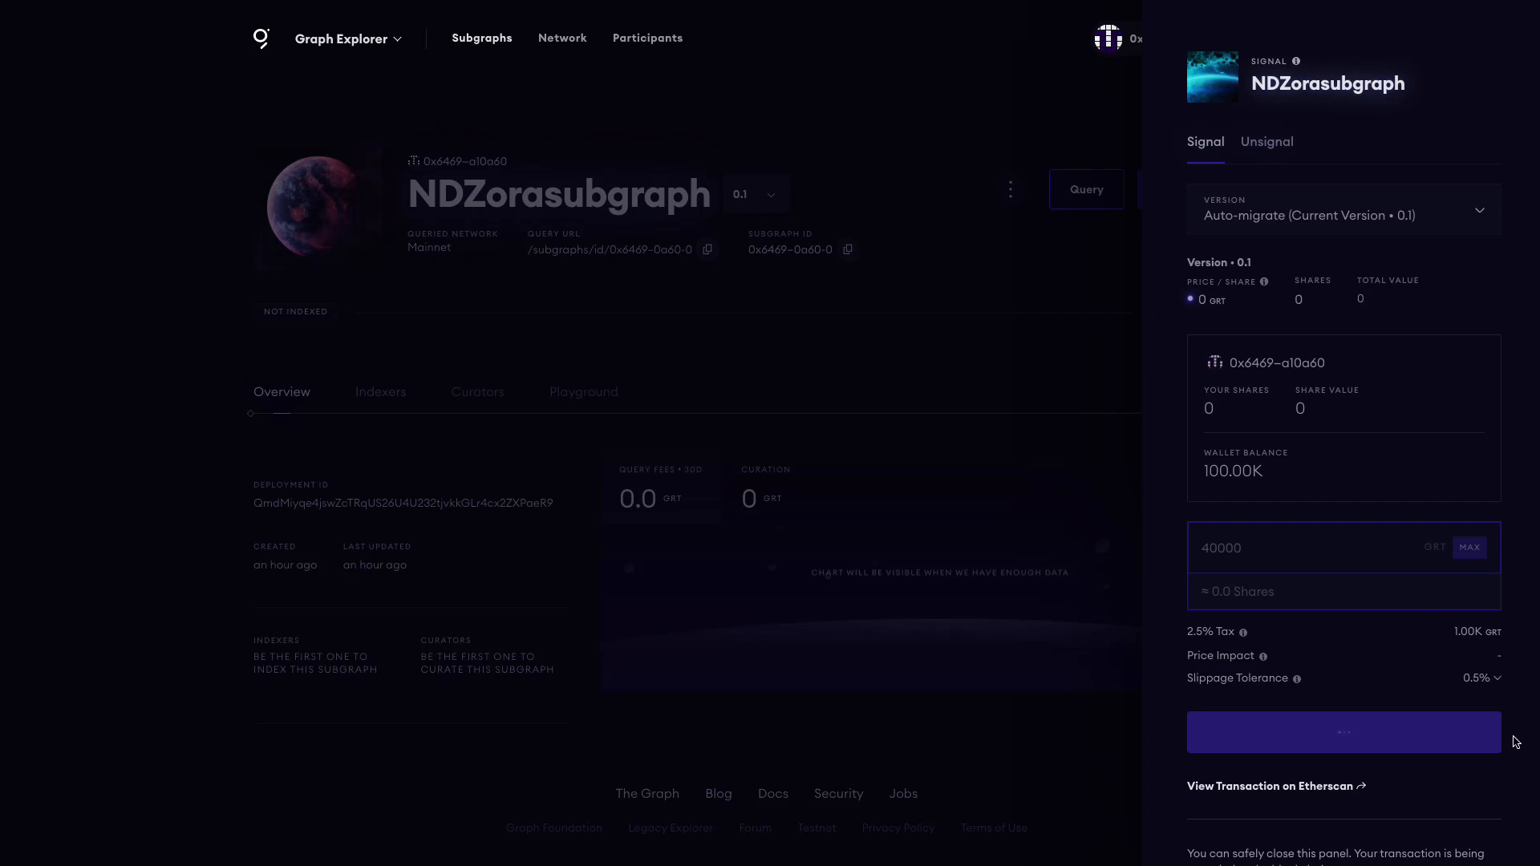